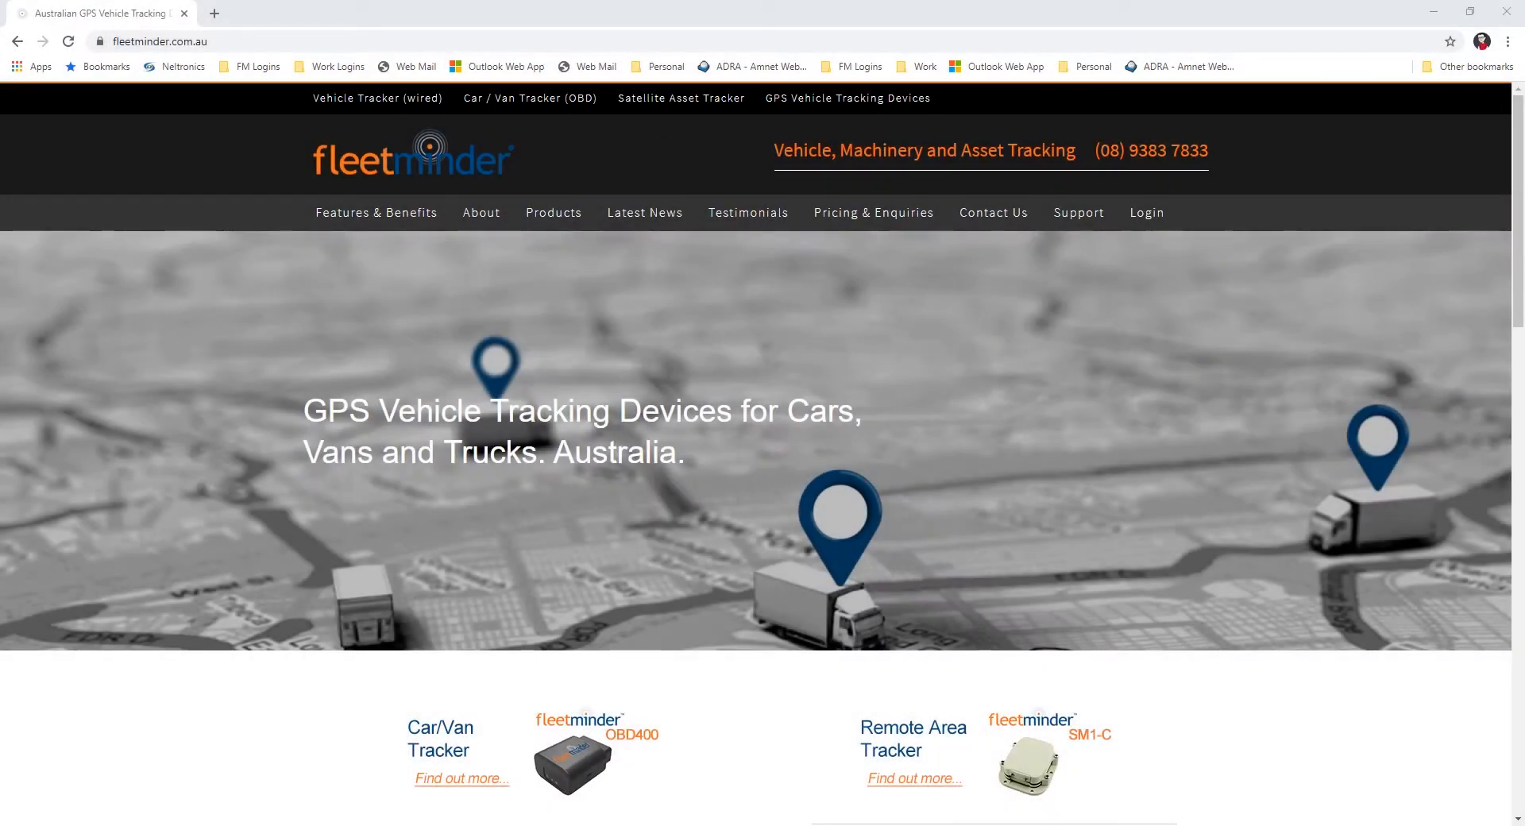
mouse_move(686, 440)
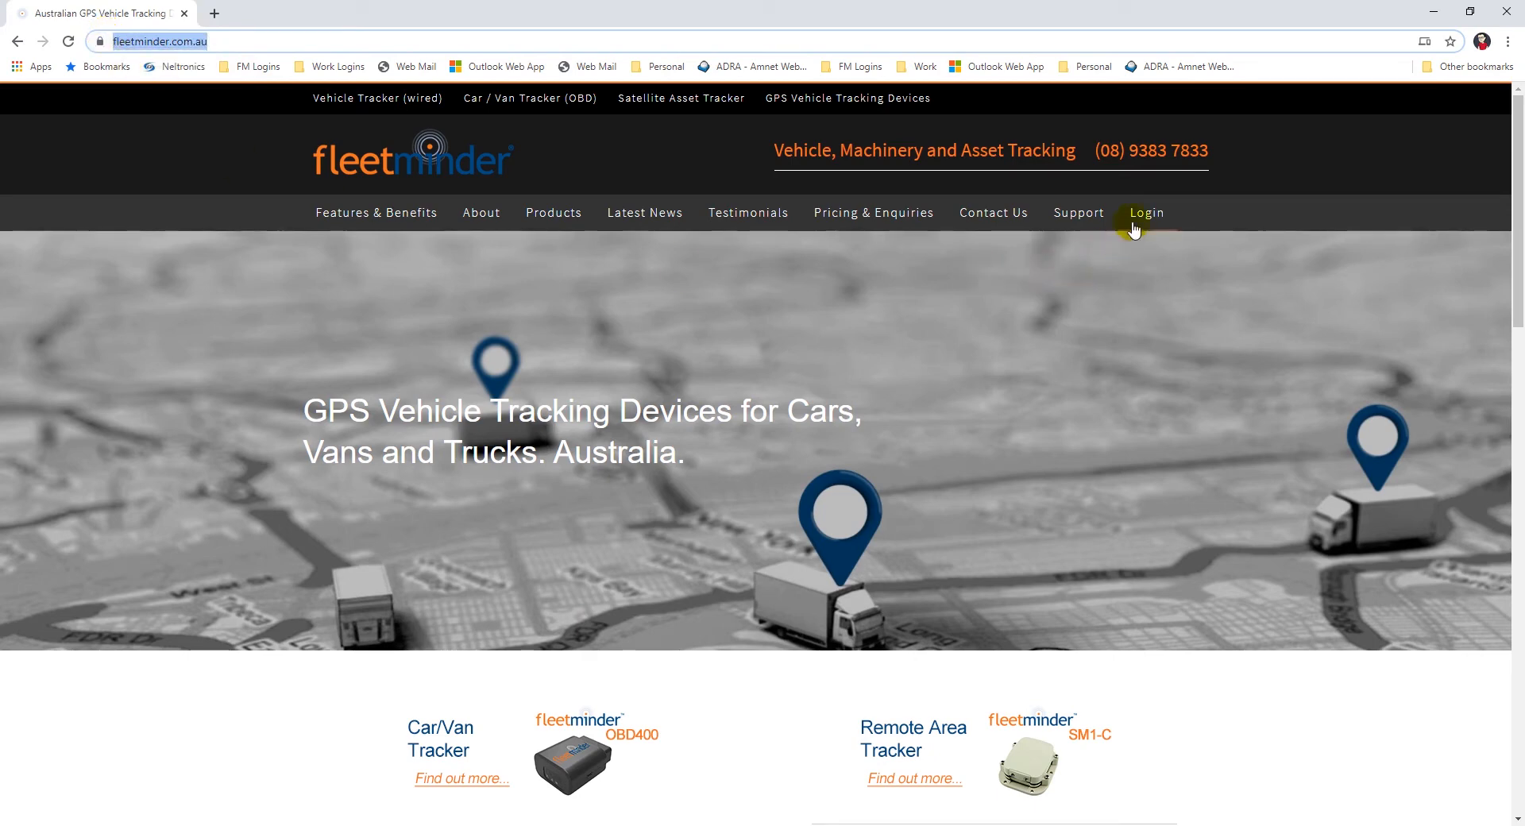
Open the tracking portal's login page and sign in with the pre-filled credentials.
left_click(1145, 212)
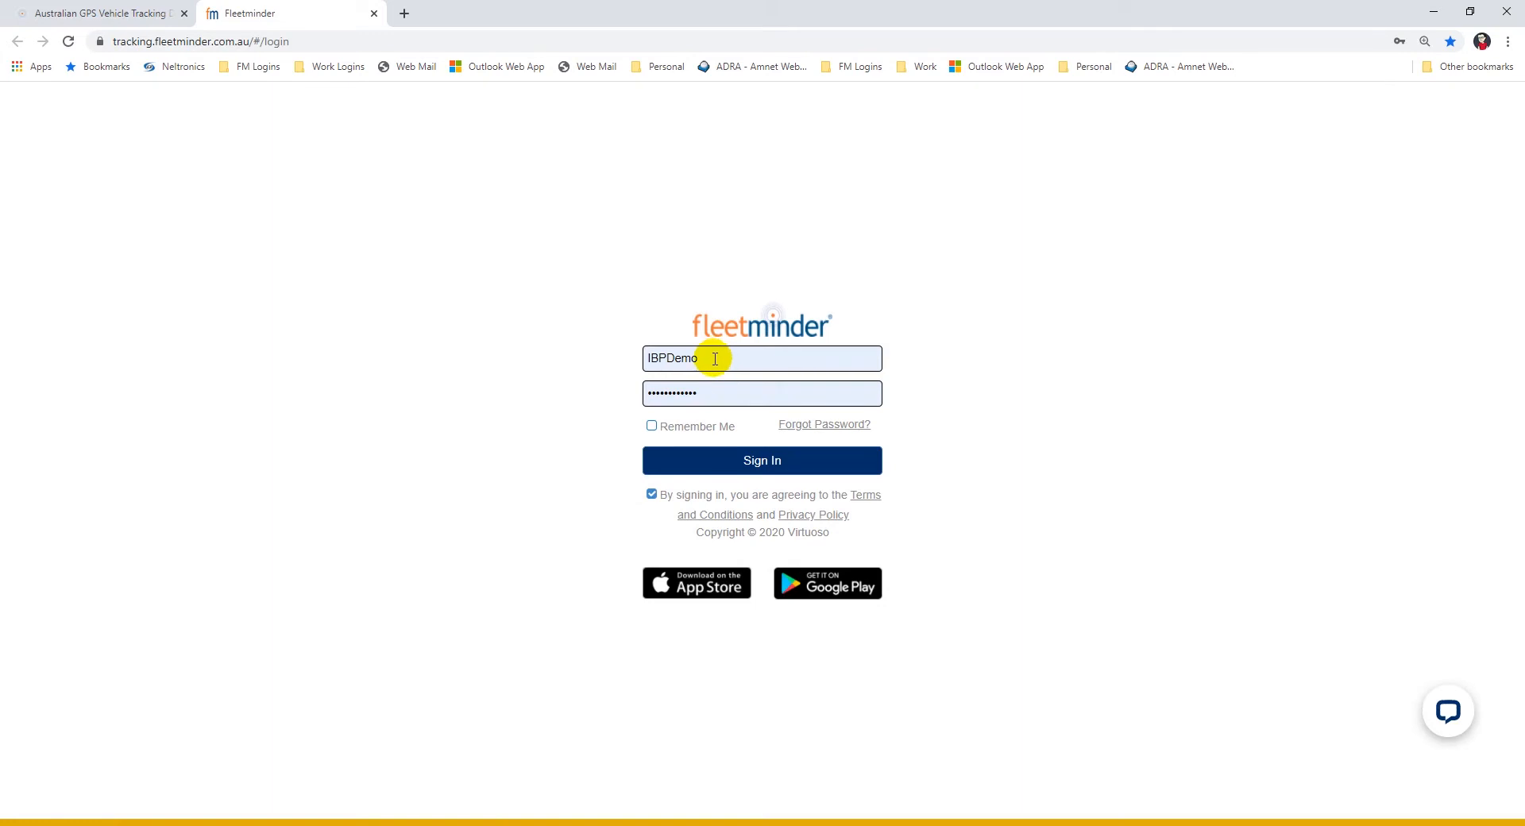
mouse_move(646, 428)
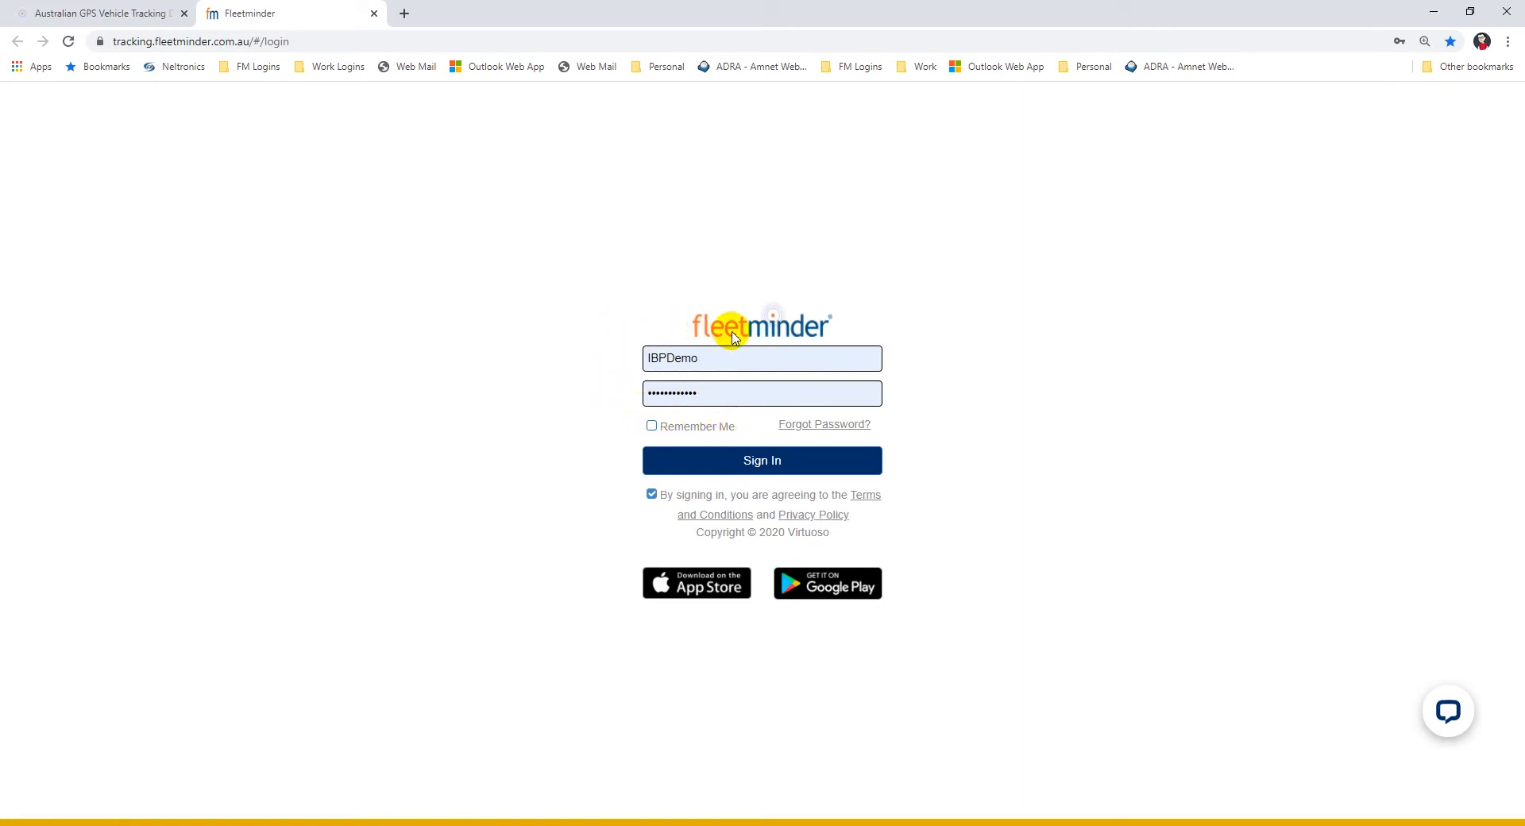
left_click(762, 460)
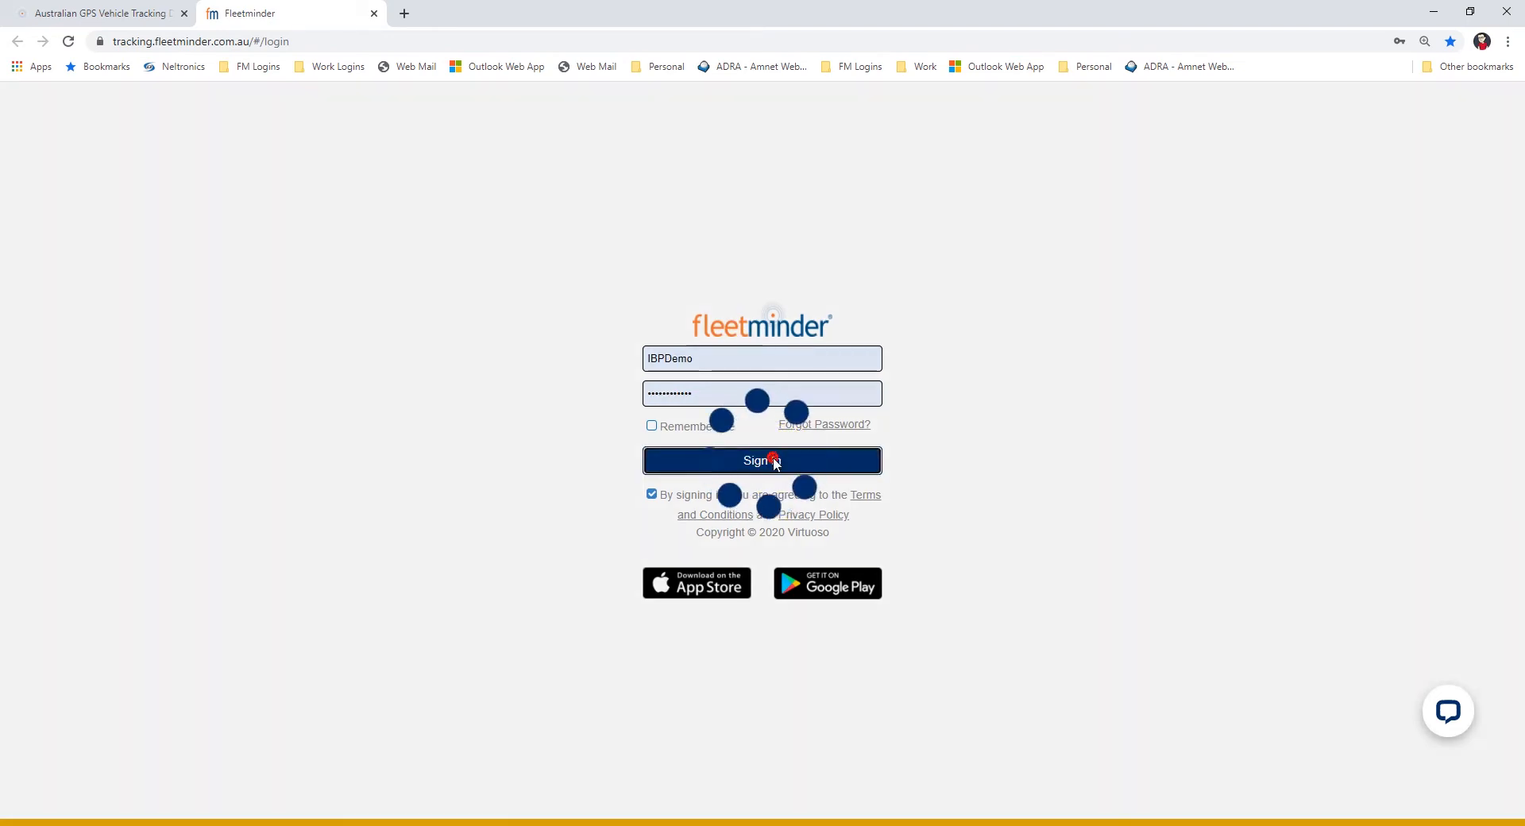
Acknowledge the prepaid SMS Messaging Service Alert and choose Renew Later for expired devices.
left_click(762, 461)
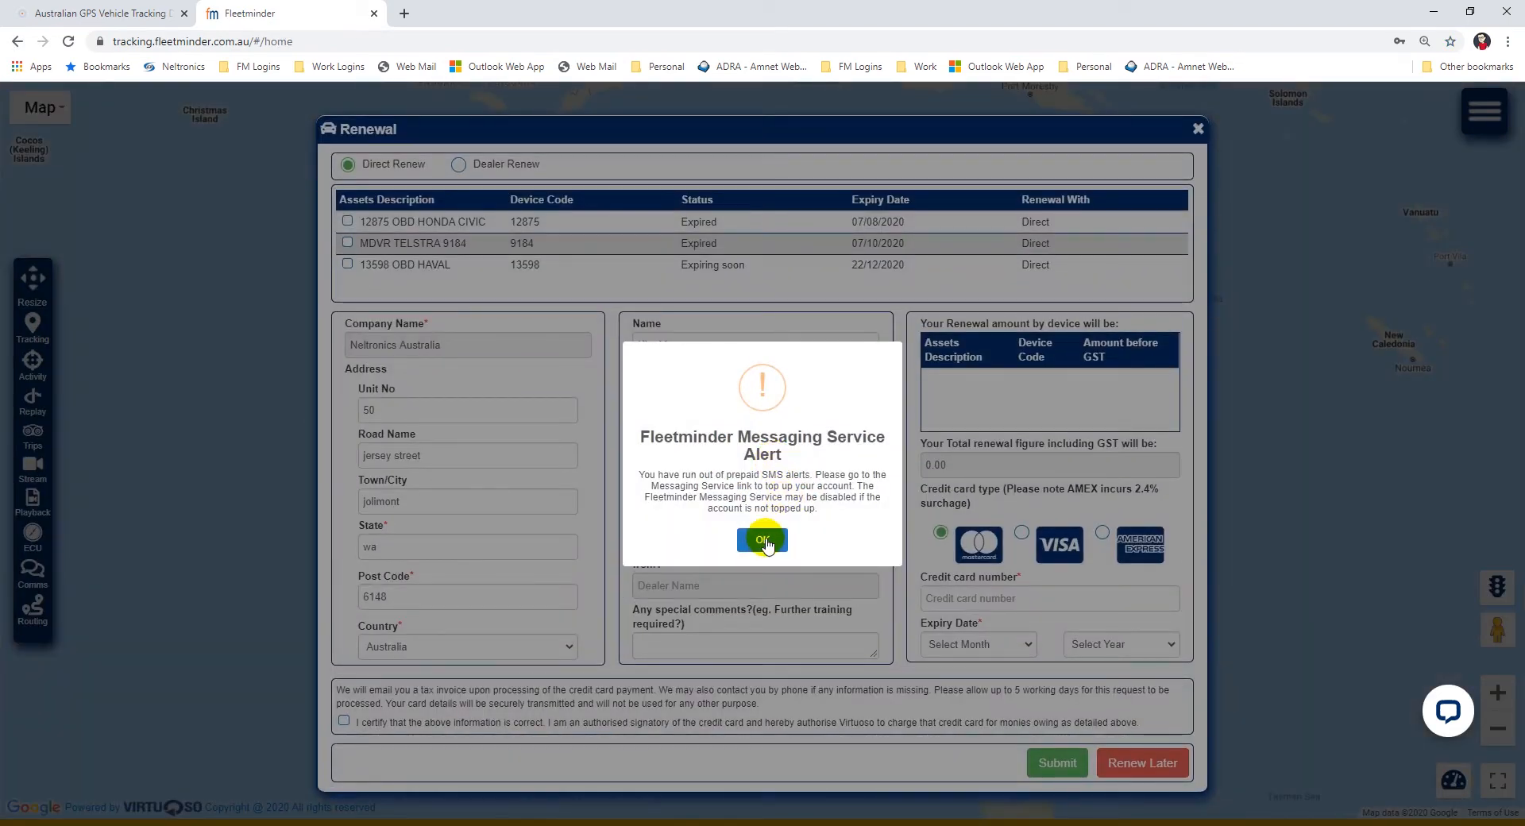
left_click(762, 540)
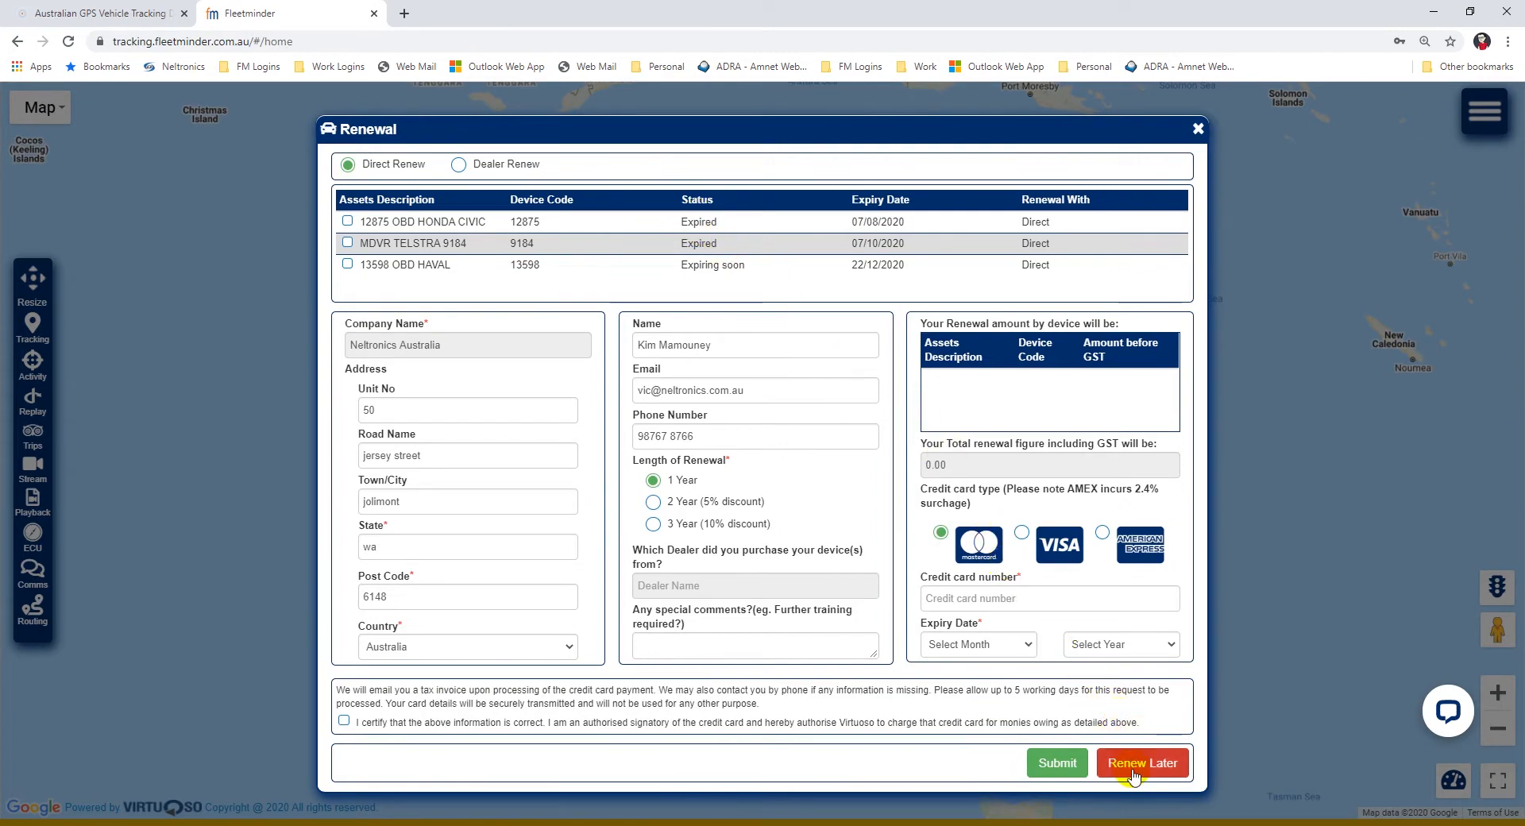
left_click(1142, 763)
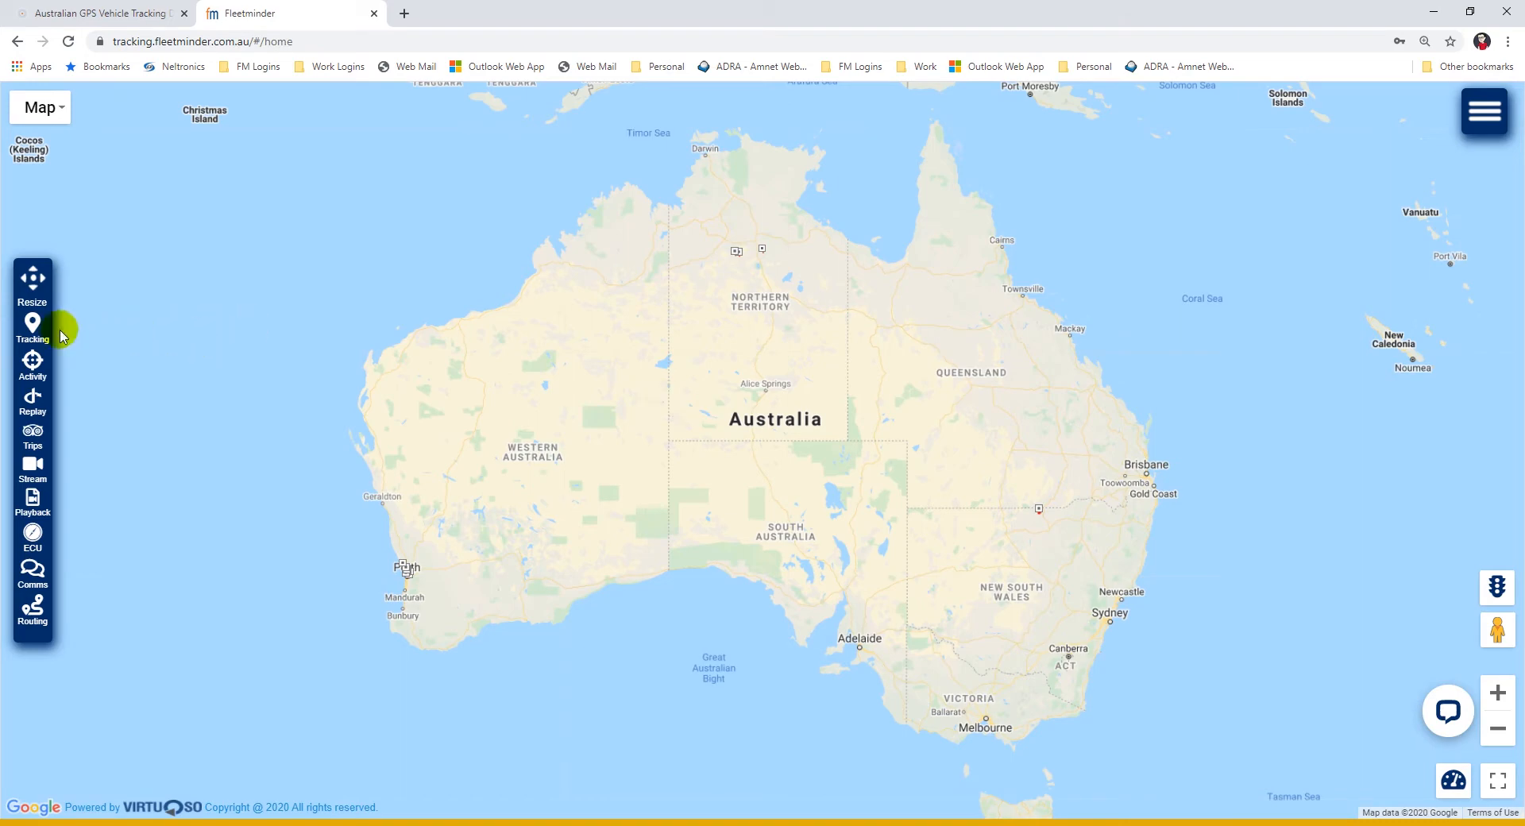
Show the tracked vehicle list and expand 4G FM LITE, BIKE TRACKER, COMMON and OBD UNITS.
left_click(31, 328)
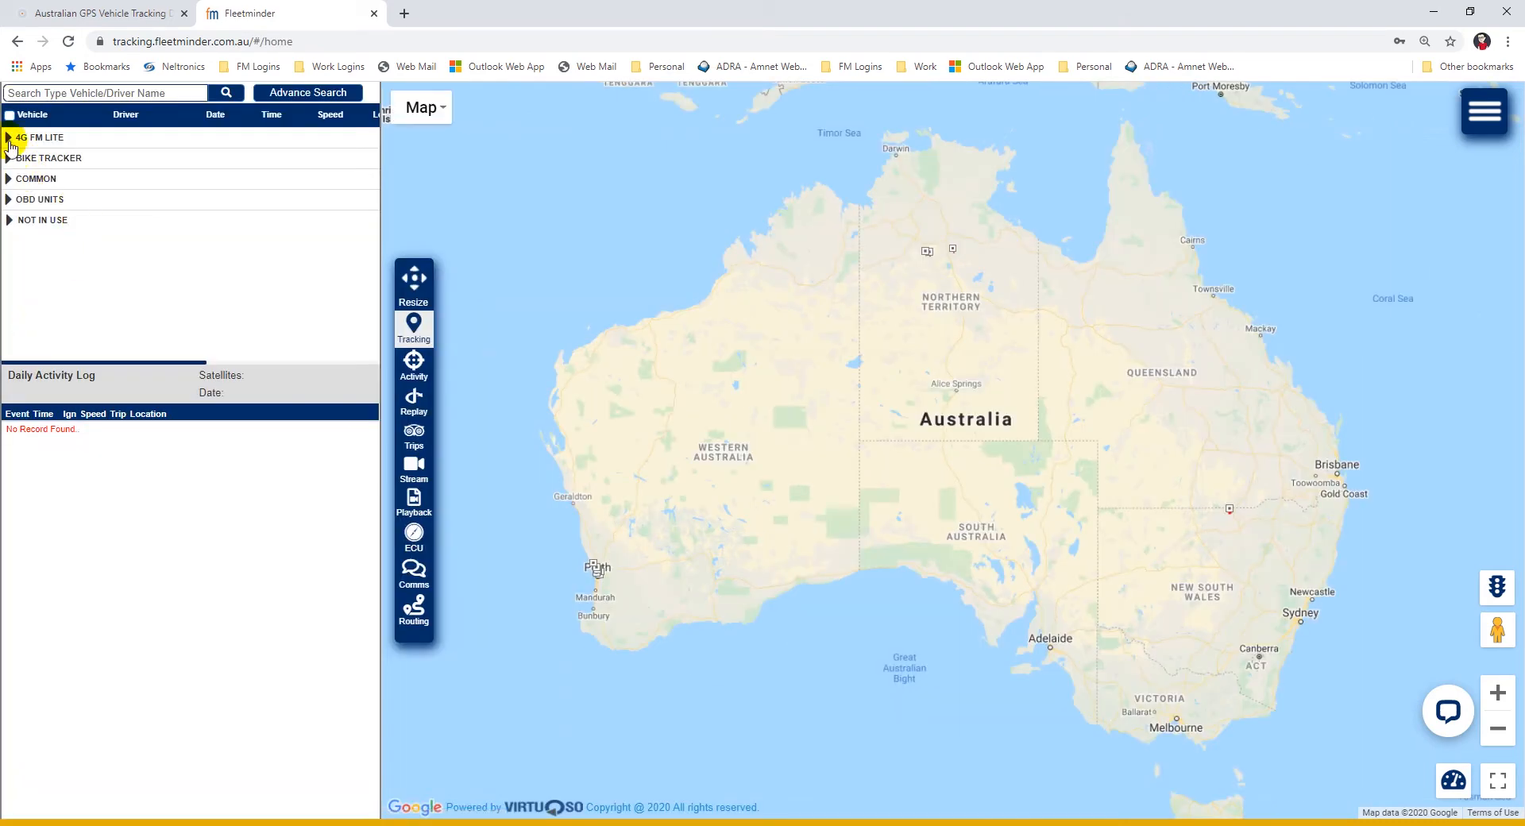
left_click(8, 138)
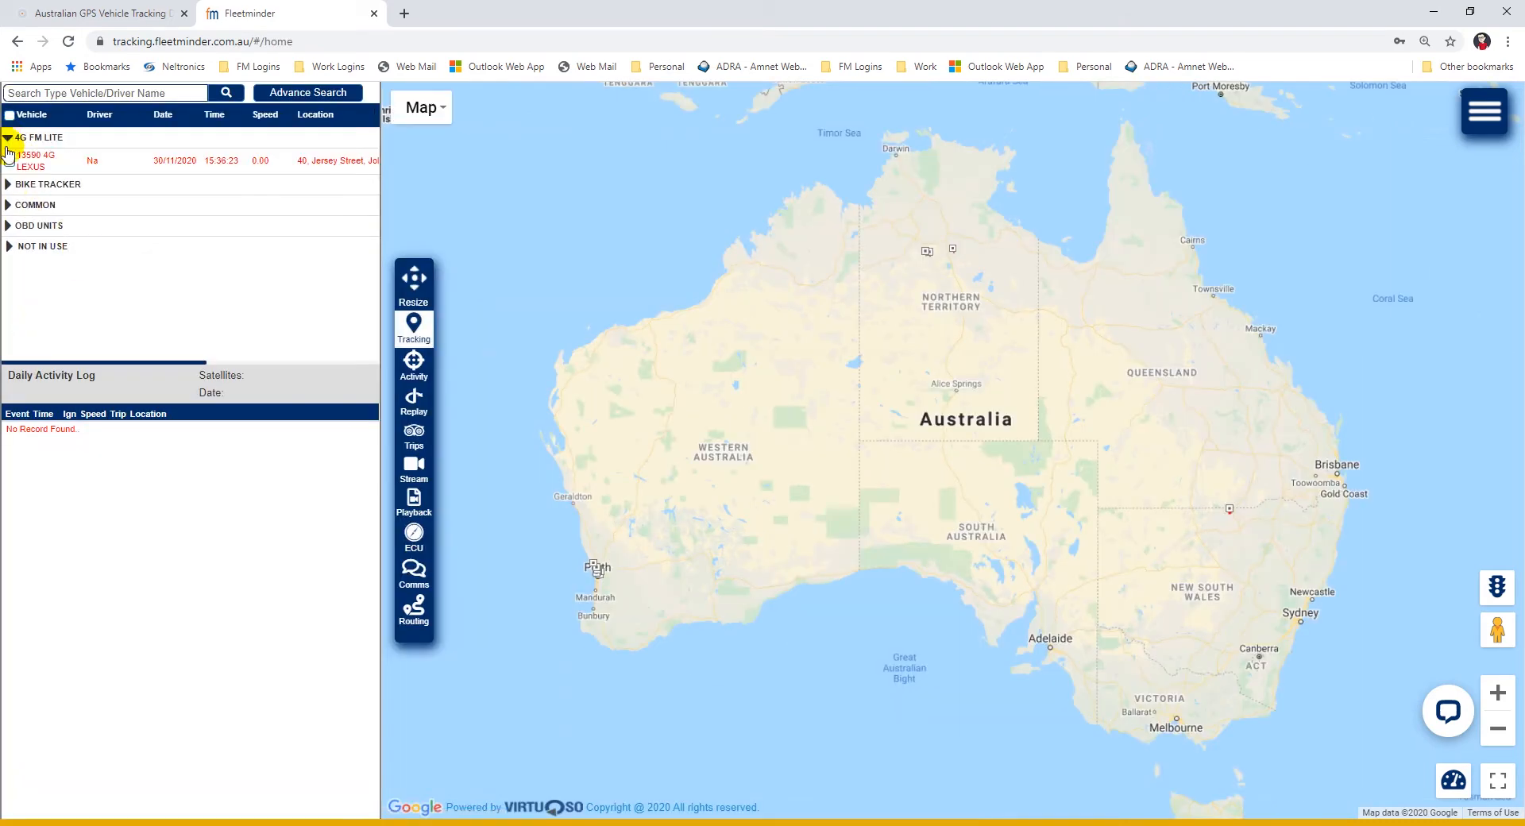
left_click(47, 185)
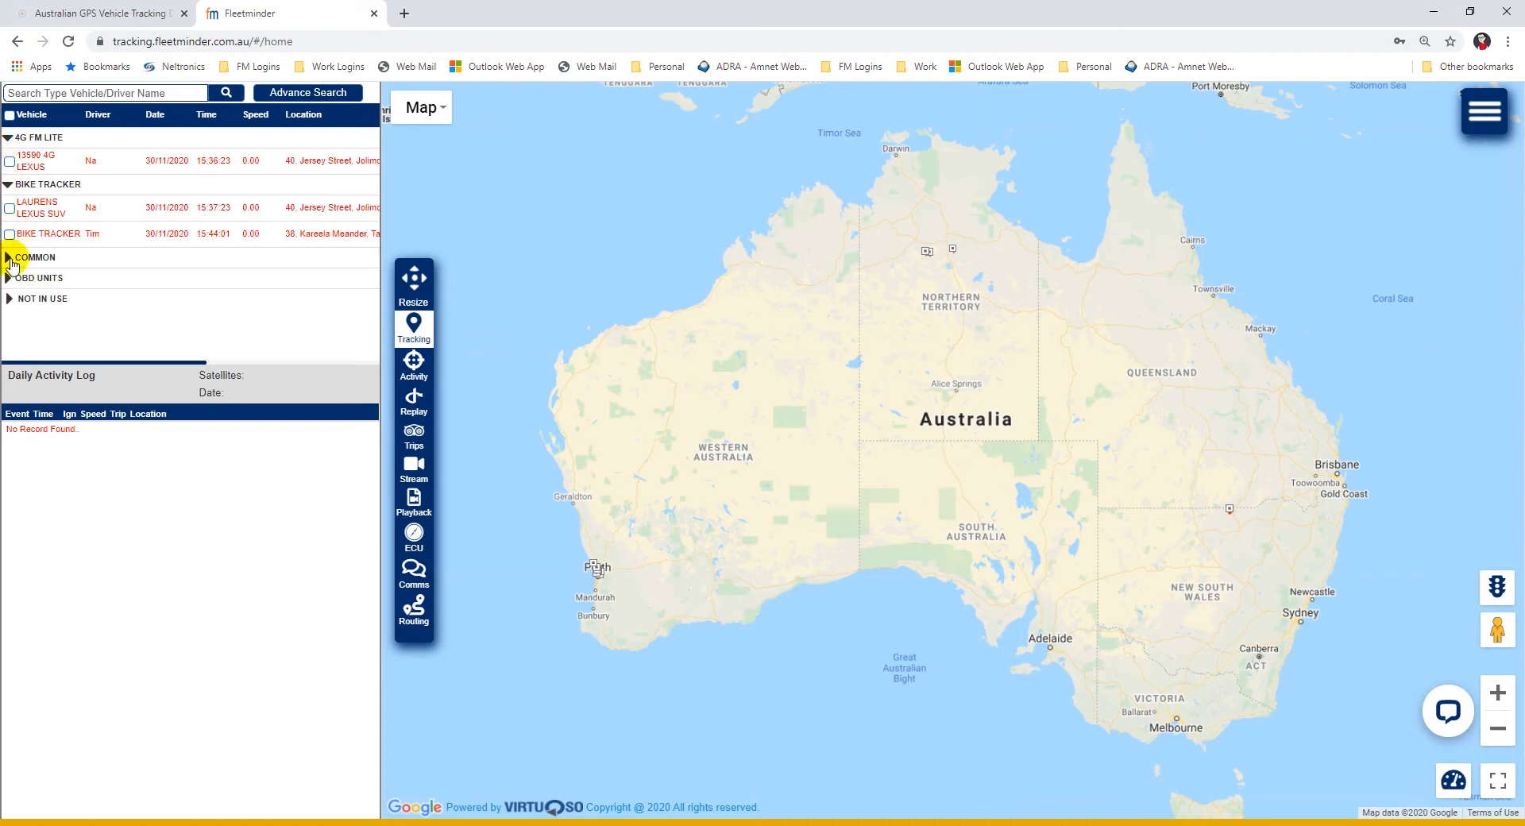
left_click(34, 256)
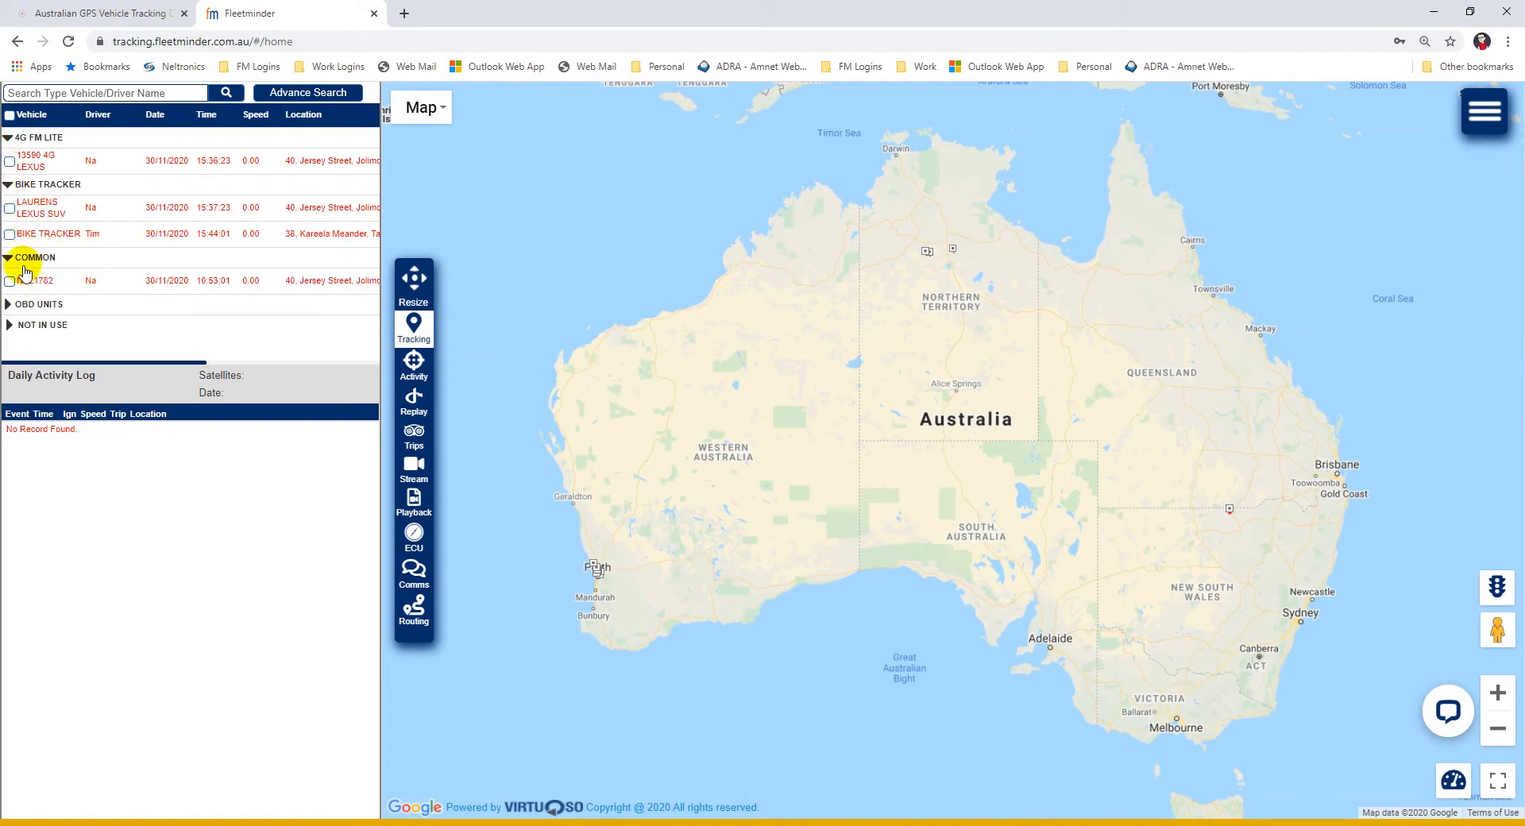
left_click(8, 304)
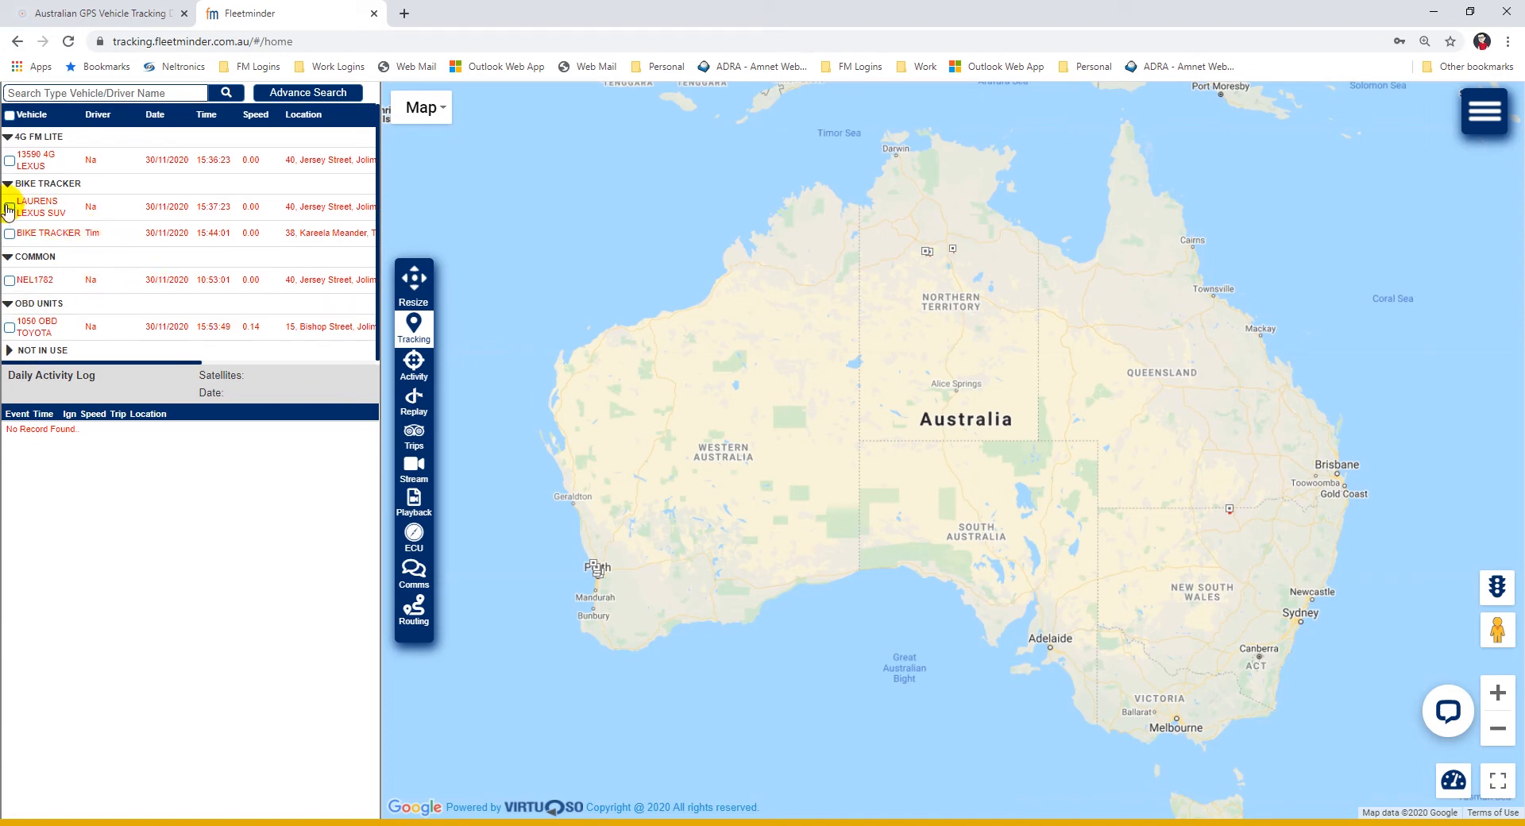
left_click(9, 204)
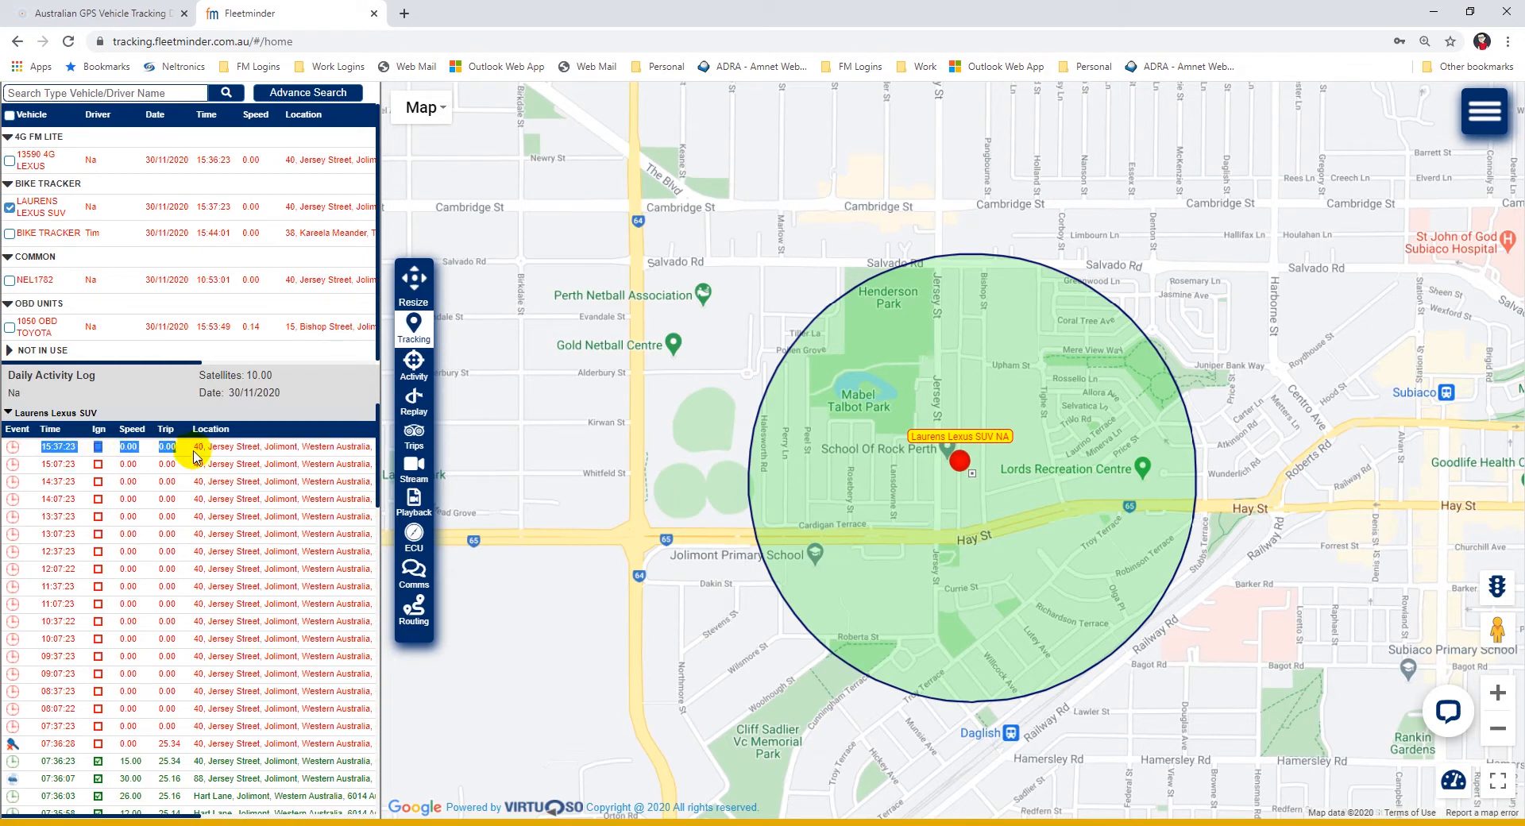
mouse_move(204, 389)
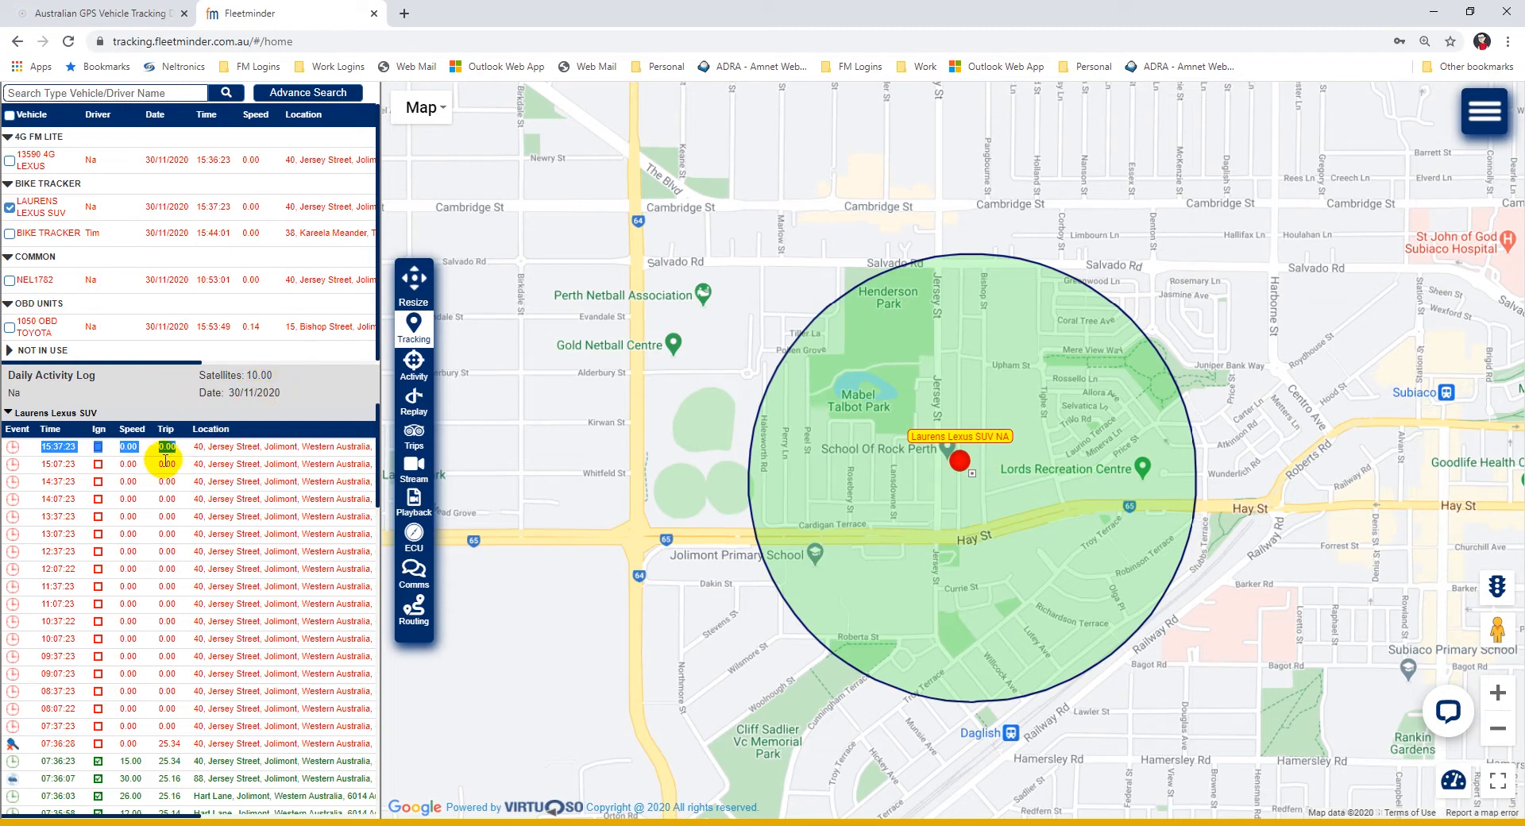
scroll("down", 3)
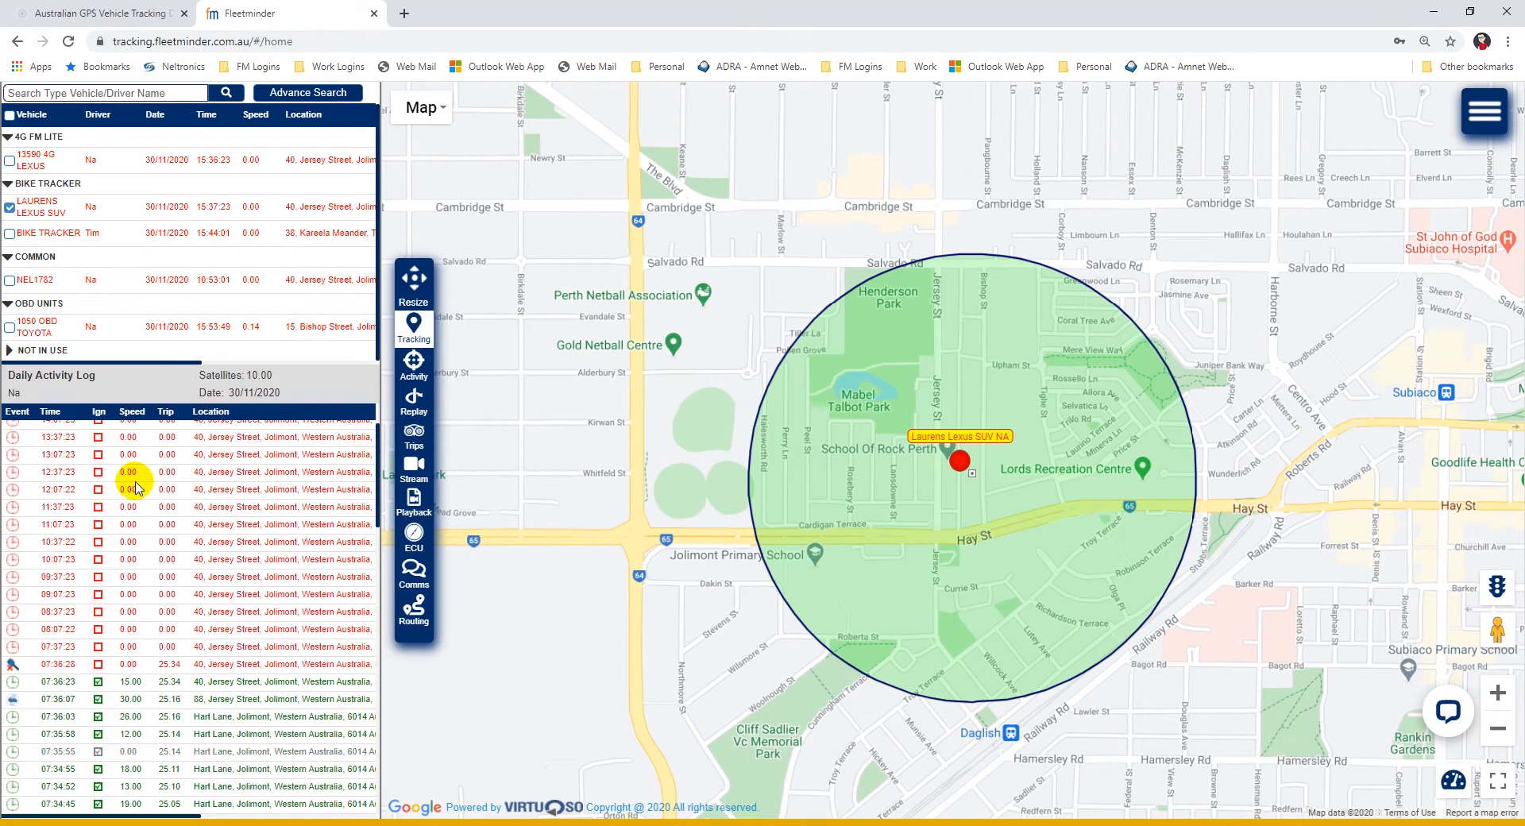
scroll("down", 3)
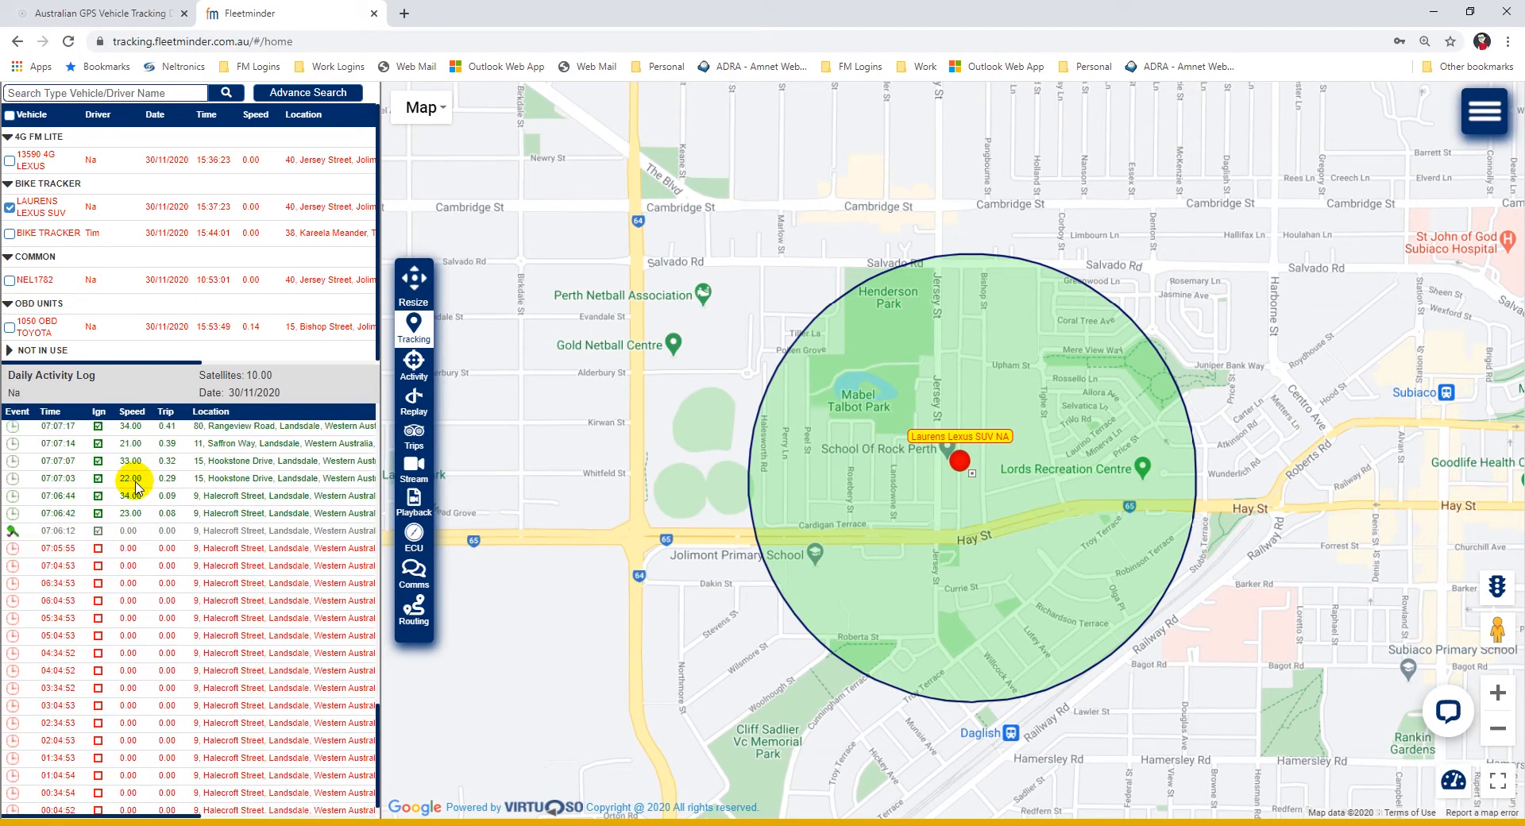
scroll("down", 3)
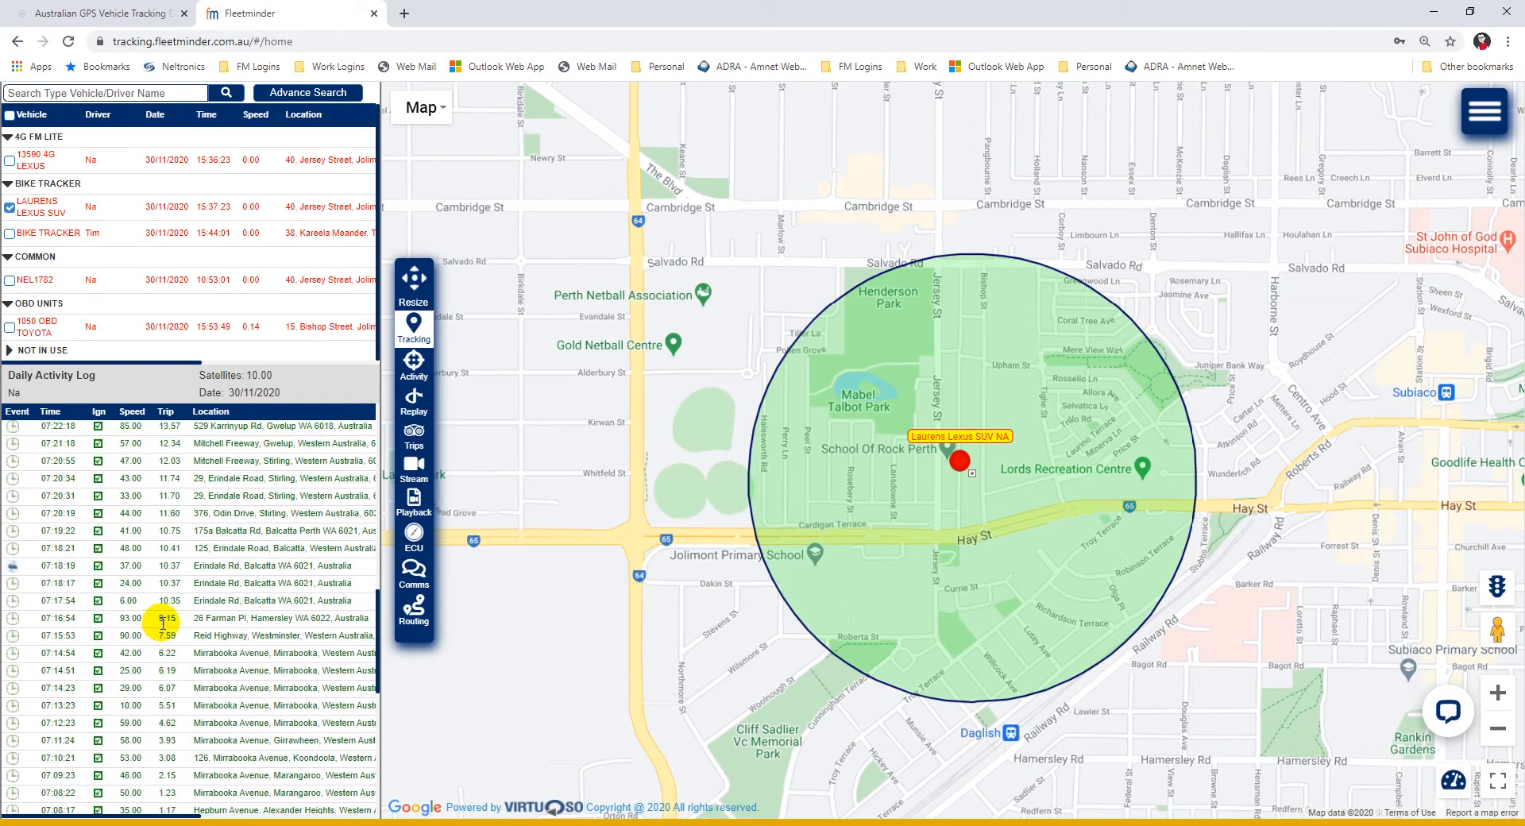
scroll("up", 3)
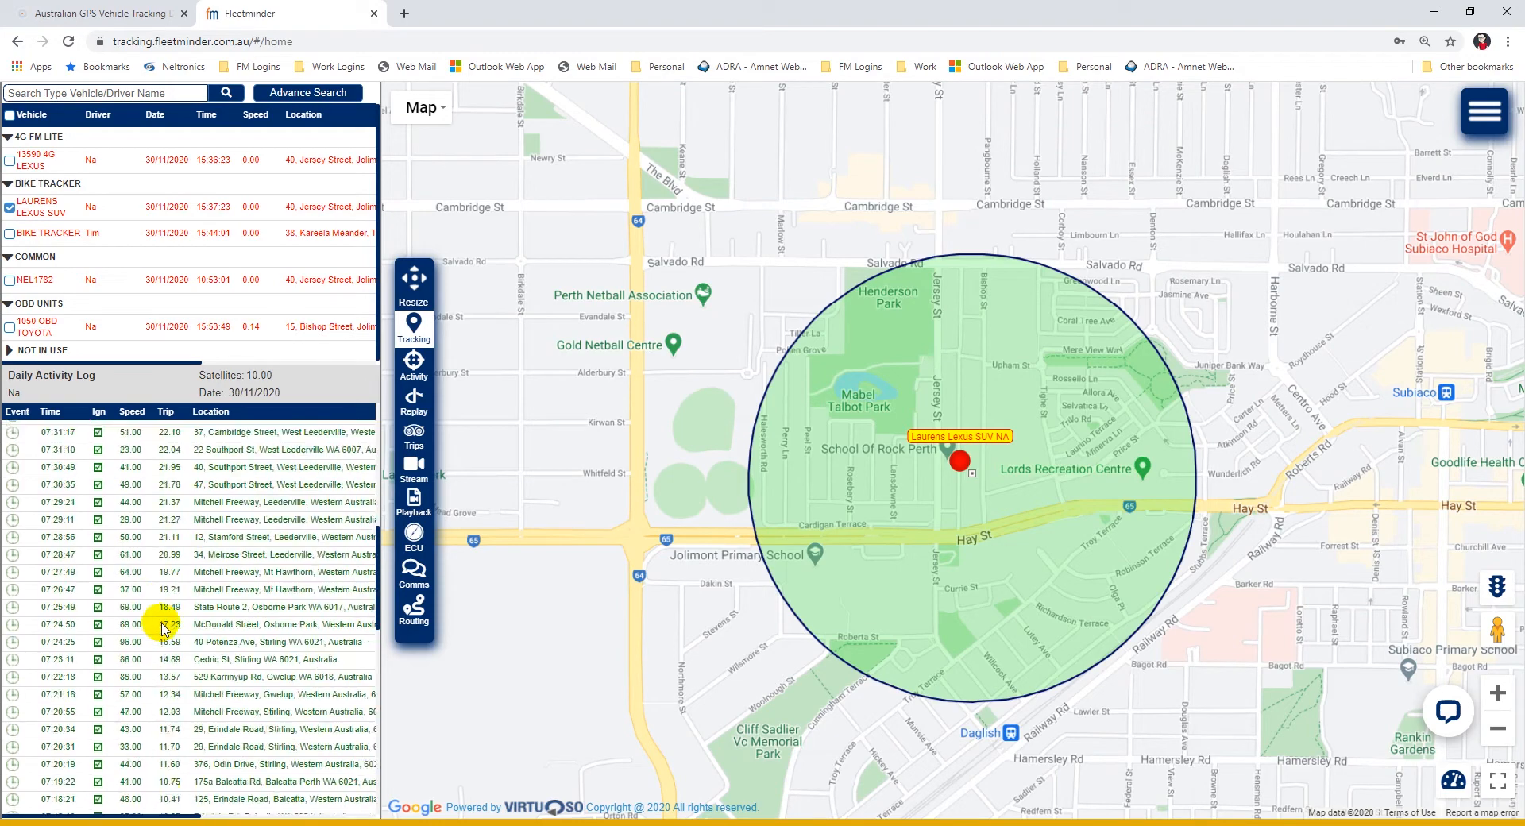
scroll("up", 3)
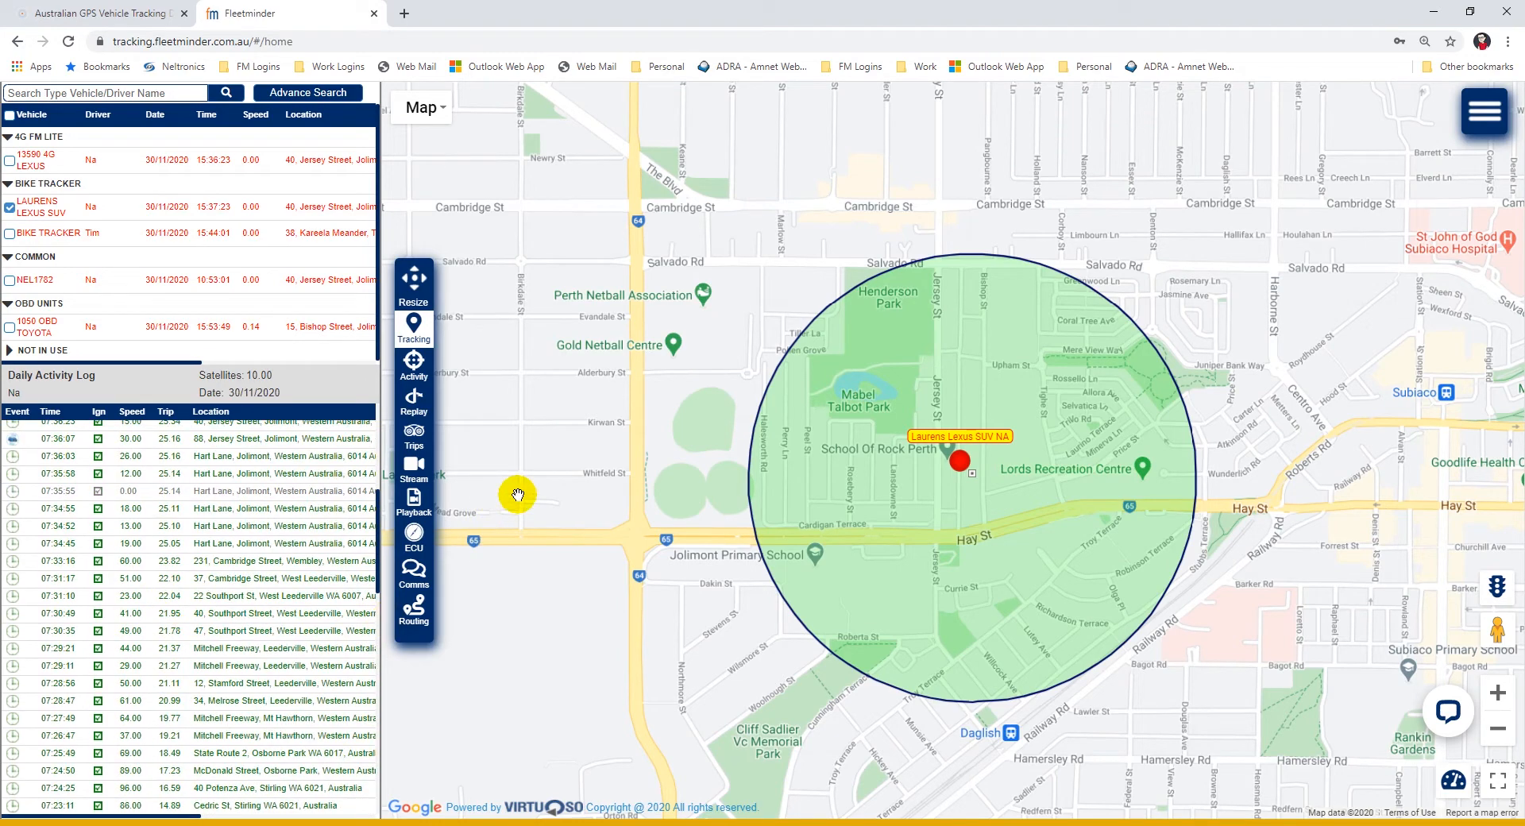
Switch the map to Satellite with labels on, zoomed in on the Lexus SUV.
left_click(421, 107)
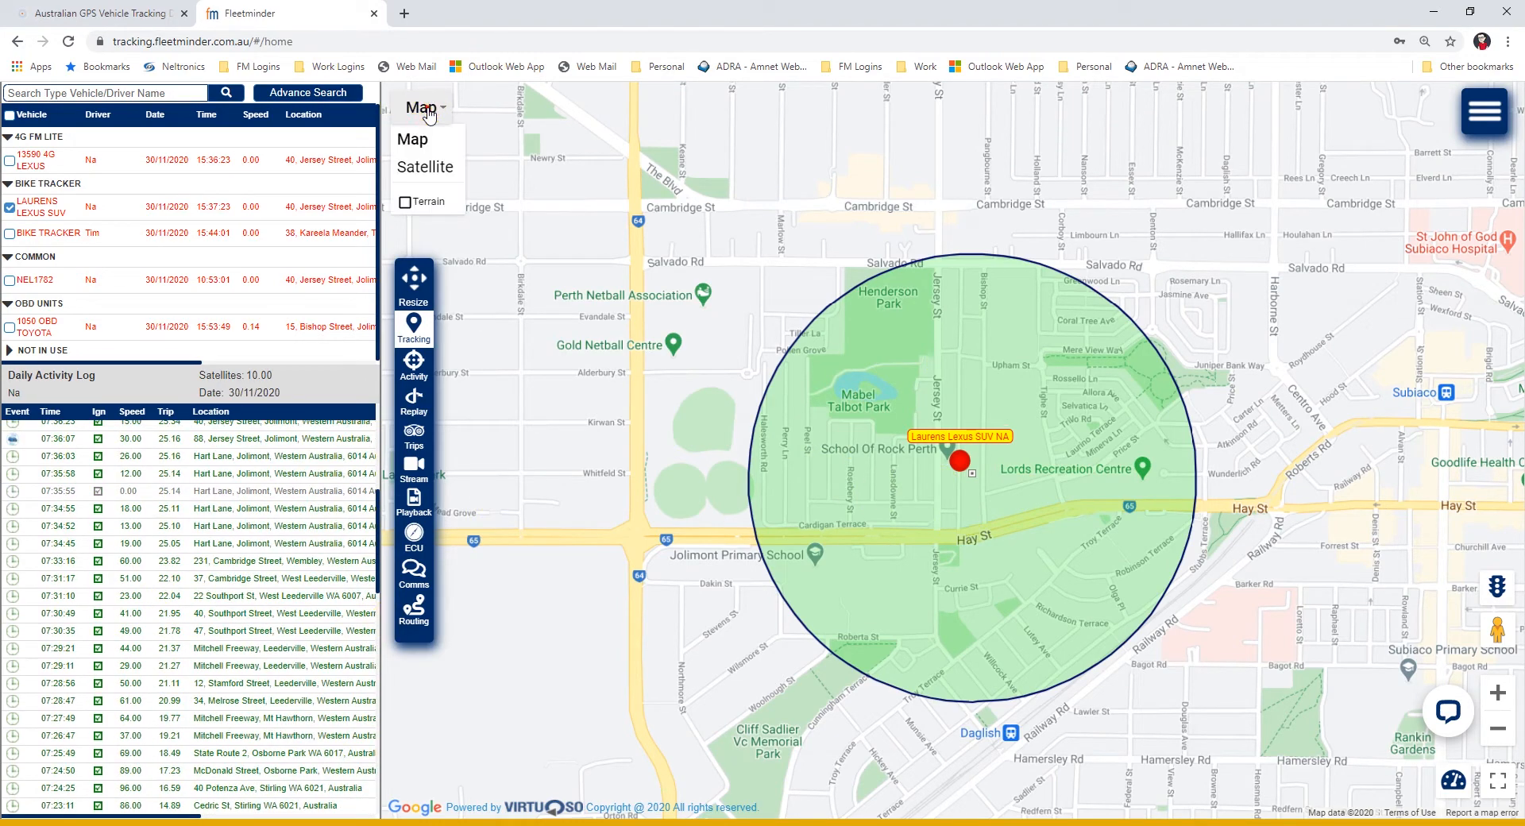
mouse_move(425, 166)
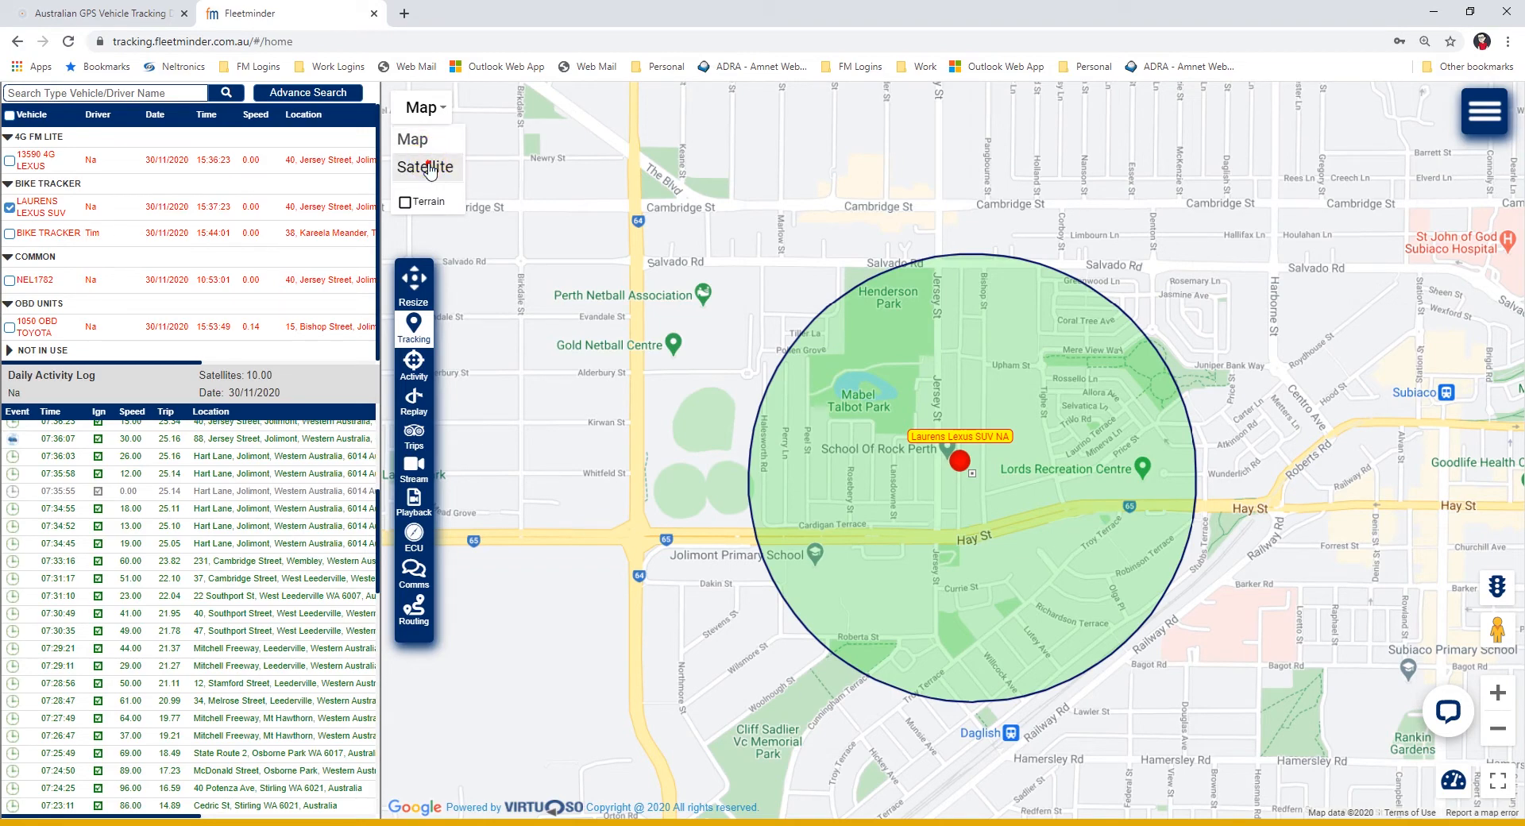
left_click(425, 168)
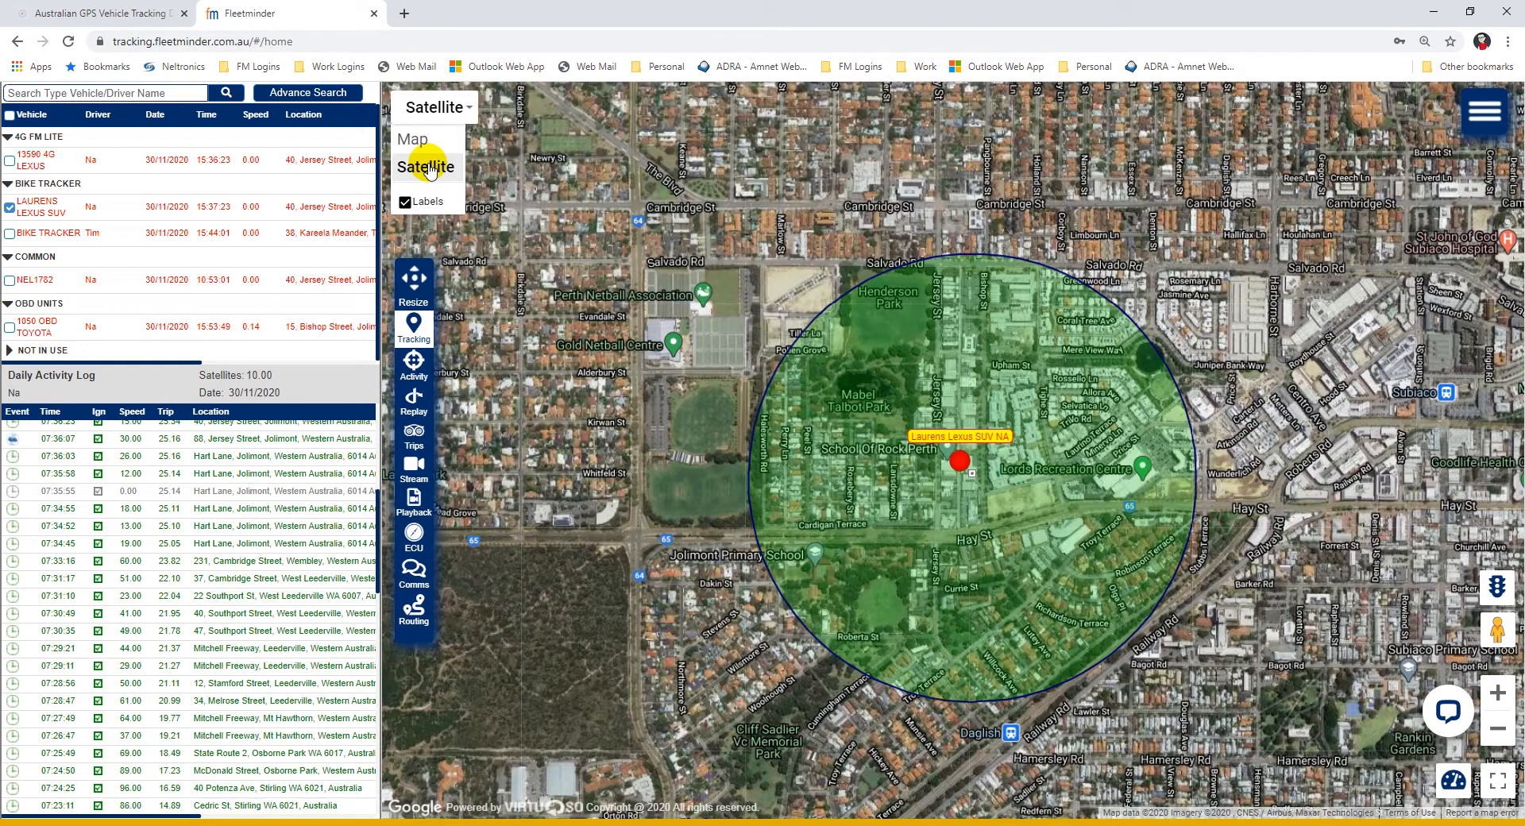
left_click(406, 202)
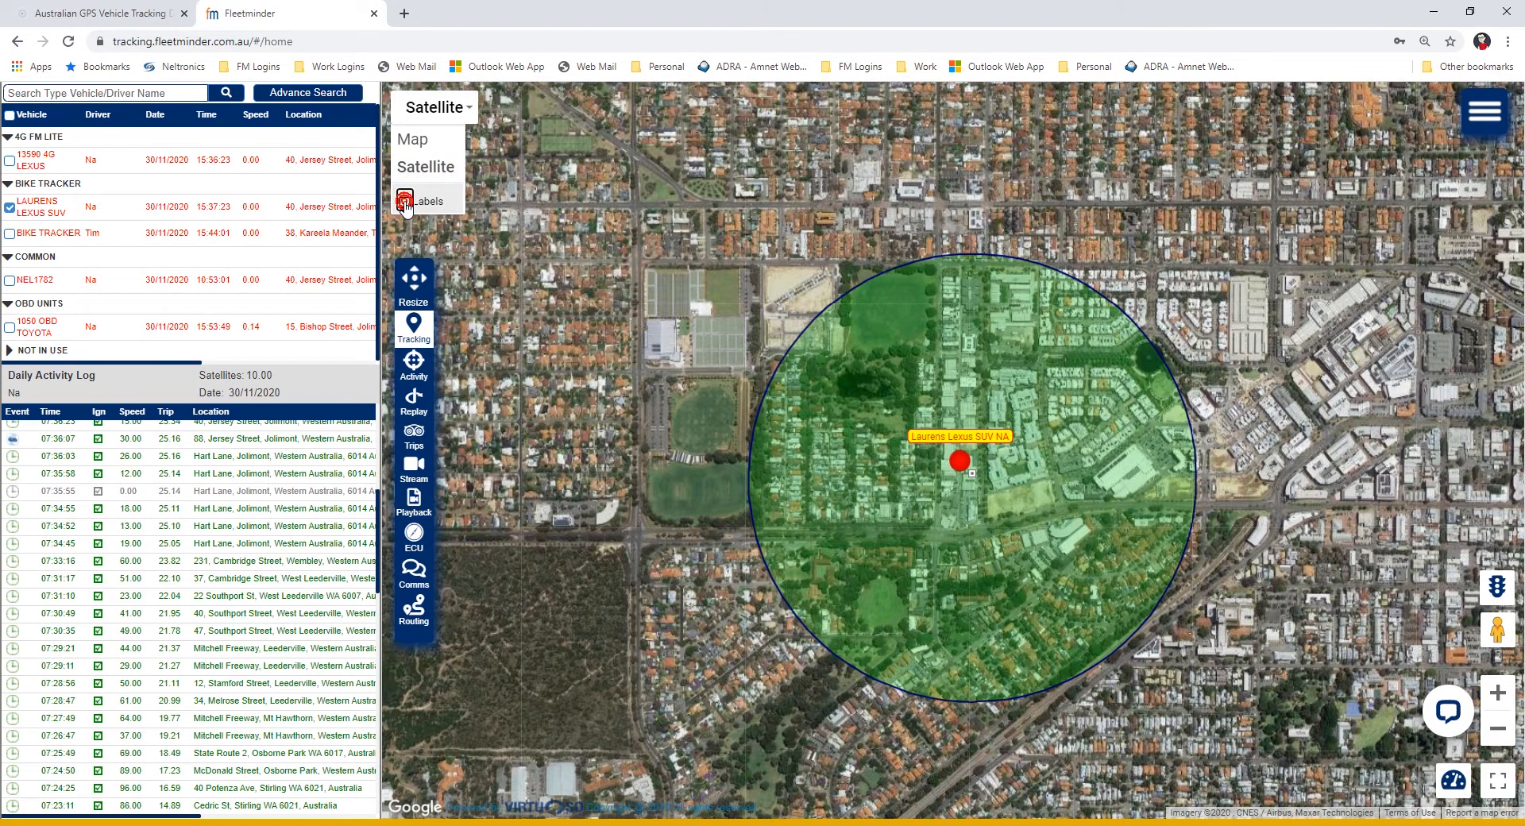
left_click(406, 199)
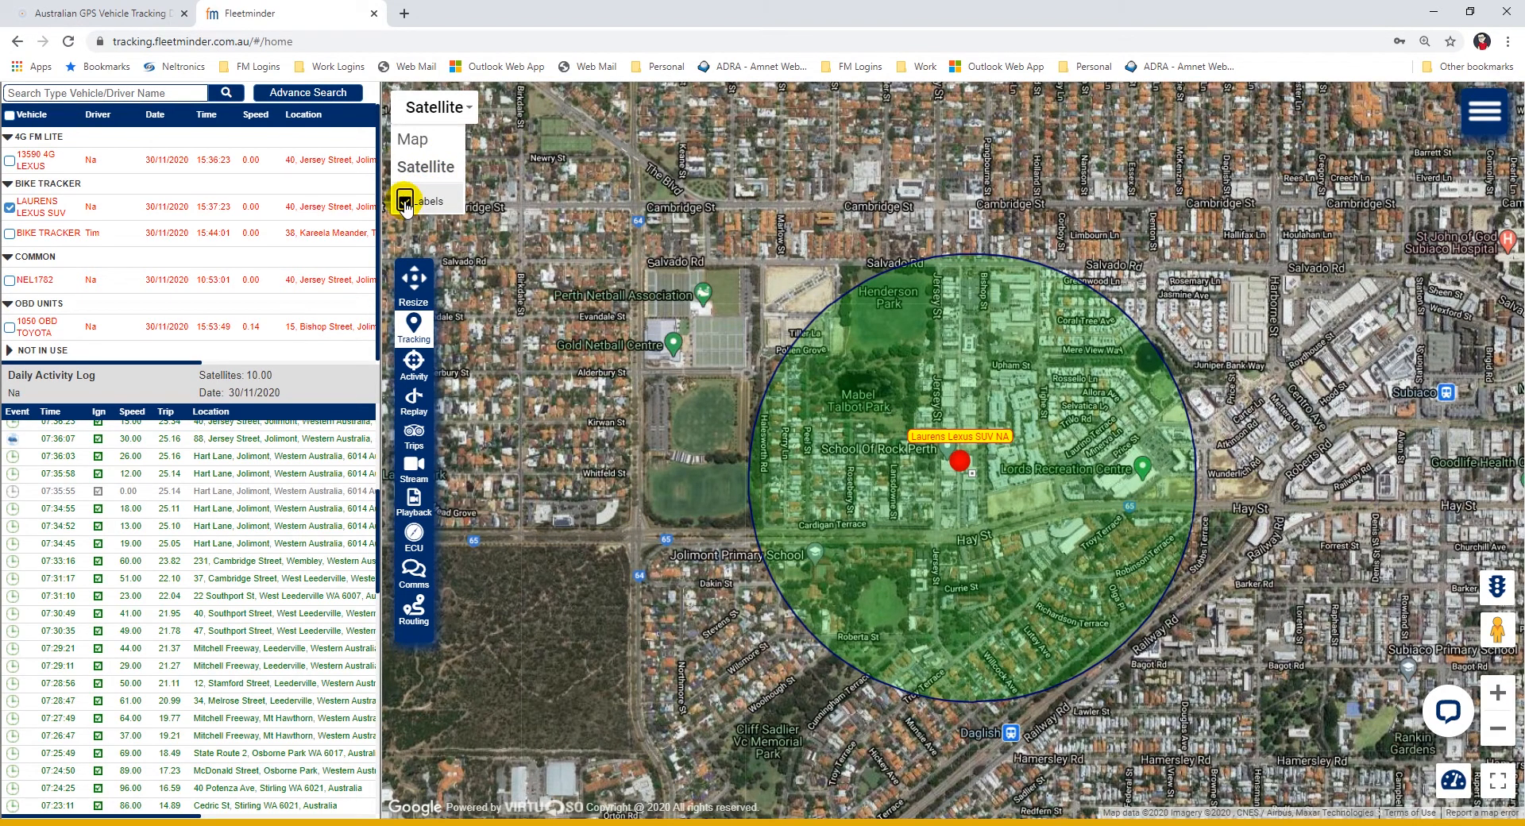
left_click(405, 201)
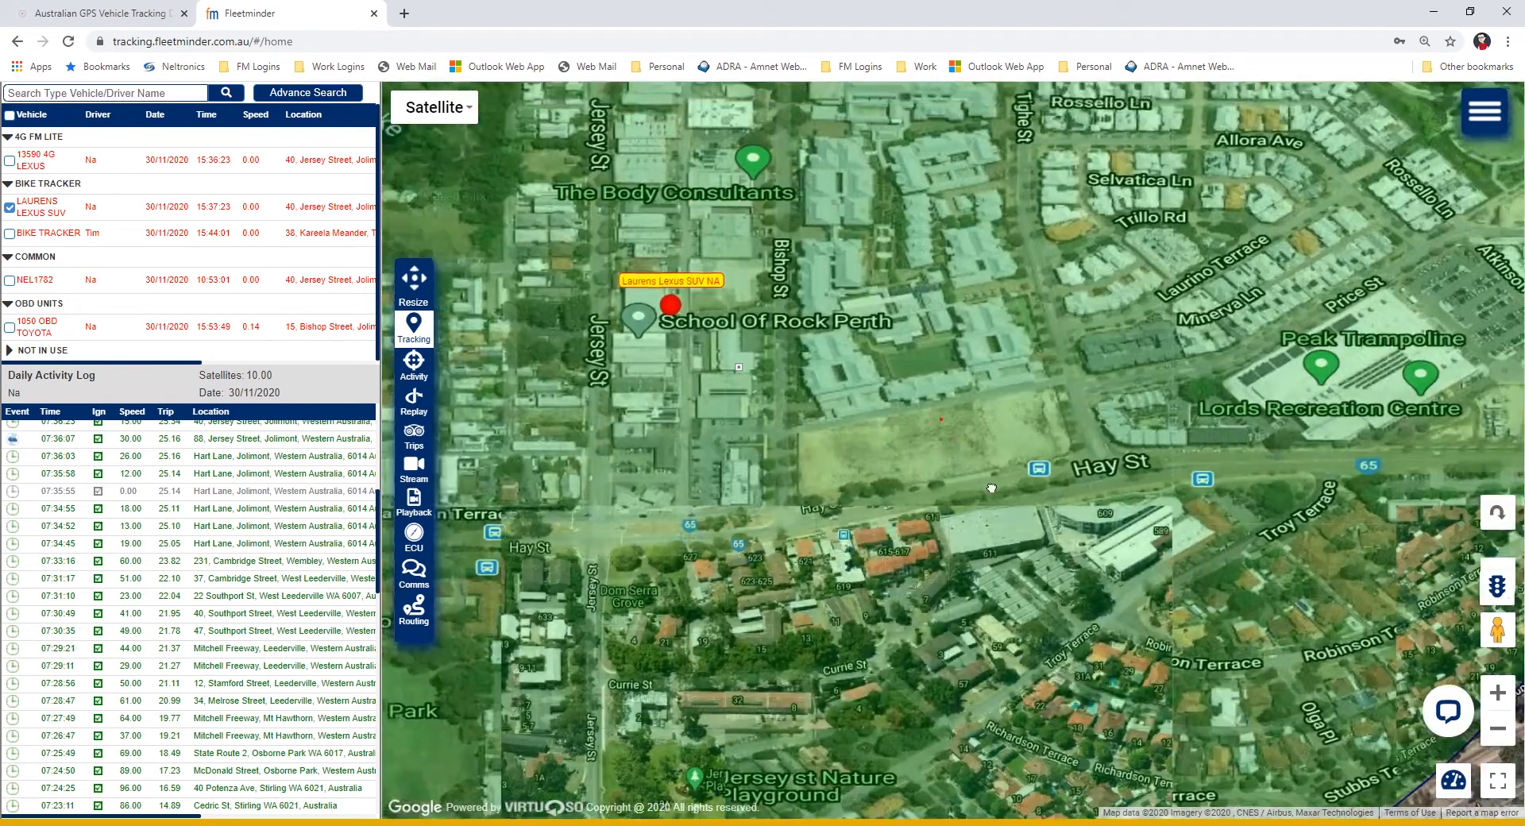
Zoom the satellite map out around the Lexus SUV and scroll to earlier morning log events.
left_click(1499, 692)
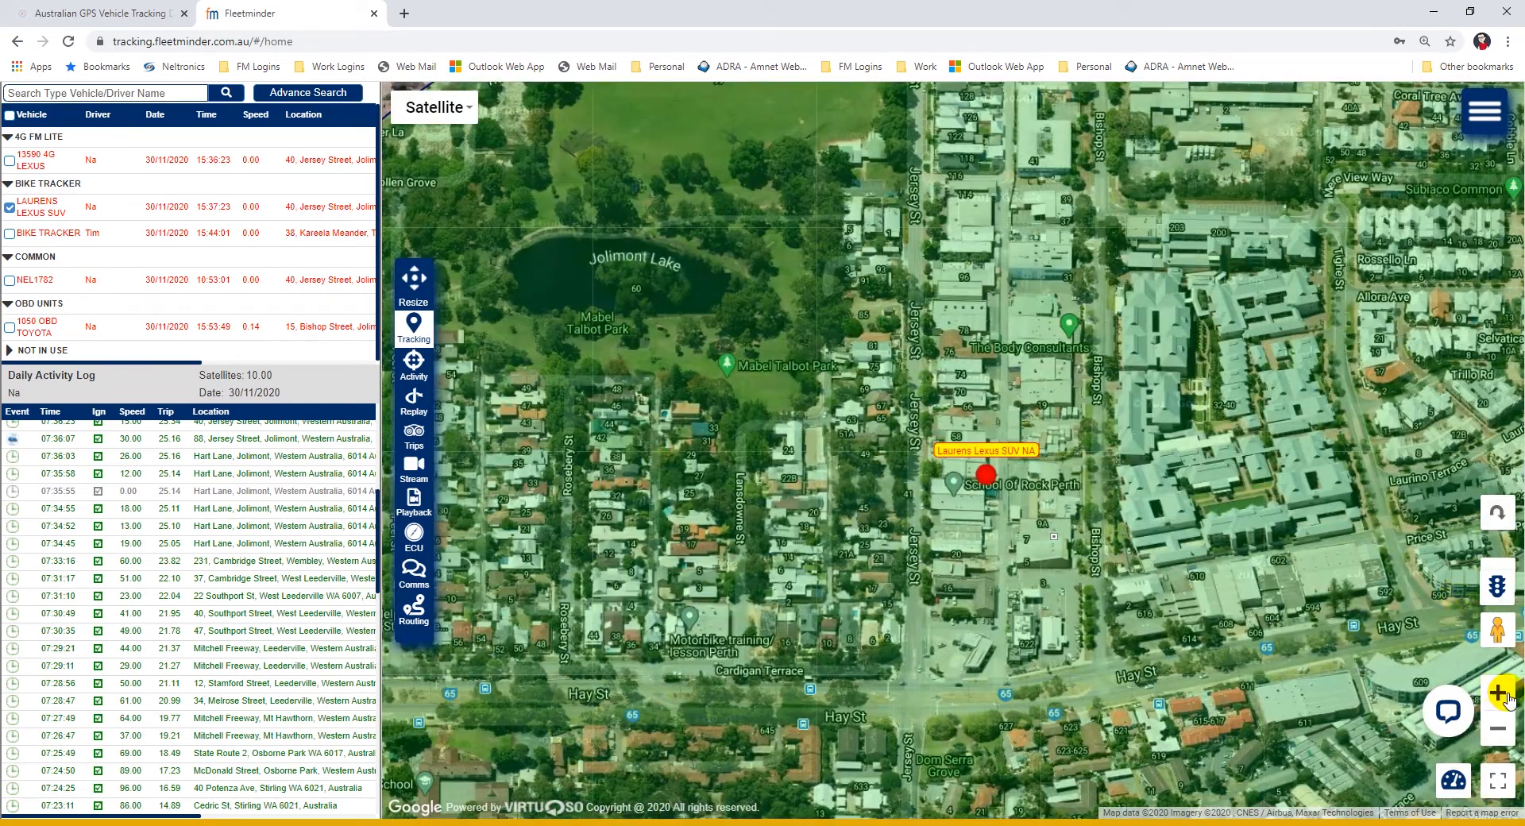
left_click(1498, 728)
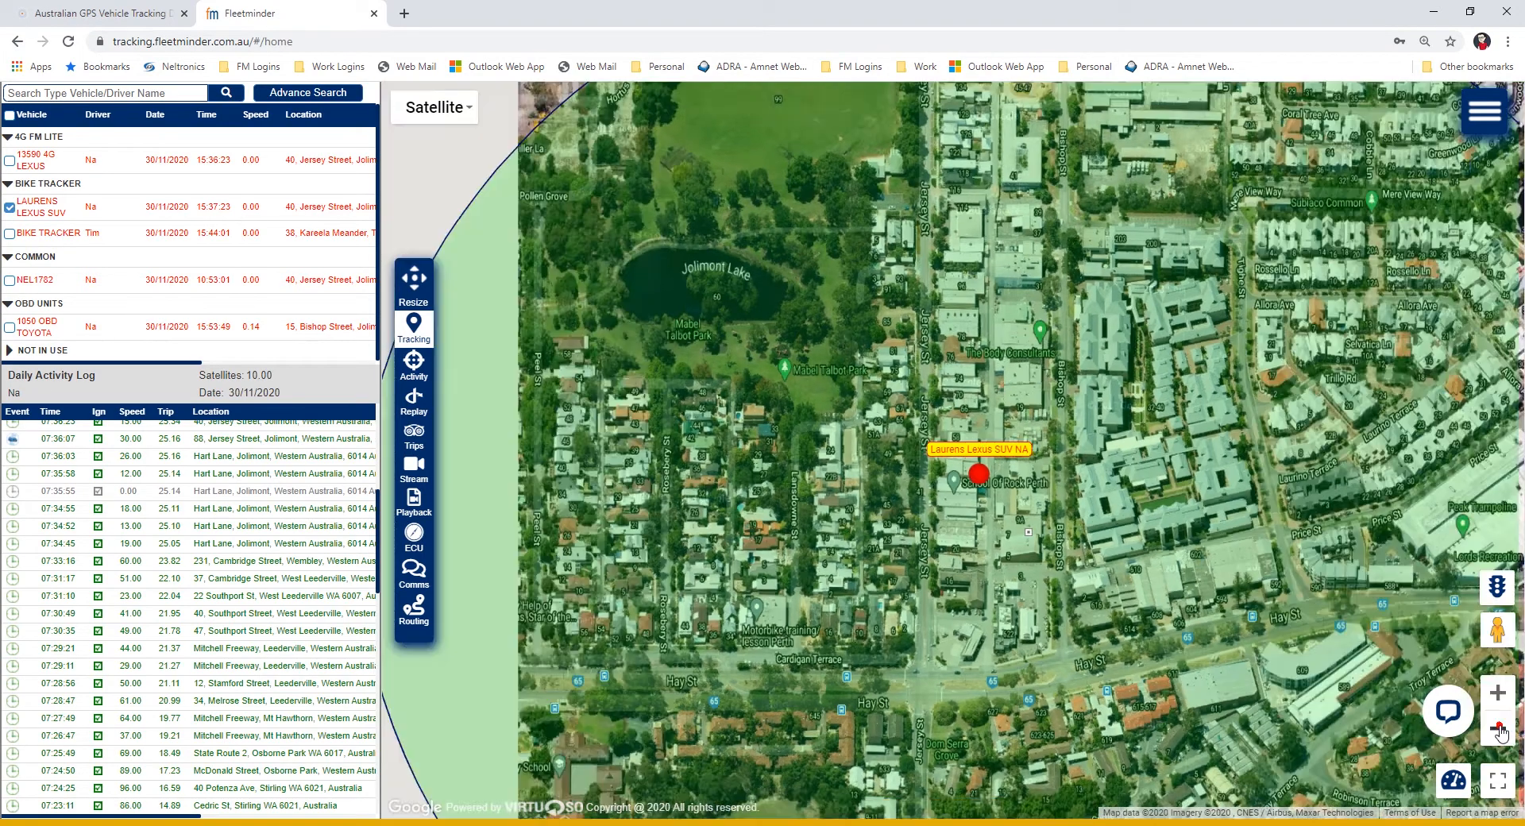
left_click(1501, 733)
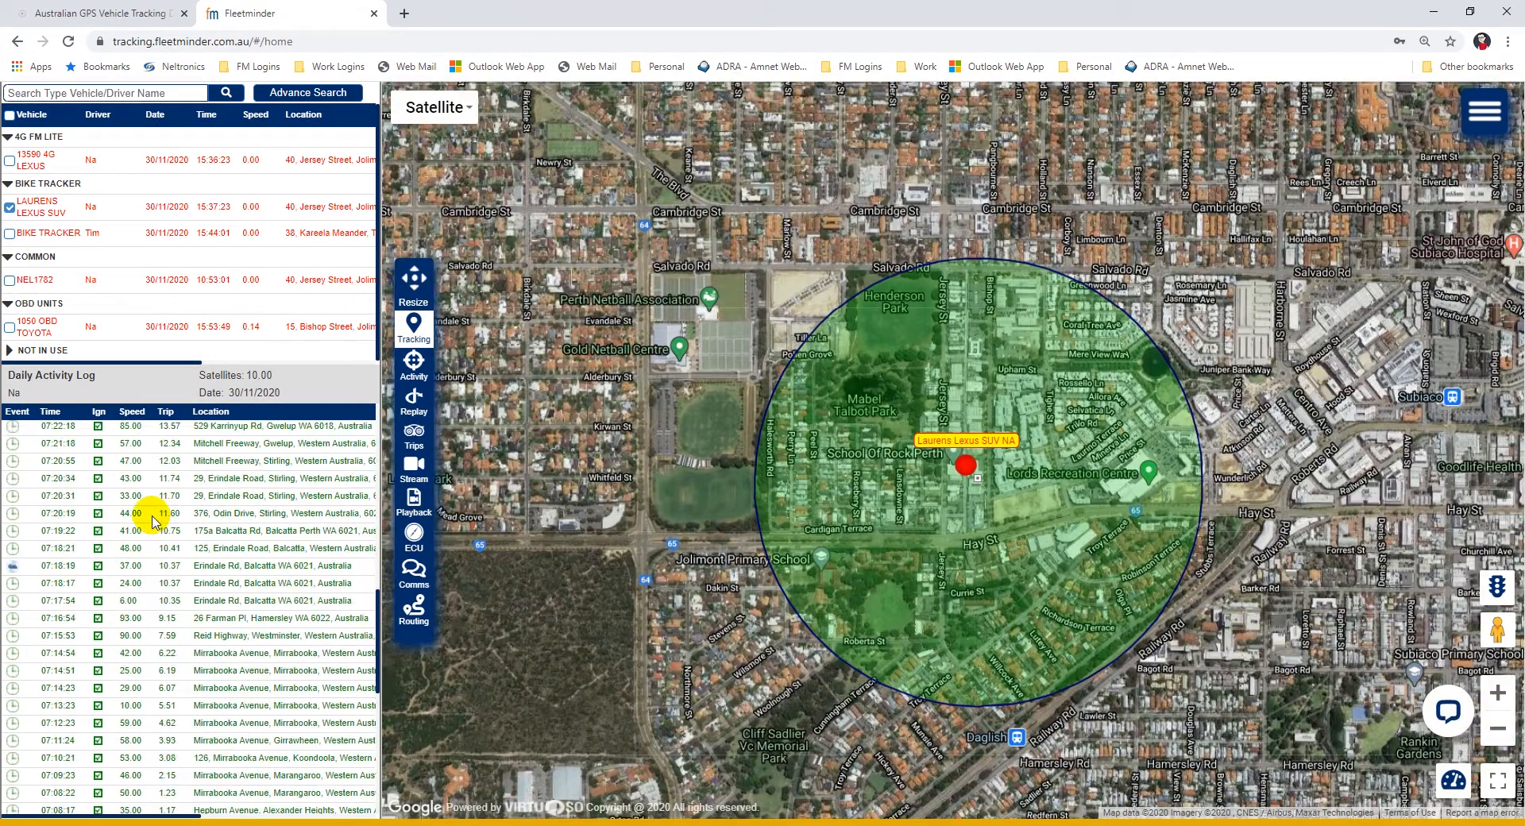
scroll("down", 3)
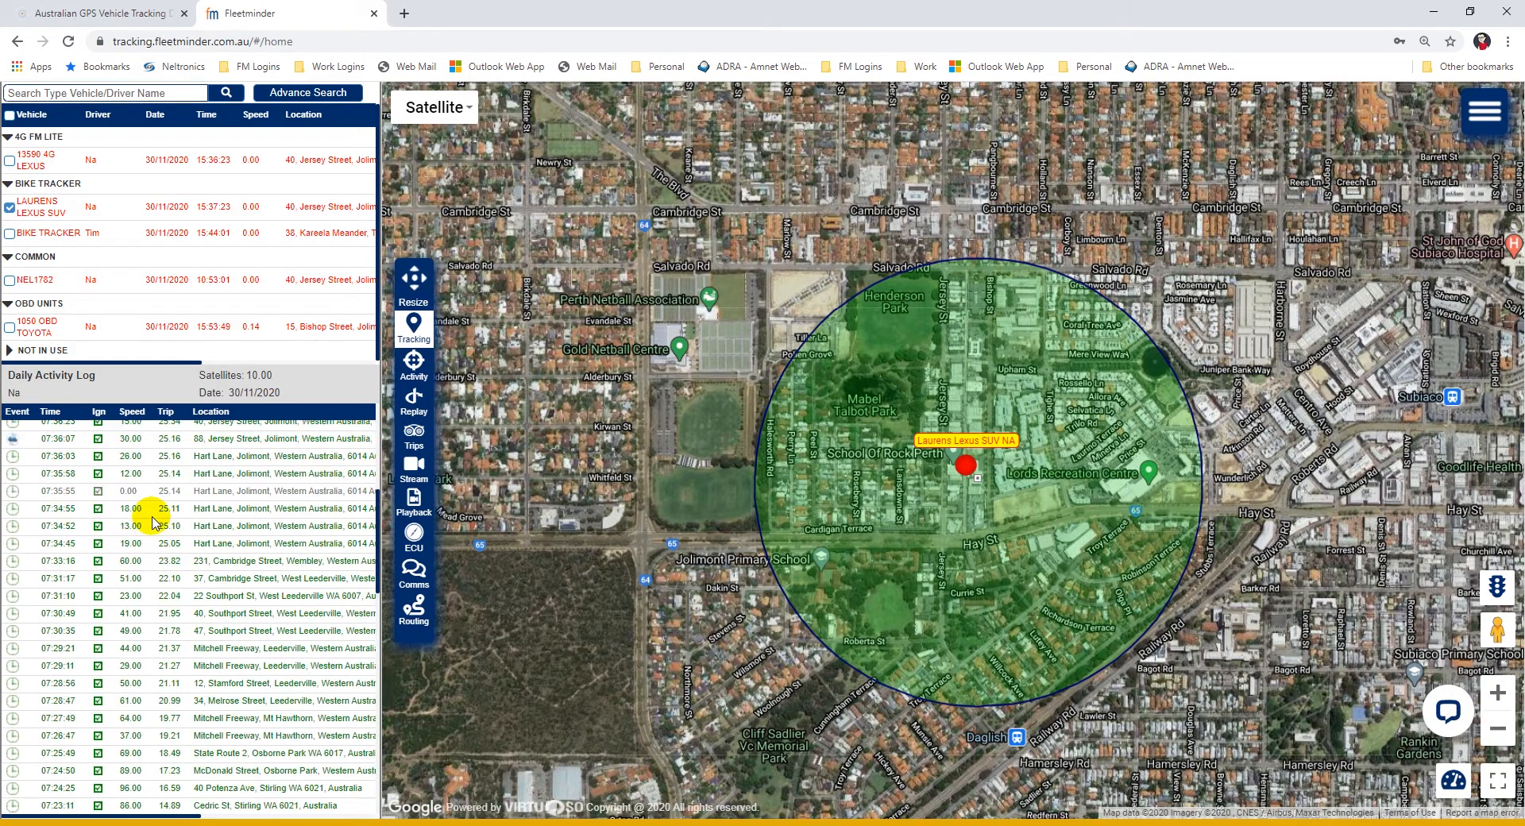
scroll("down", 3)
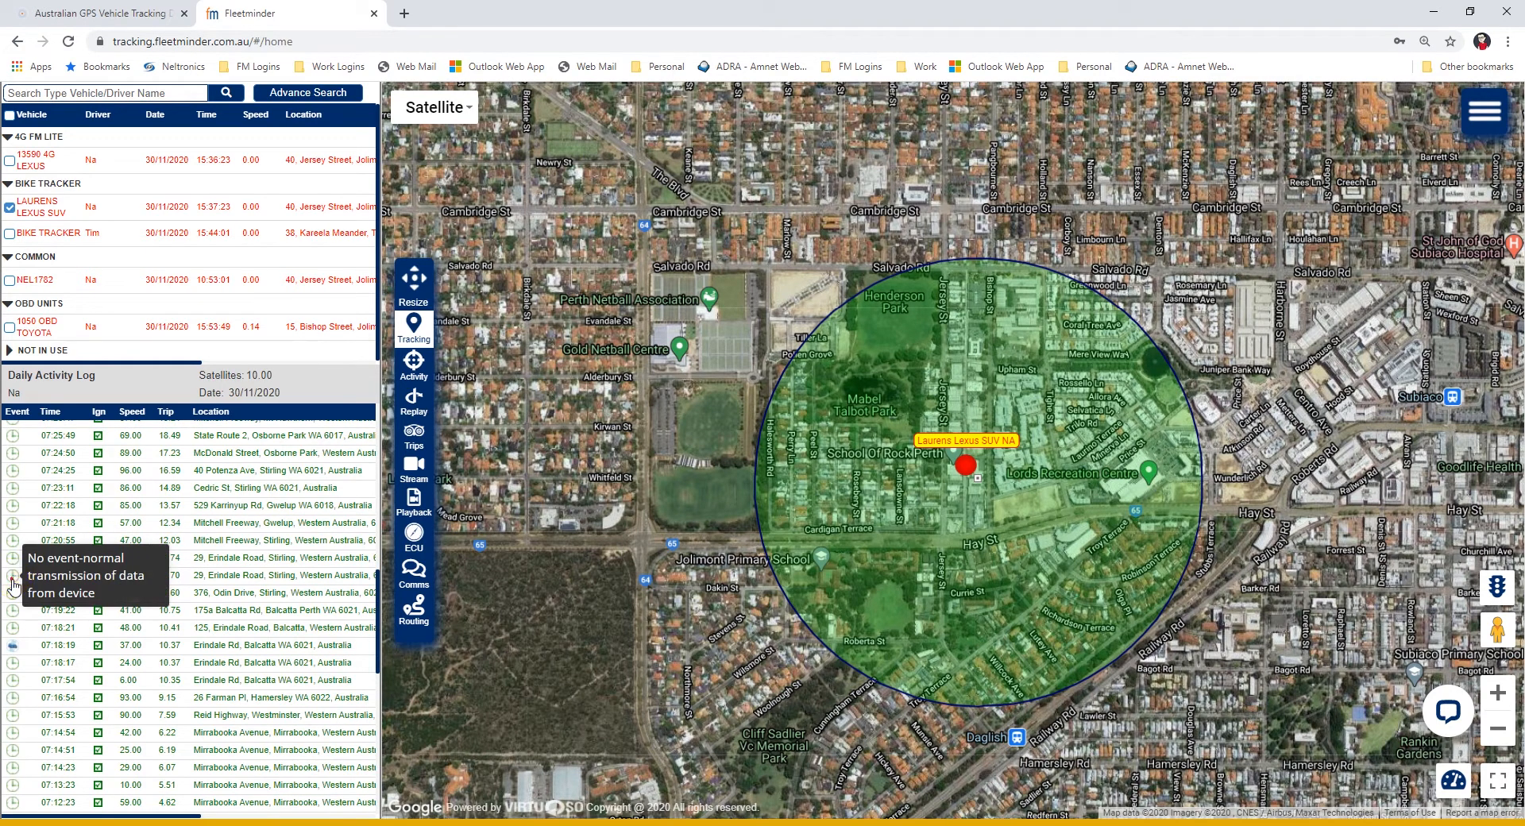
View and close the Lexus SUV's 07:20 Erindale Road position popup, then scroll the log up.
left_click(966, 466)
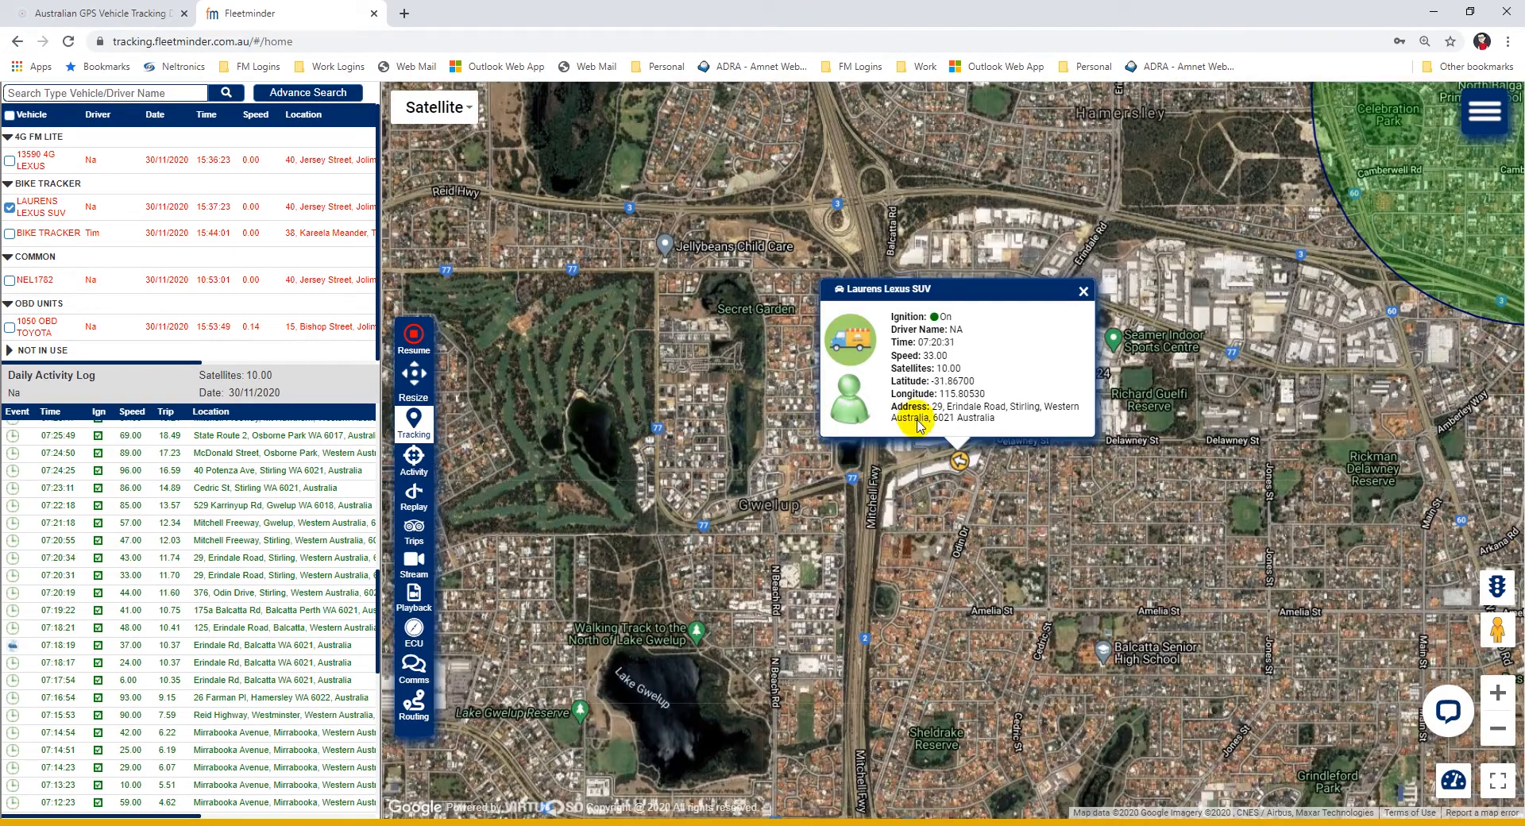
mouse_move(963, 441)
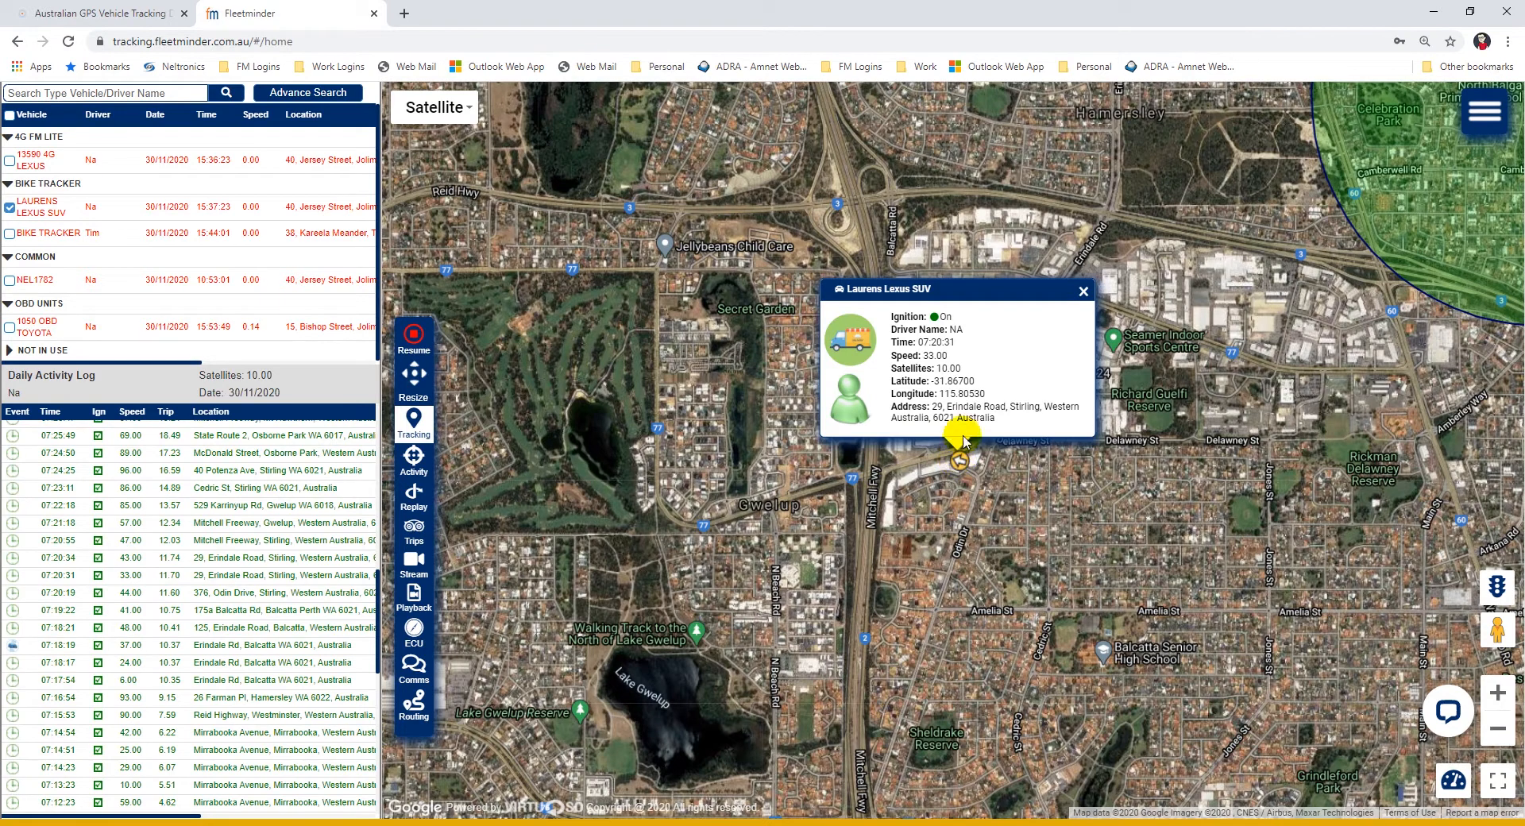
mouse_move(1067, 325)
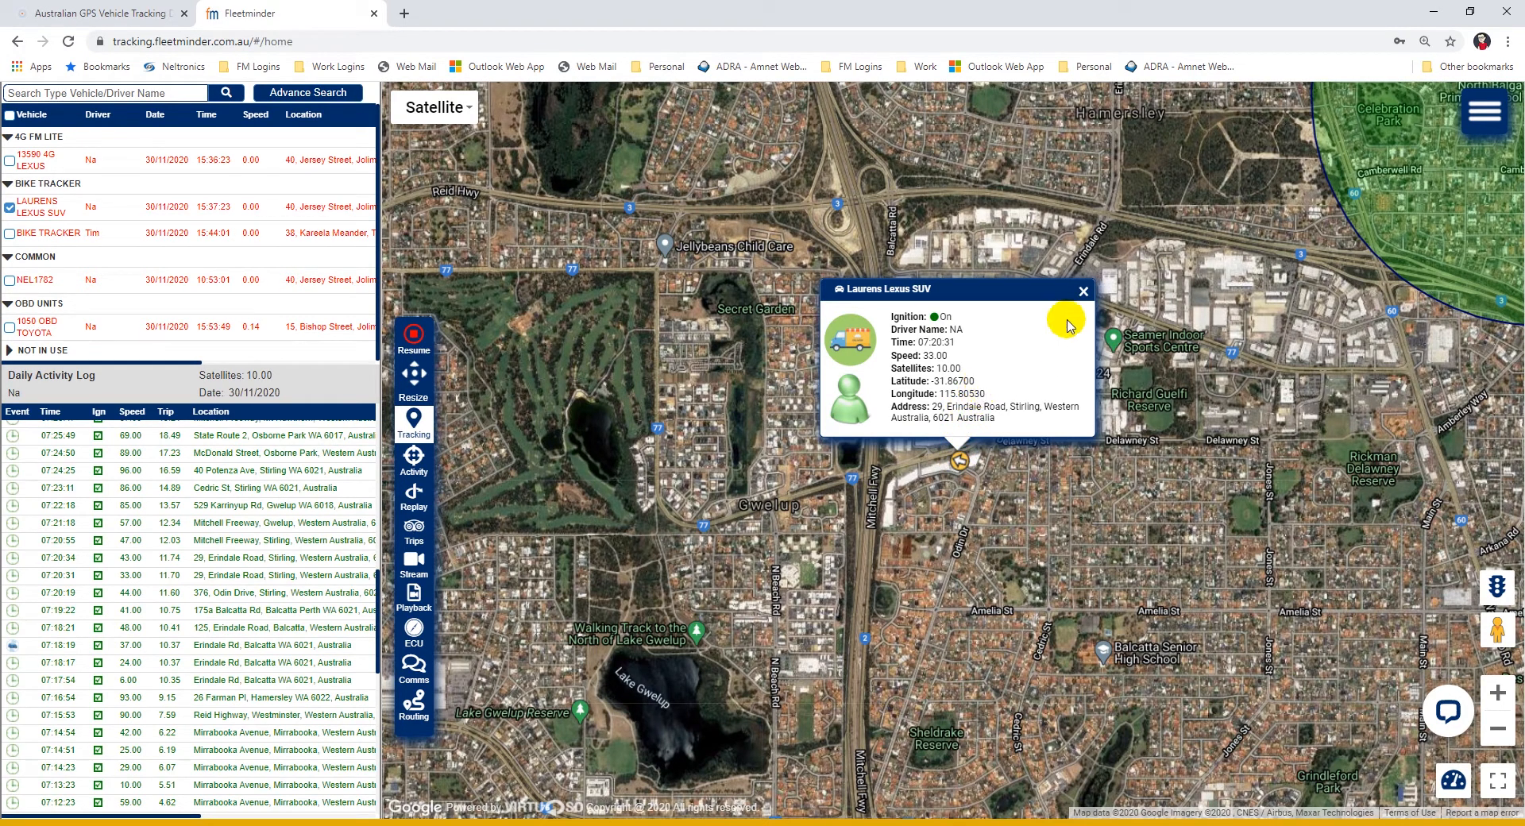
left_click(1083, 290)
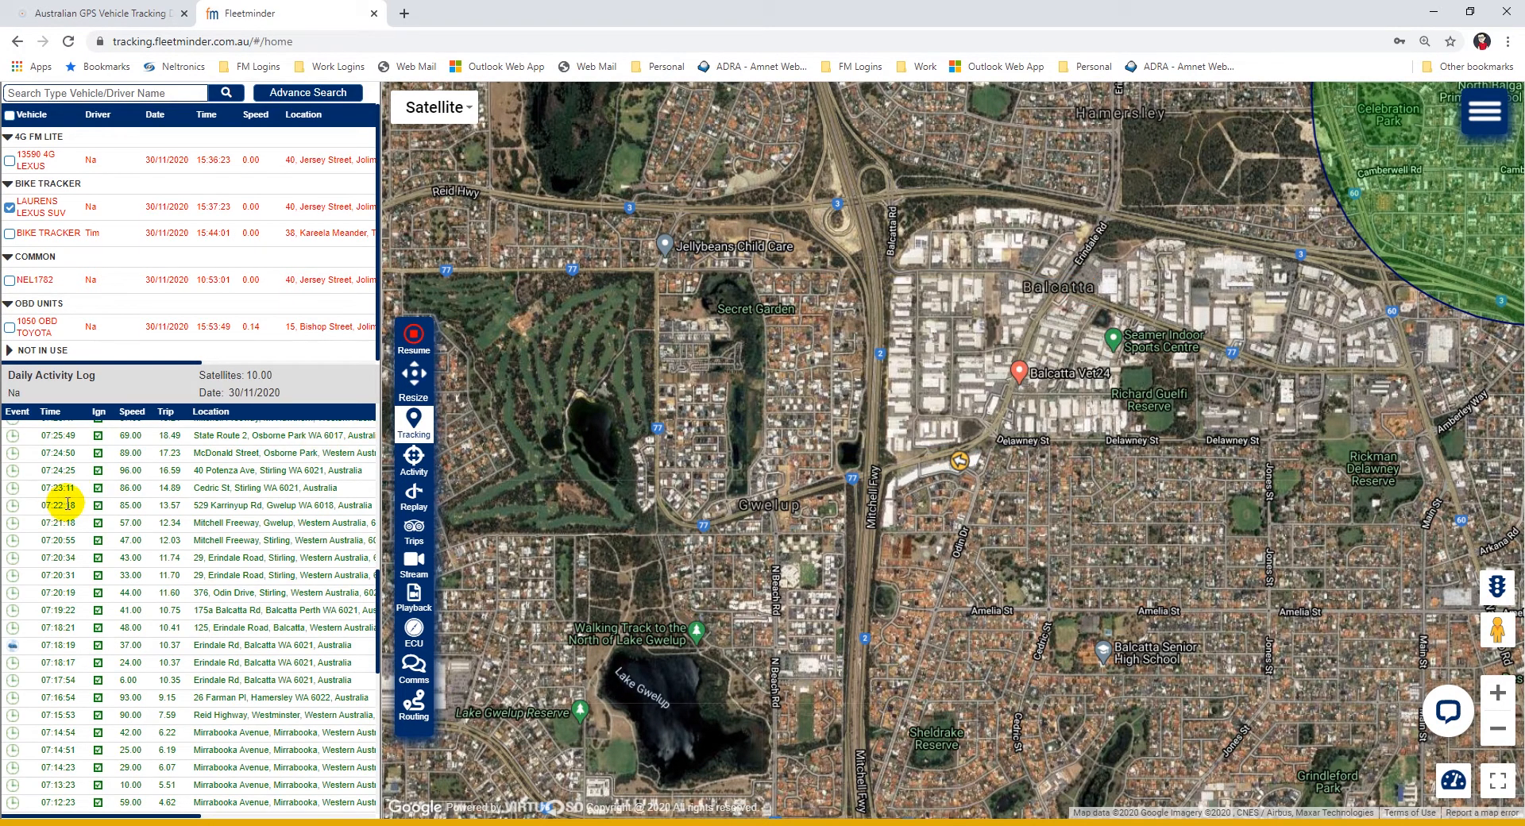
scroll("up", 3)
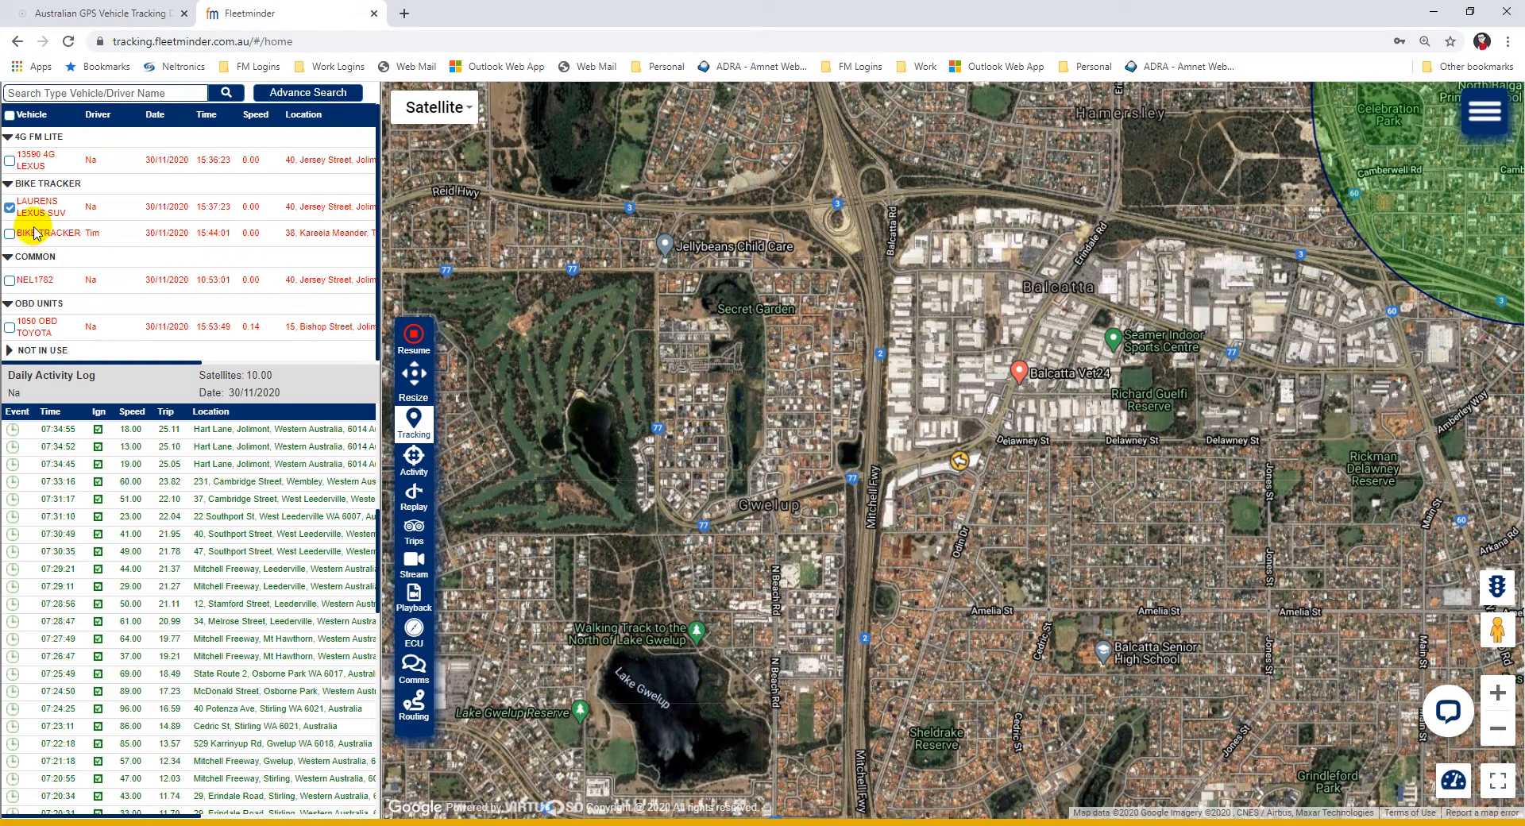
Track Tim's Bike Tracker on the plain road map and untick Laurens Lexus SUV.
left_click(11, 233)
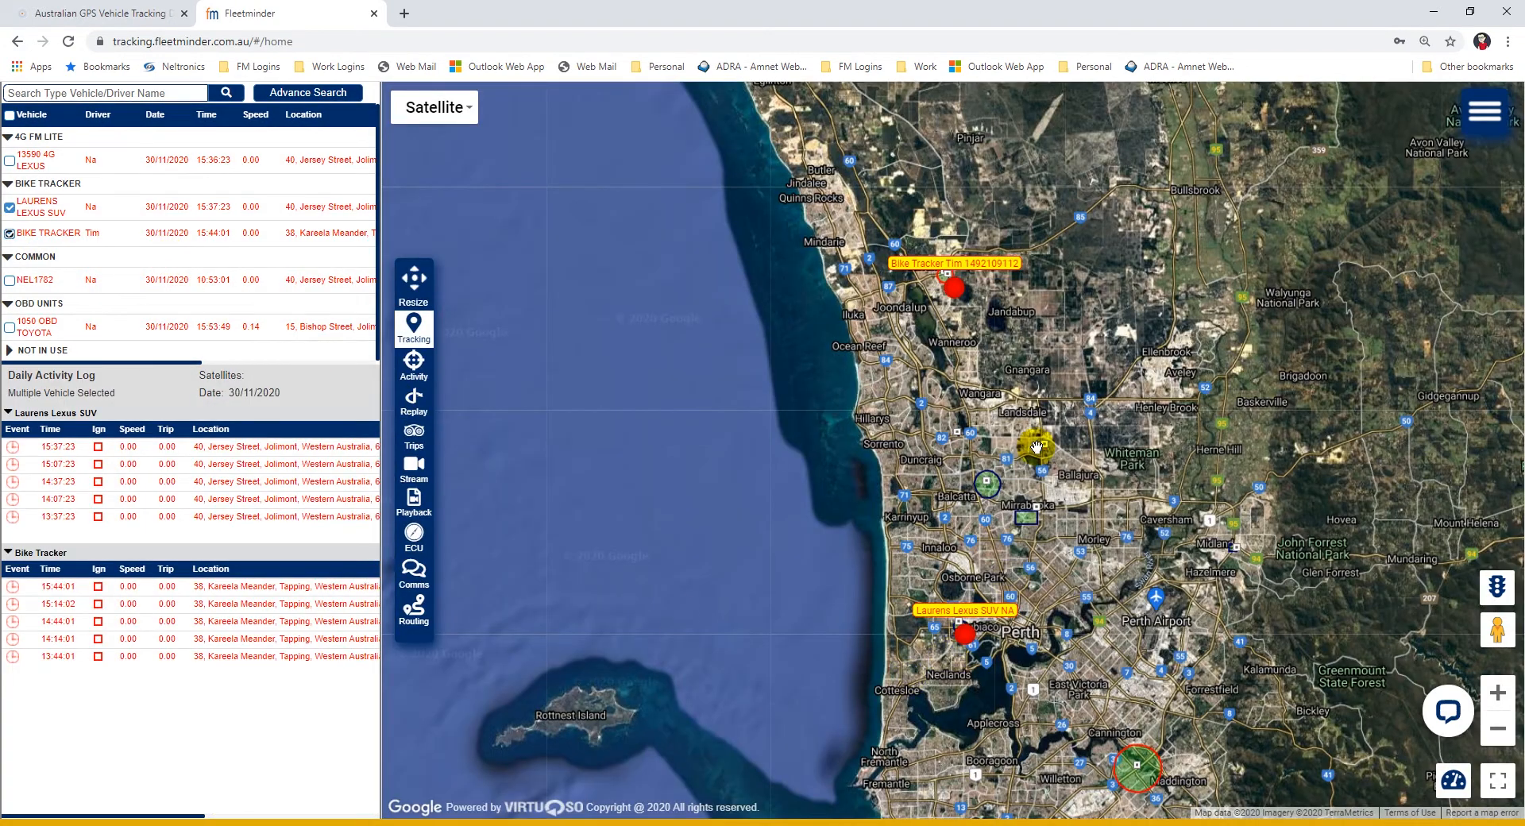
left_click(433, 107)
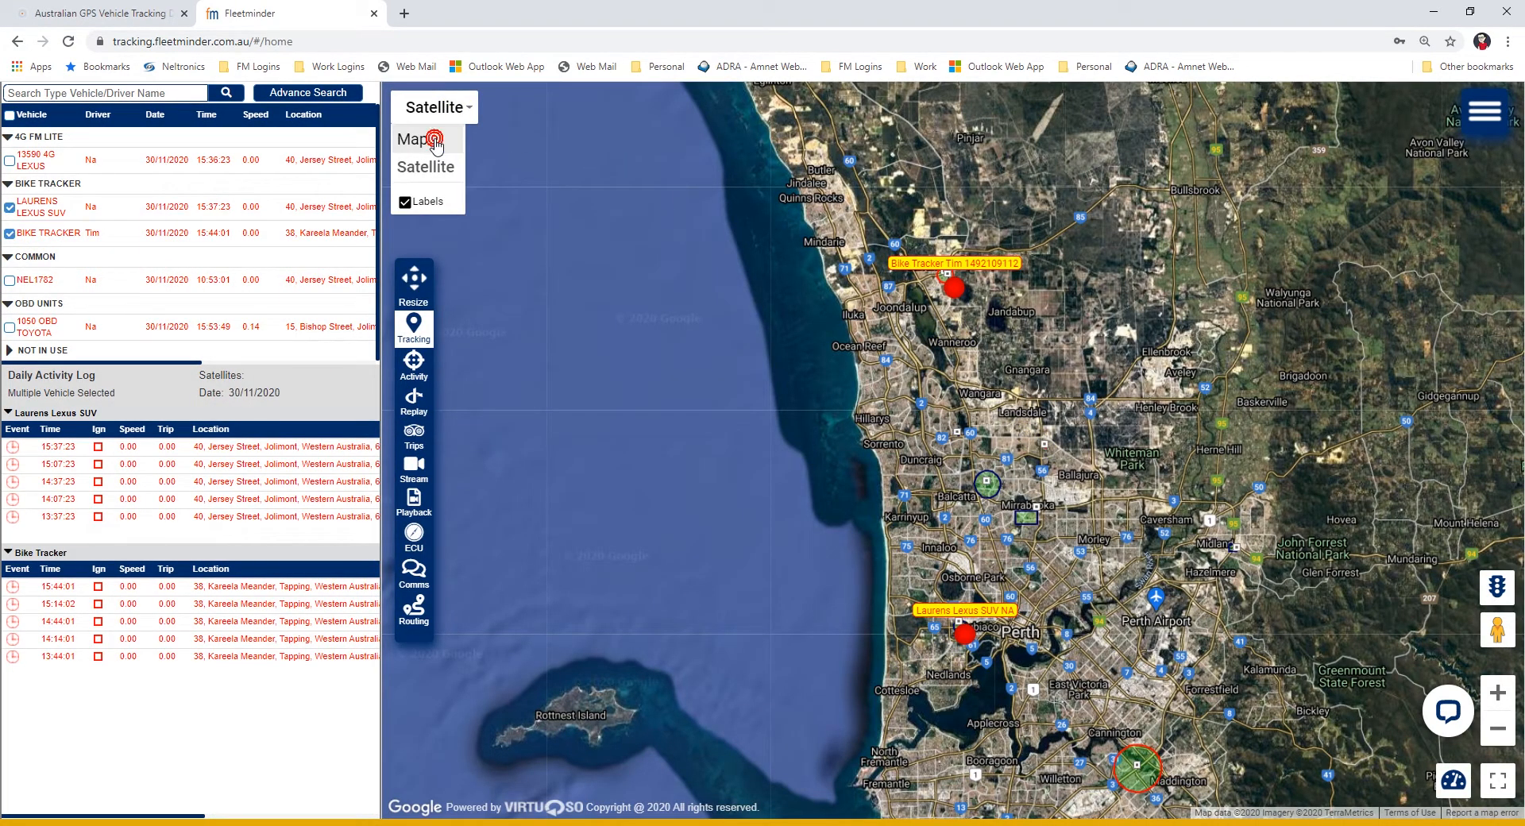
left_click(412, 140)
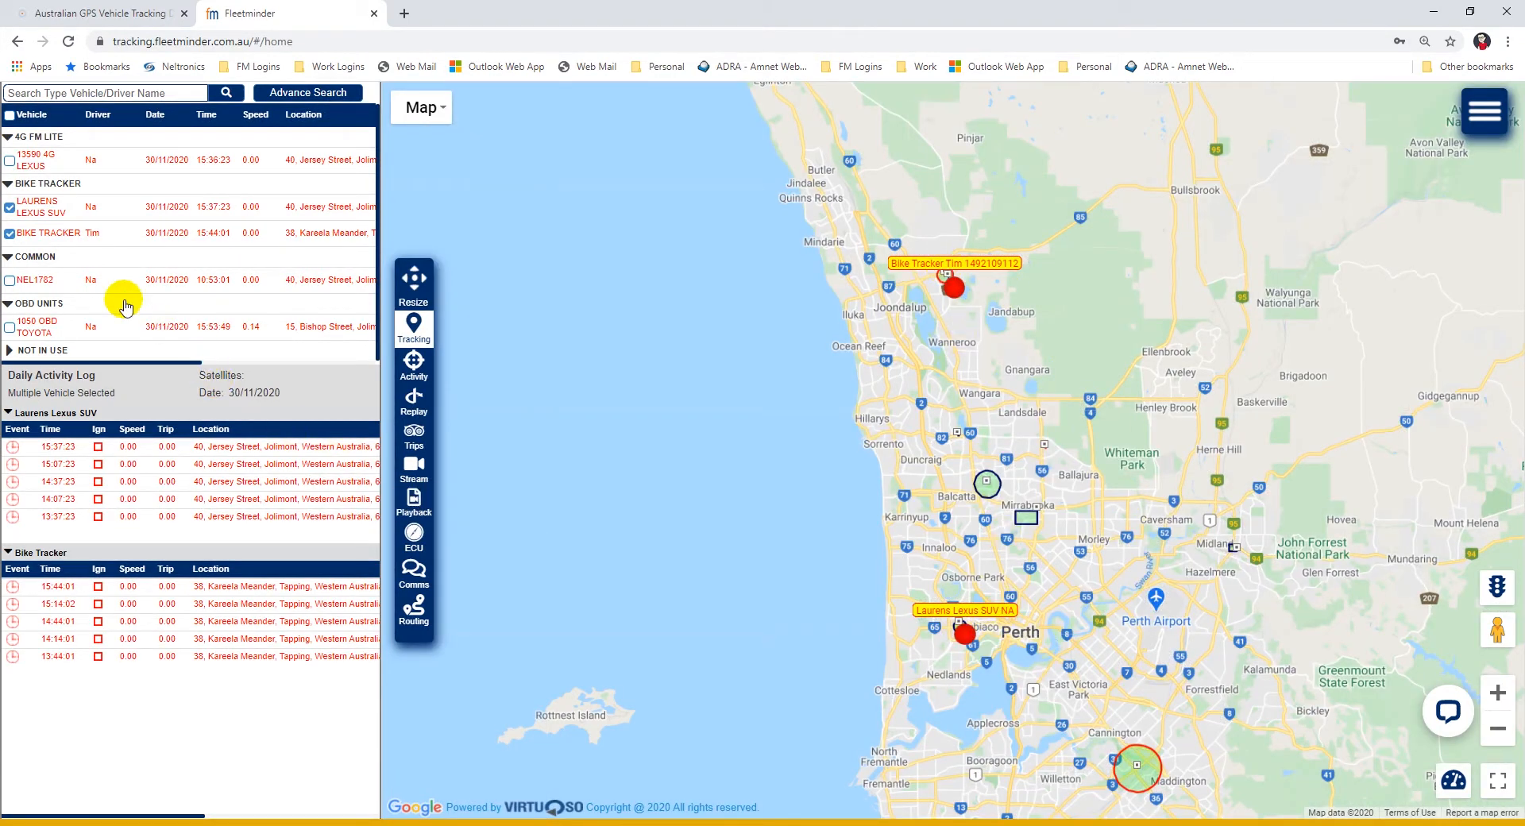
left_click(10, 208)
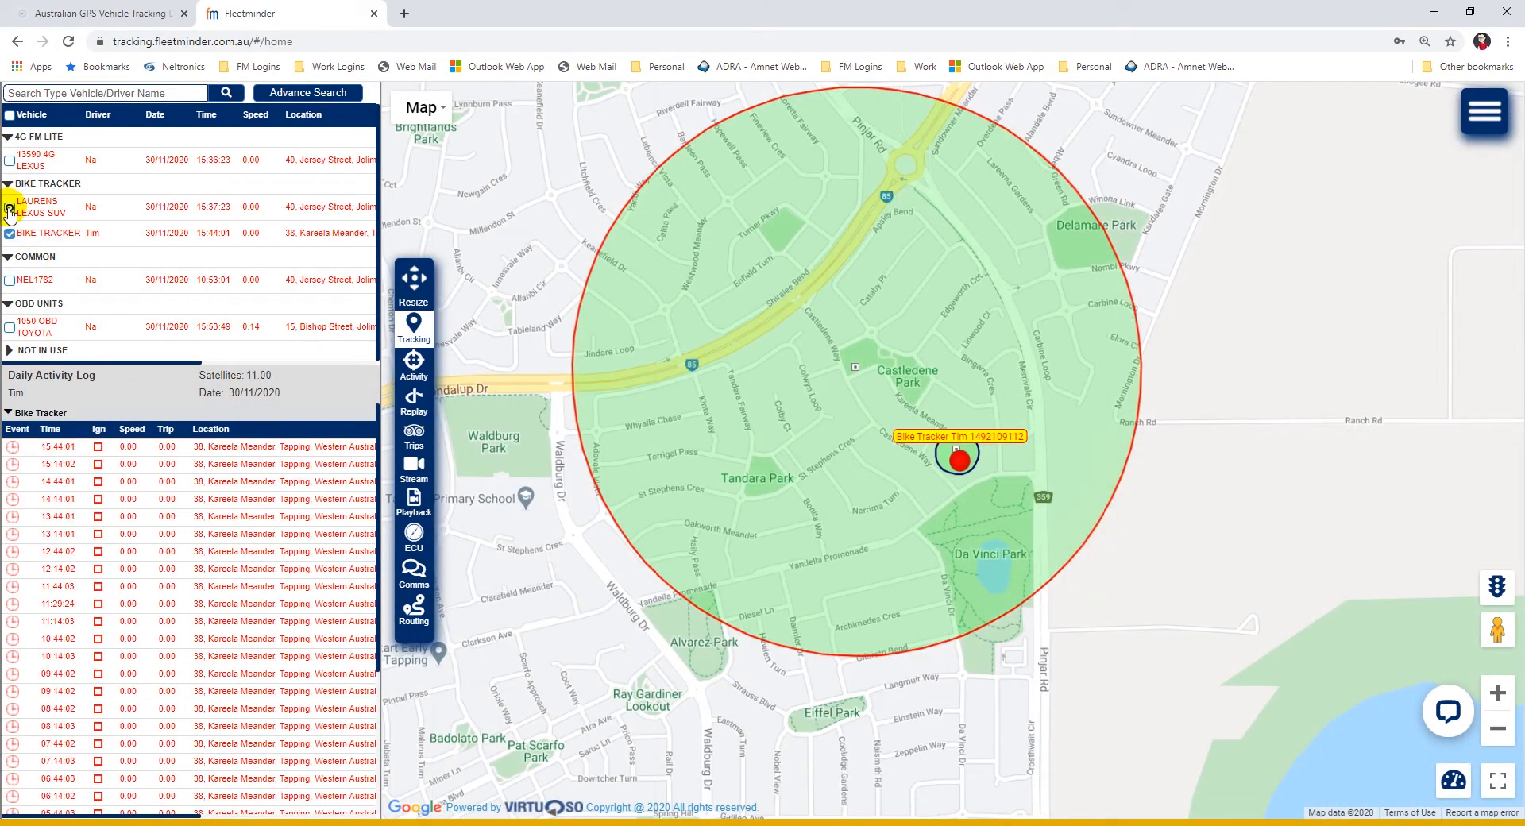
left_click(9, 205)
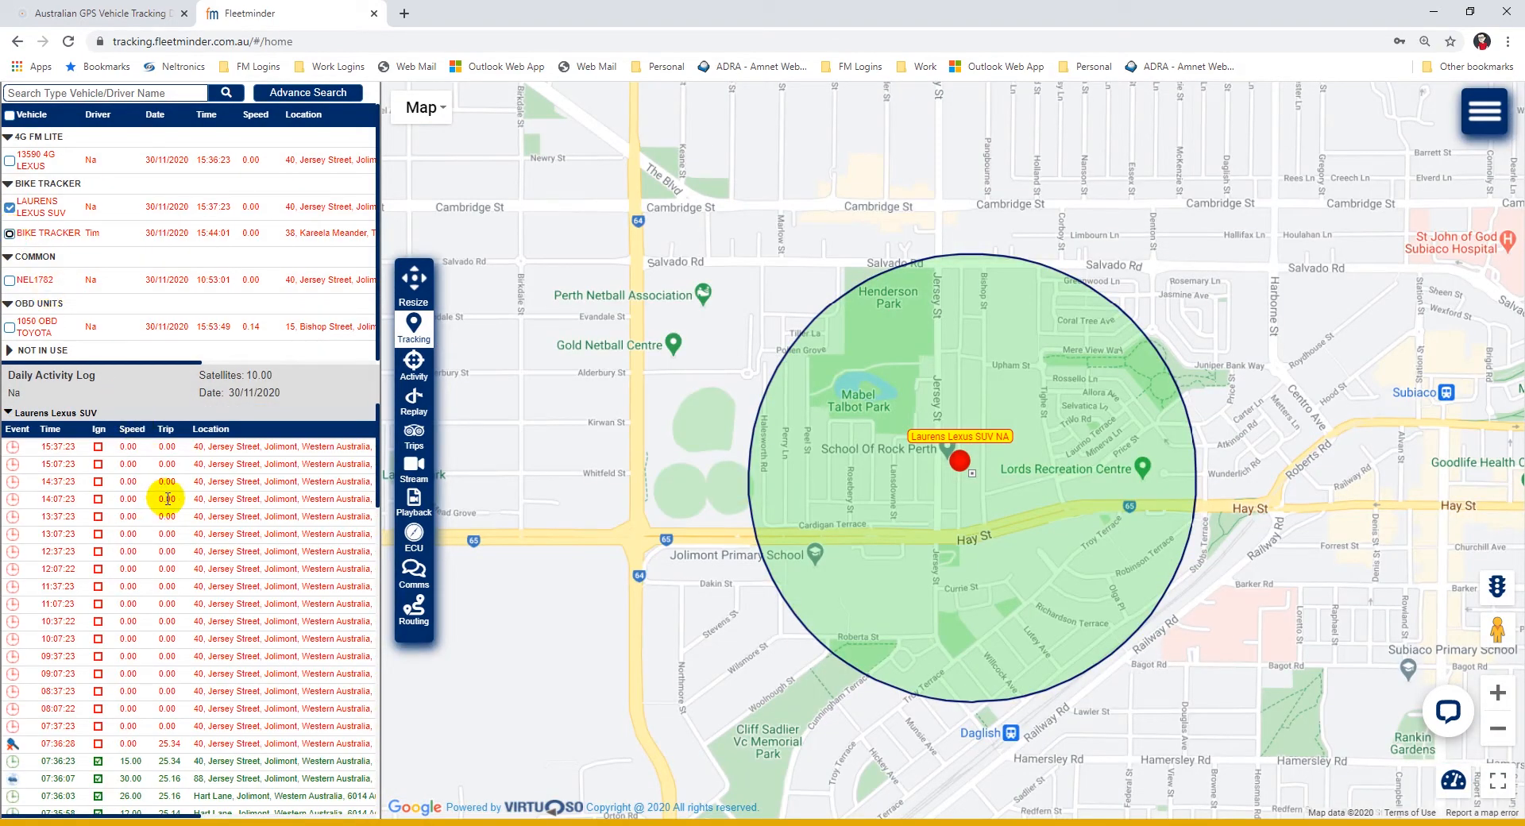
scroll("down", 3)
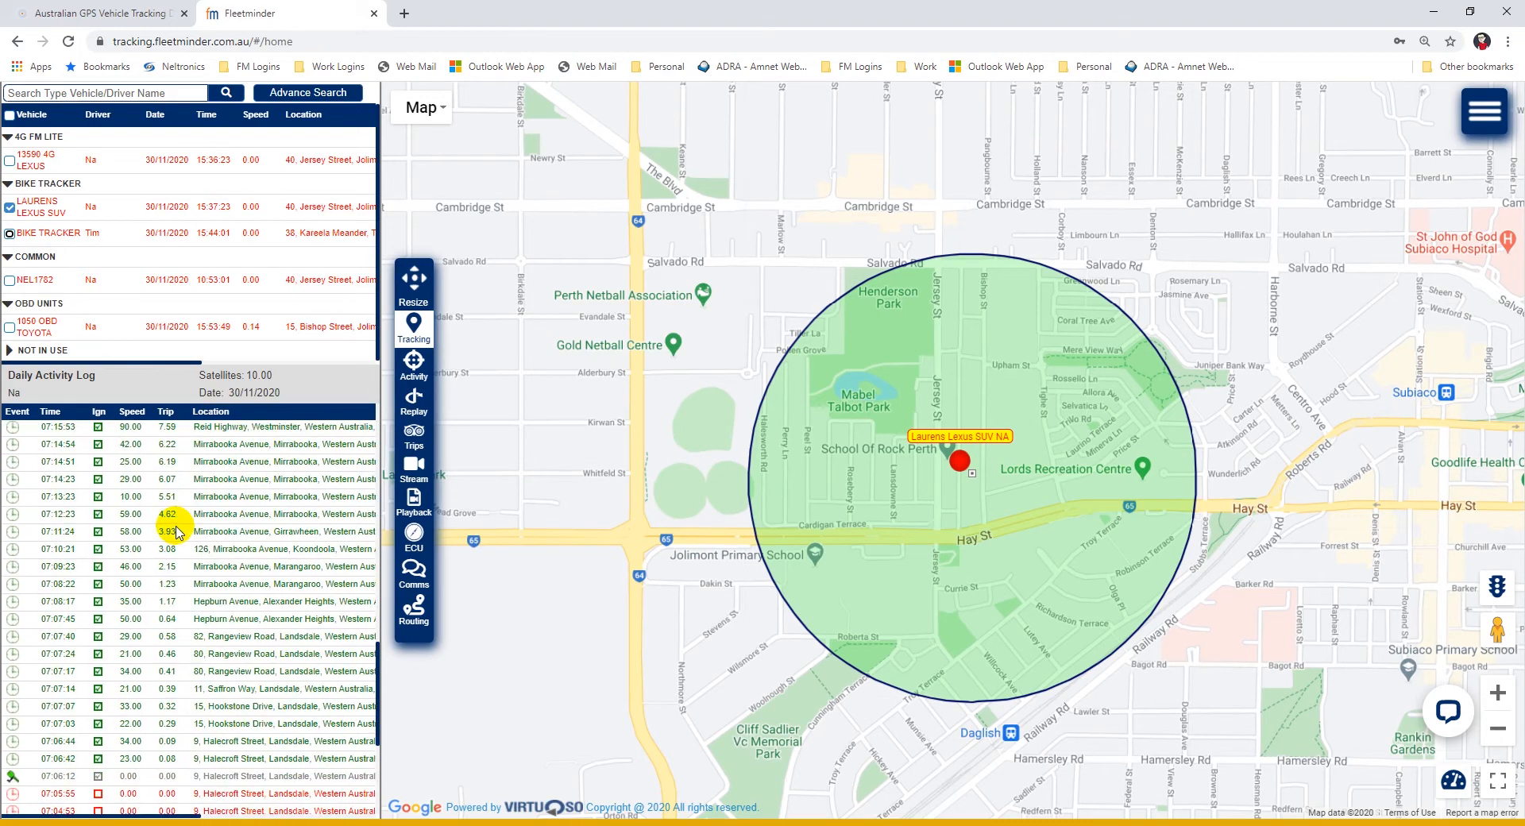
scroll("down", 3)
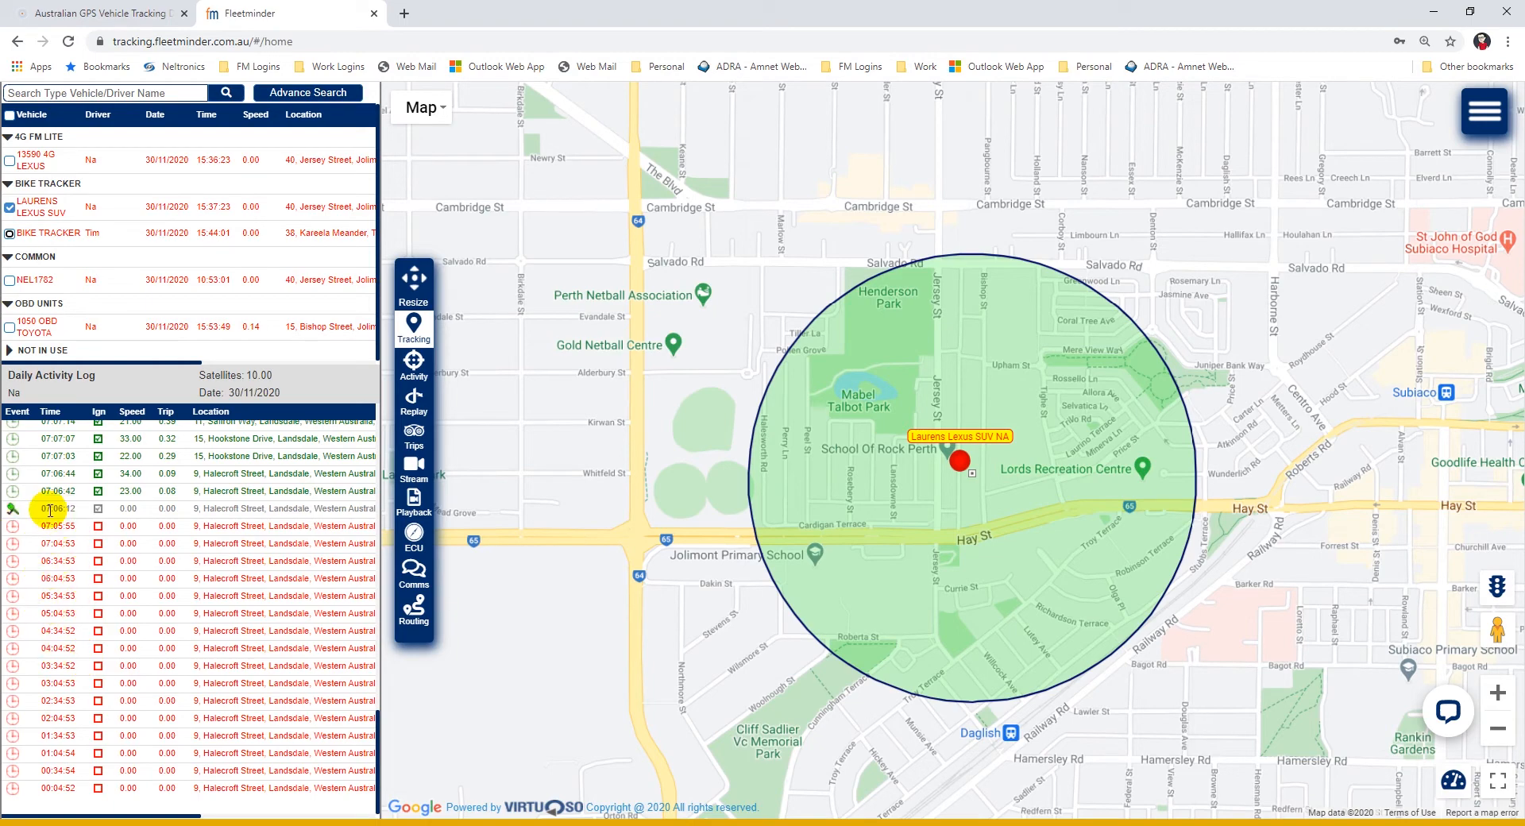
scroll("up", 3)
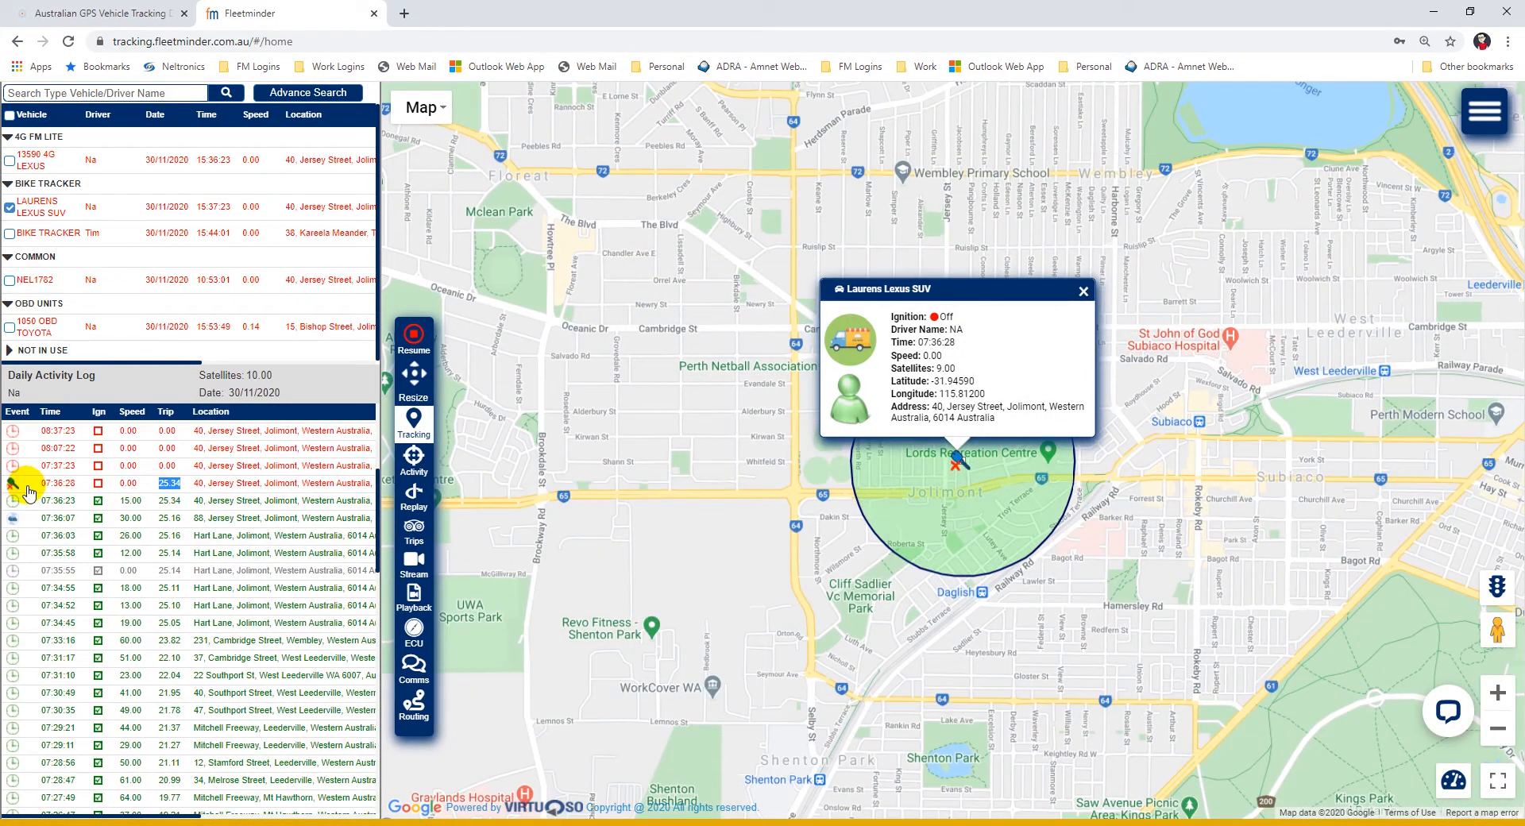
mouse_move(414, 457)
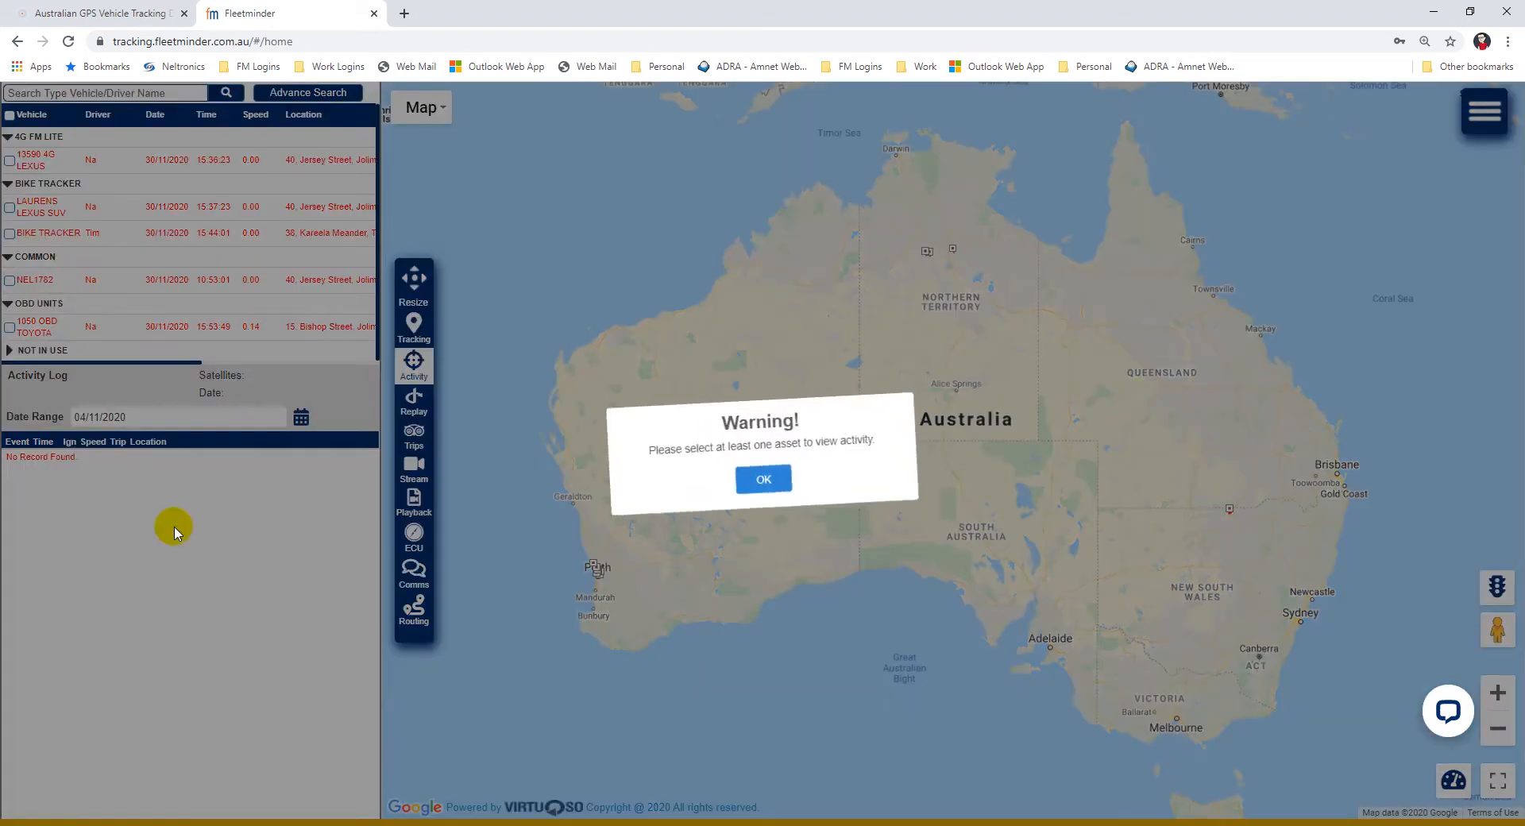
mouse_move(9, 239)
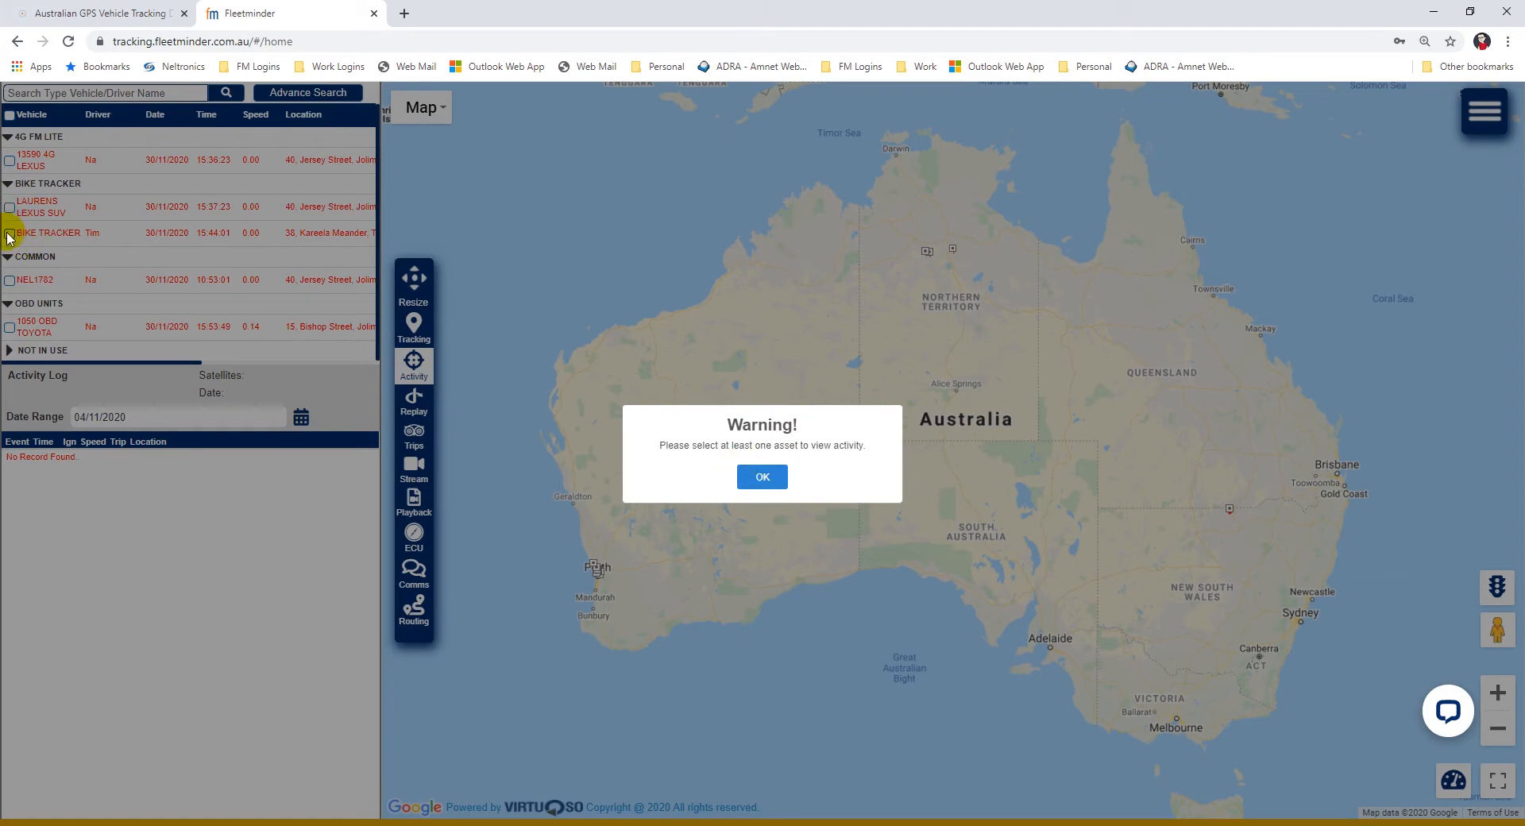
Dismiss the no-asset warning, select Laurens Lexus SUV and pick 3 November 2020.
left_click(762, 477)
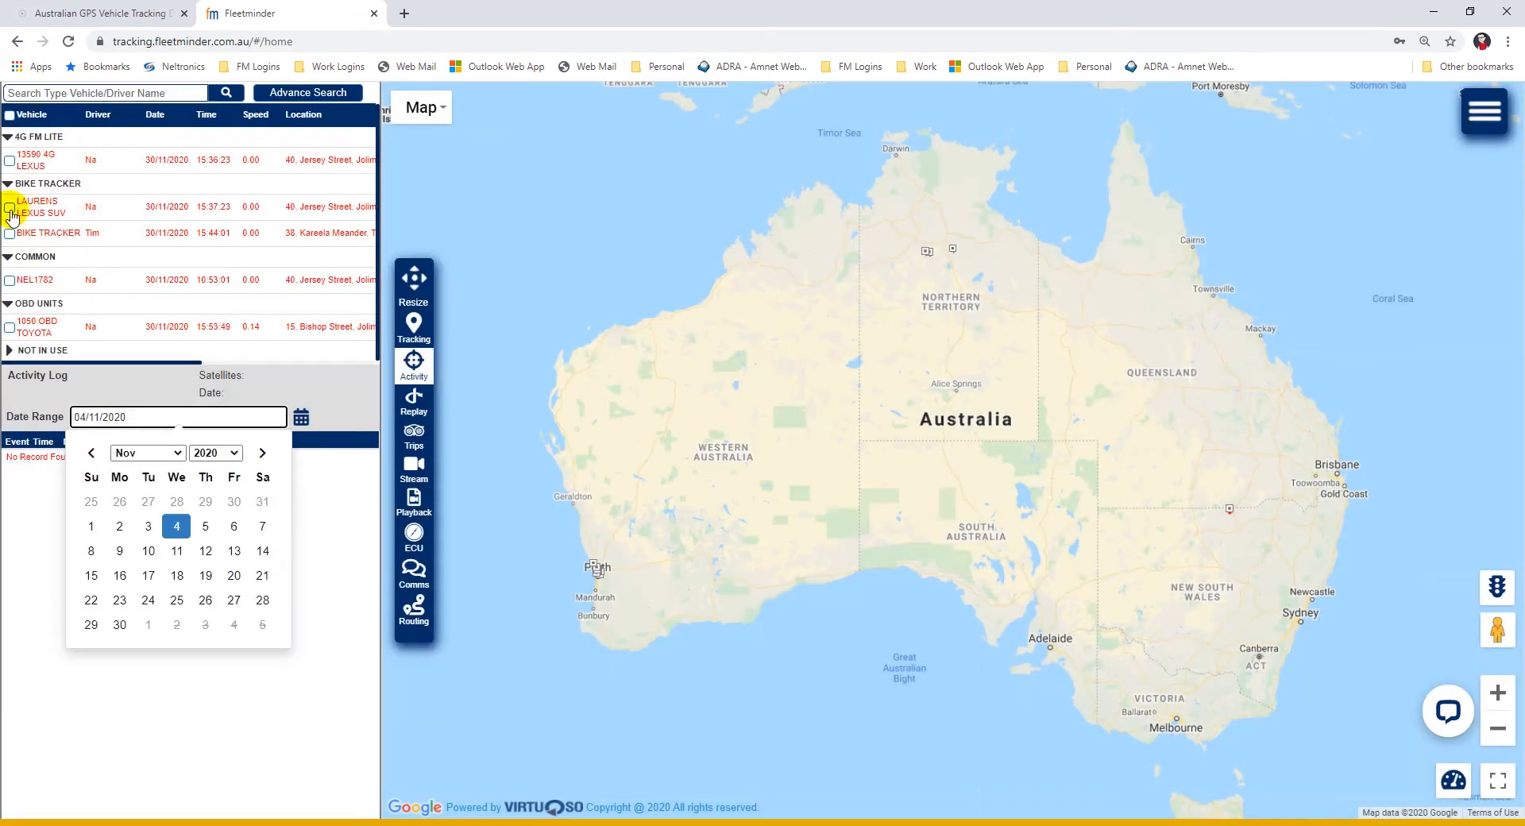
left_click(9, 208)
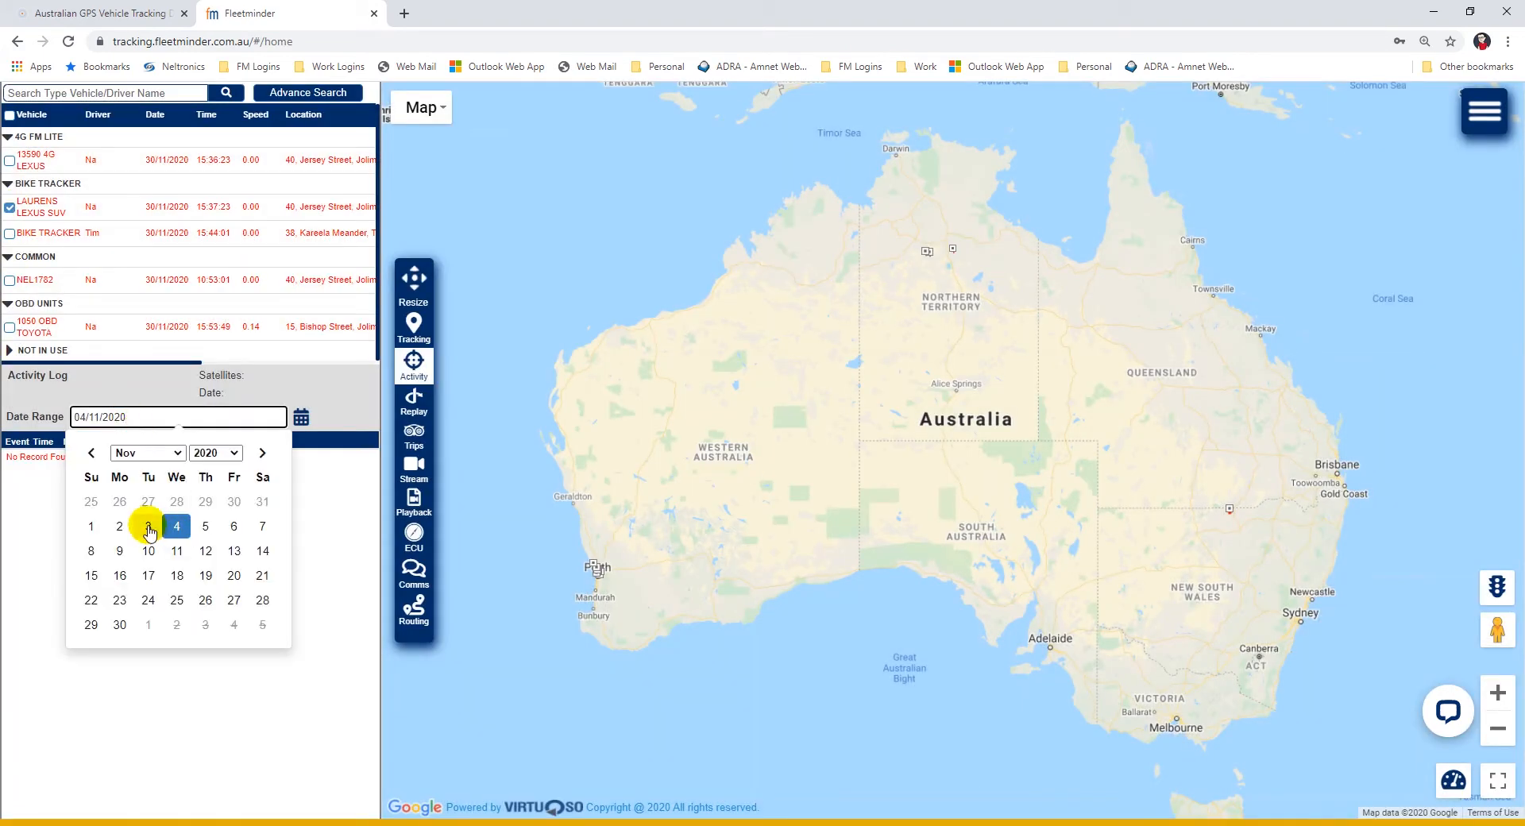
left_click(147, 526)
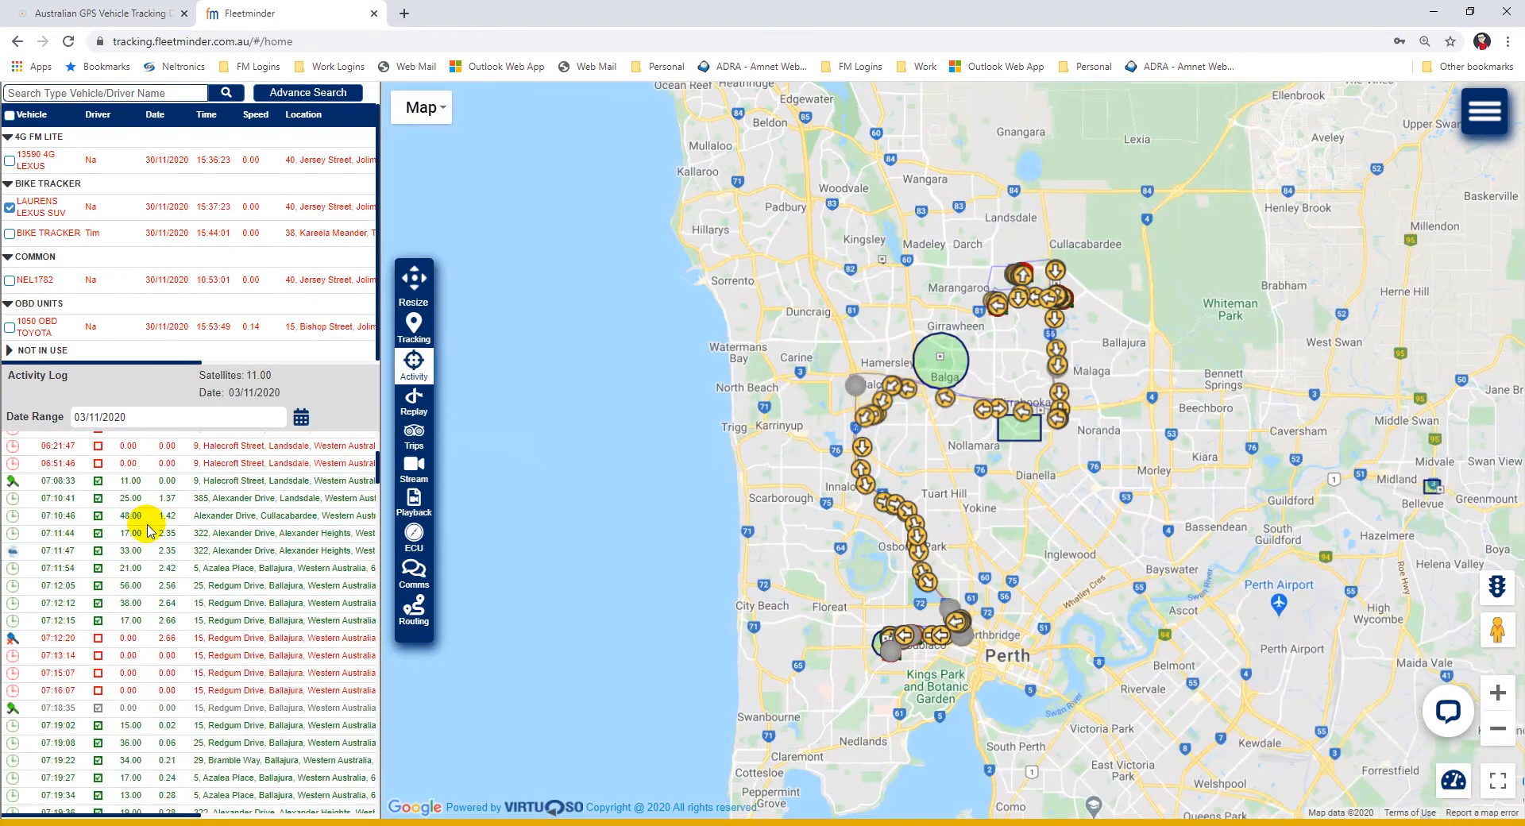
scroll("down", 3)
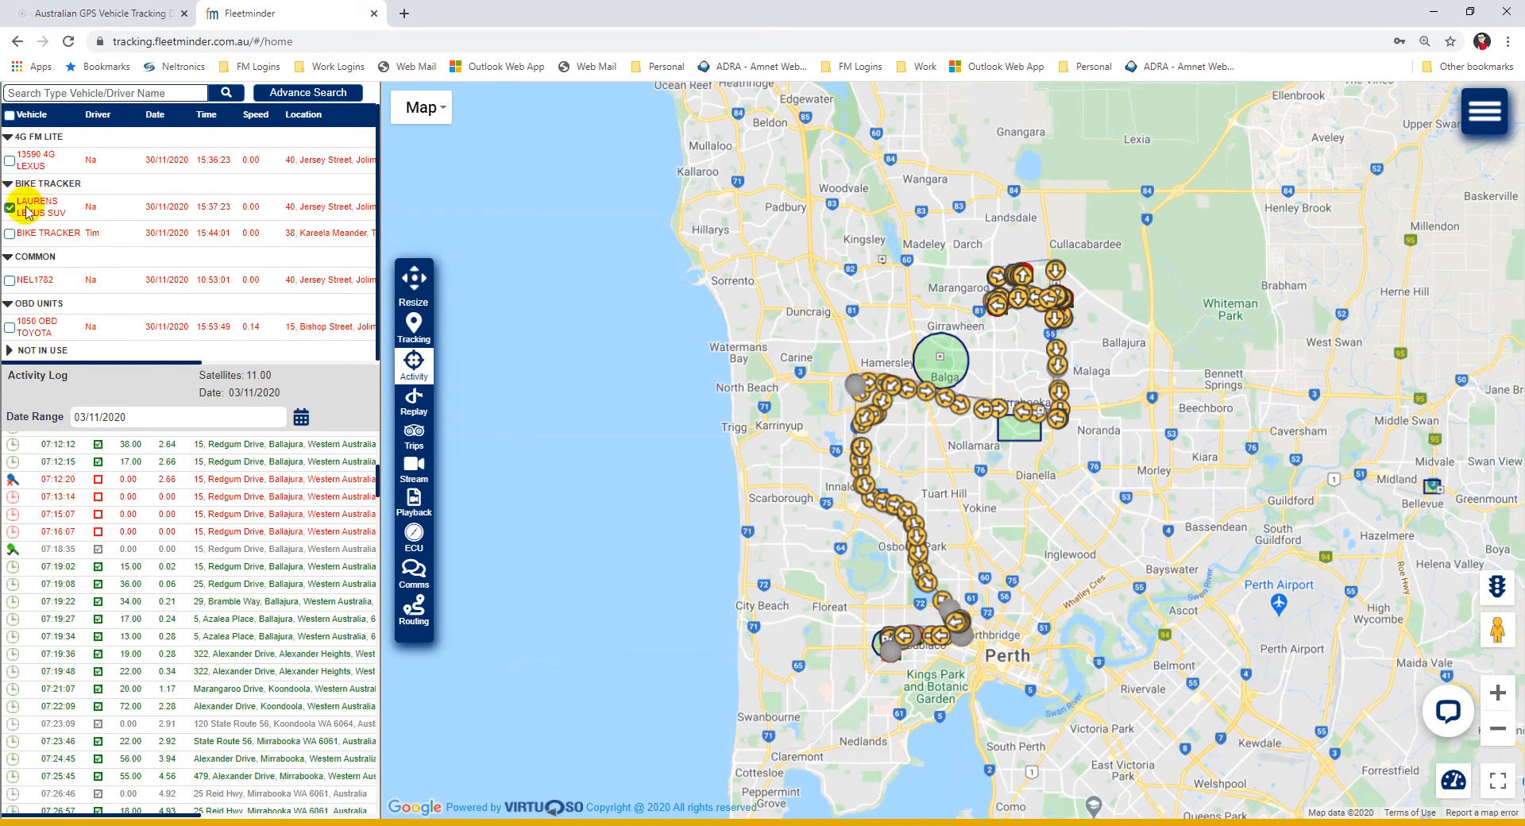
mouse_move(413, 403)
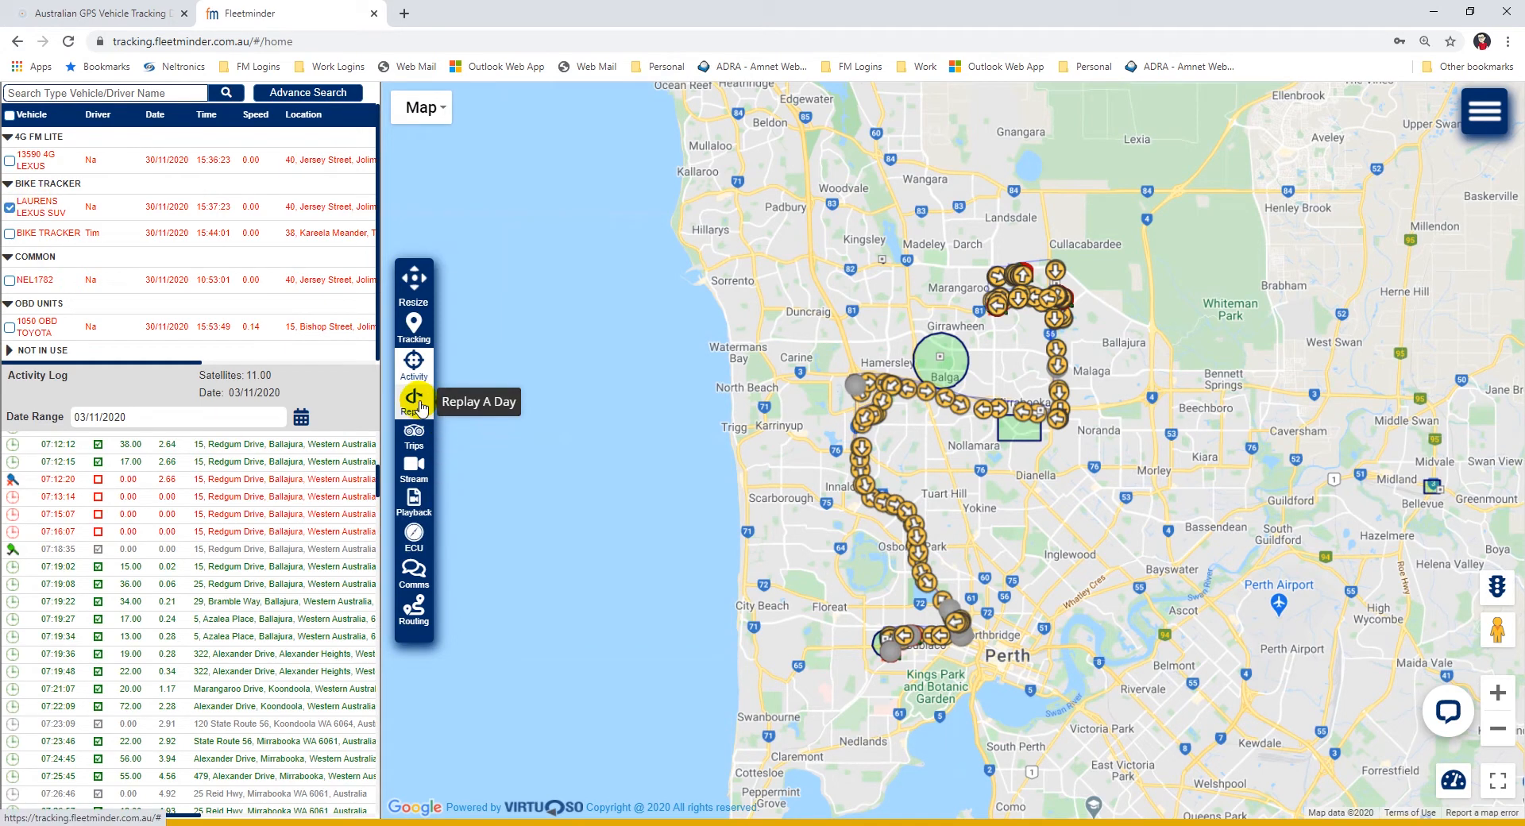
Replay the Laurens Lexus SUV's 3 November 2020 route on the map.
left_click(412, 398)
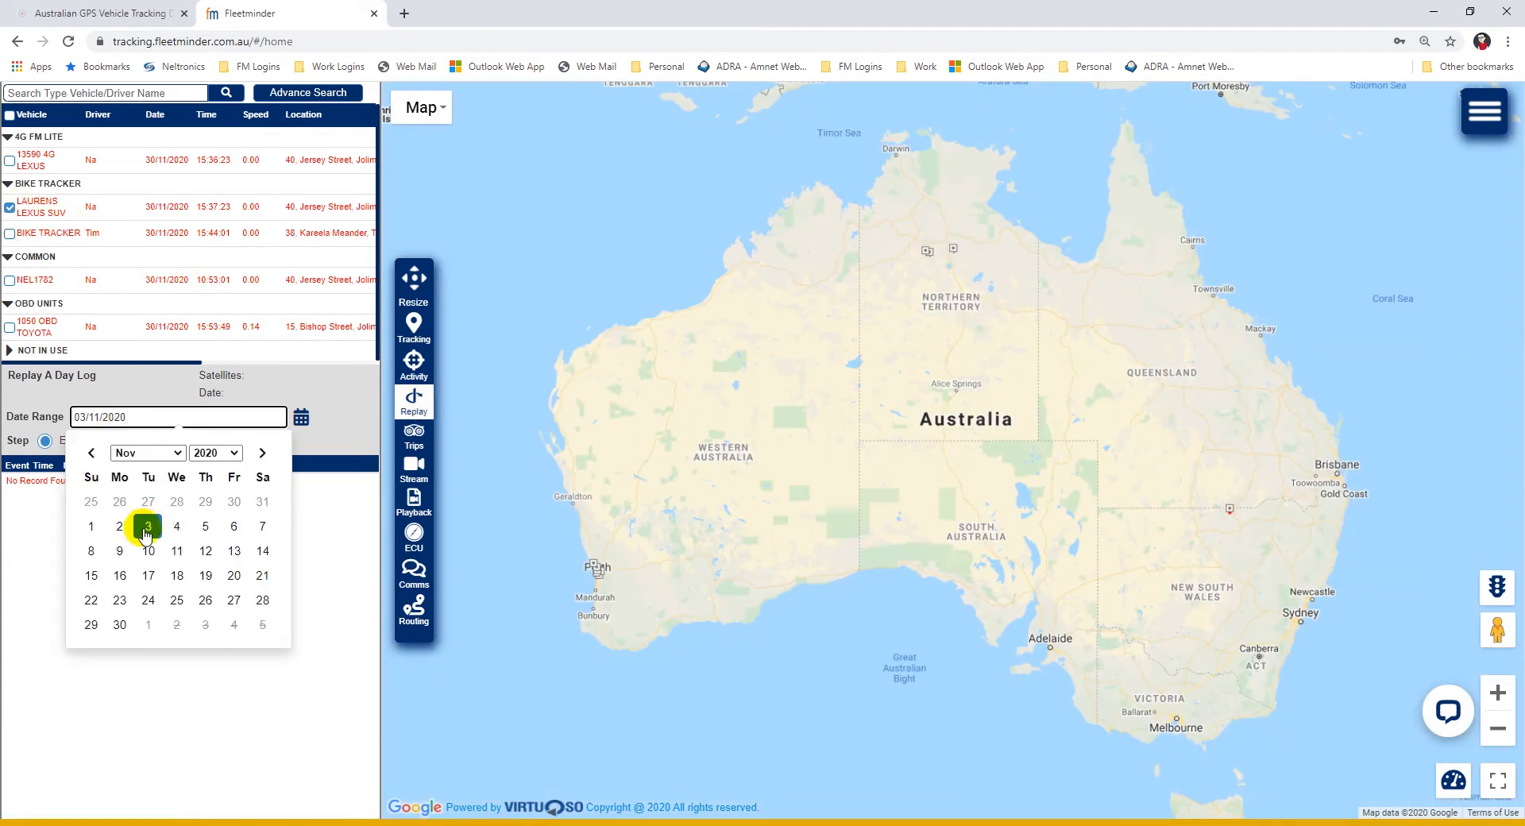
left_click(147, 525)
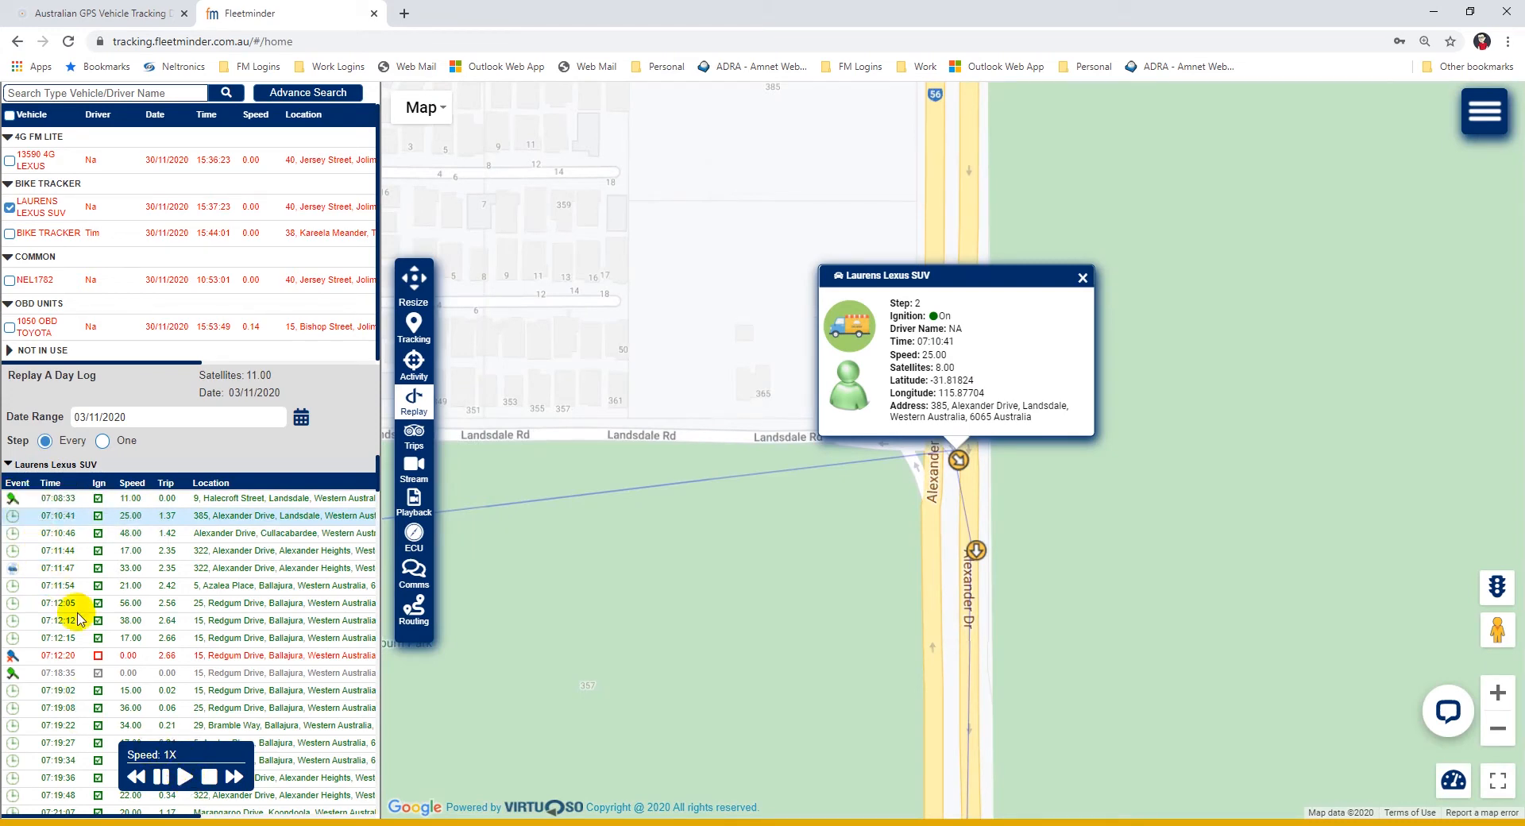
left_click(185, 776)
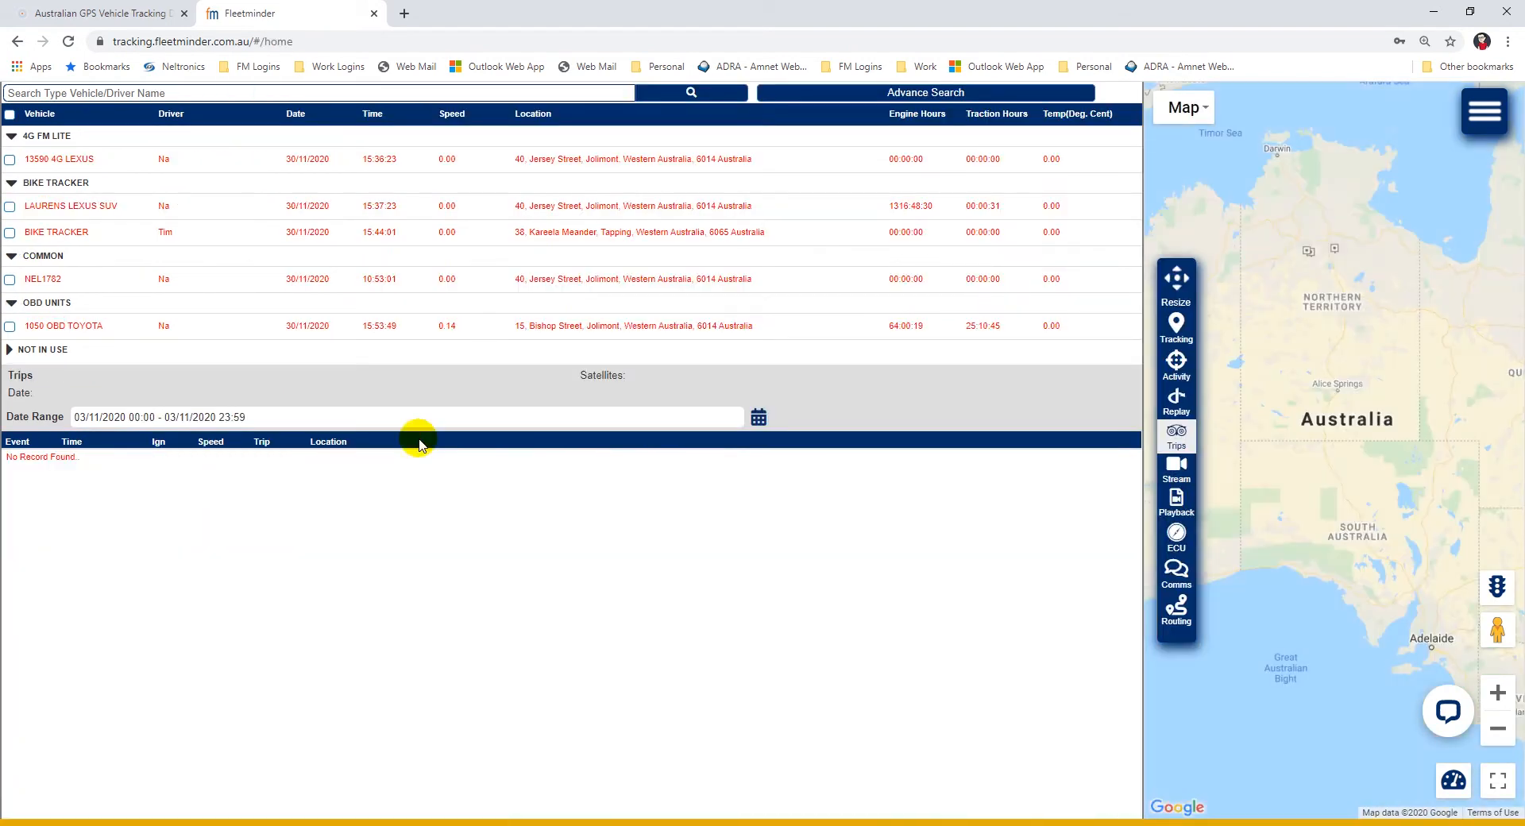
mouse_move(12, 209)
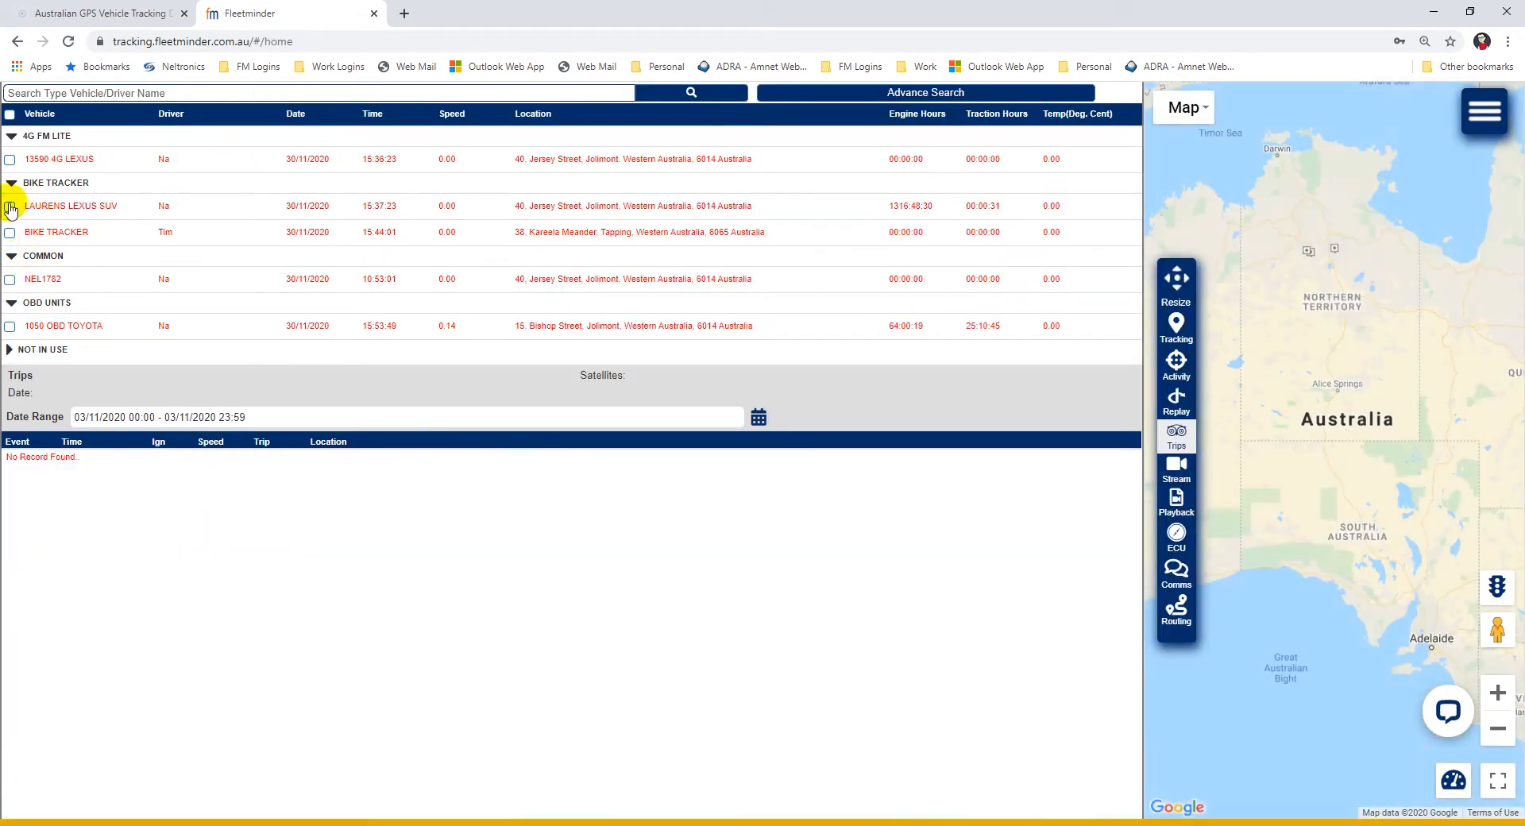
List the Laurens Lexus SUV's trips for 03/11/2020, 00:00 to 23:59.
left_click(9, 205)
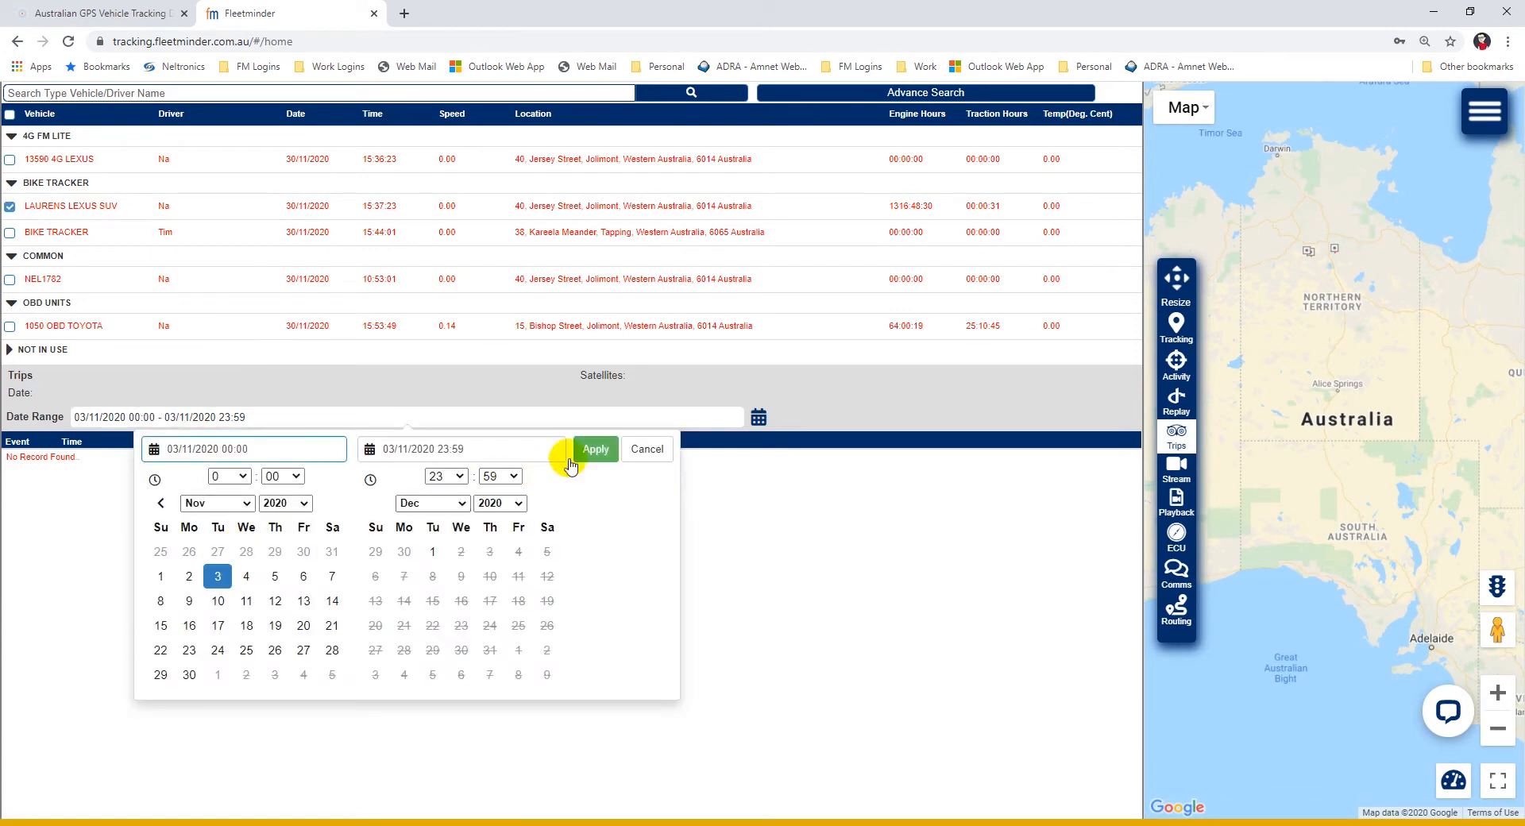
left_click(595, 449)
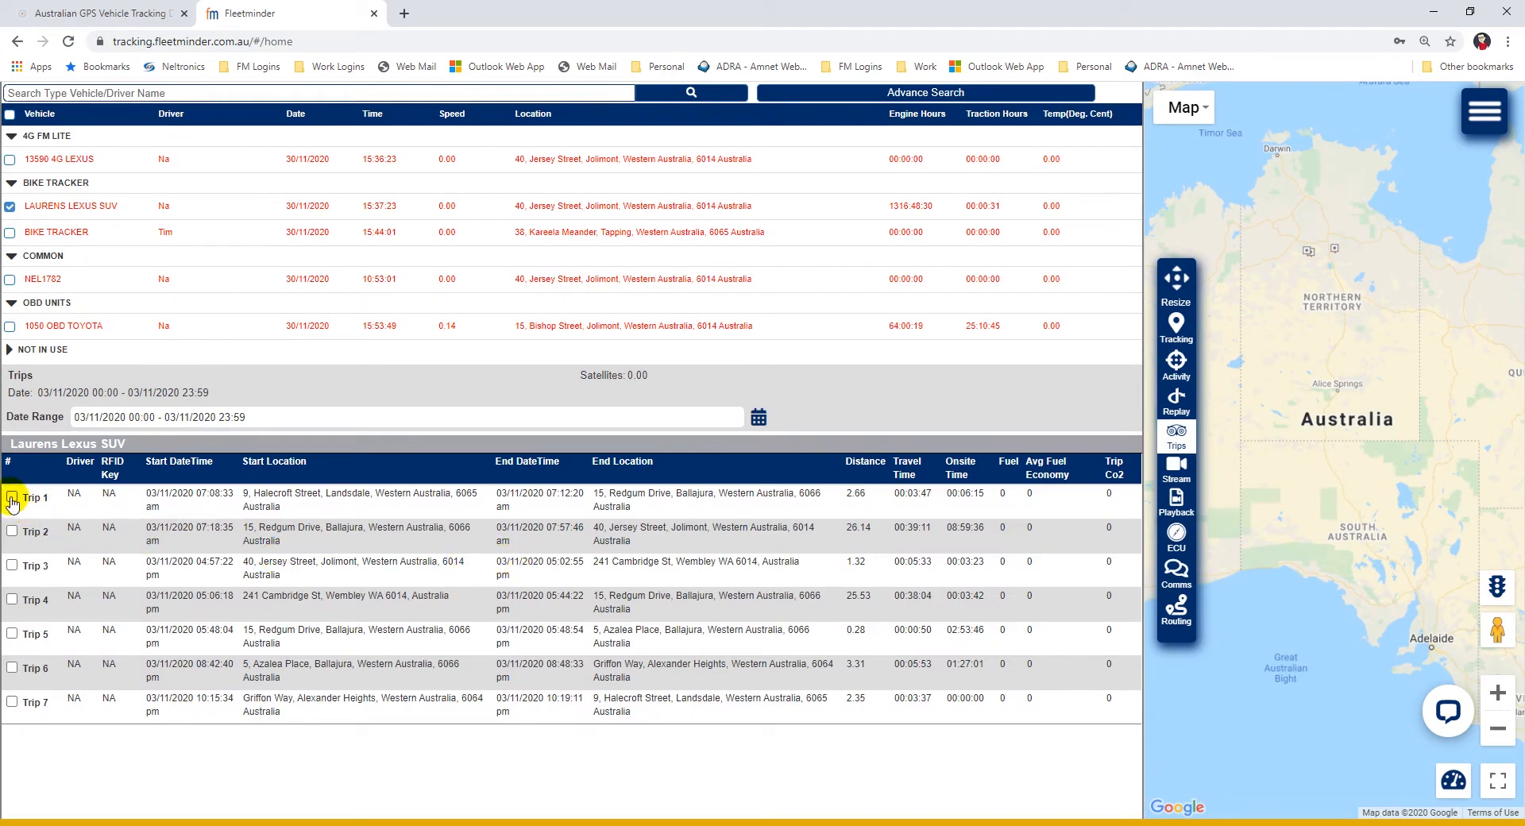
left_click(14, 502)
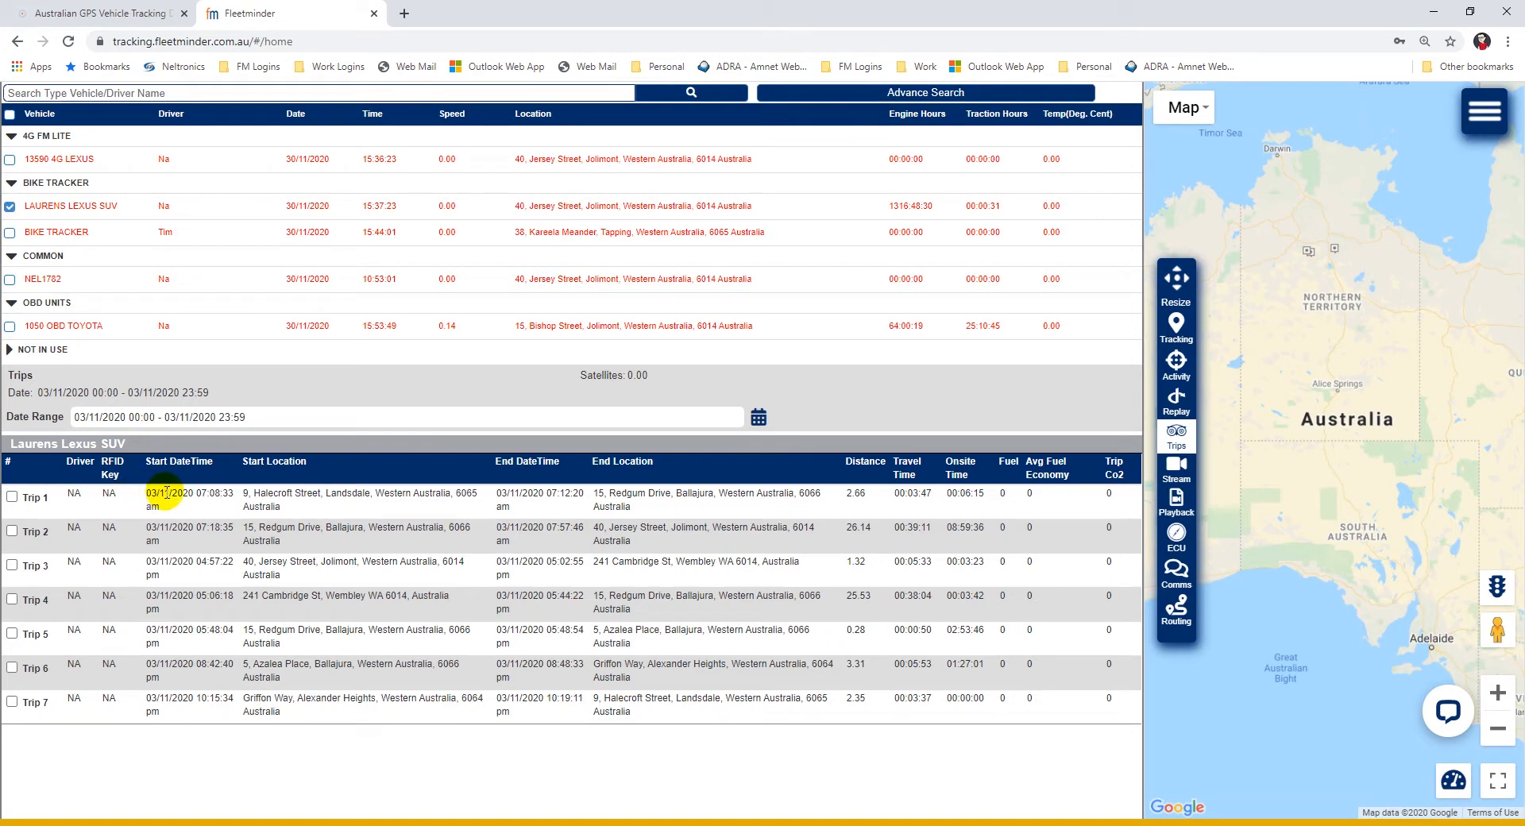
mouse_move(662, 499)
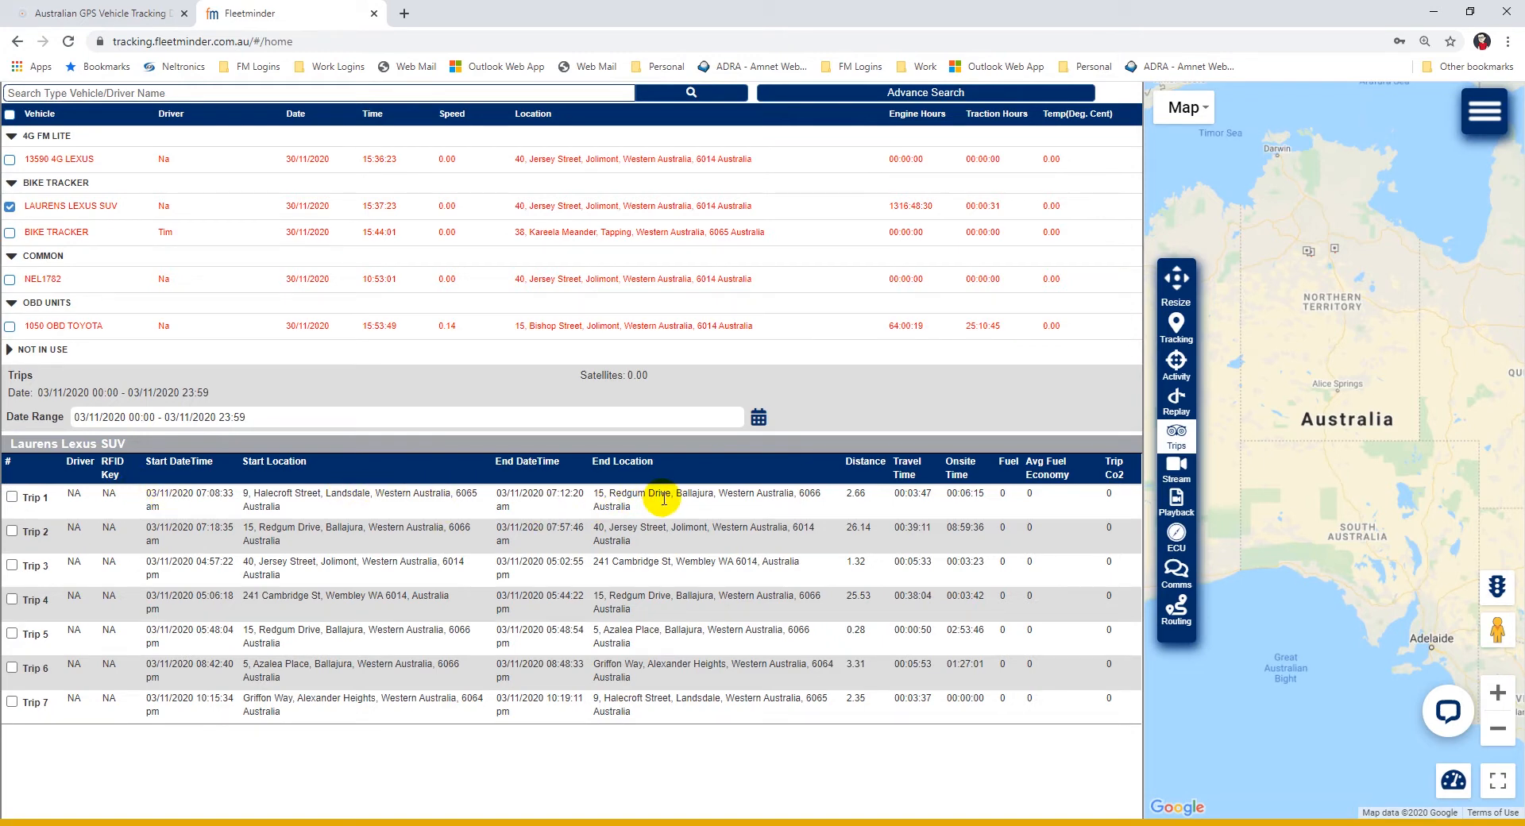
mouse_move(857, 499)
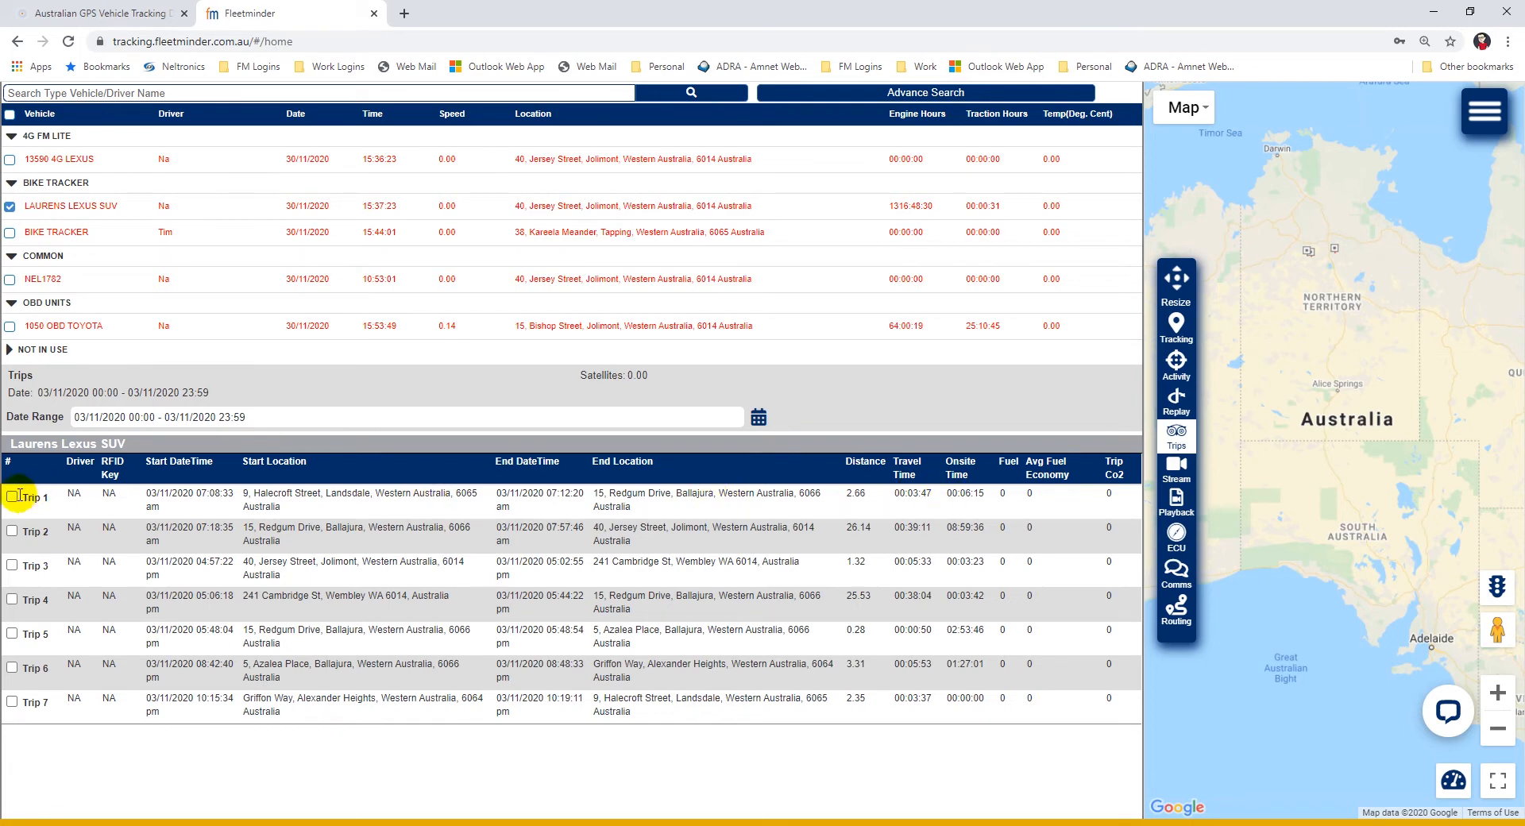
Plot Trips 1, 2 and 3 together on the map and enlarge the map.
left_click(12, 497)
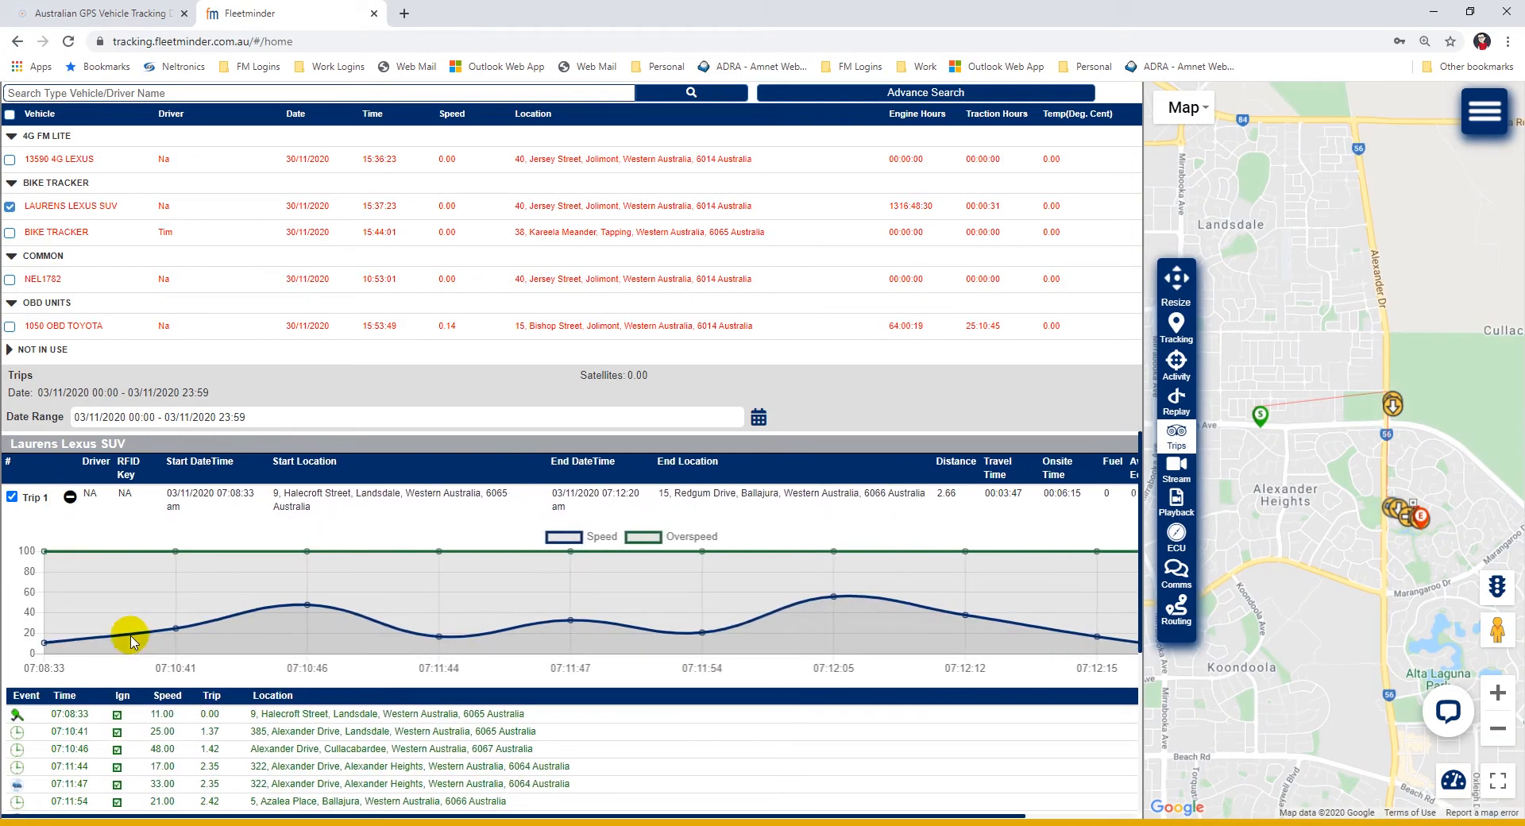
mouse_move(808, 660)
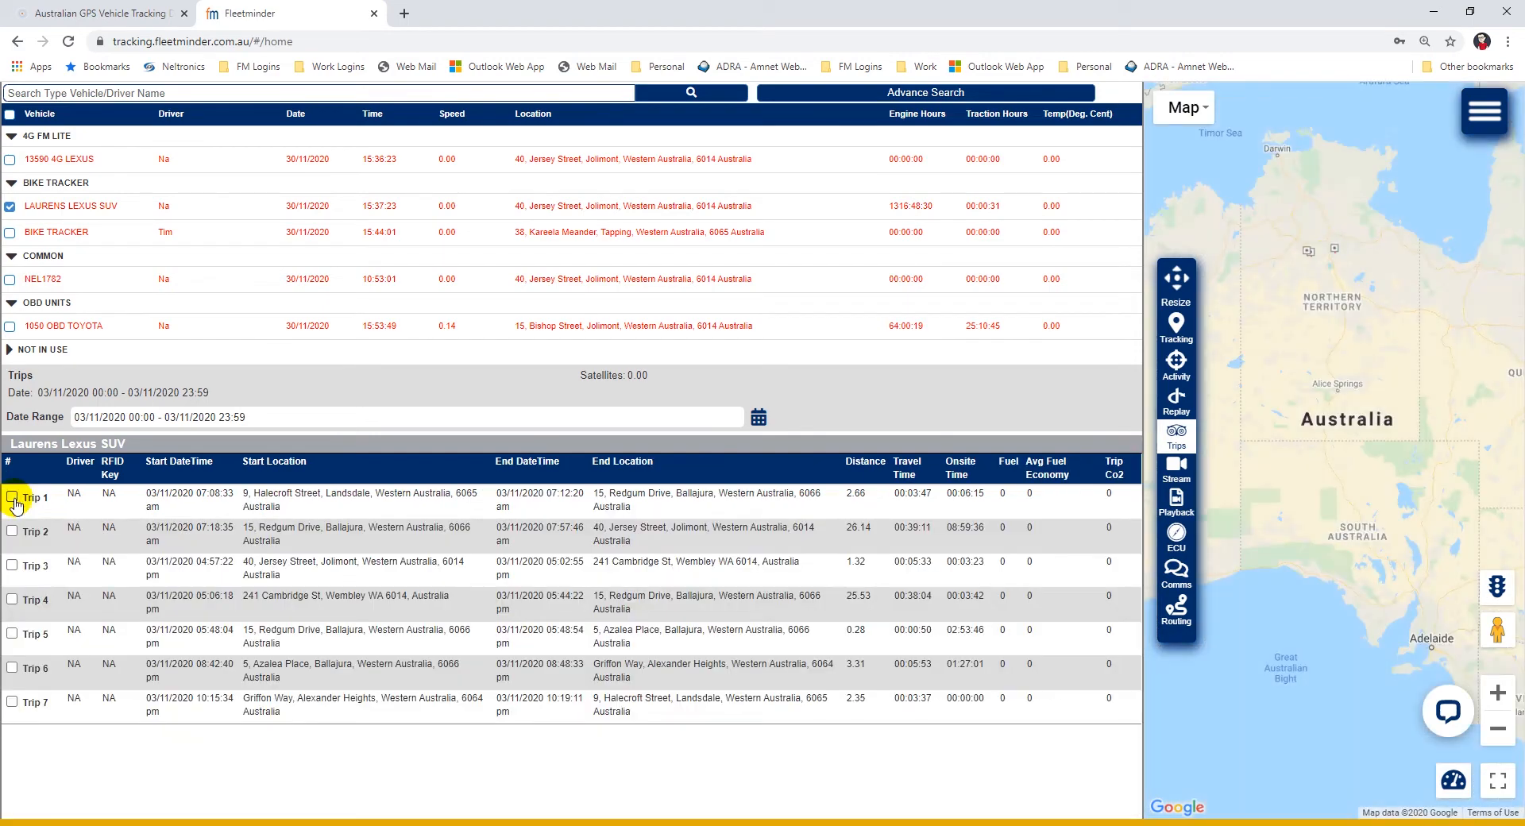
left_click(13, 497)
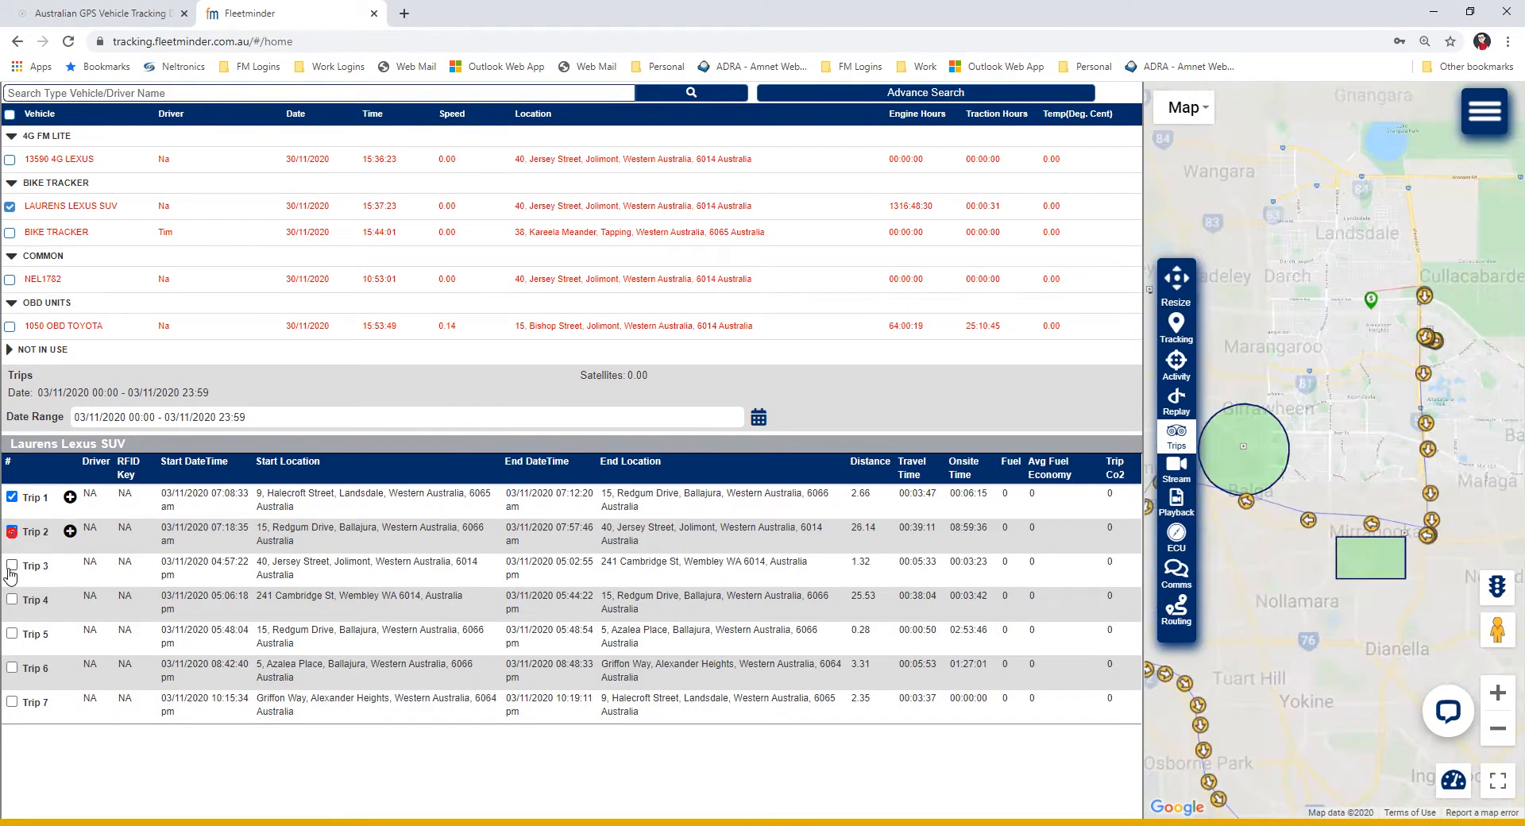
left_click(11, 567)
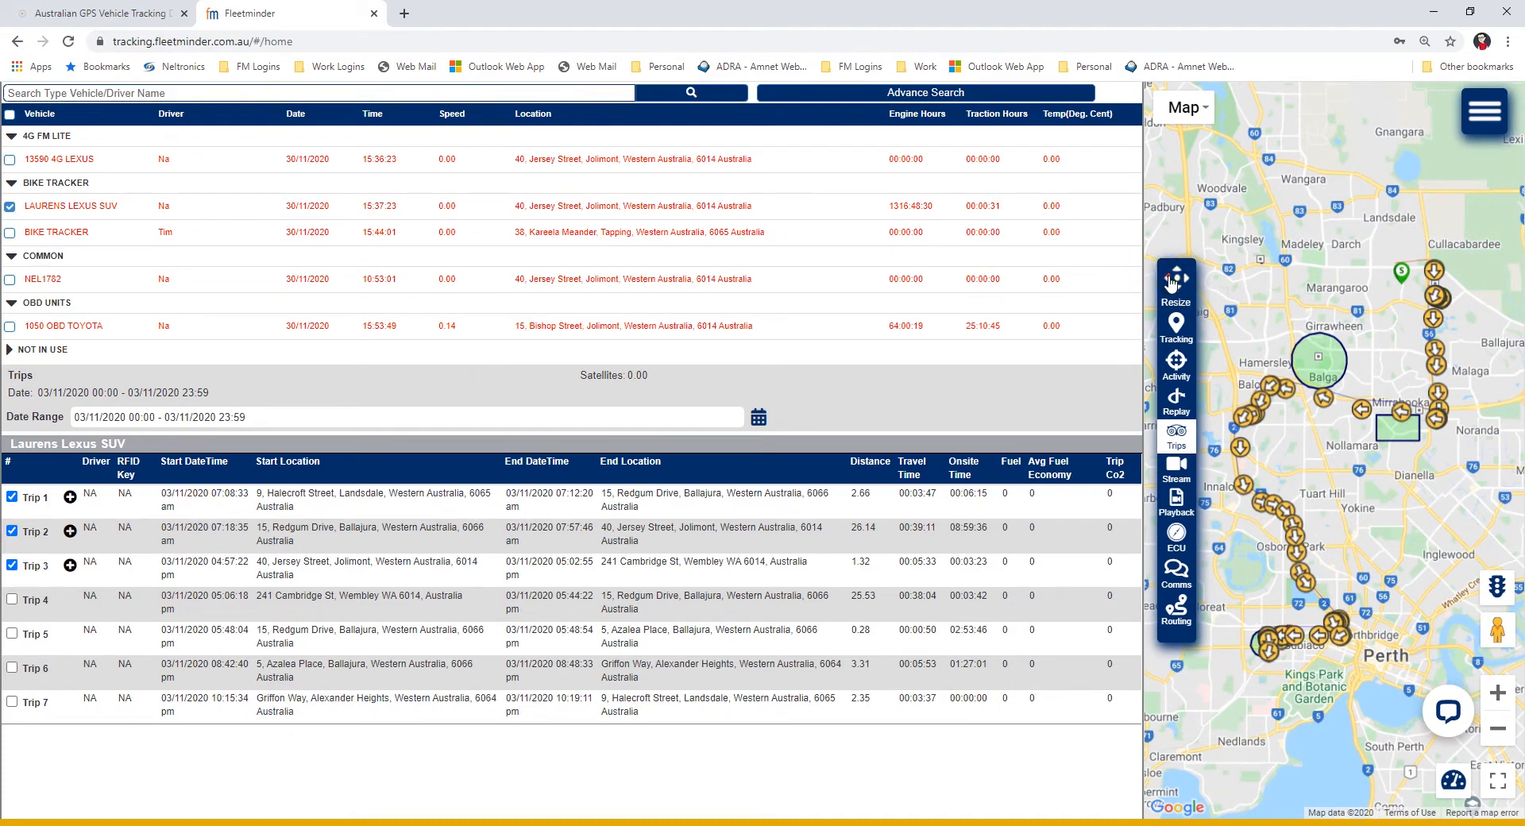
left_click(1176, 285)
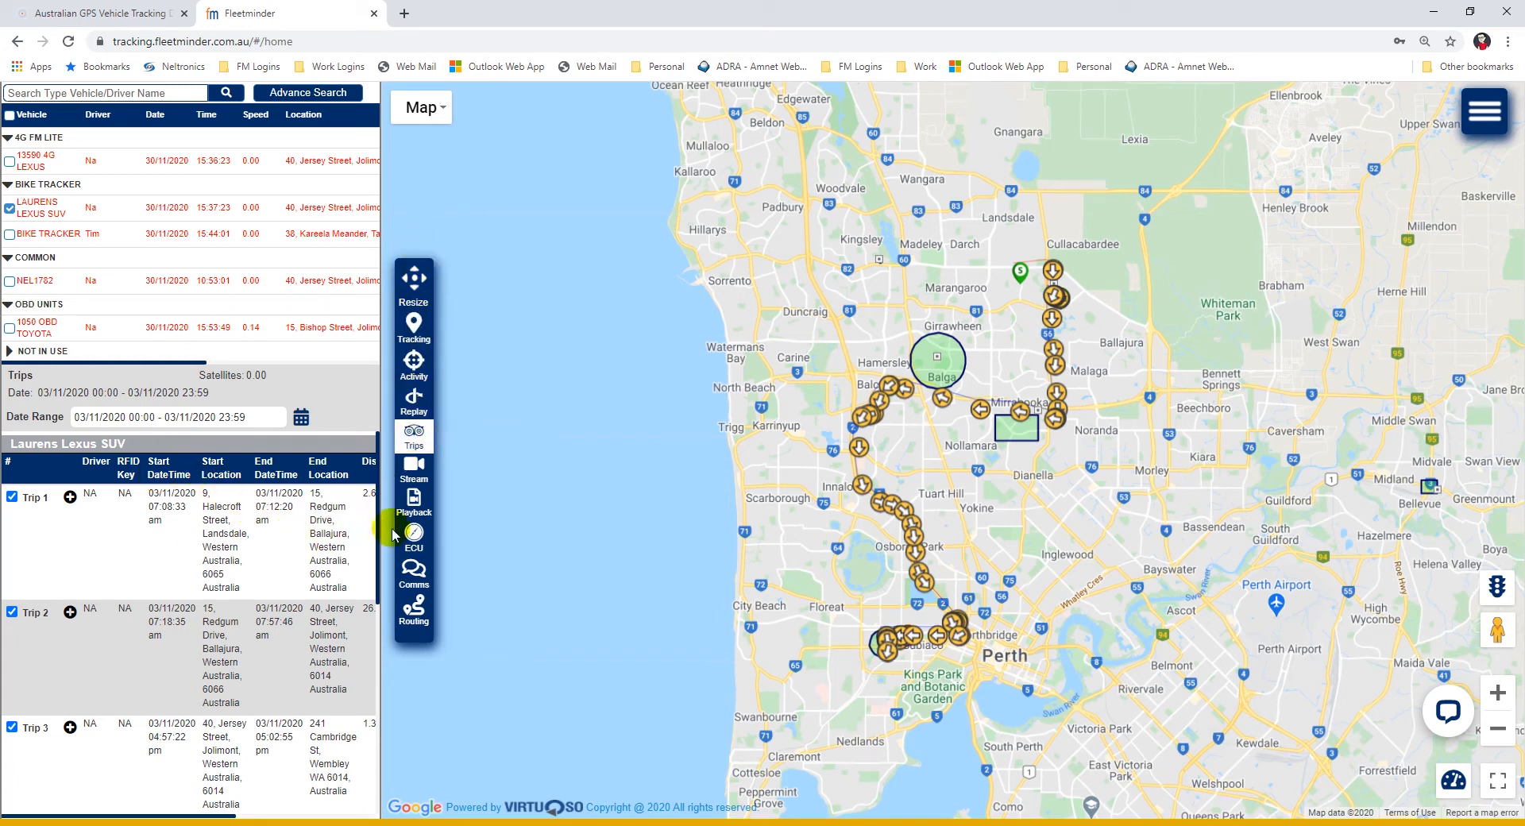
mouse_move(455, 588)
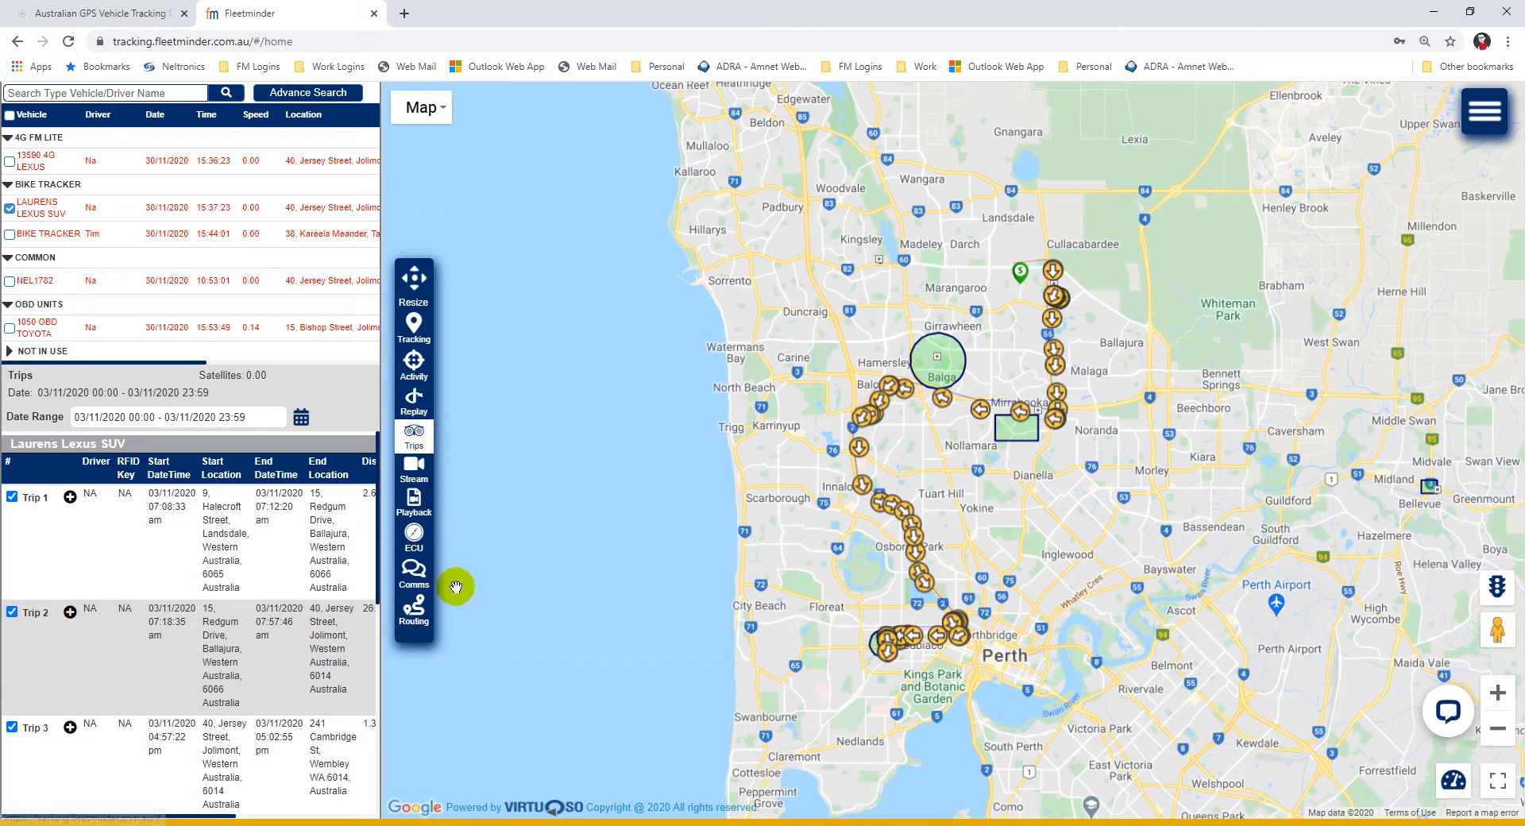
mouse_move(413, 613)
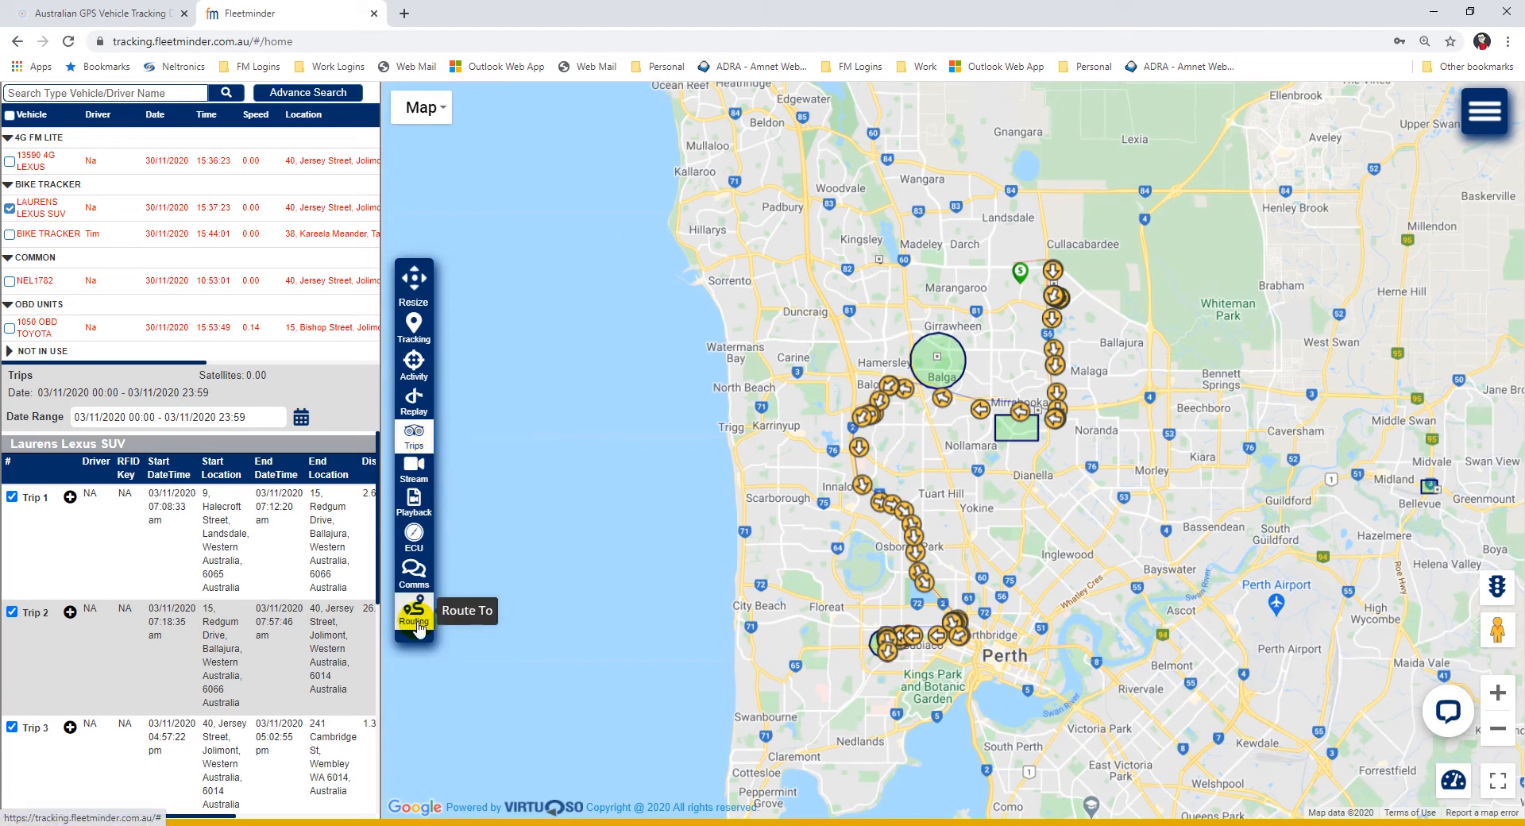
Open the Routing panel and focus its empty From and To address fields.
left_click(413, 616)
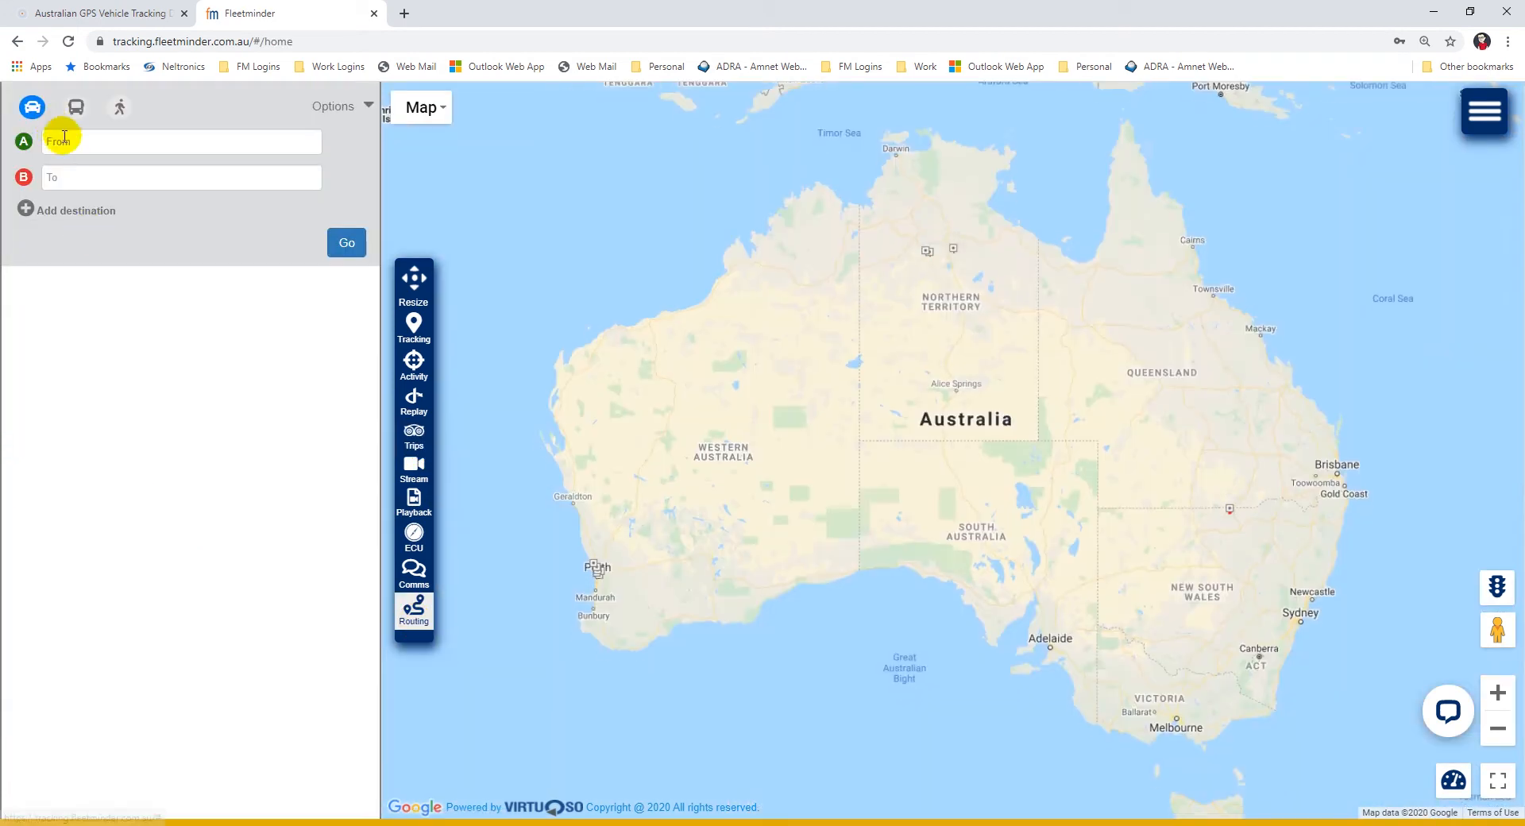
left_click(180, 177)
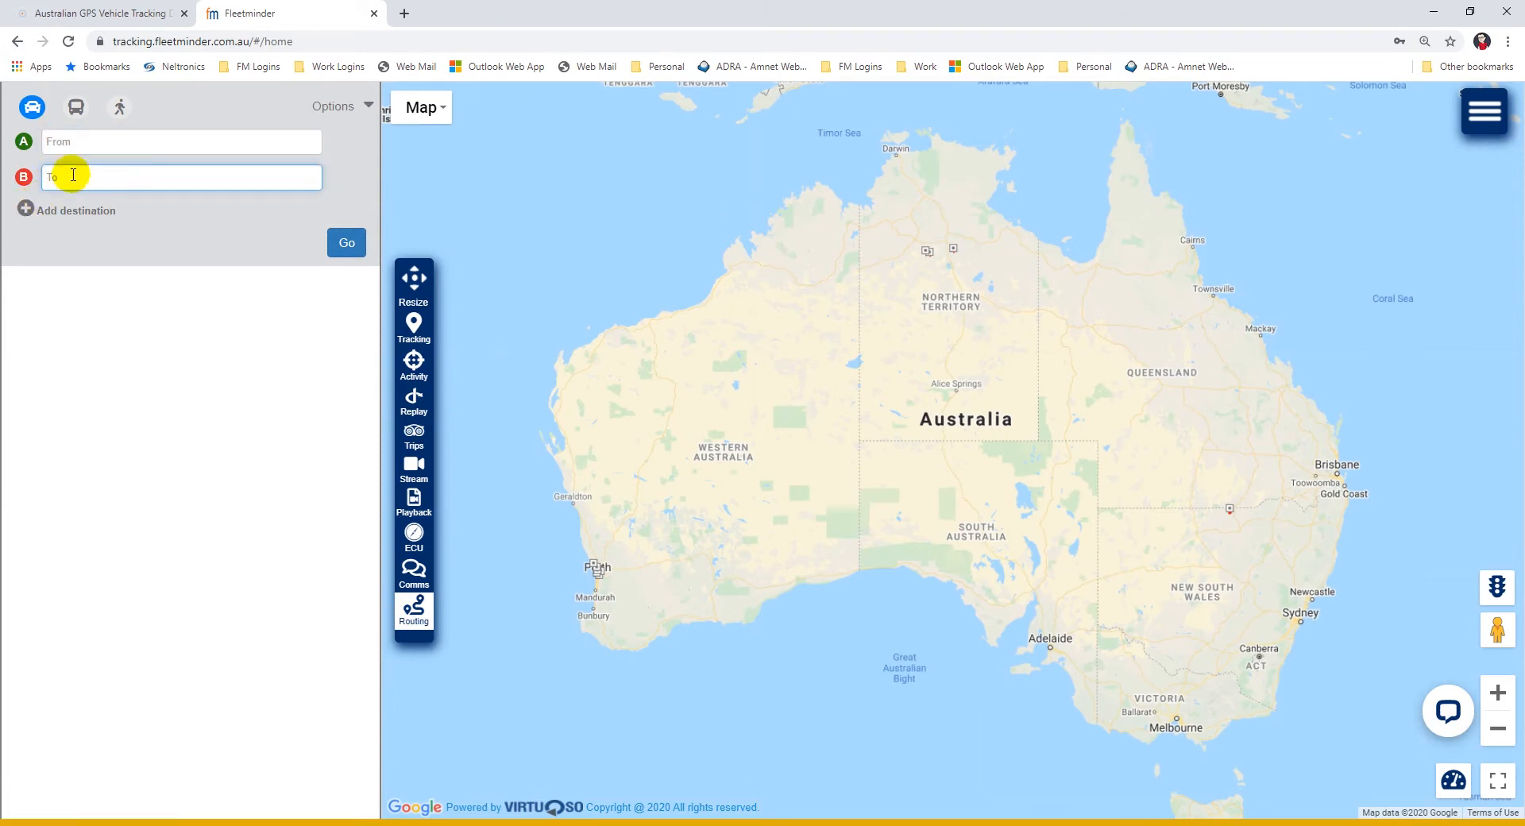
mouse_move(413, 476)
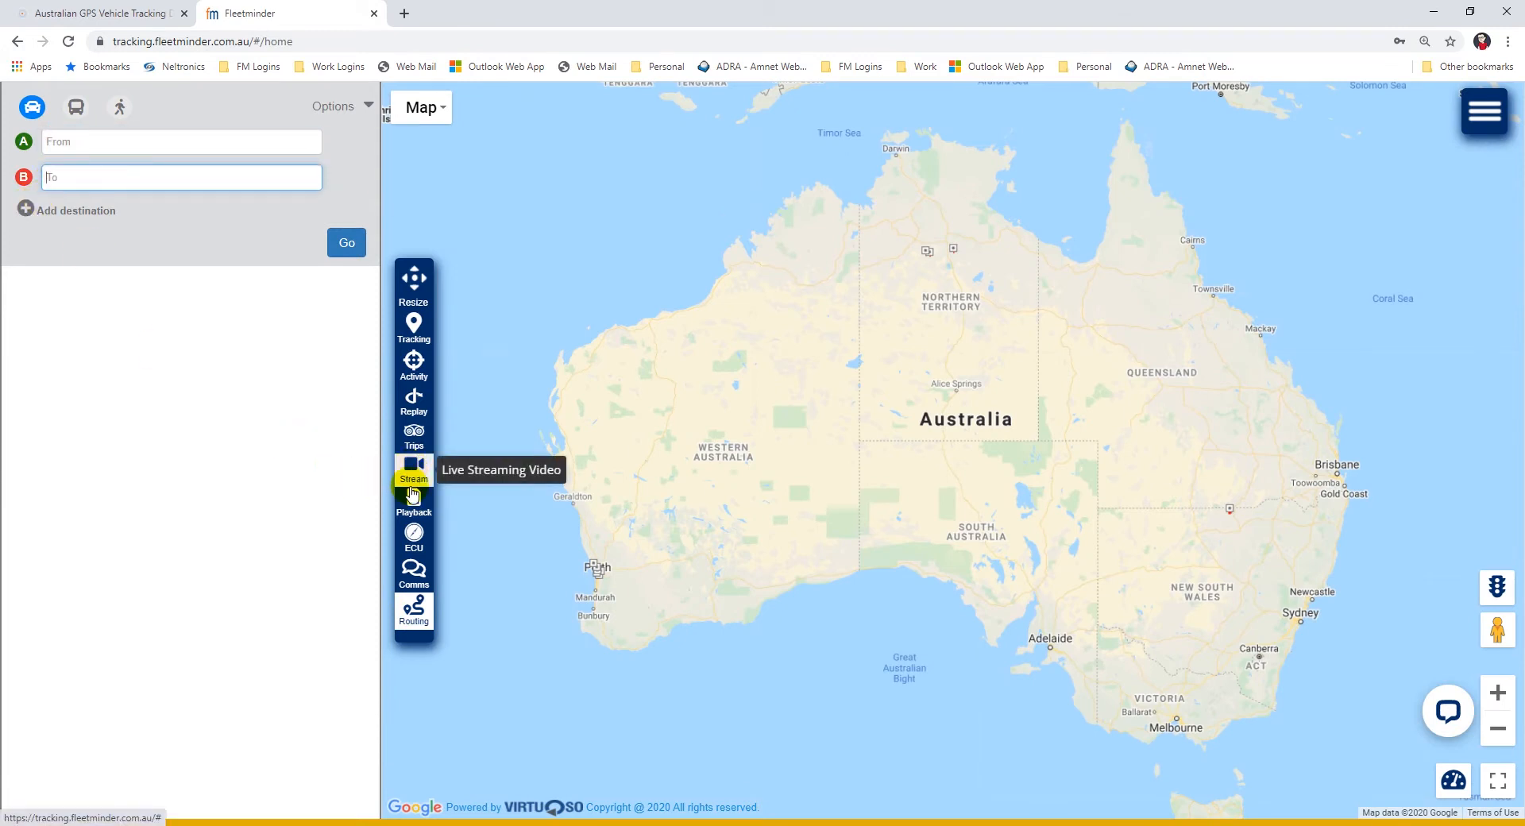
mouse_move(455, 464)
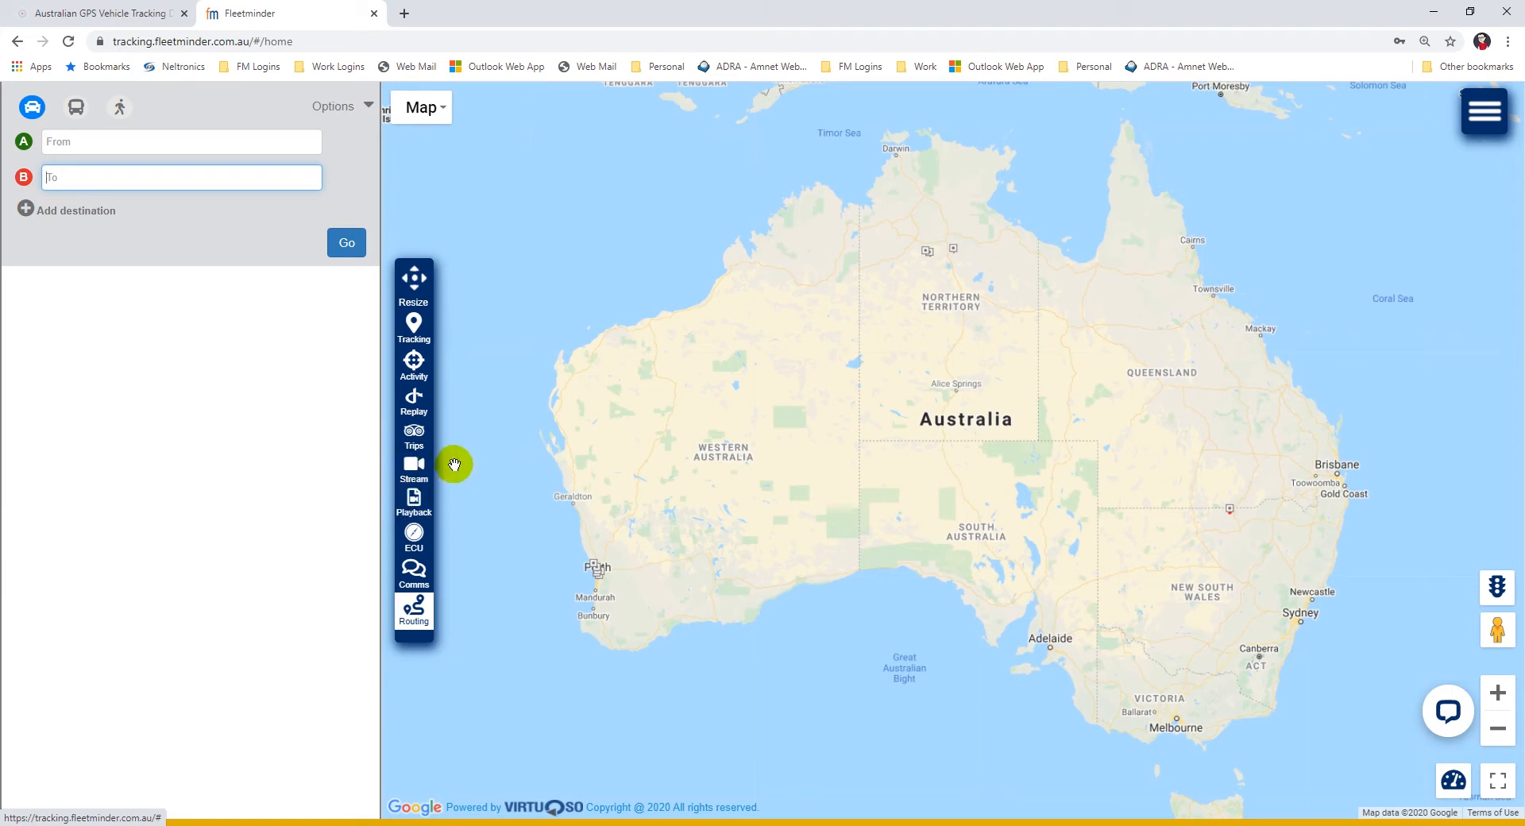
mouse_move(451, 460)
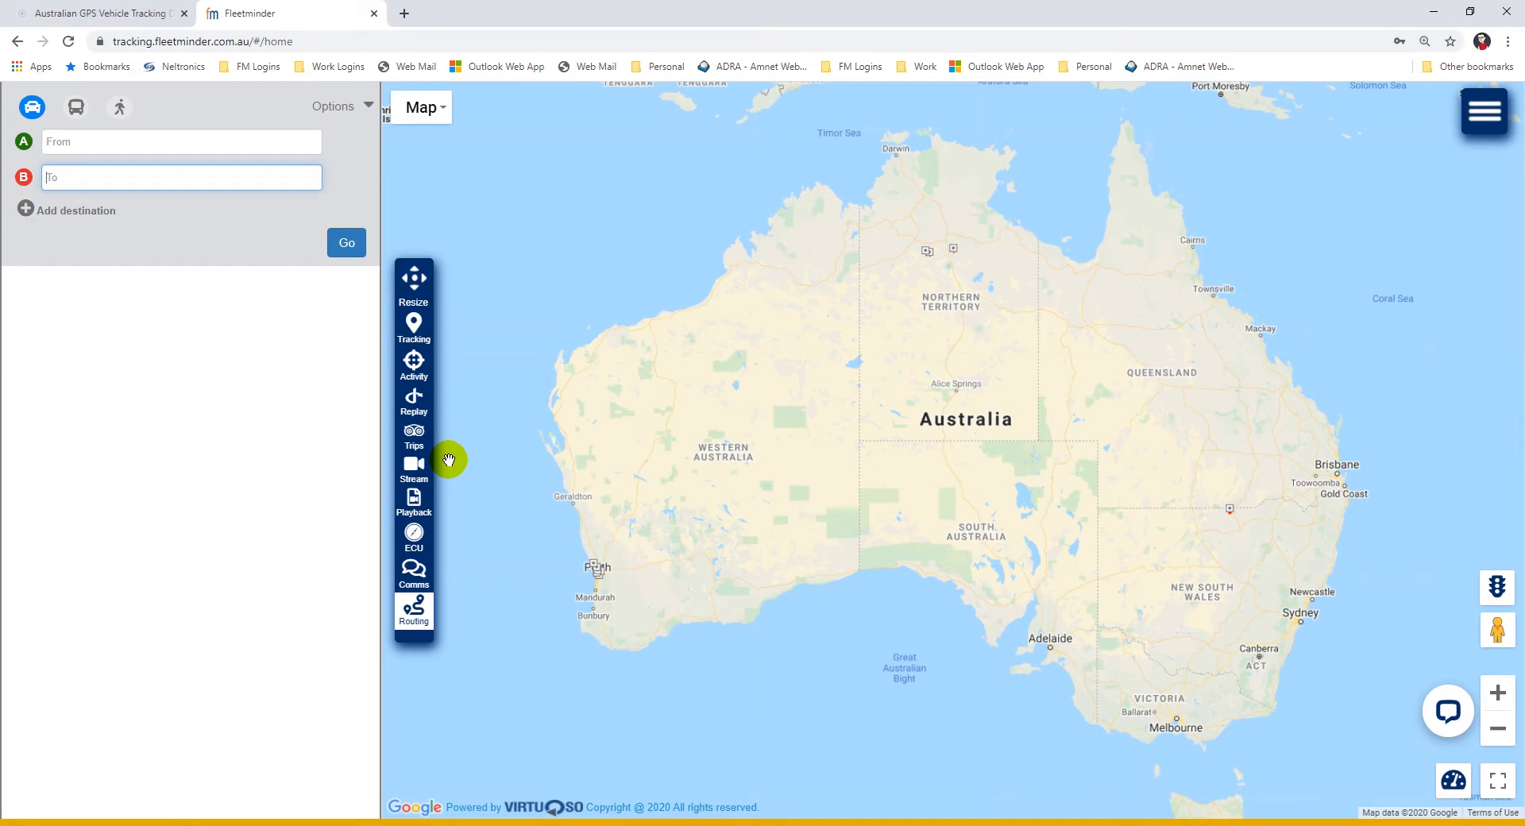
mouse_move(413, 535)
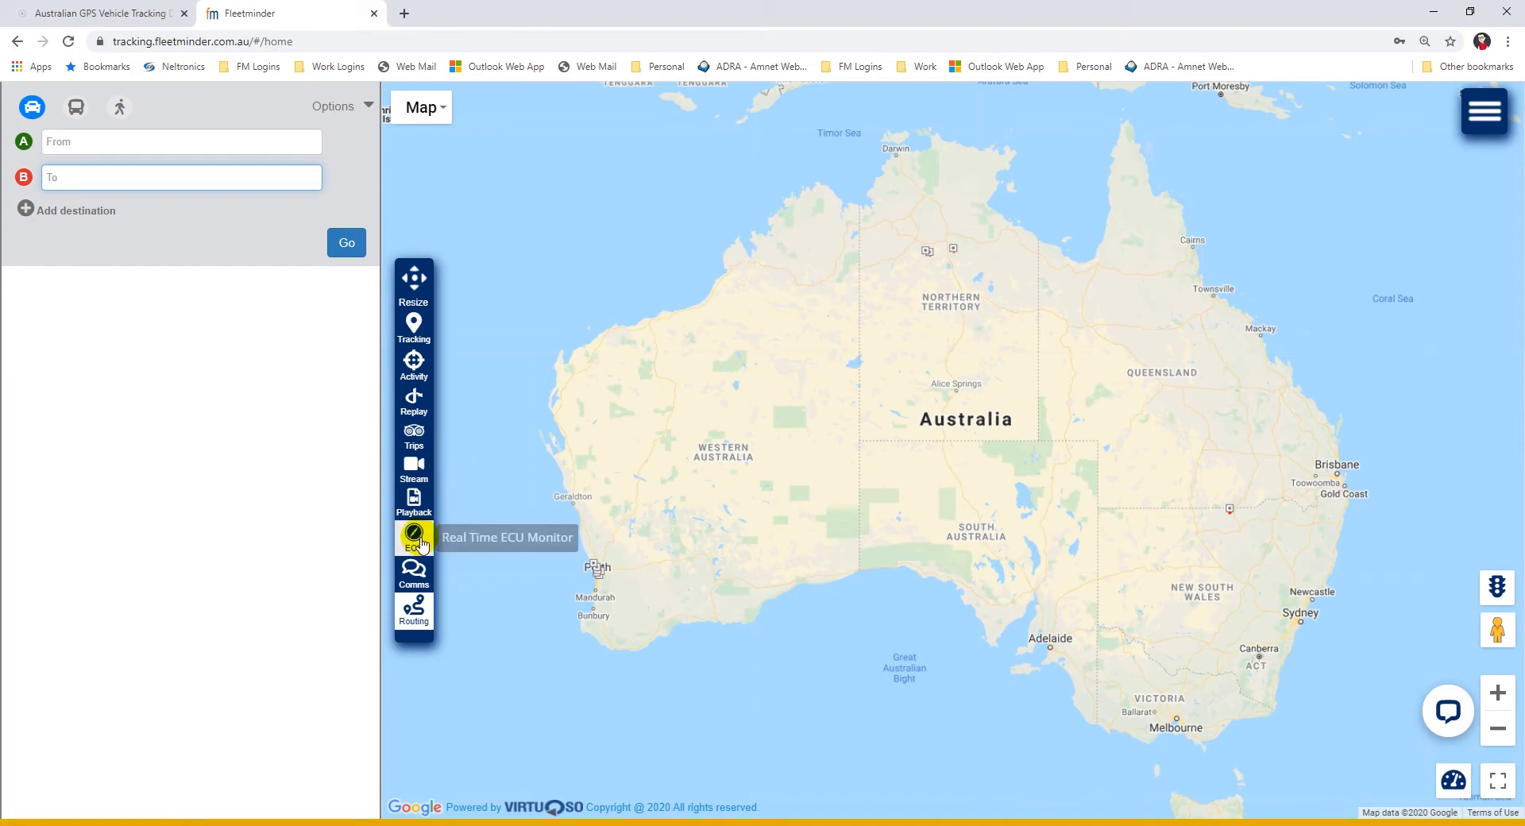
Open the Real Time ECU Monitor from the map toolbar.
left_click(413, 537)
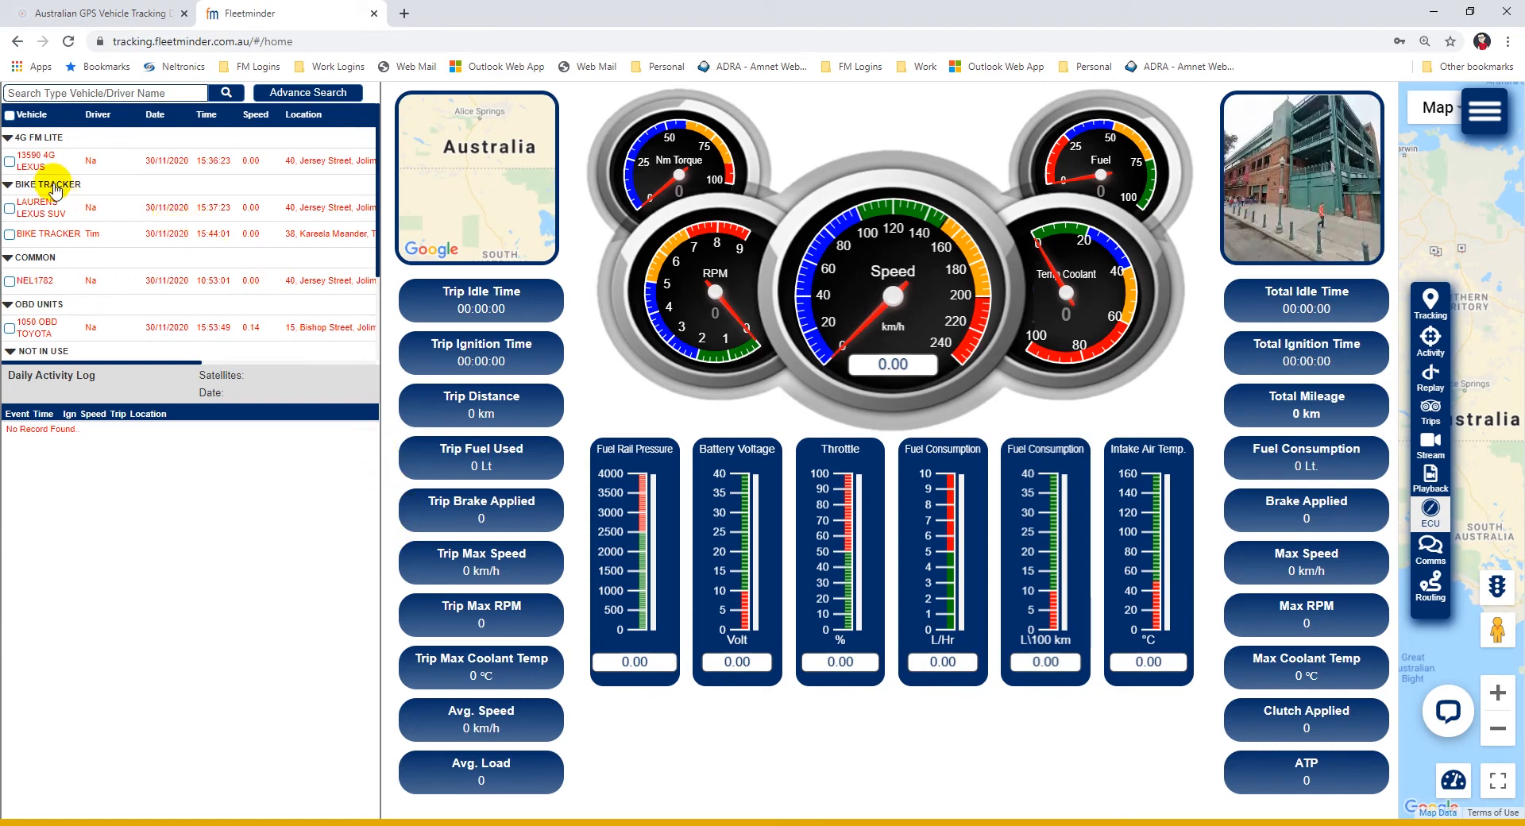
mouse_move(378, 96)
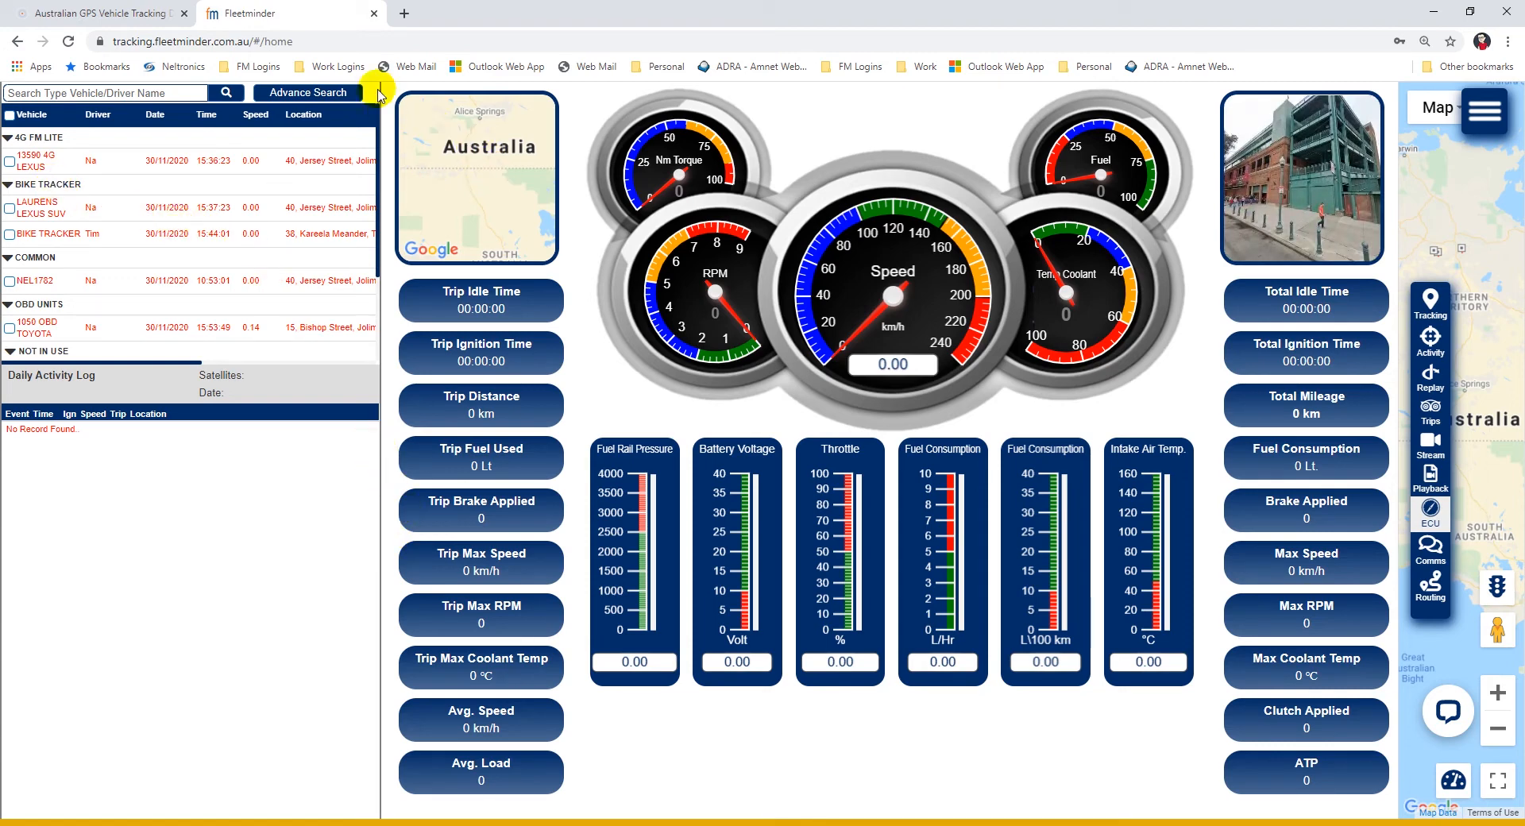
mouse_move(702, 429)
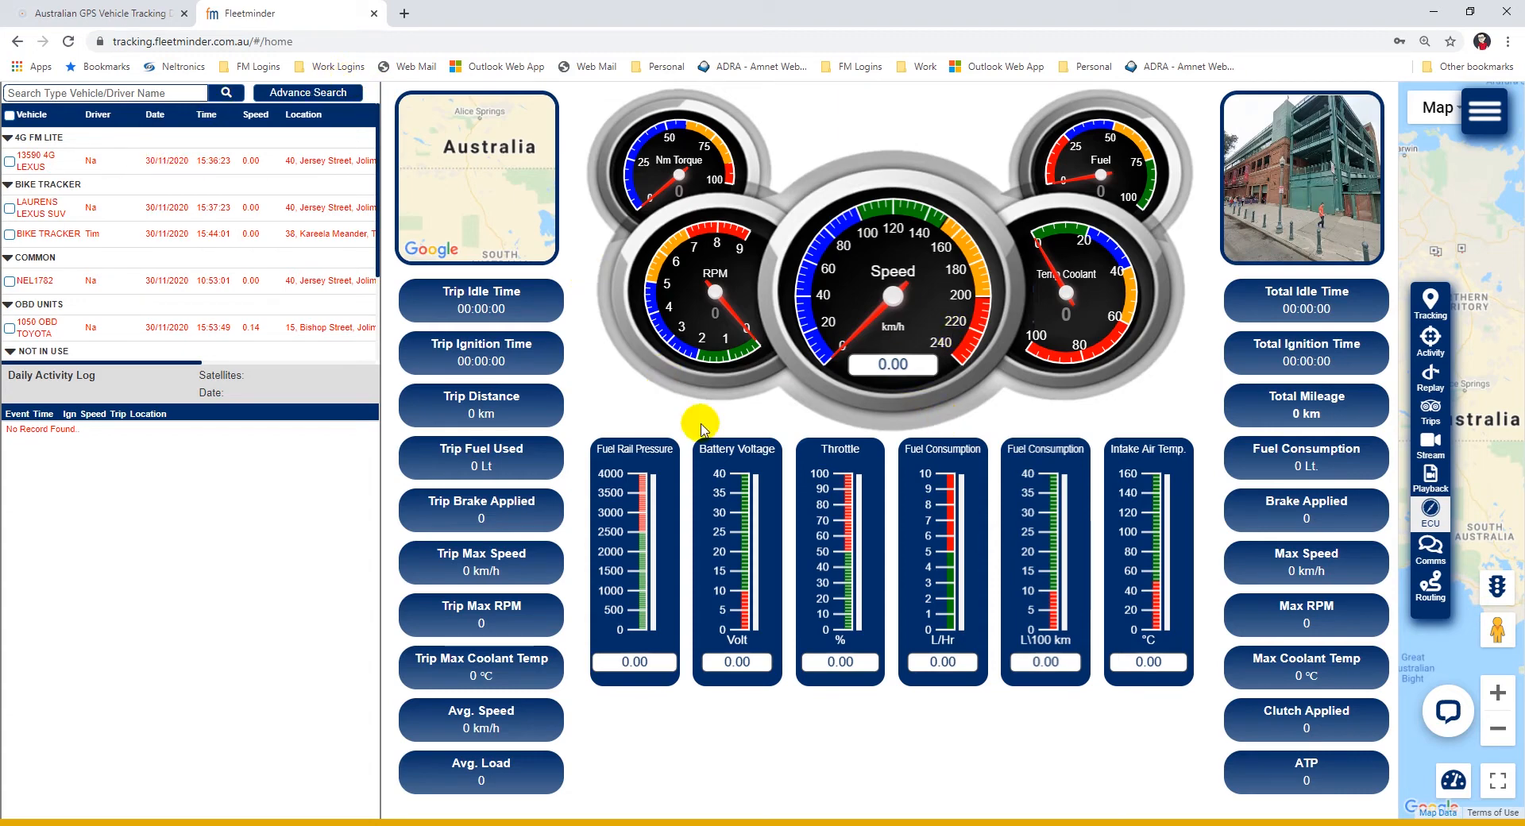
mouse_move(908, 129)
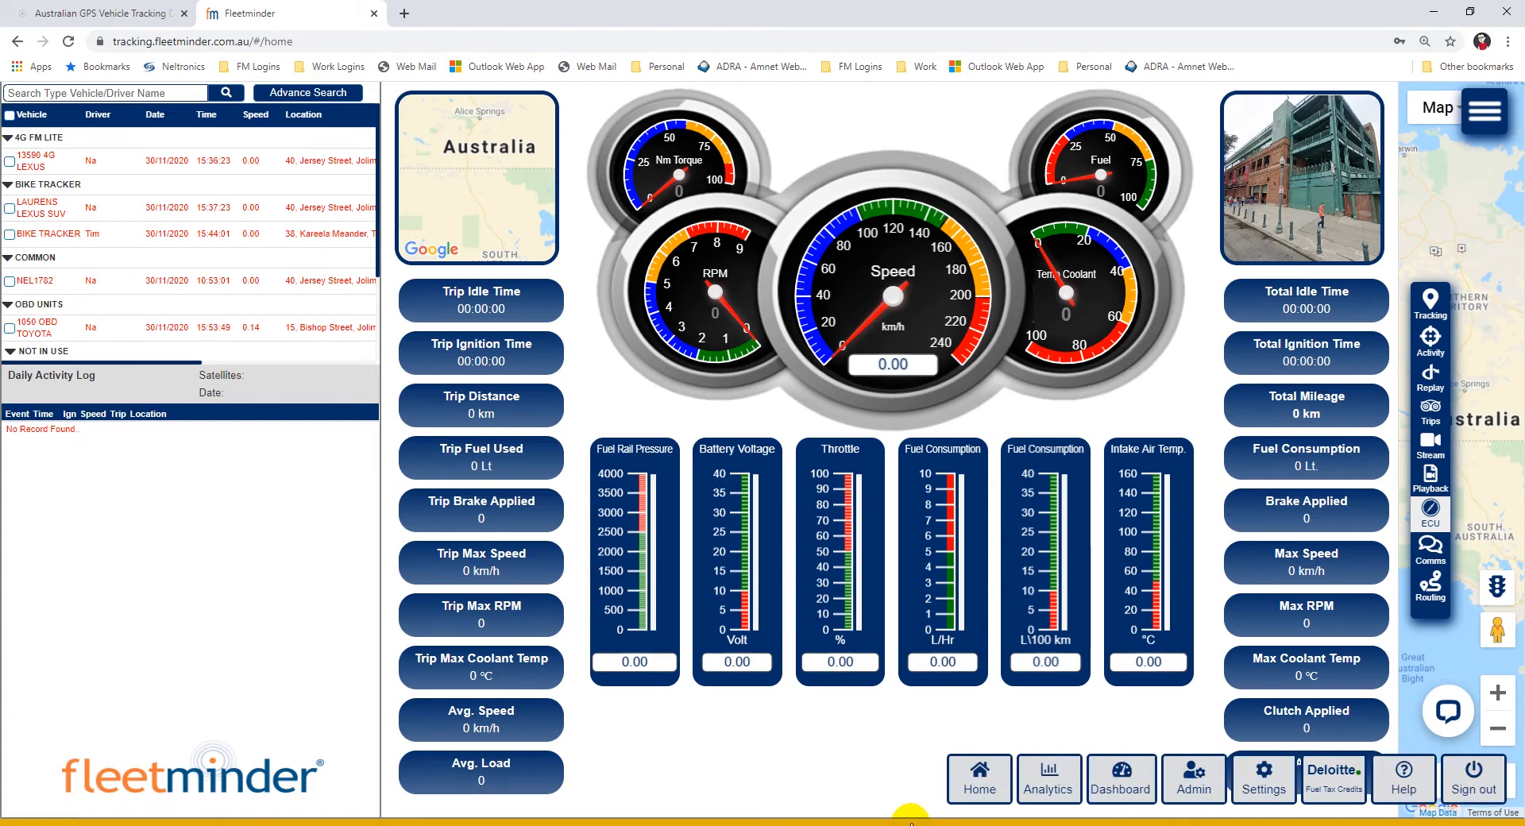
Open Analytics from the bottom menu and browse the ECU, GPS and Platinum report types.
left_click(1049, 779)
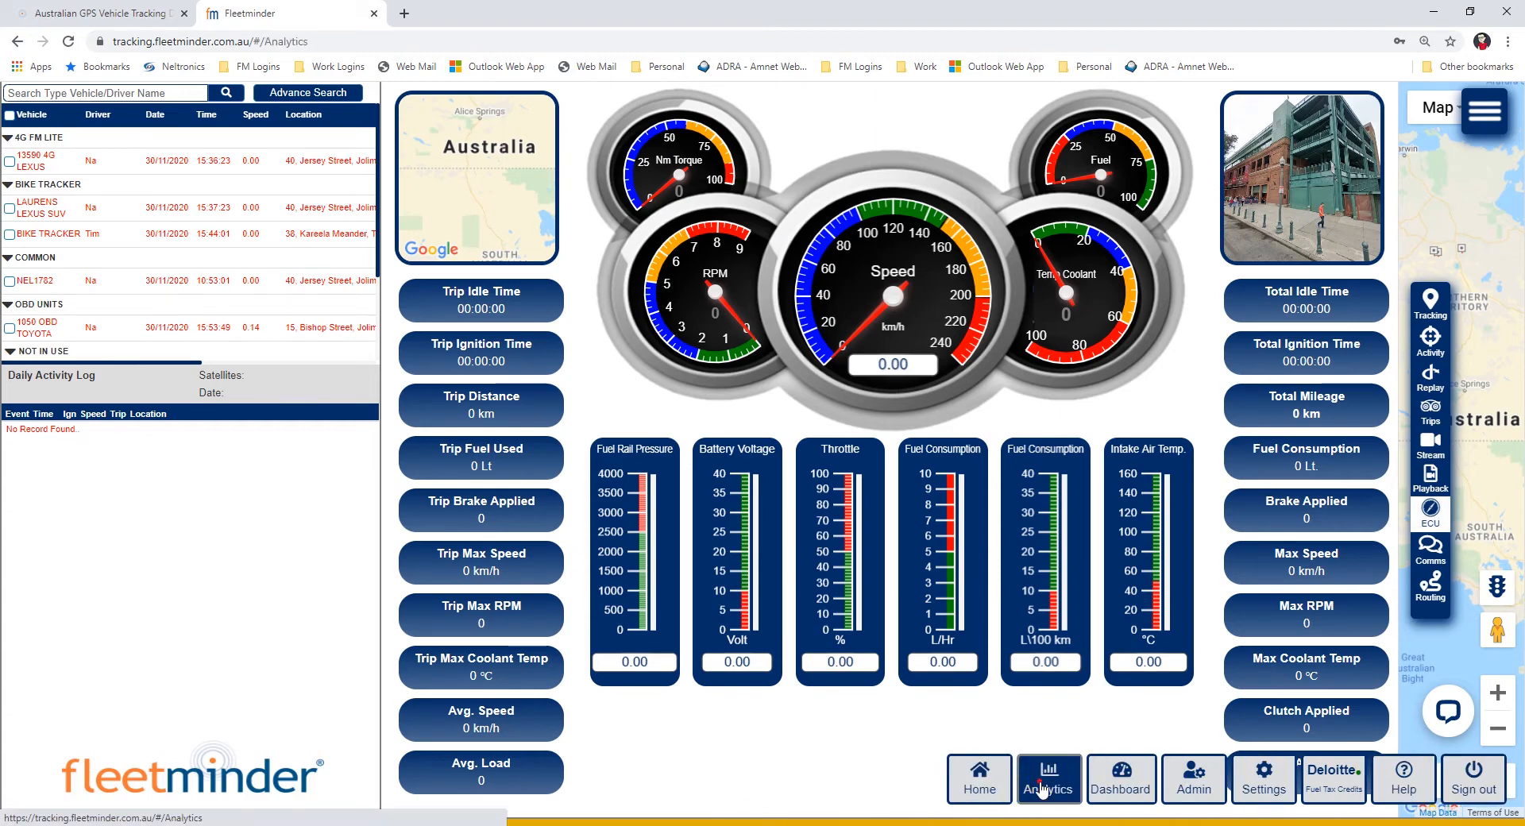
left_click(1049, 779)
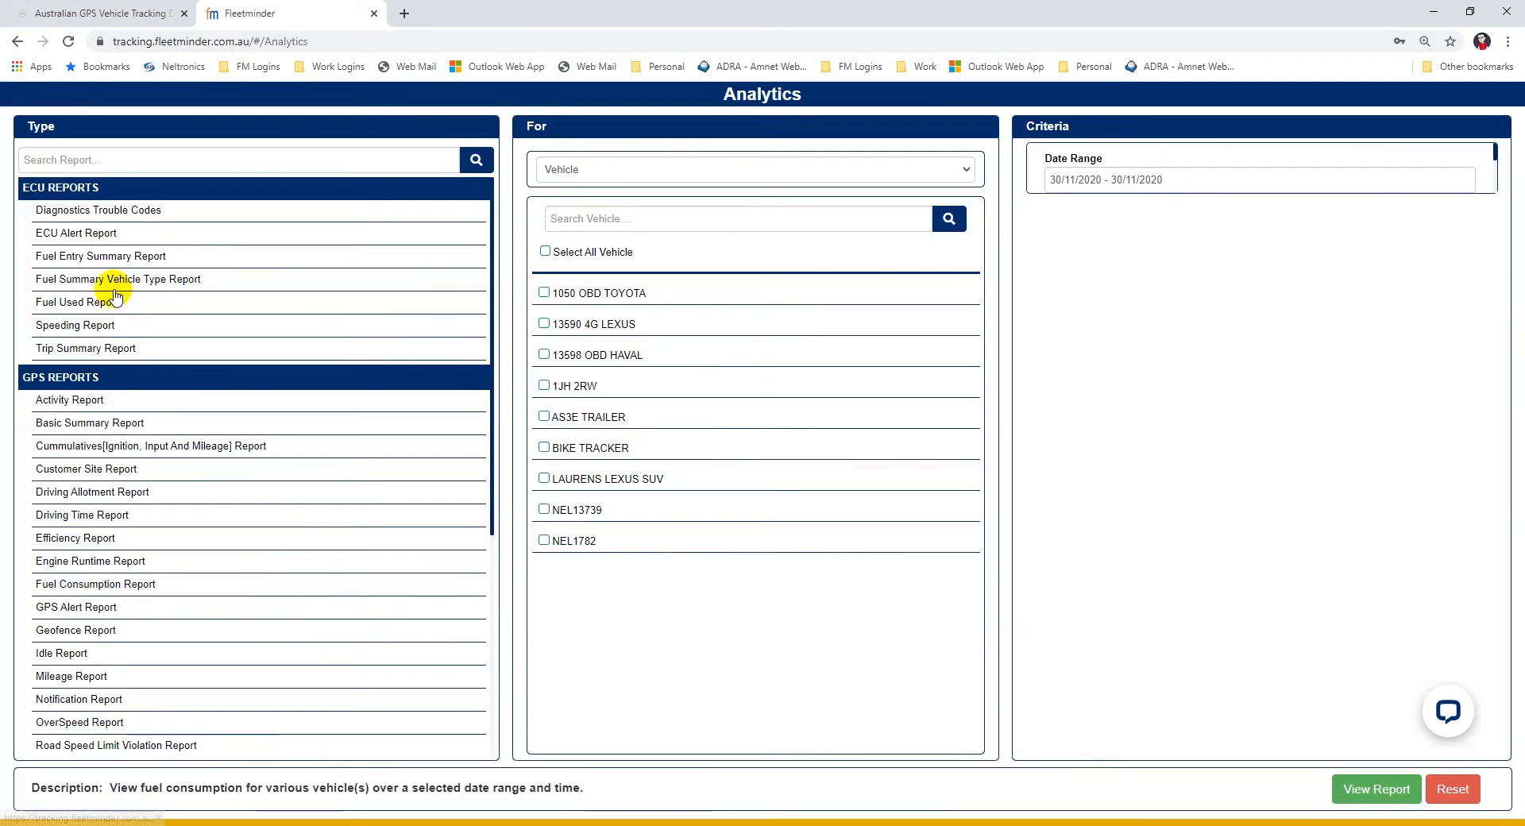
scroll("down", 3)
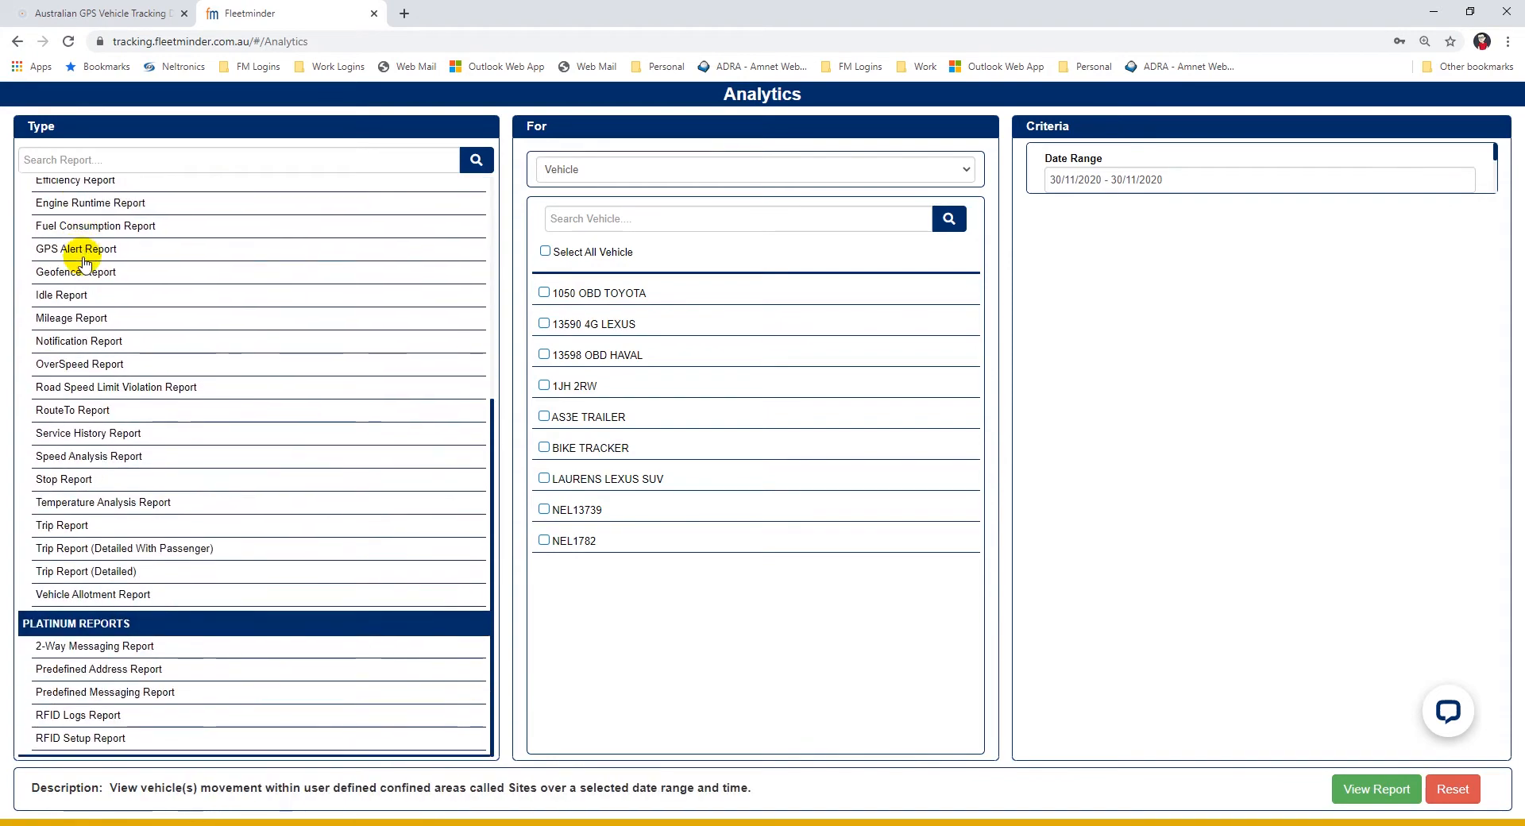
scroll("up", 3)
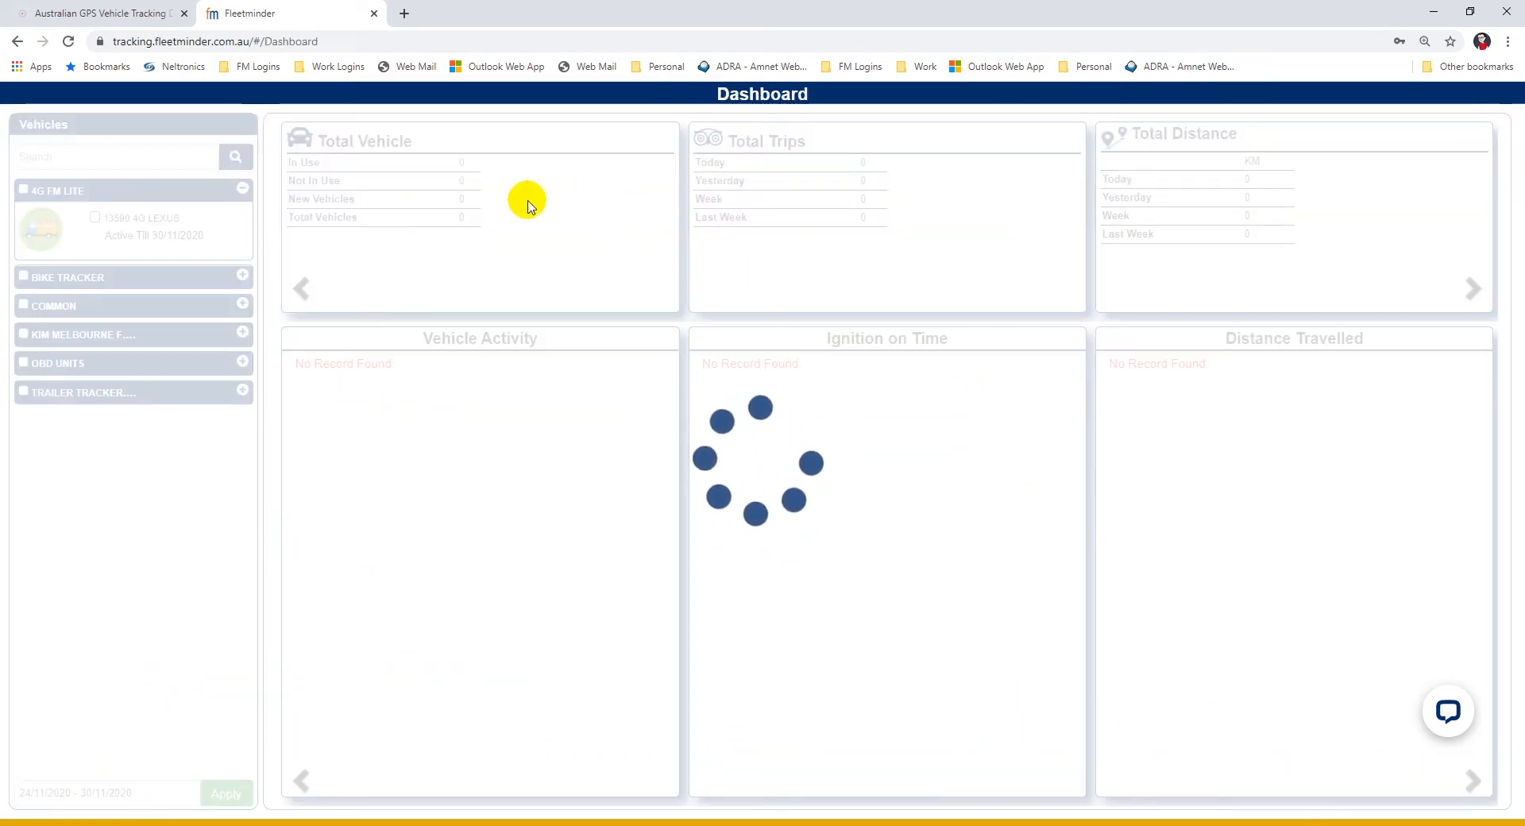
mouse_move(523, 217)
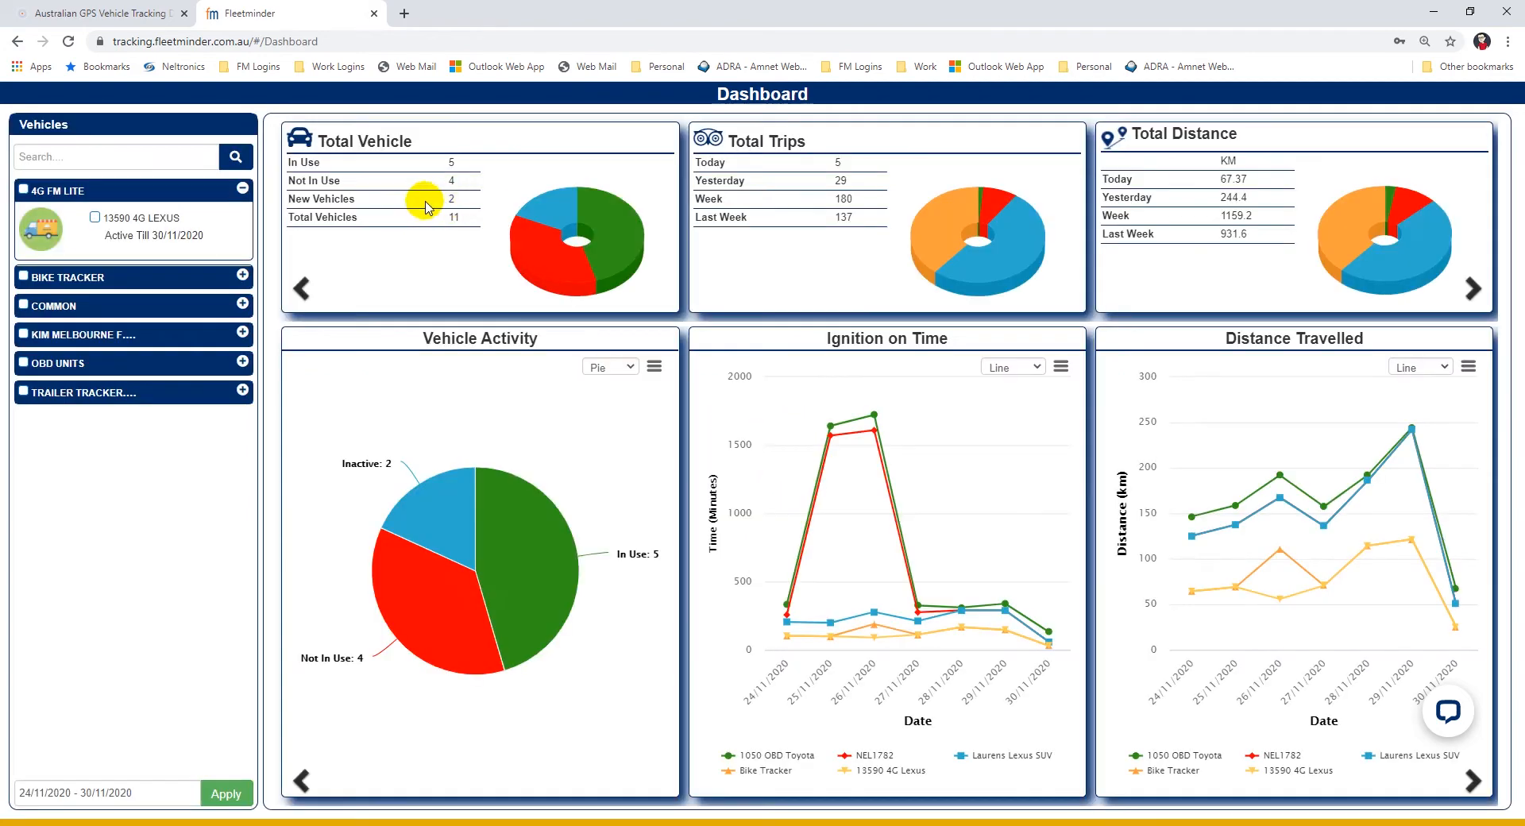
mouse_move(1474, 282)
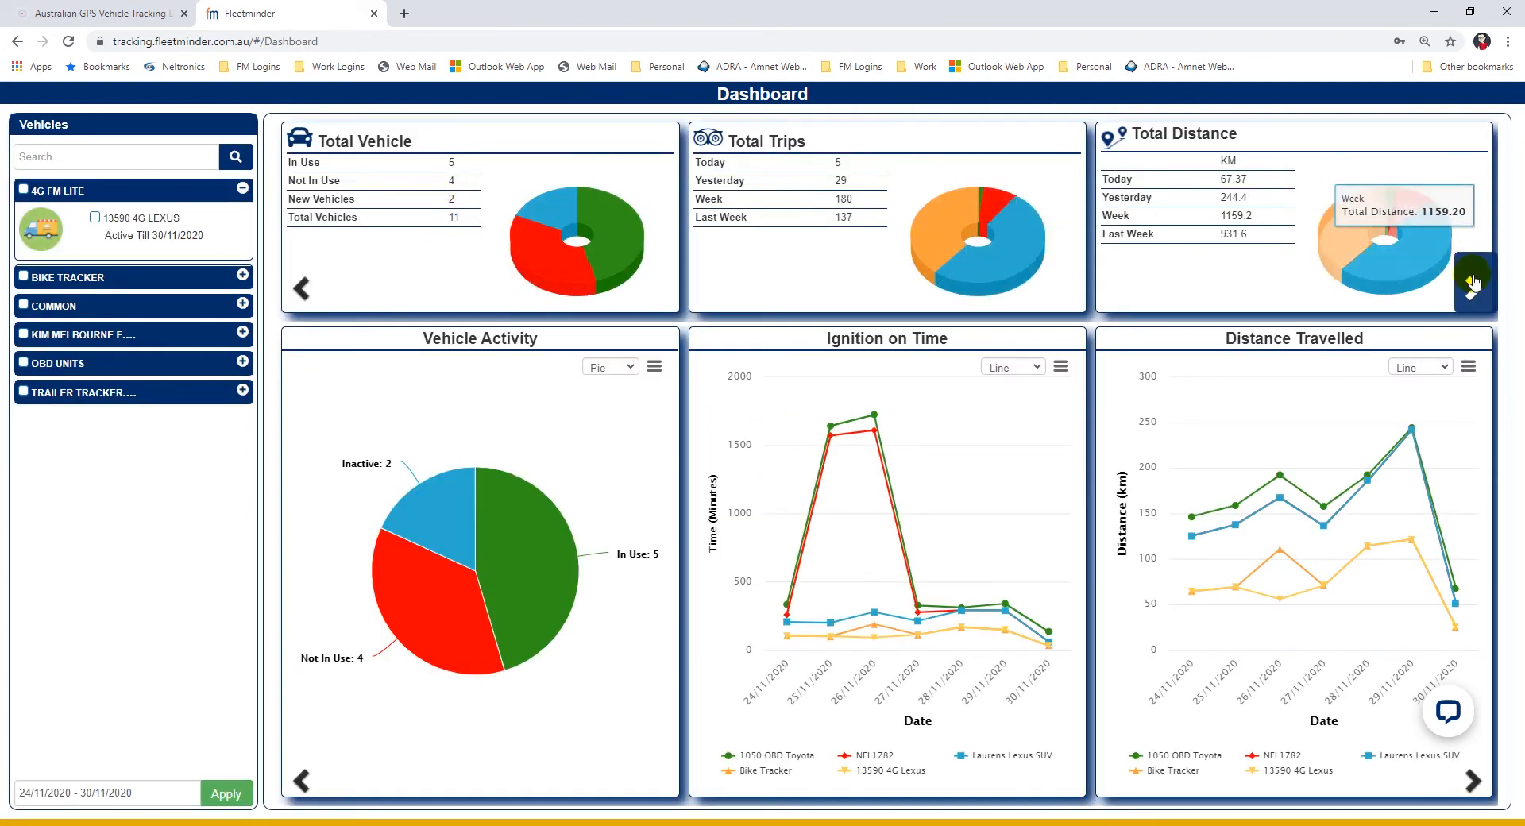
Page the Dashboard summary cards to alert counts, average trip distance and duration.
left_click(1472, 284)
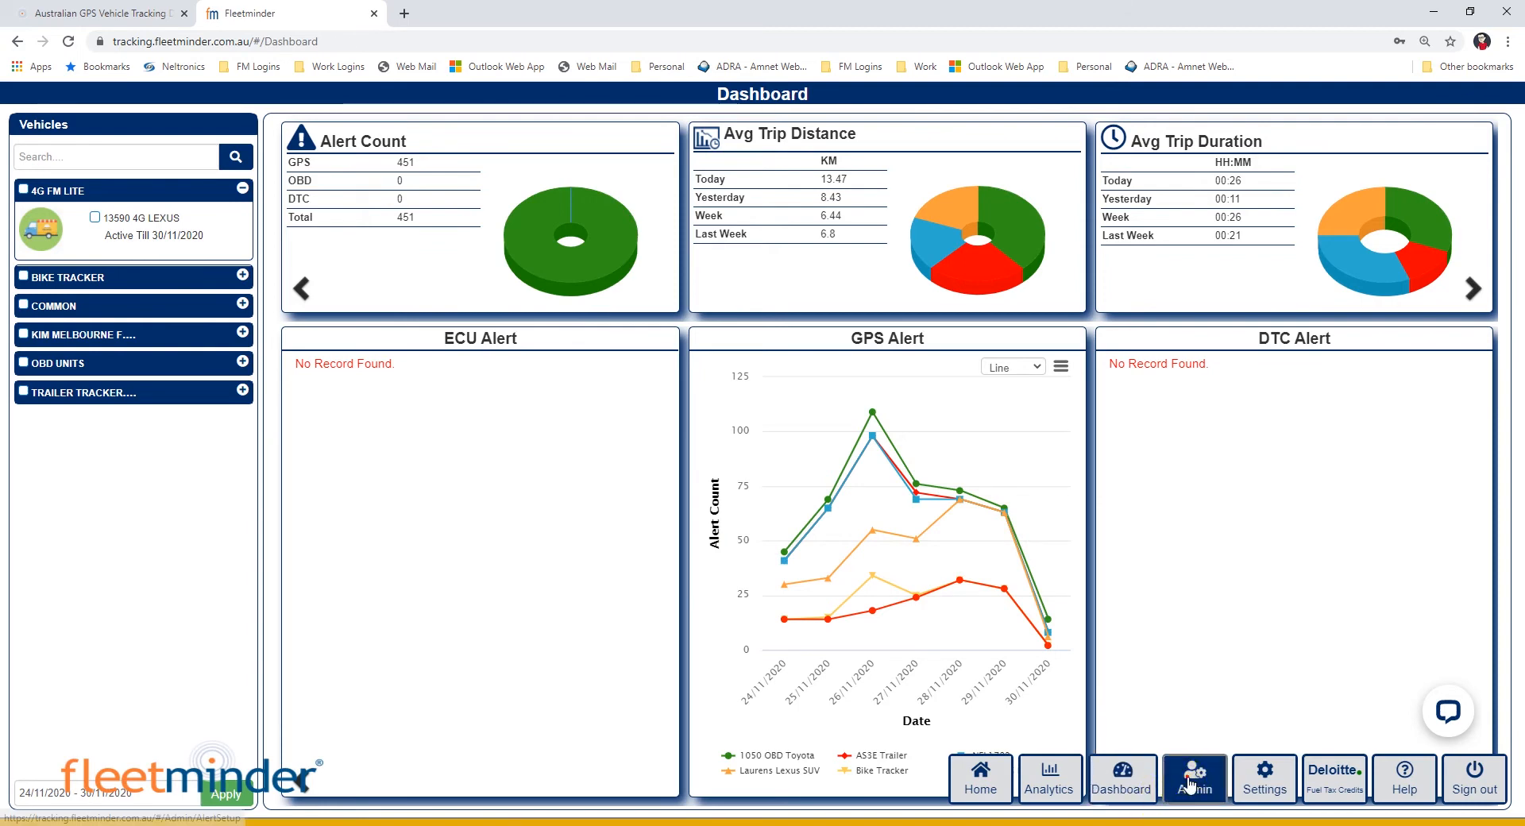
Open Admin Alert Setup, scroll the admin tiles, and go to Vehicle Setup.
left_click(1194, 779)
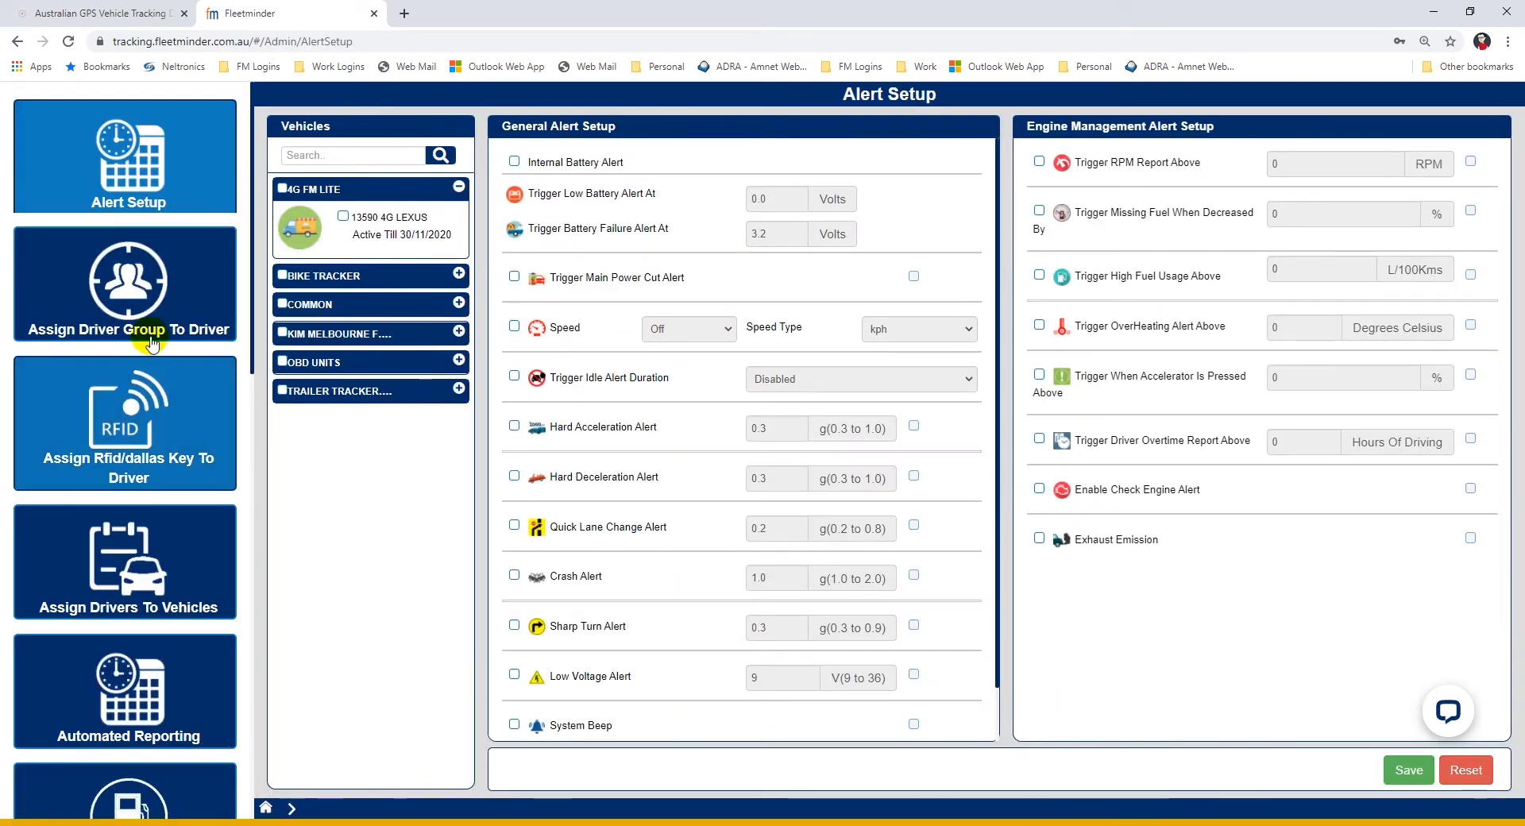
scroll("down", 3)
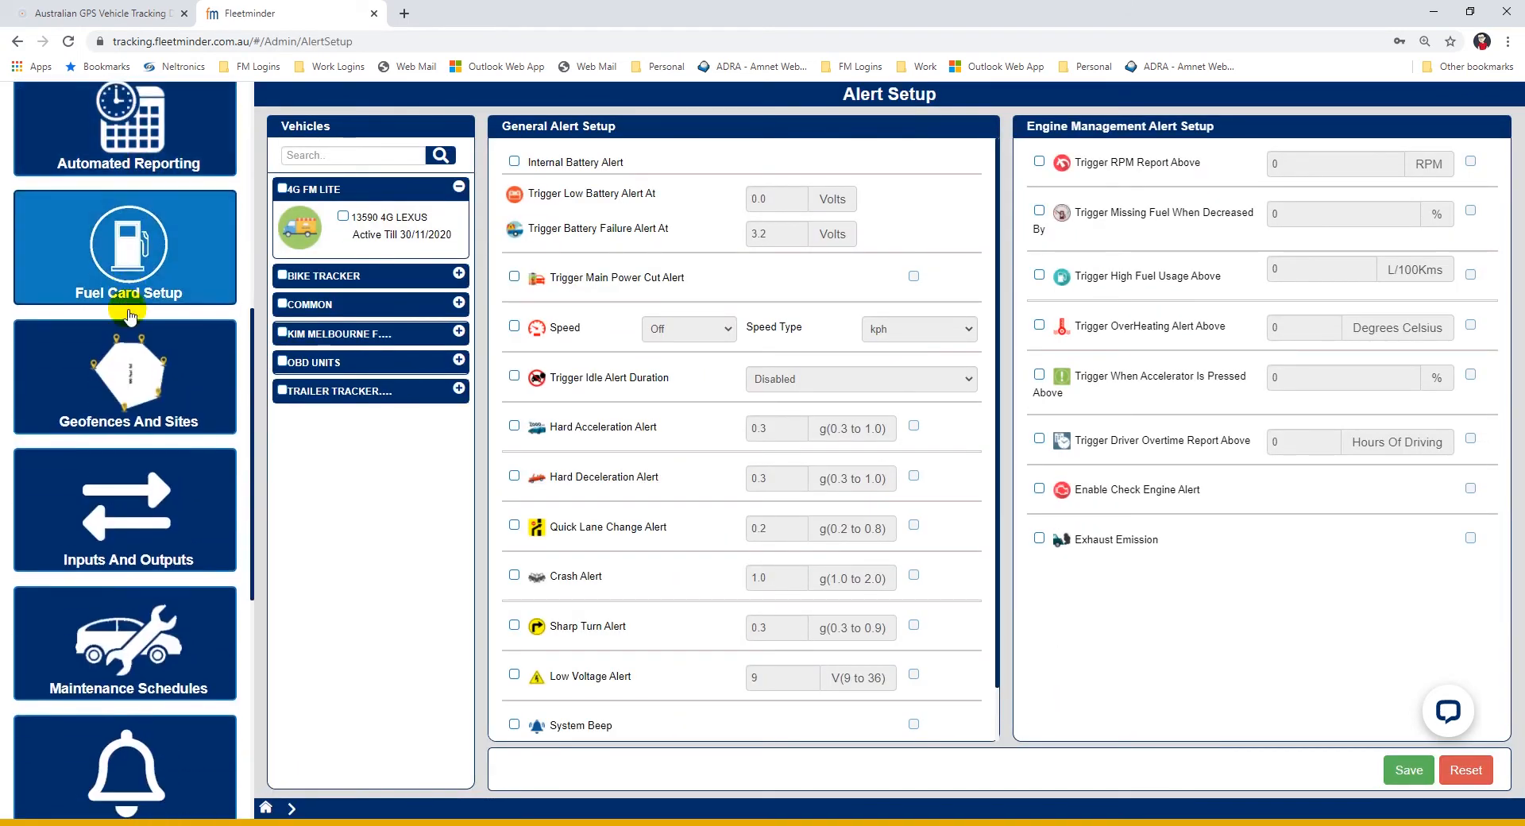
scroll("down", 3)
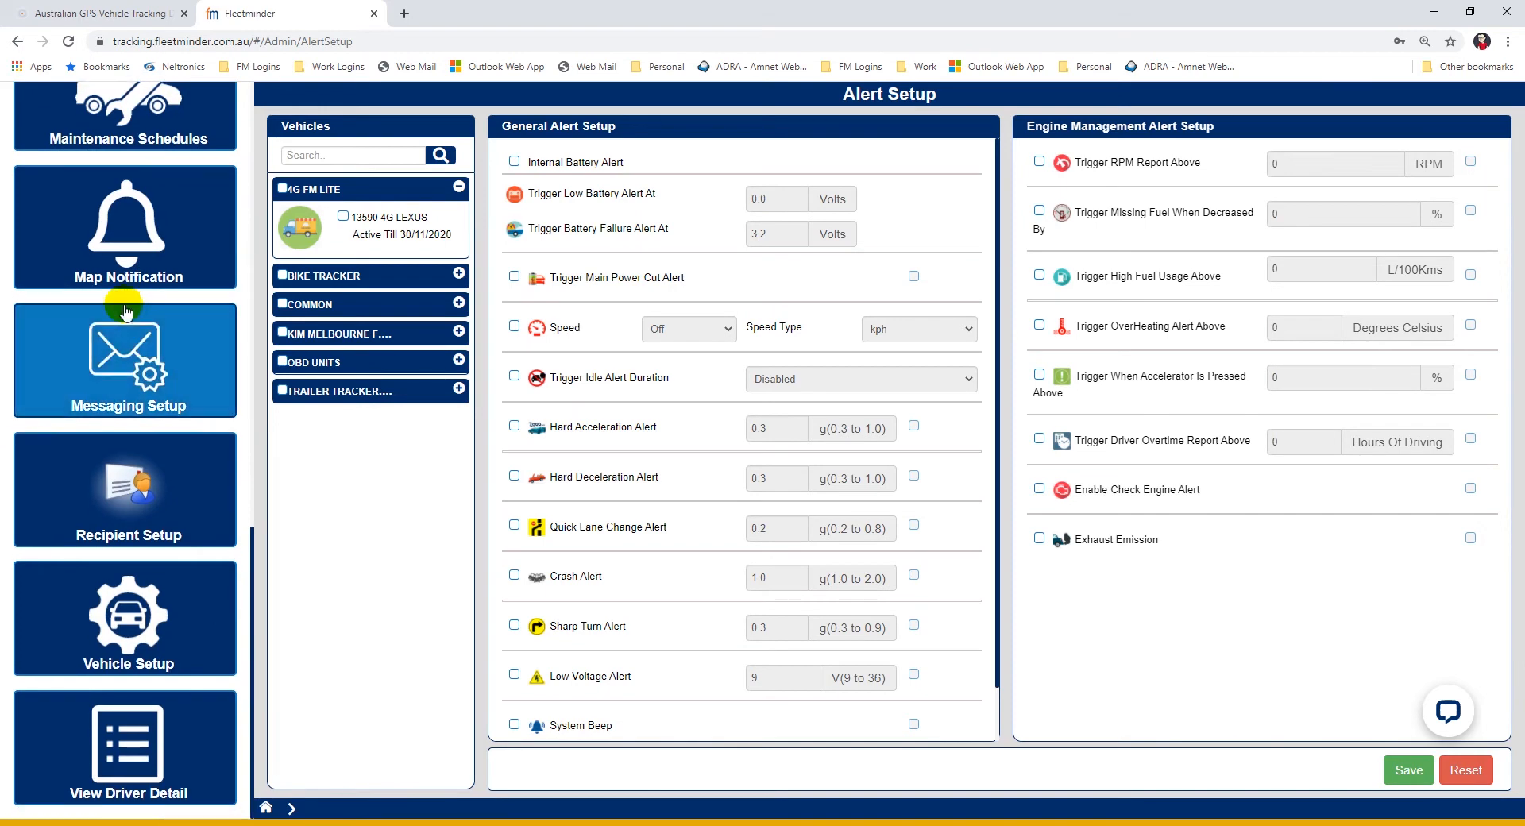
left_click(124, 619)
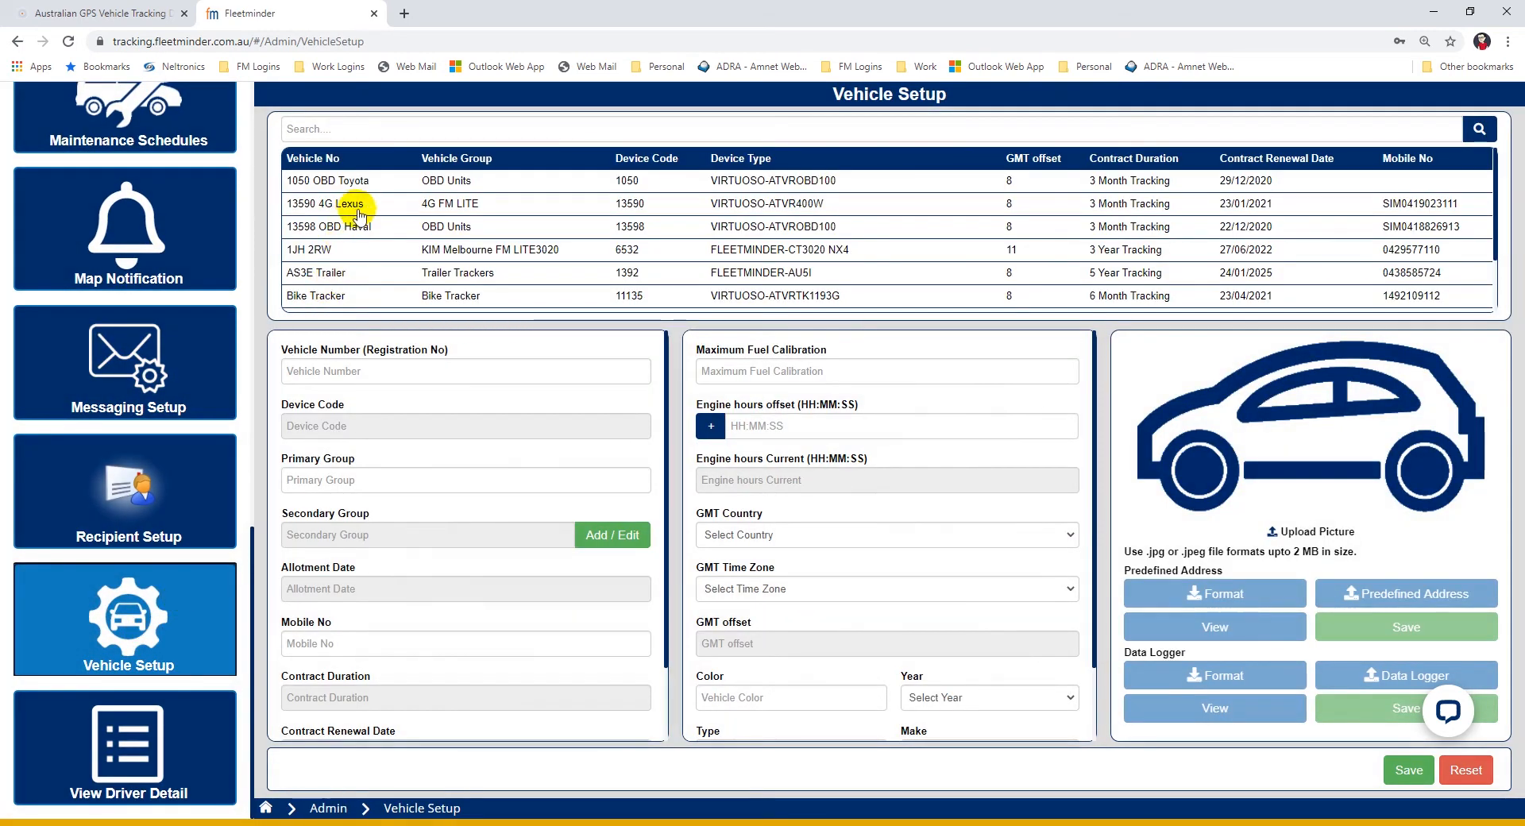
left_click(330, 180)
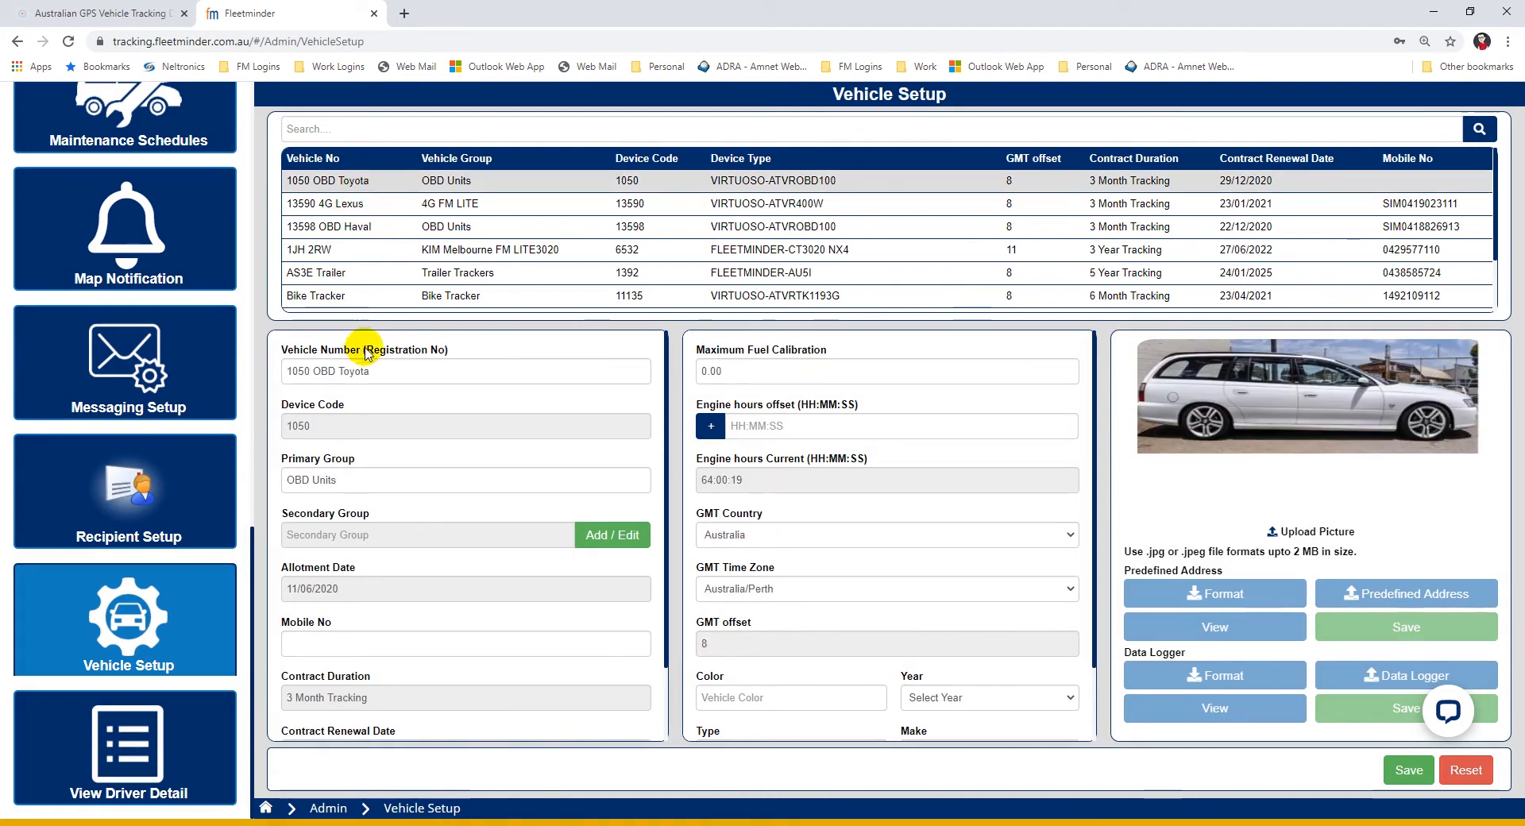
triple_click(465, 371)
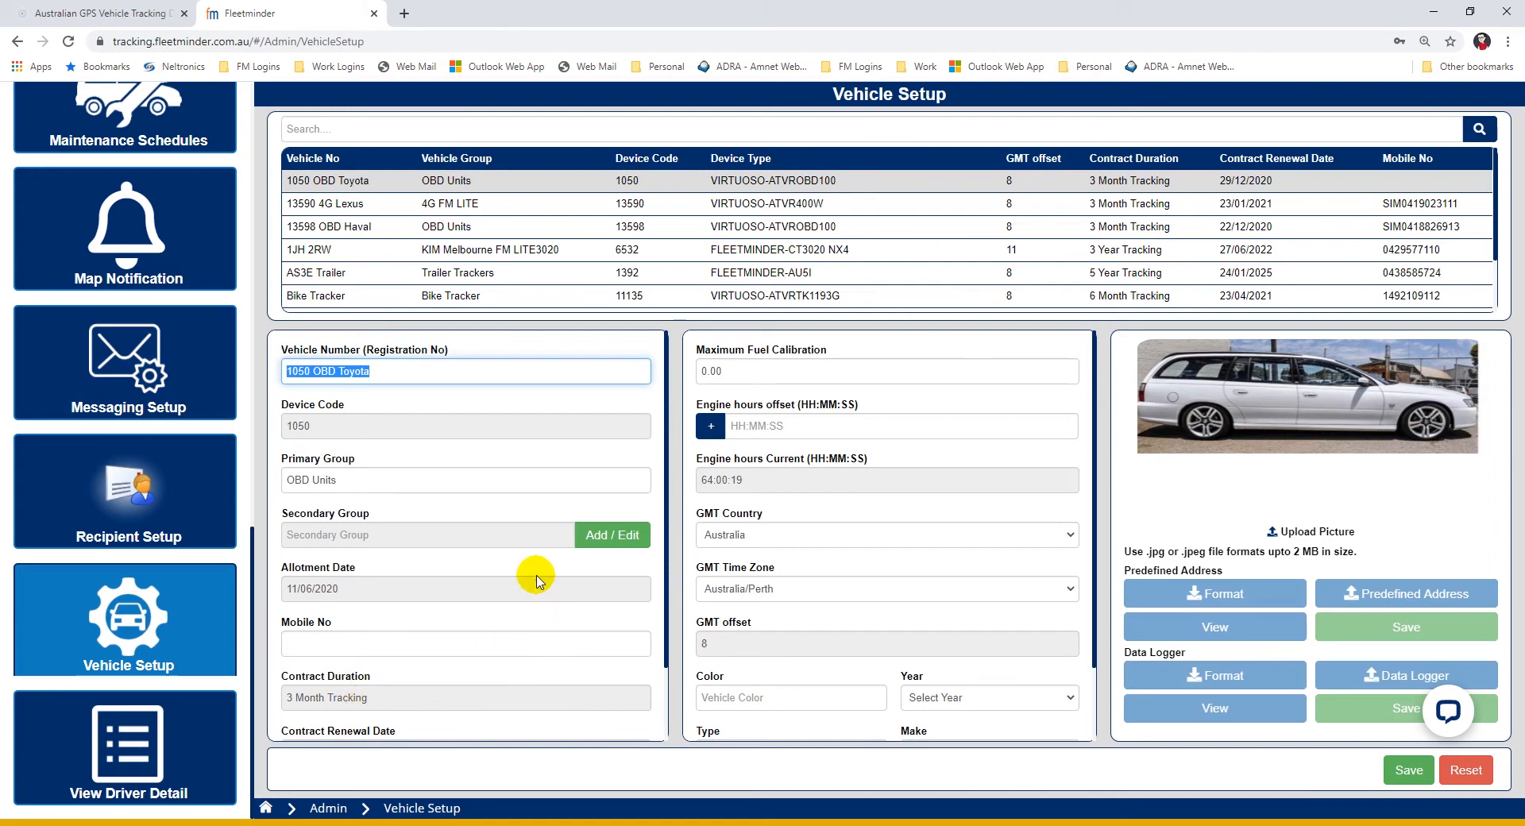
mouse_move(373, 643)
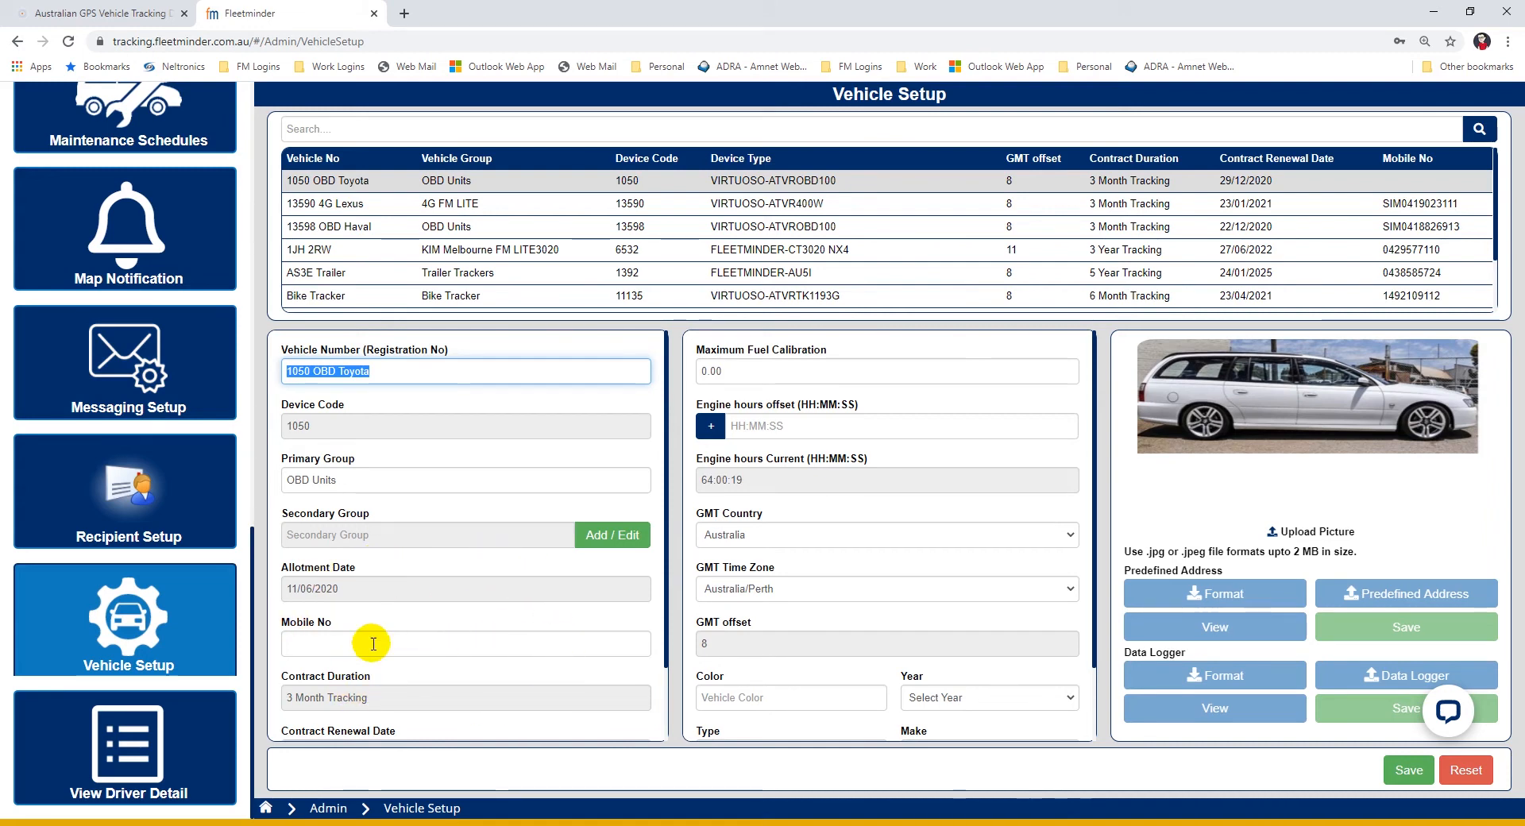
mouse_move(1264, 411)
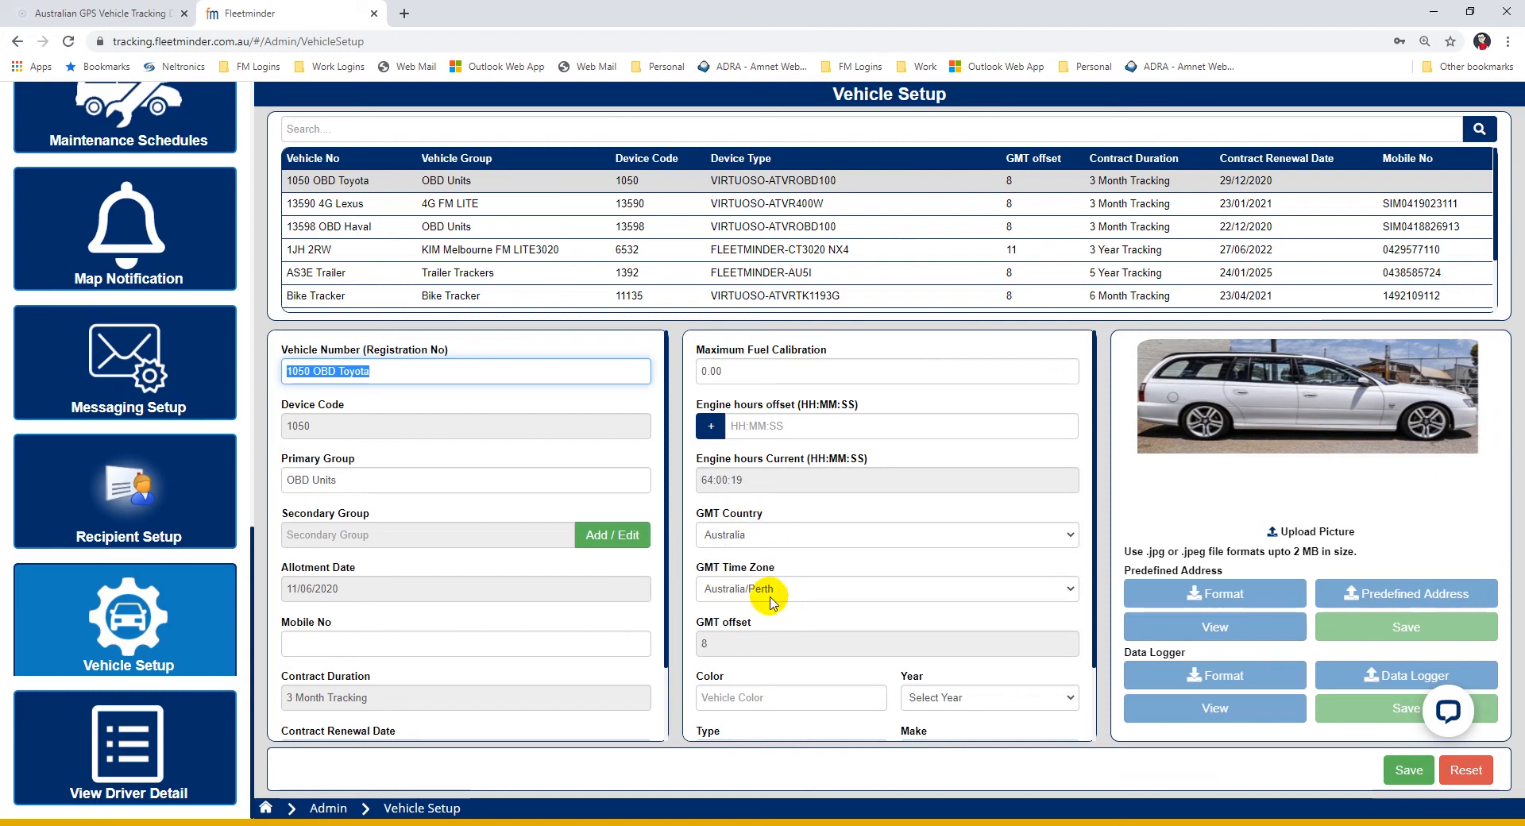
mouse_move(919, 523)
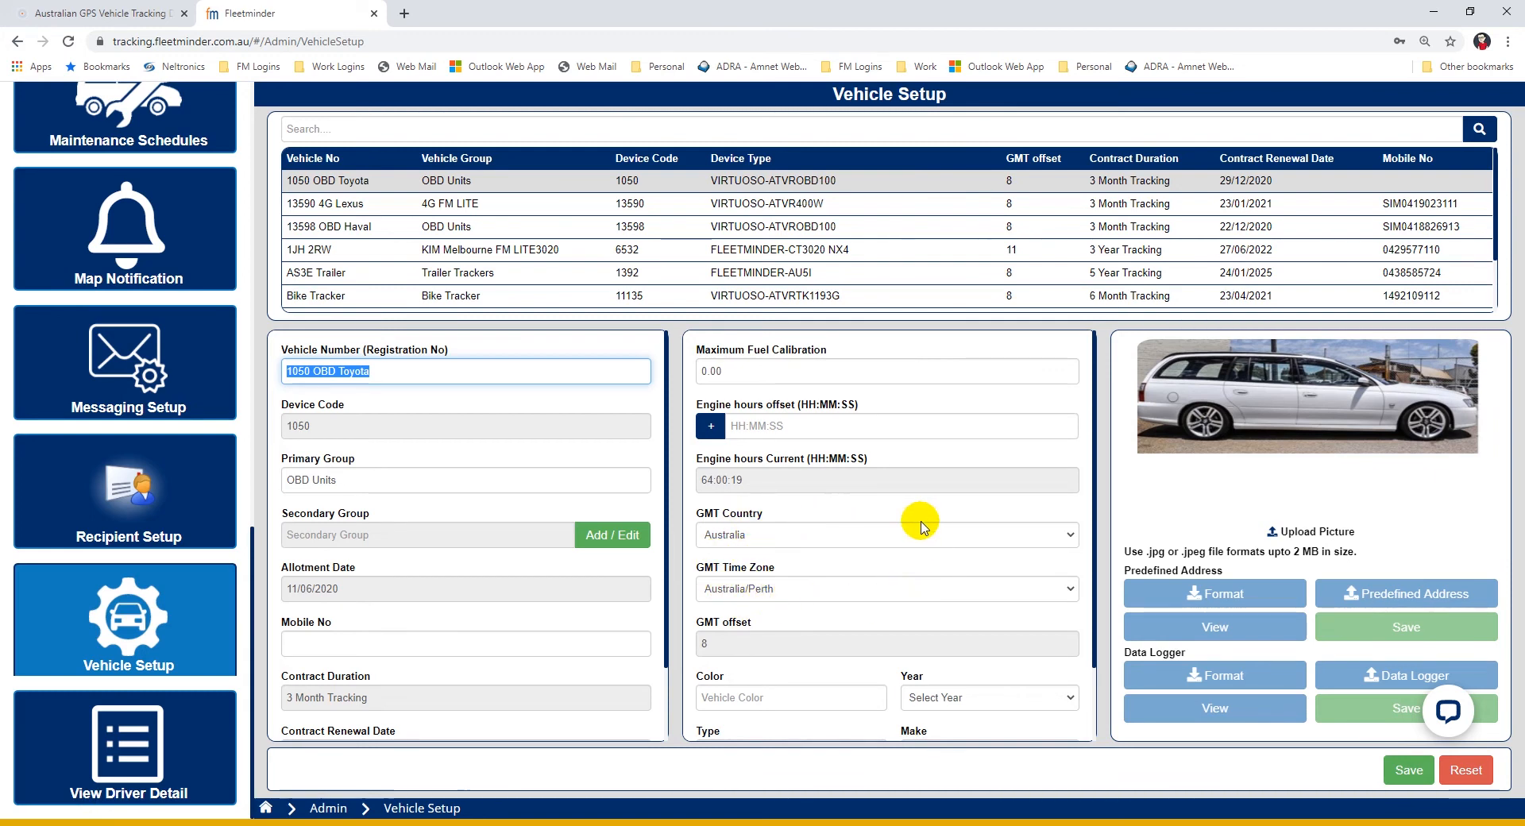
mouse_move(972, 414)
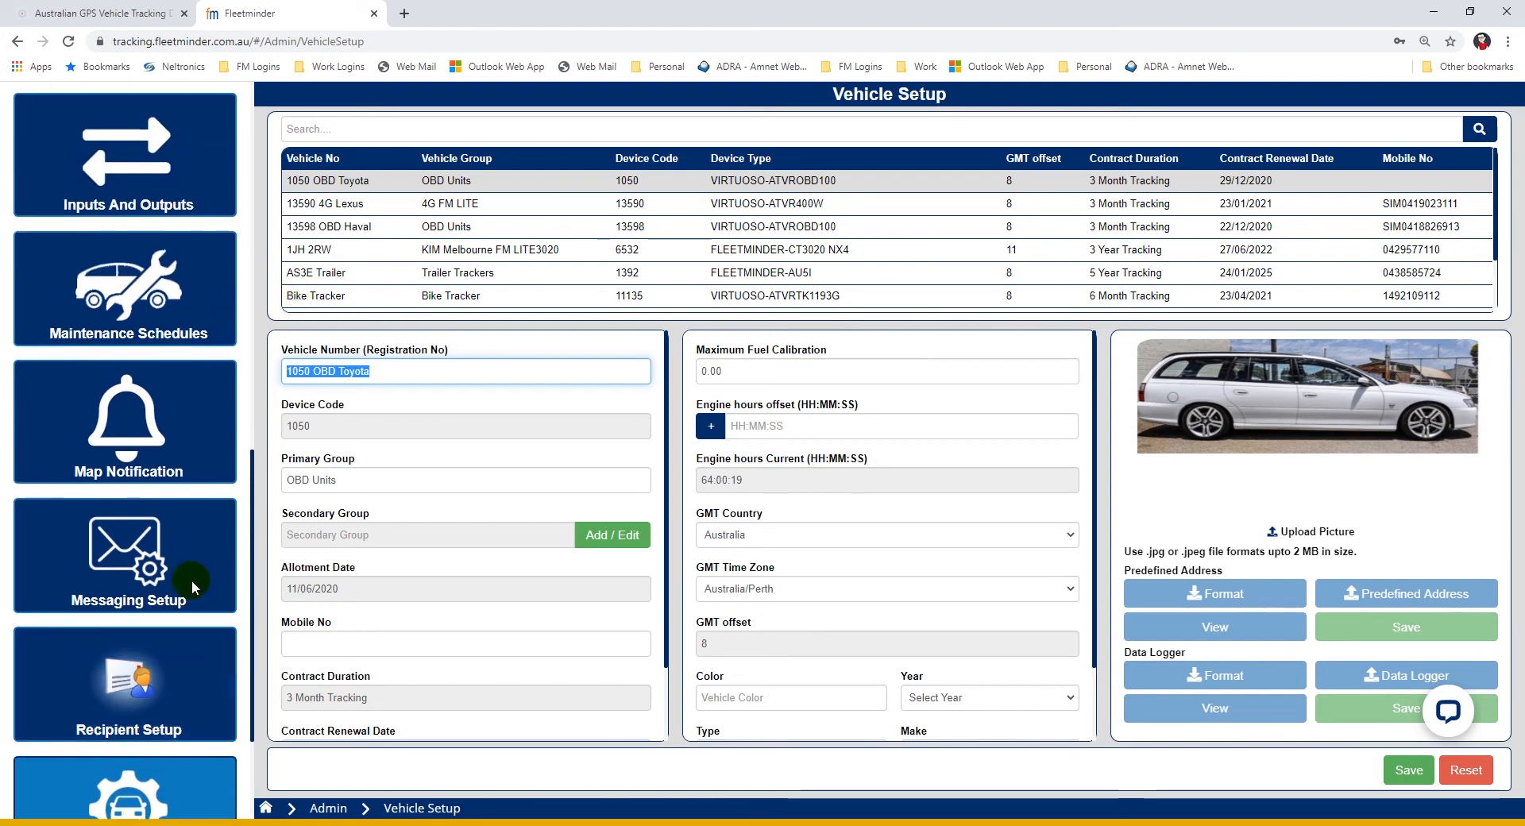
scroll("down", 3)
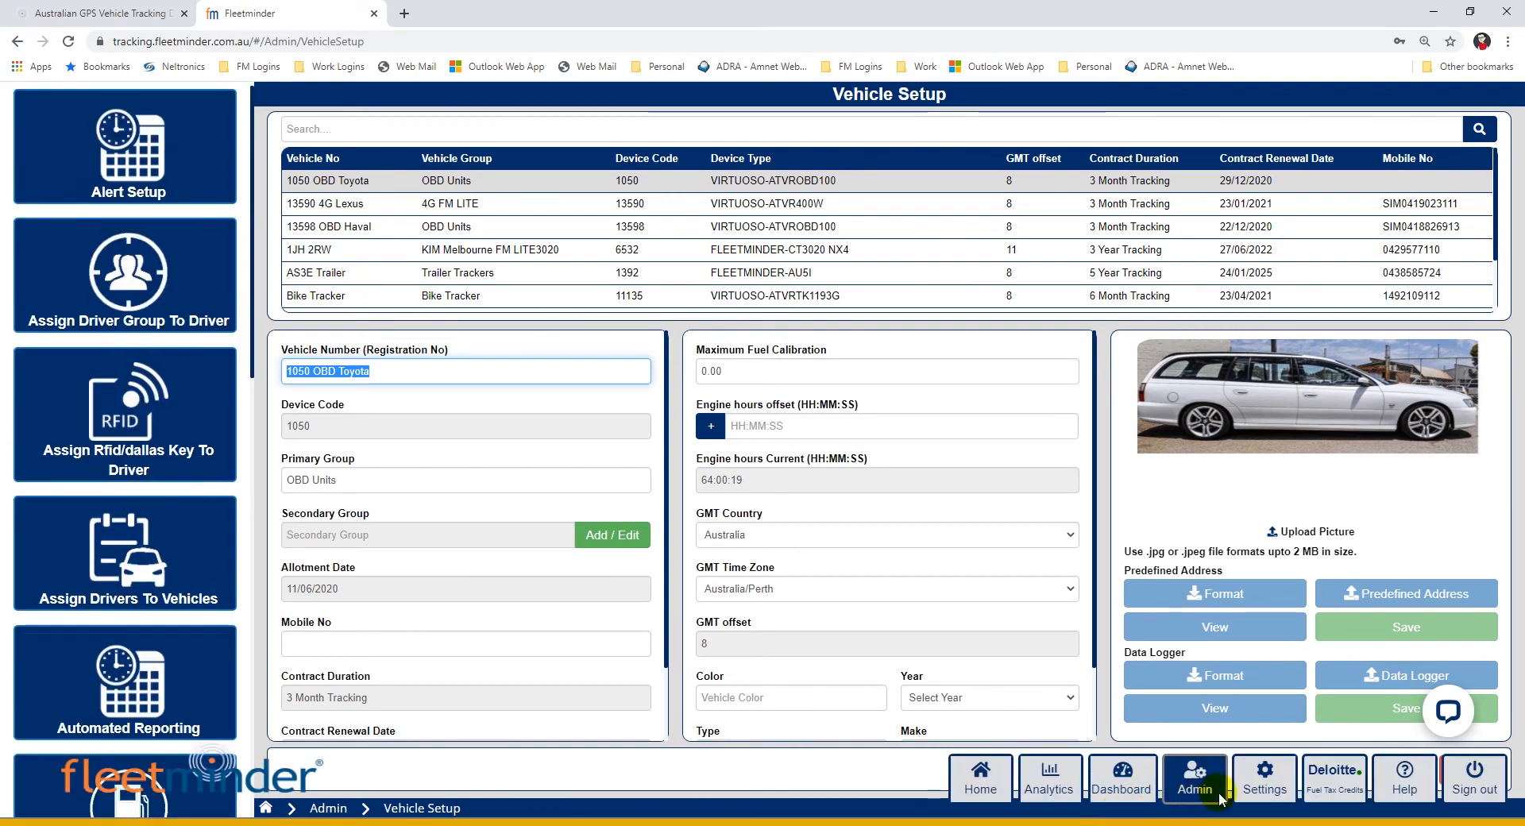
Review date format, speed unit and map preferences unchanged, then open the Tracking User Guide.
left_click(1264, 778)
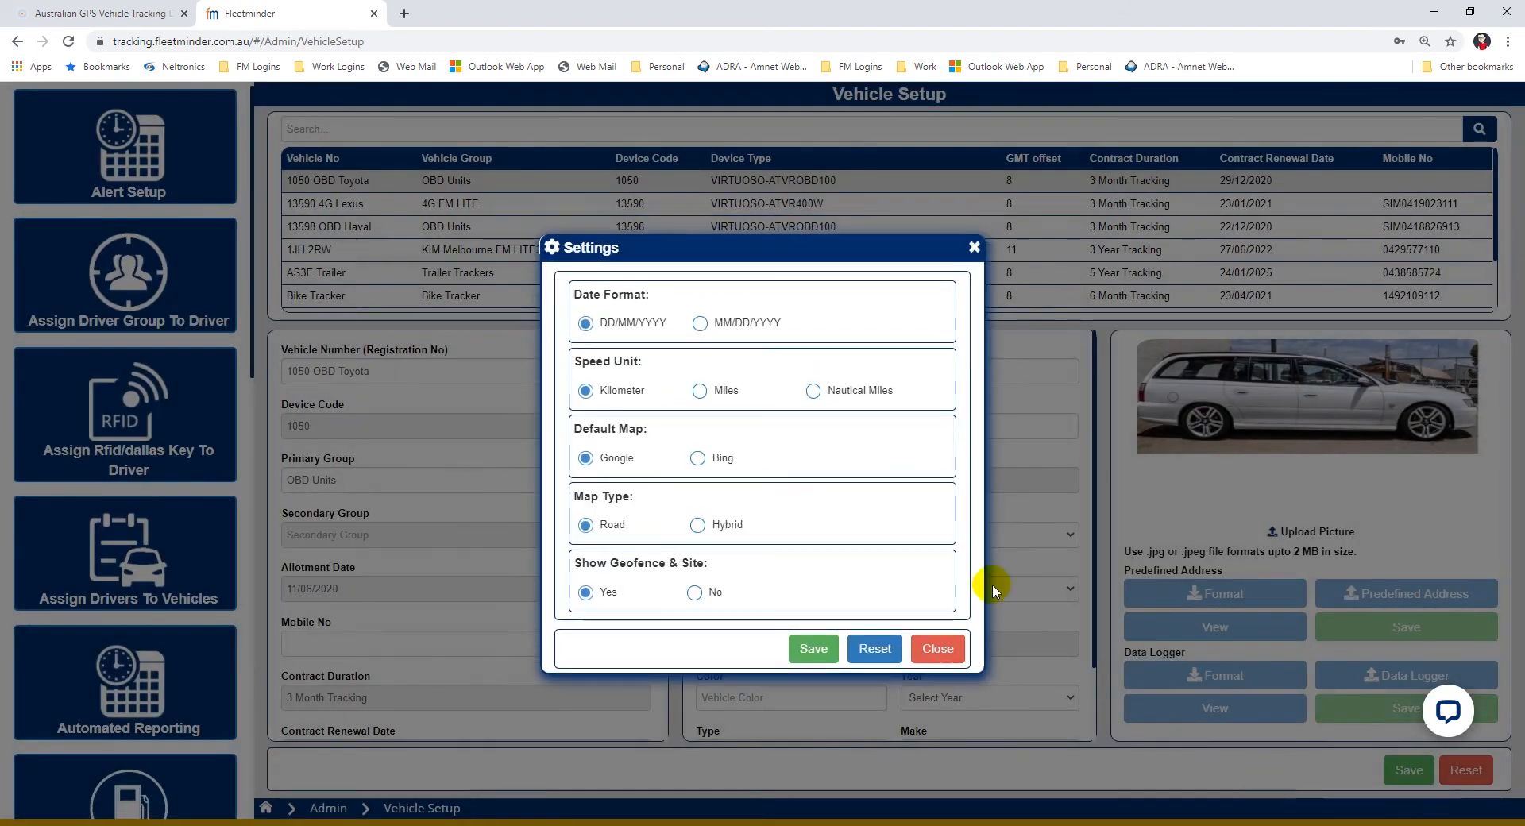
mouse_move(612, 347)
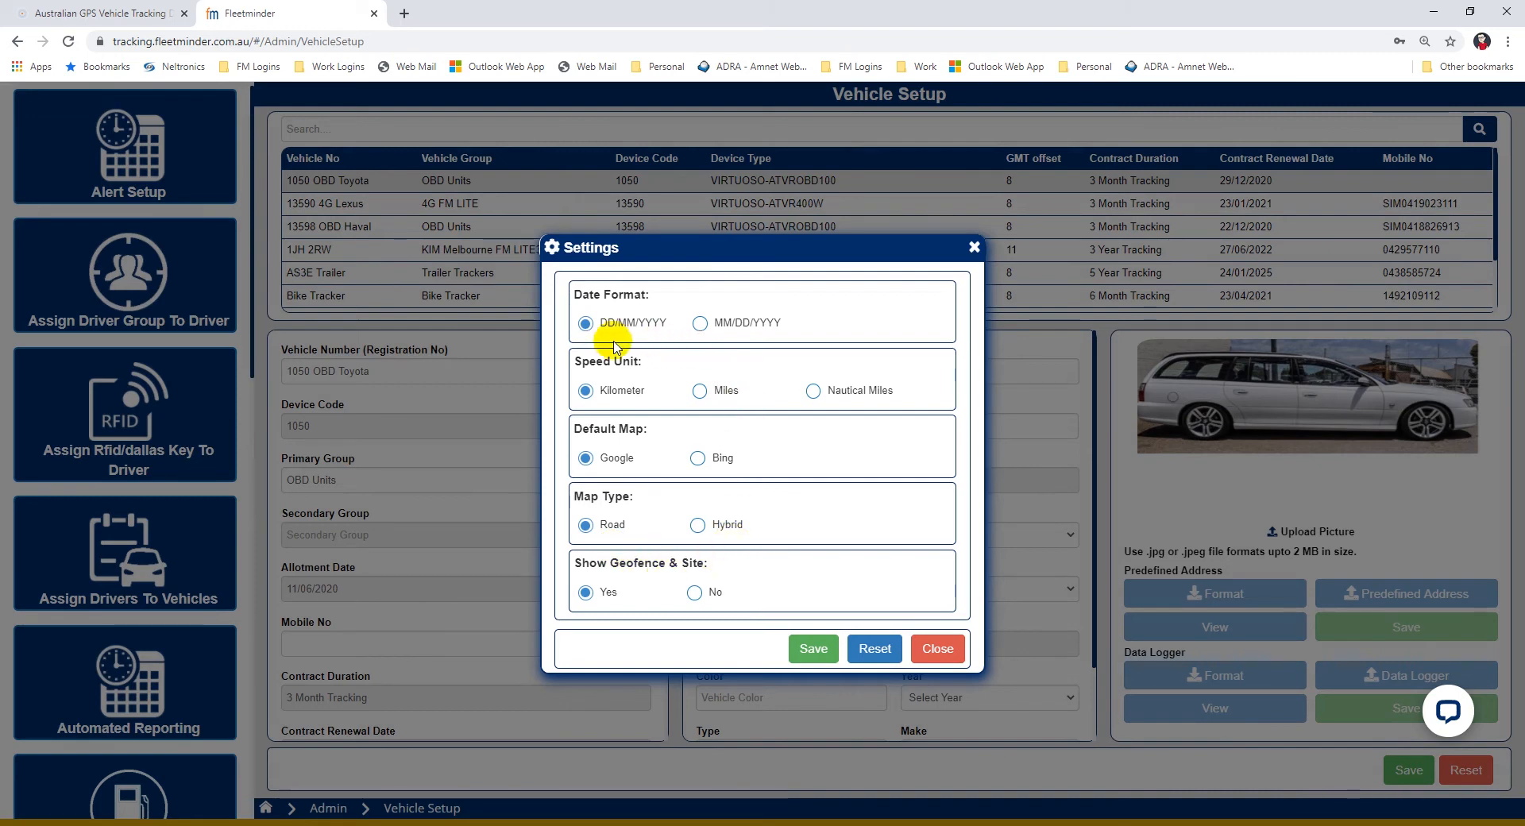
mouse_move(648, 347)
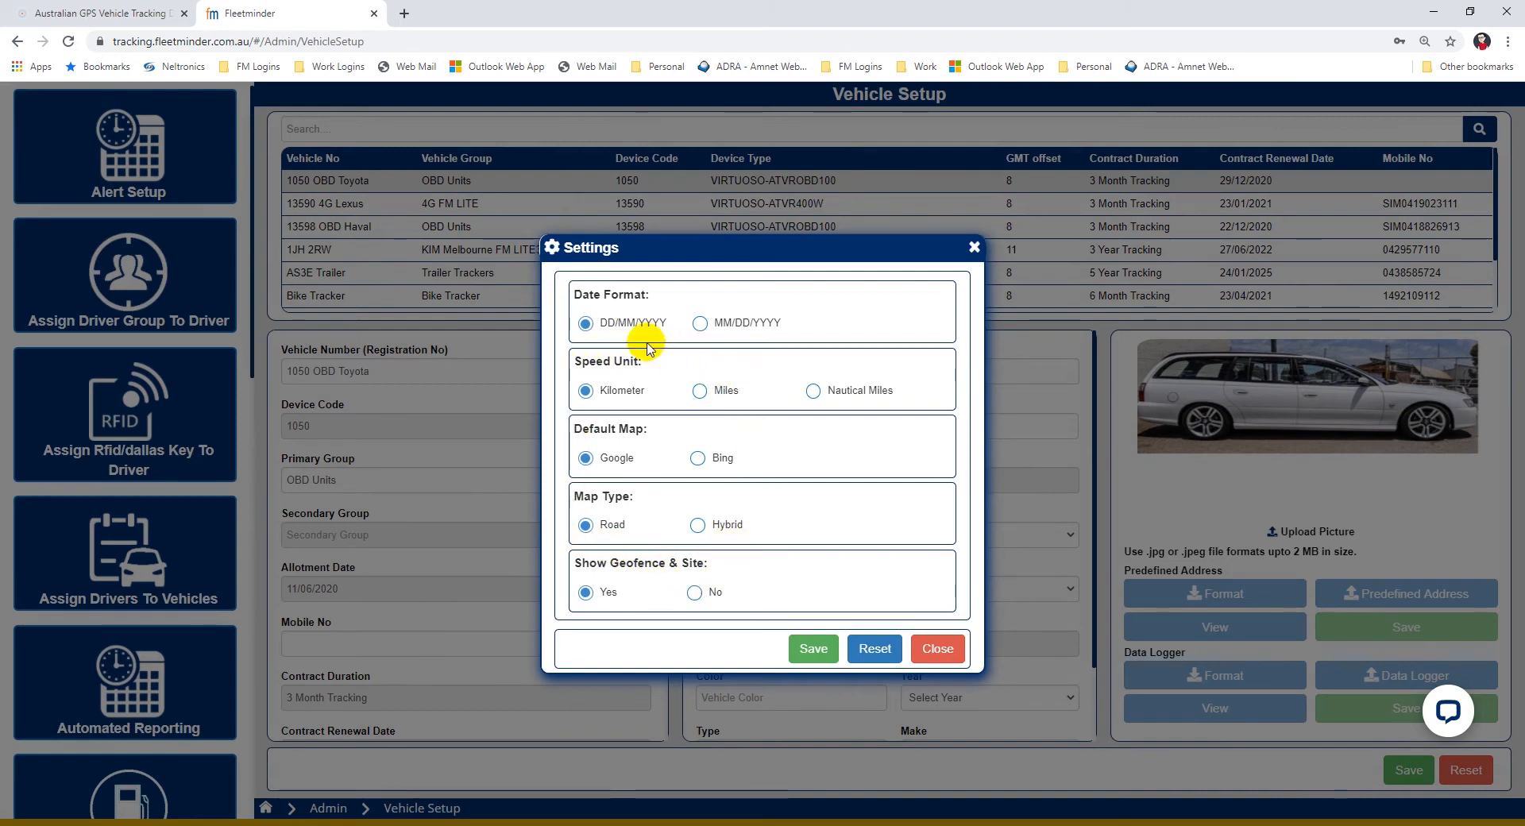
mouse_move(694, 421)
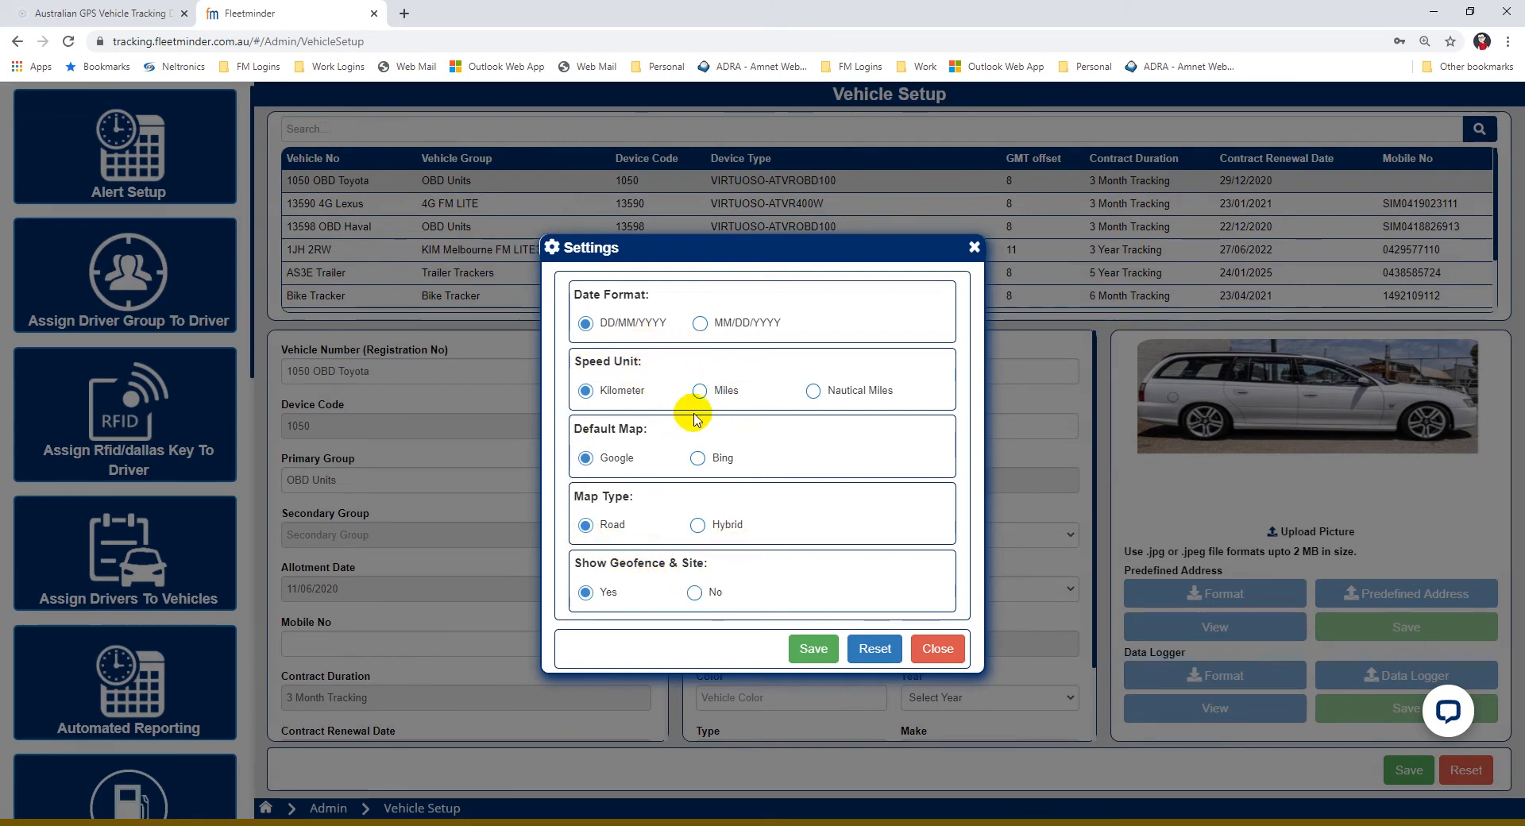
left_click(936, 649)
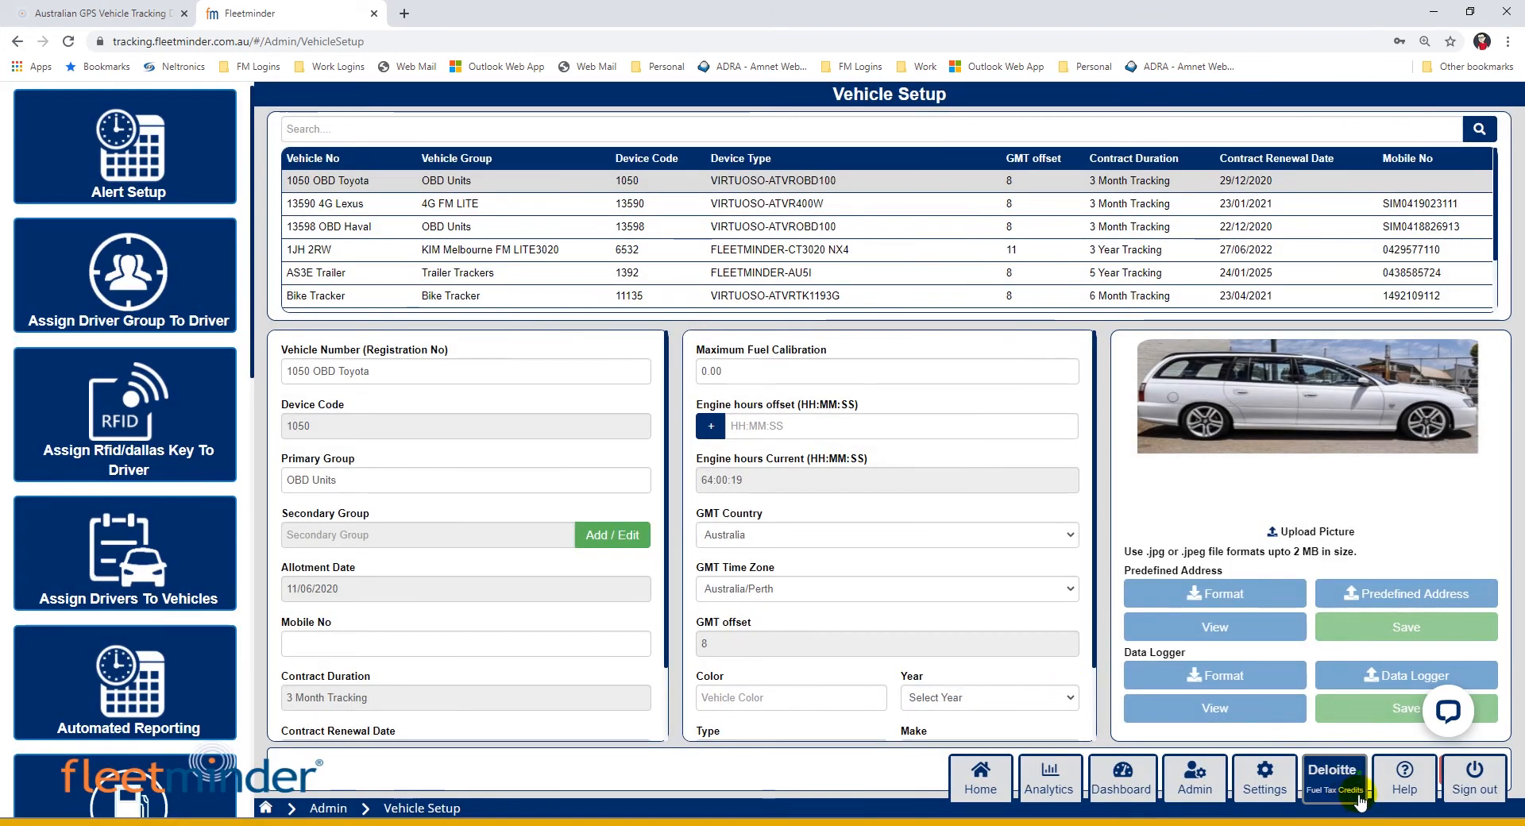
mouse_move(1475, 779)
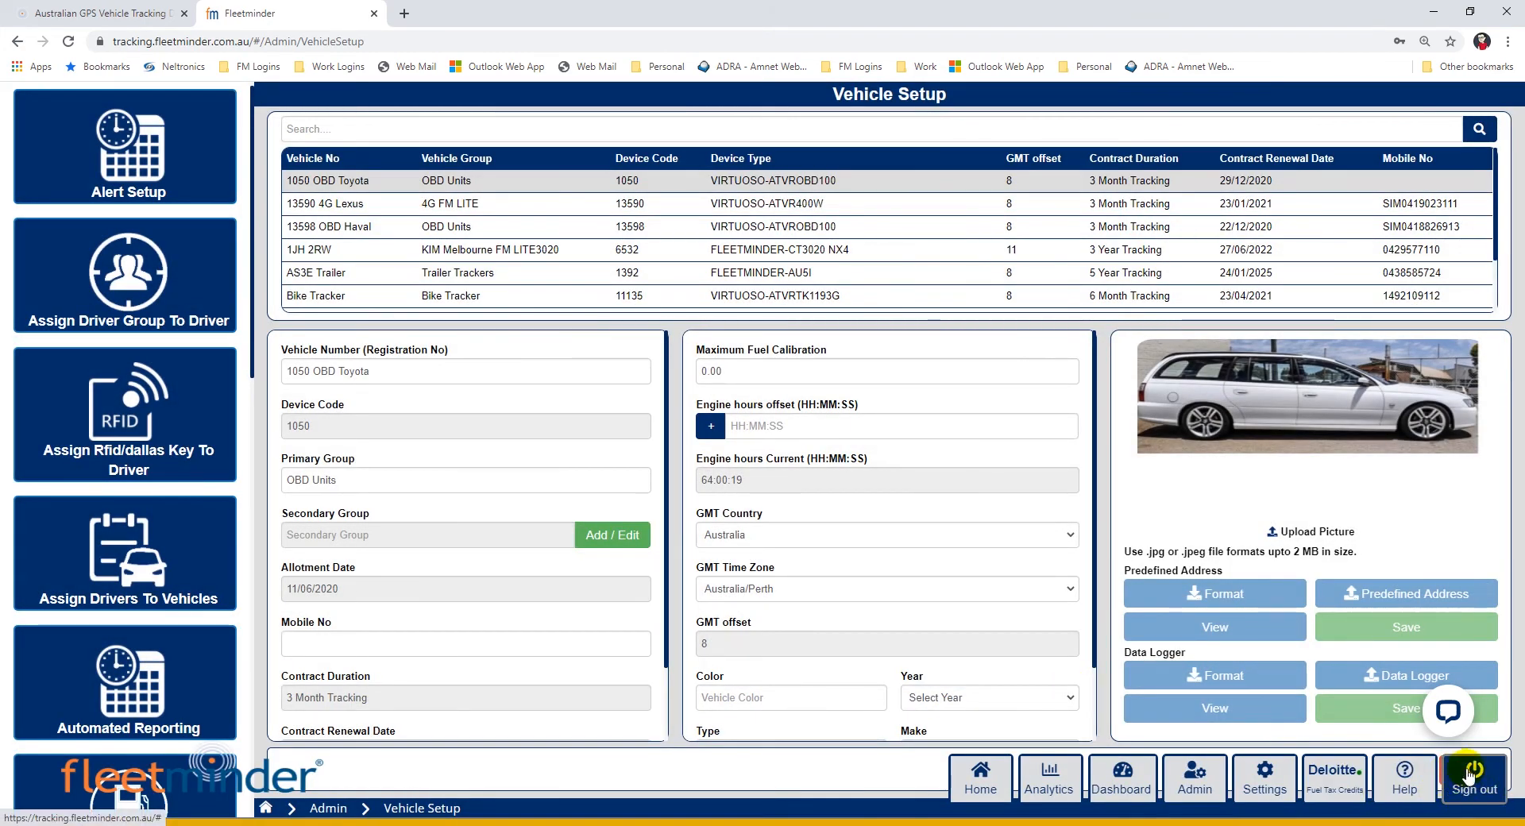
mouse_move(1403, 779)
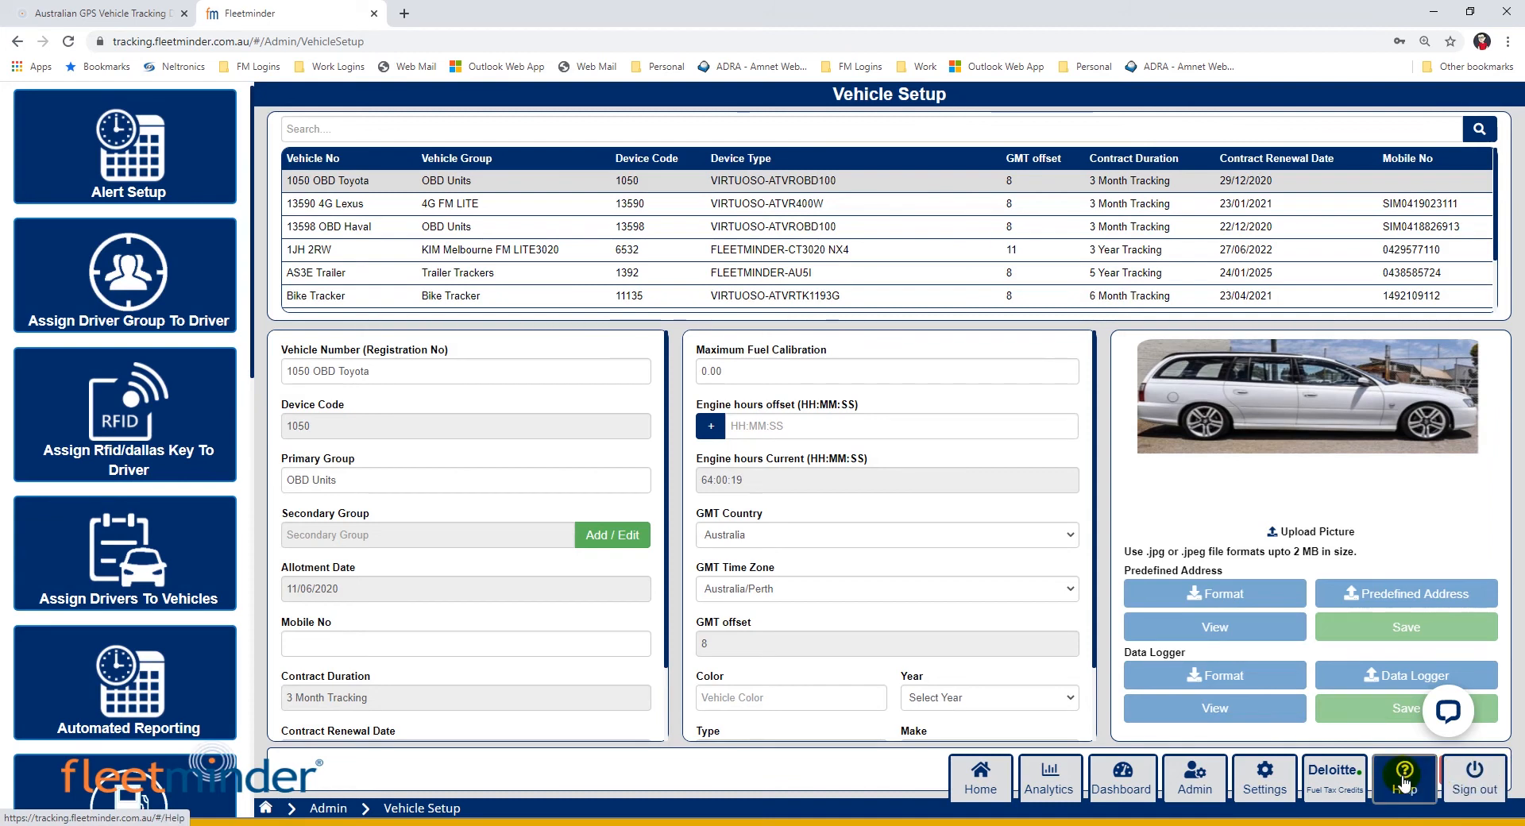
left_click(1404, 774)
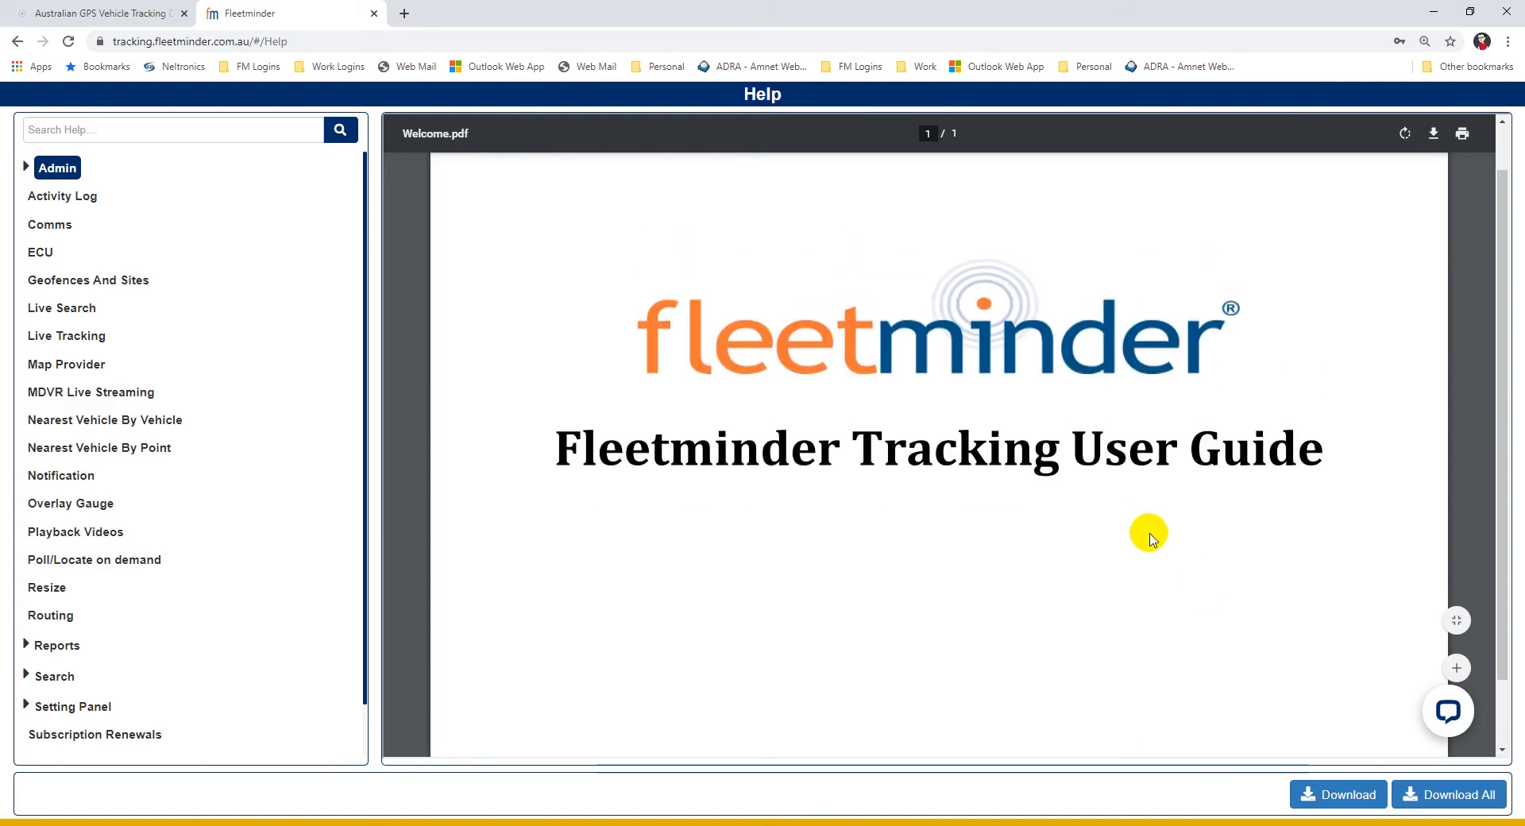
left_click(1448, 711)
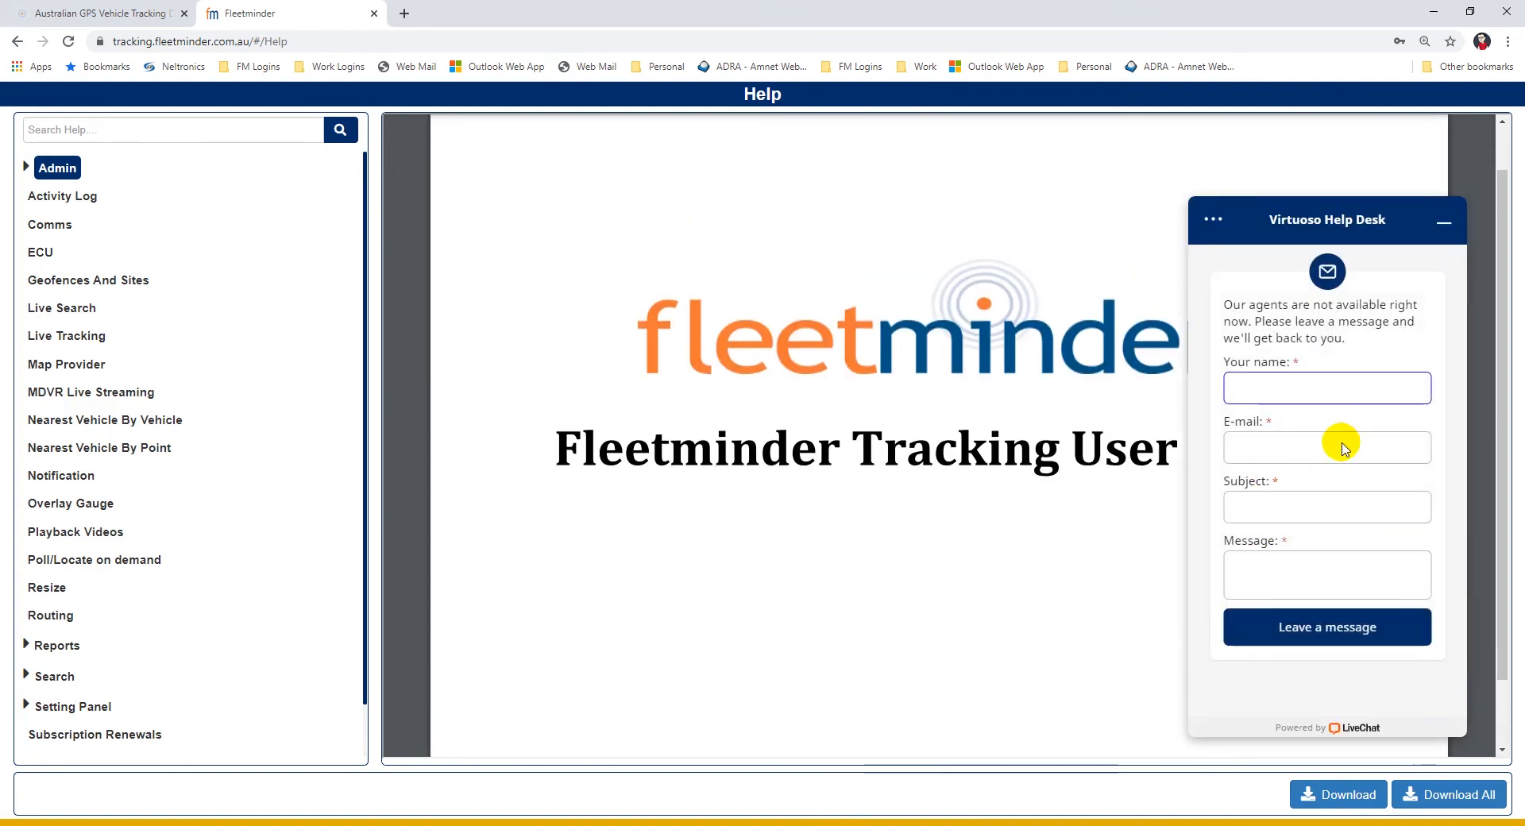
left_click(1444, 220)
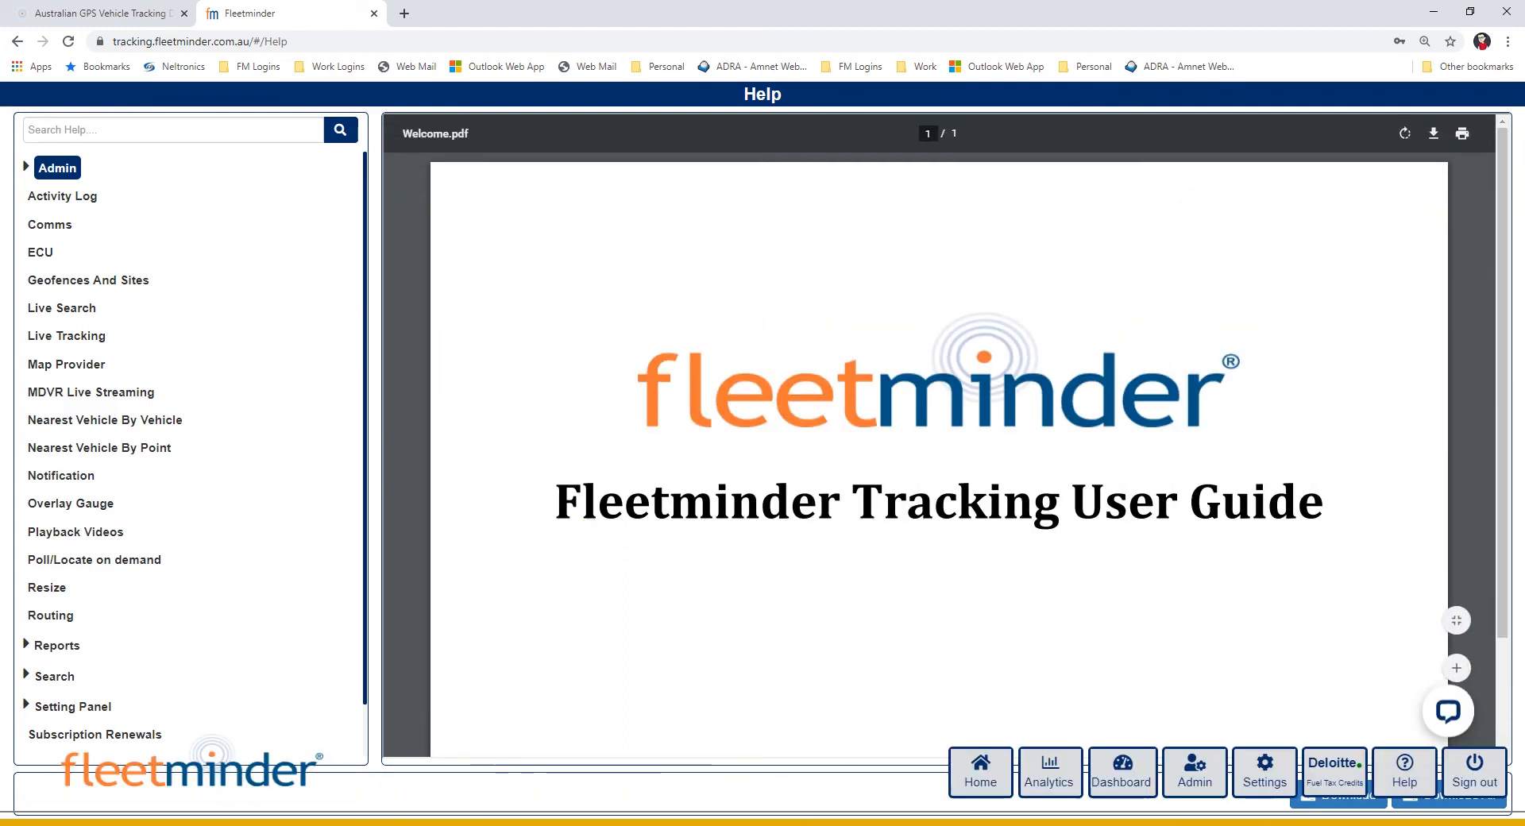
mouse_move(980, 771)
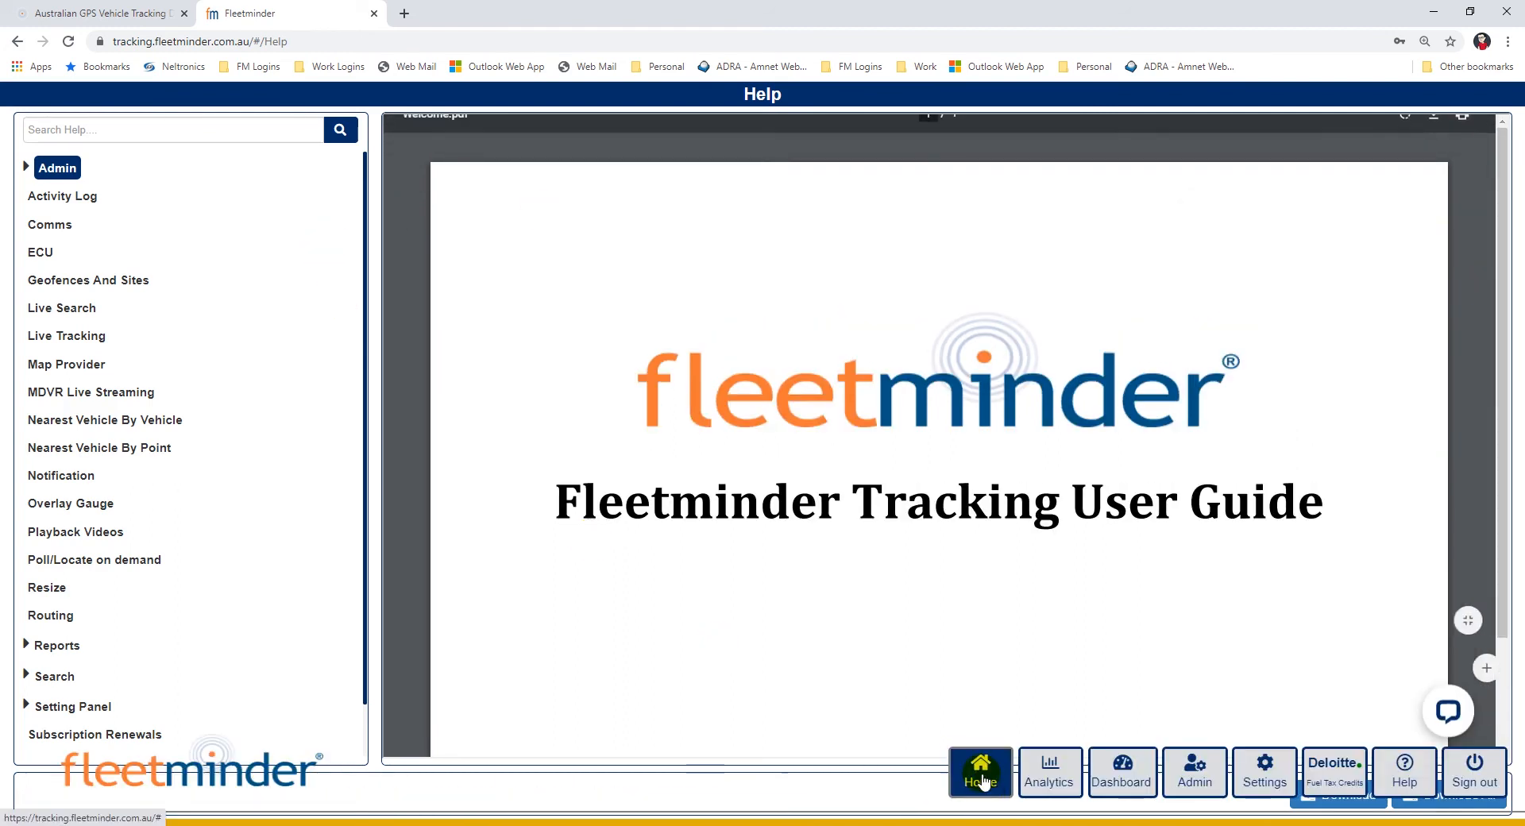
Return to the Australia home map and browse Nearest Vehicle, Map Provider, Site and Geofence tools.
left_click(978, 771)
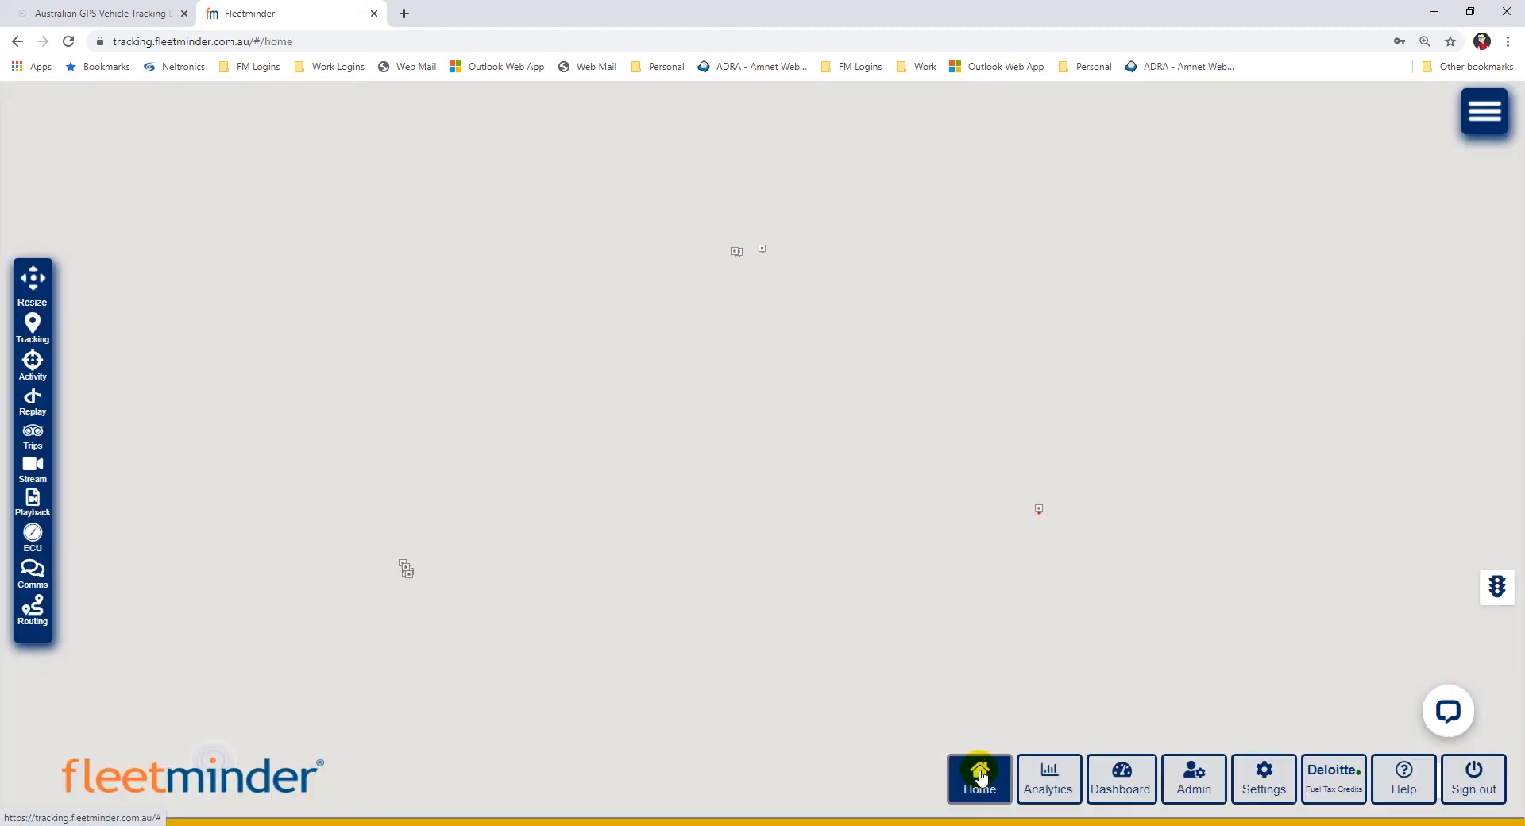
left_click(979, 778)
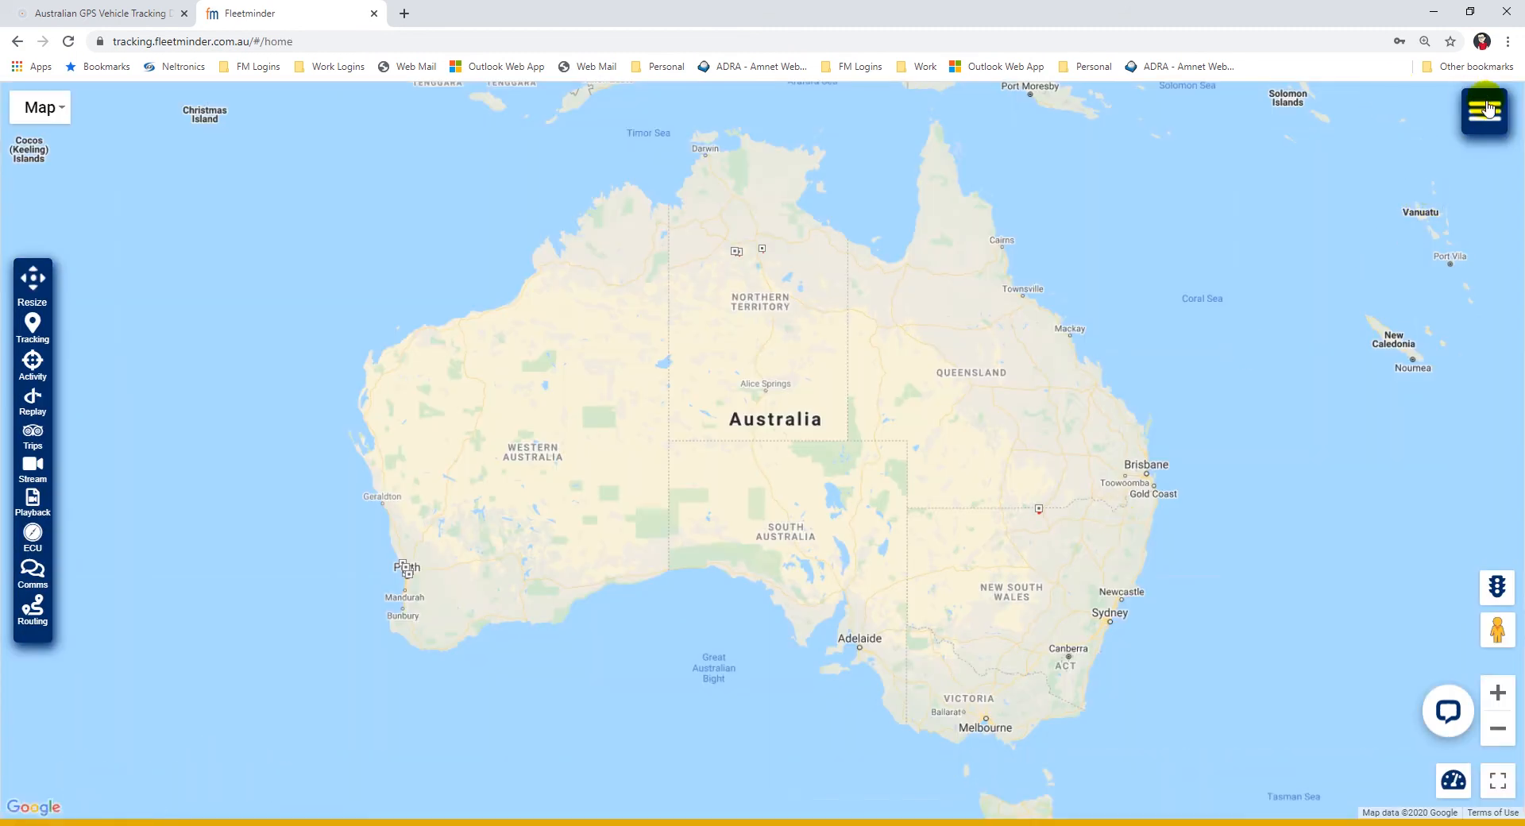
left_click(1486, 108)
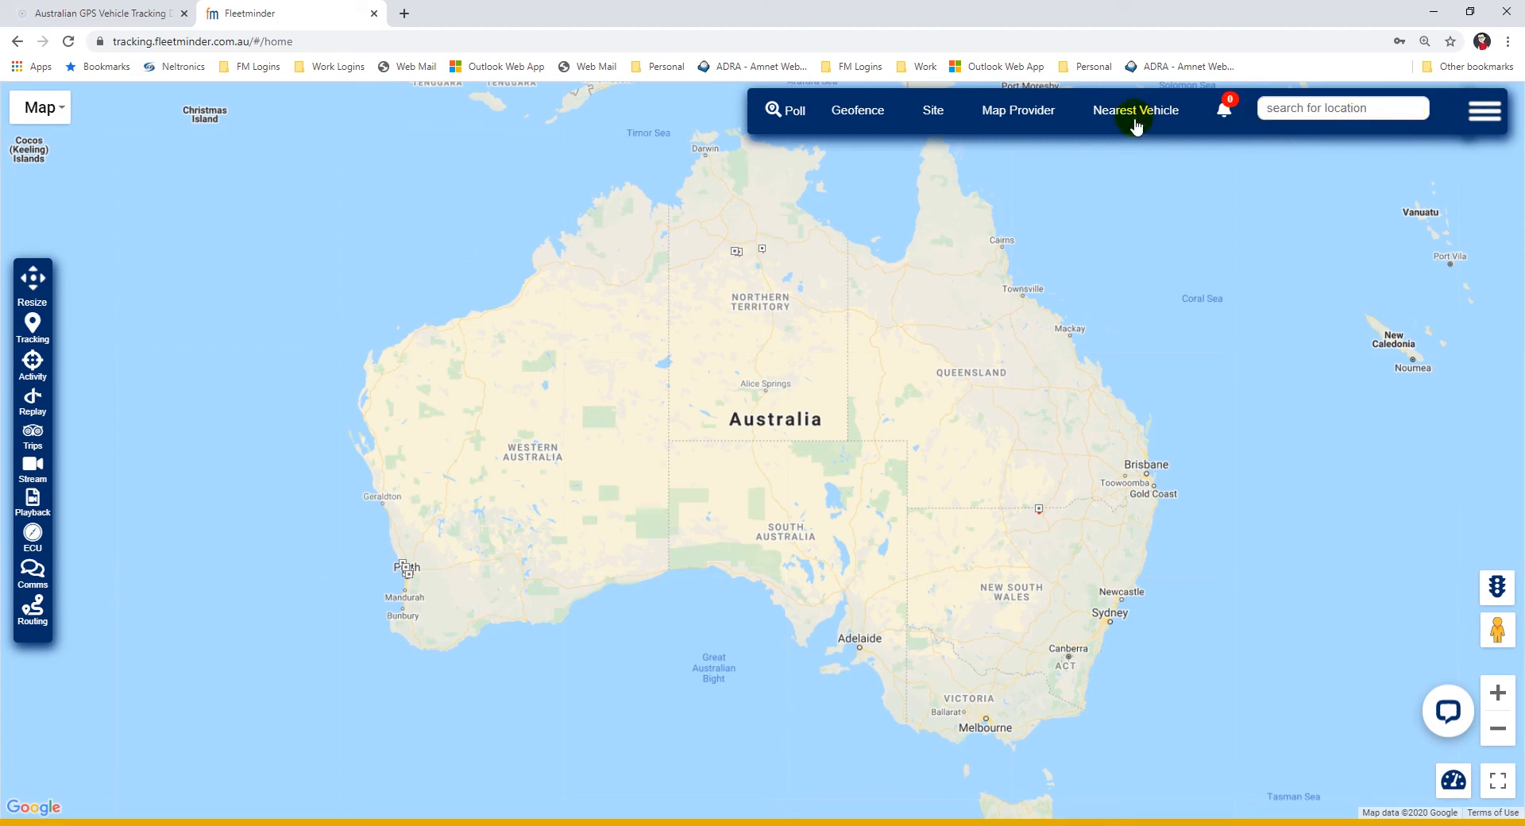
left_click(1136, 109)
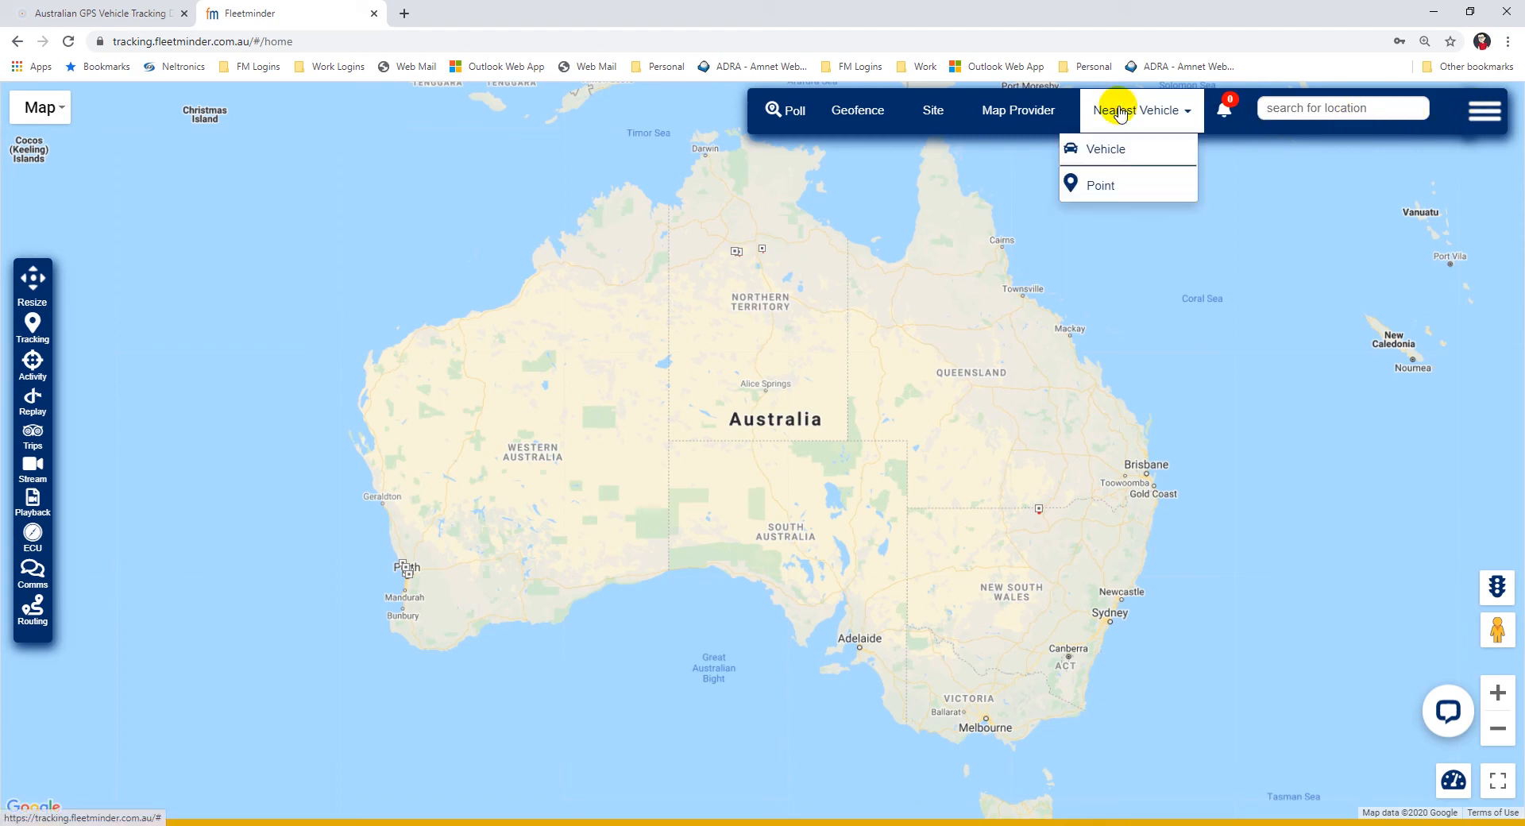
mouse_move(1117, 185)
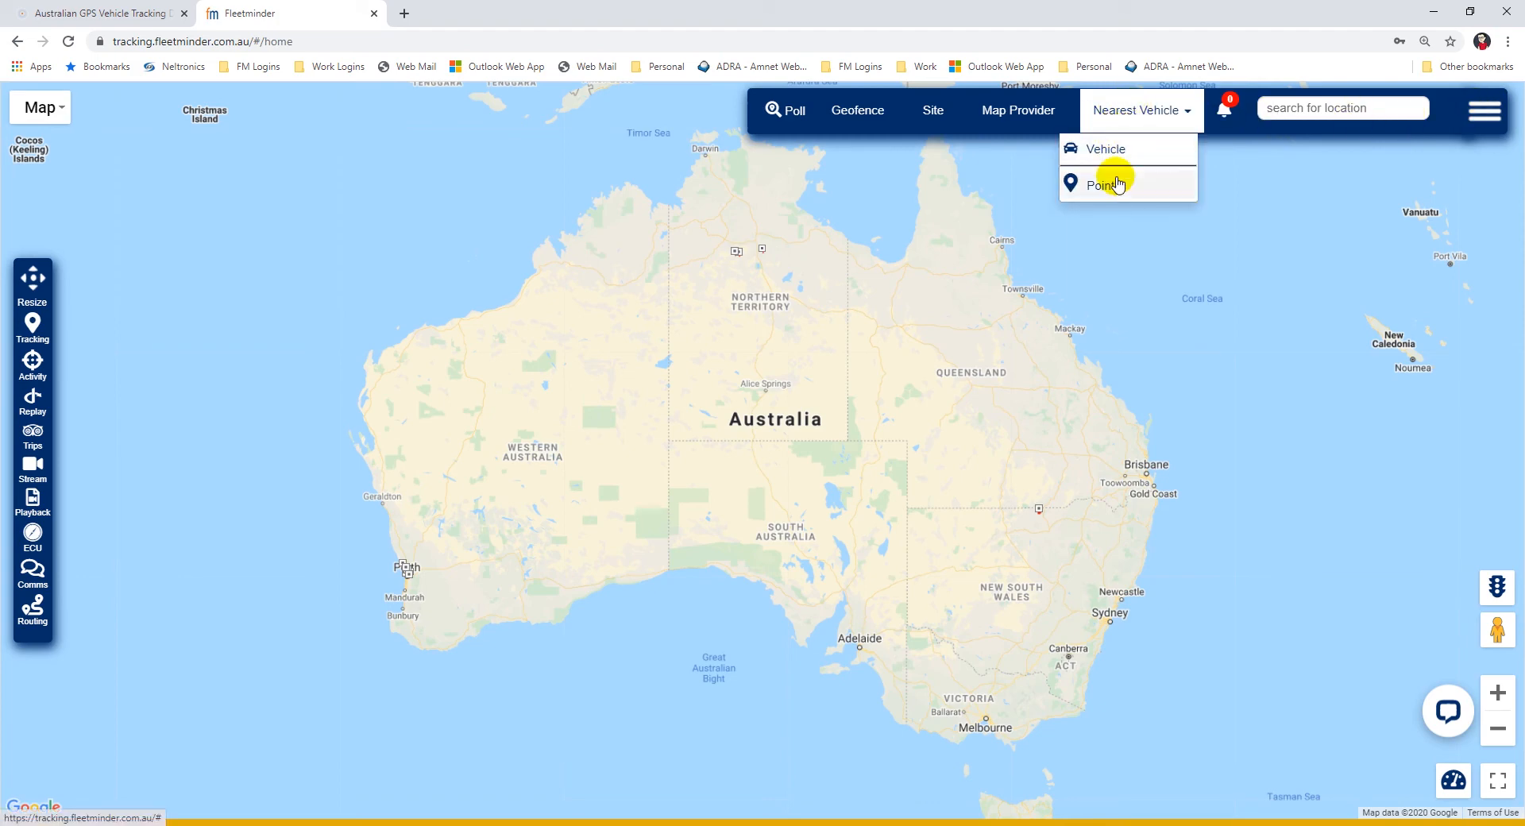
mouse_move(1118, 129)
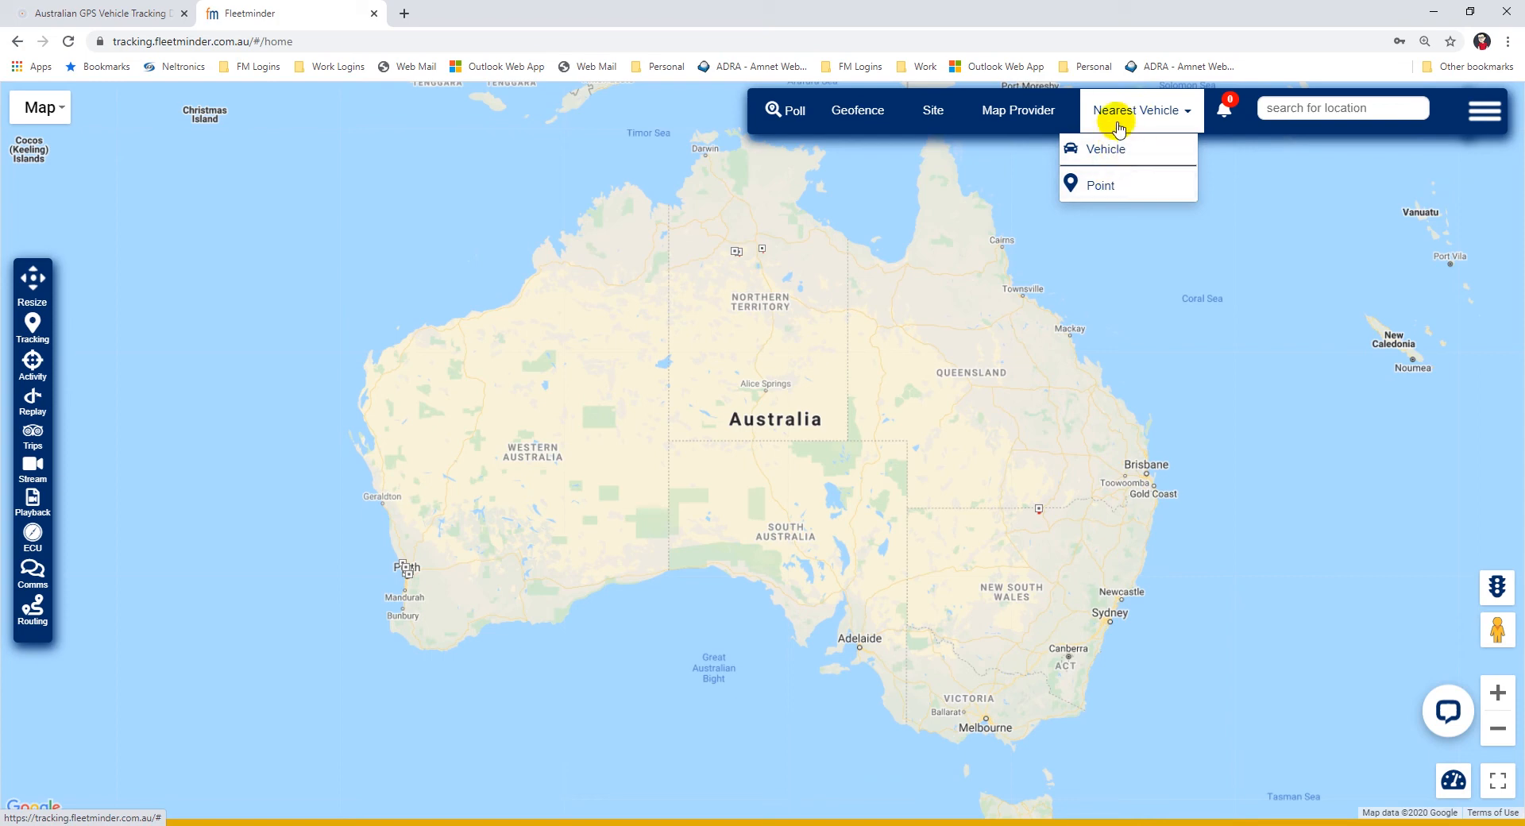
left_click(1018, 110)
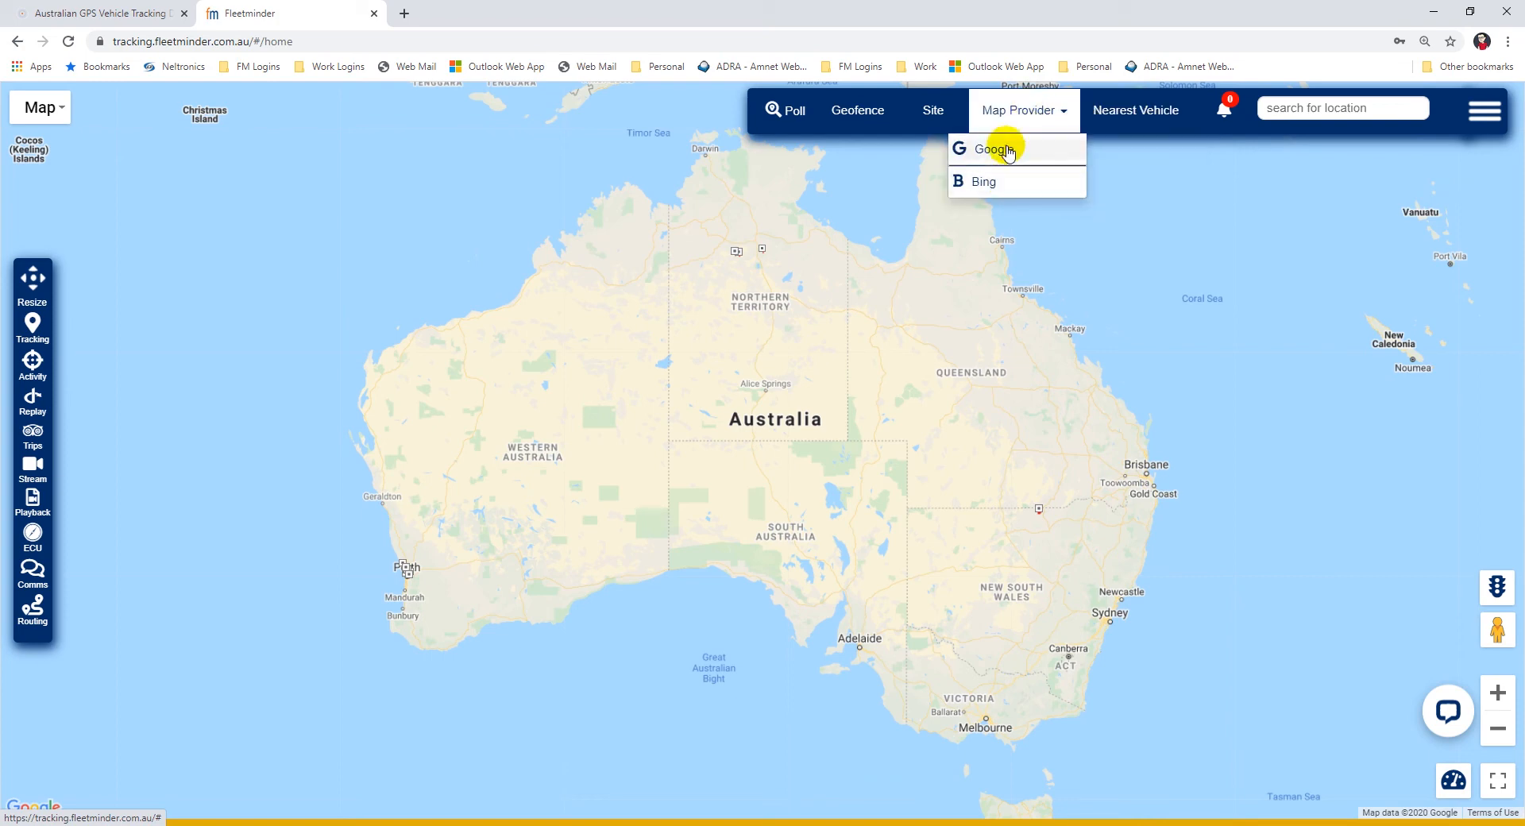
mouse_move(931, 110)
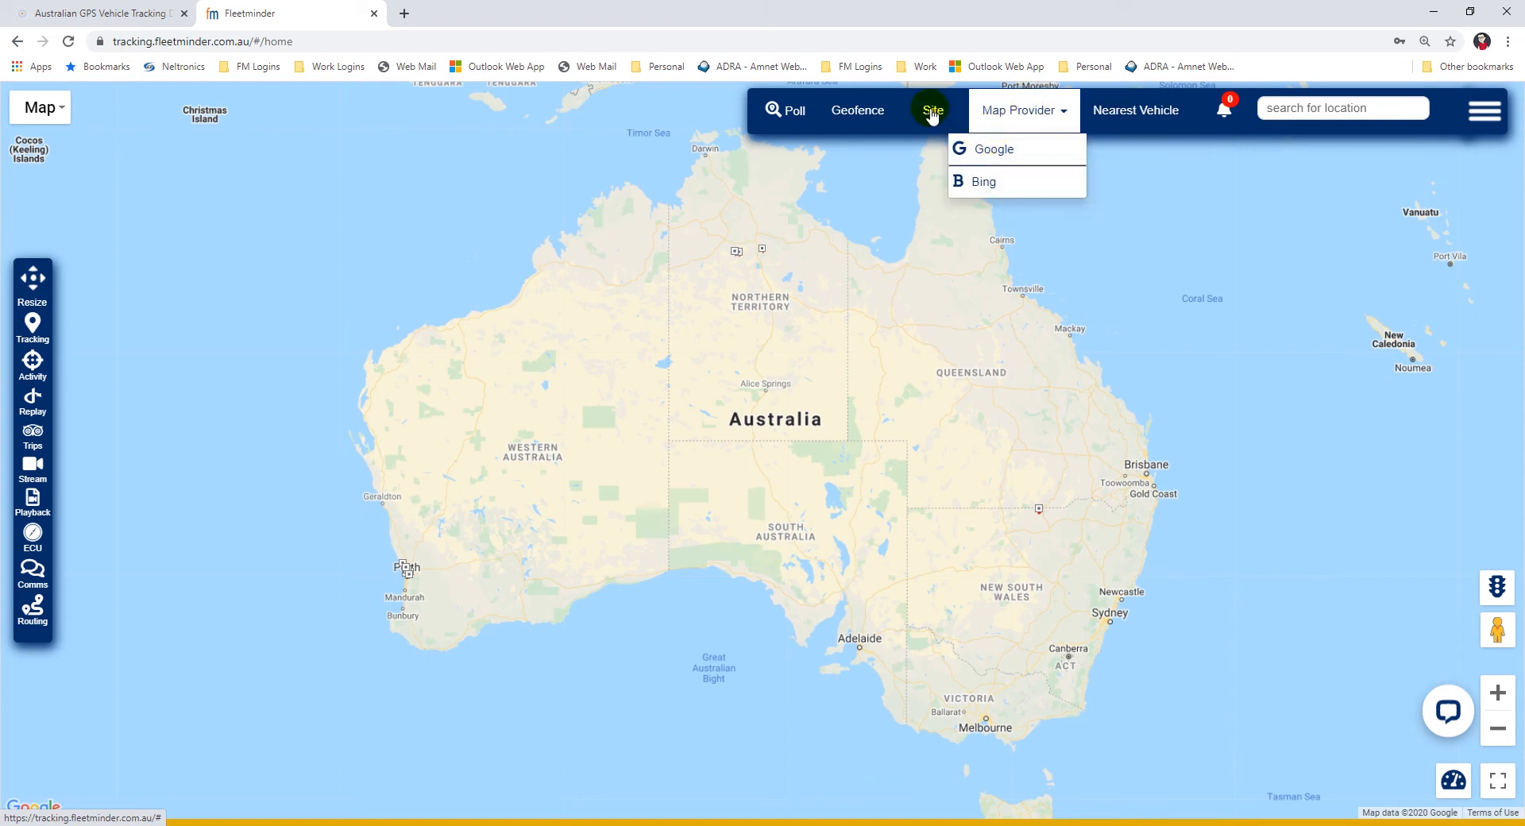
left_click(932, 110)
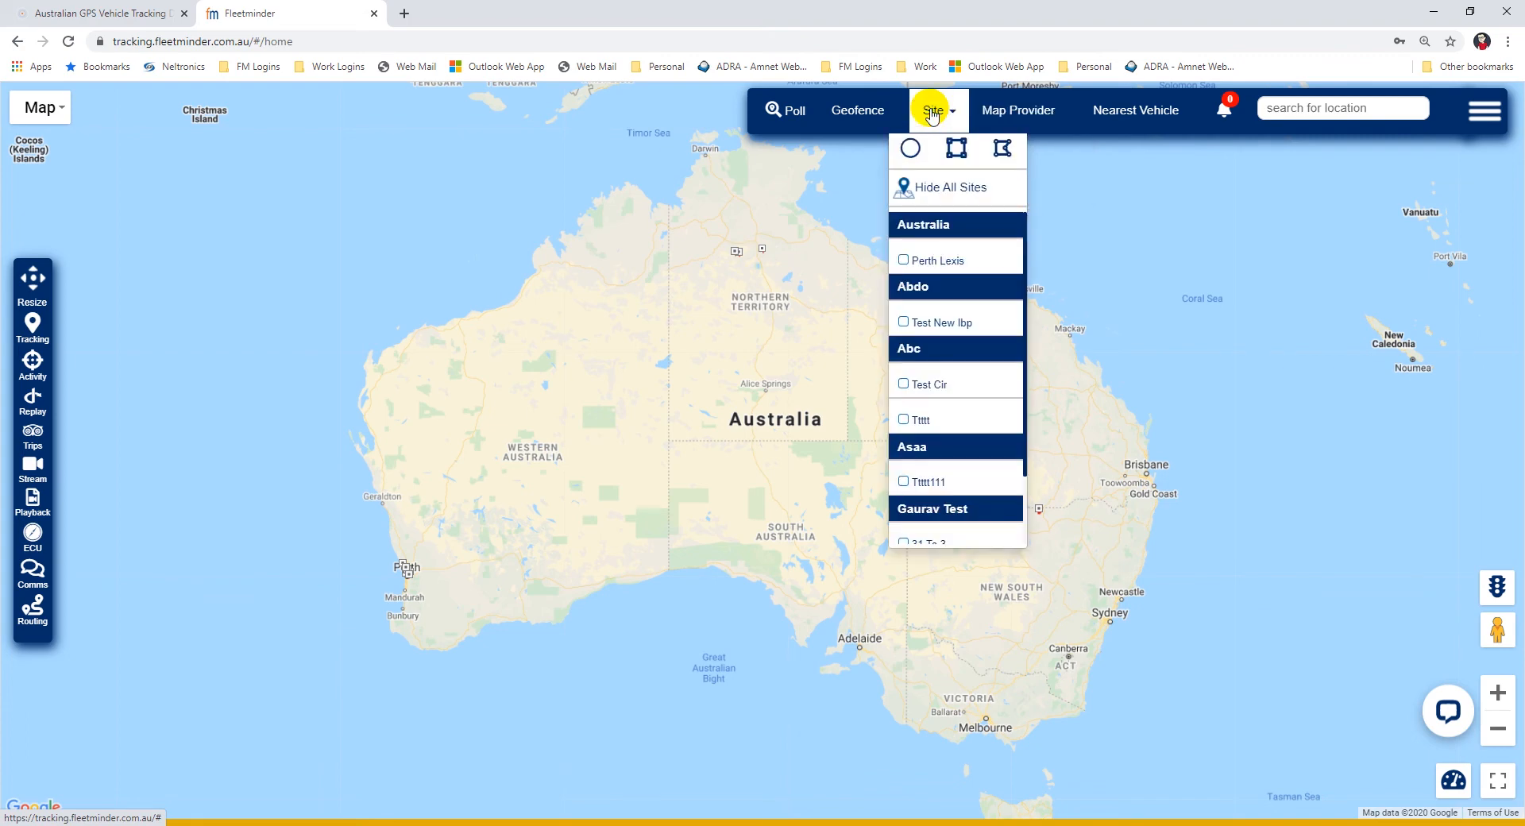
left_click(858, 110)
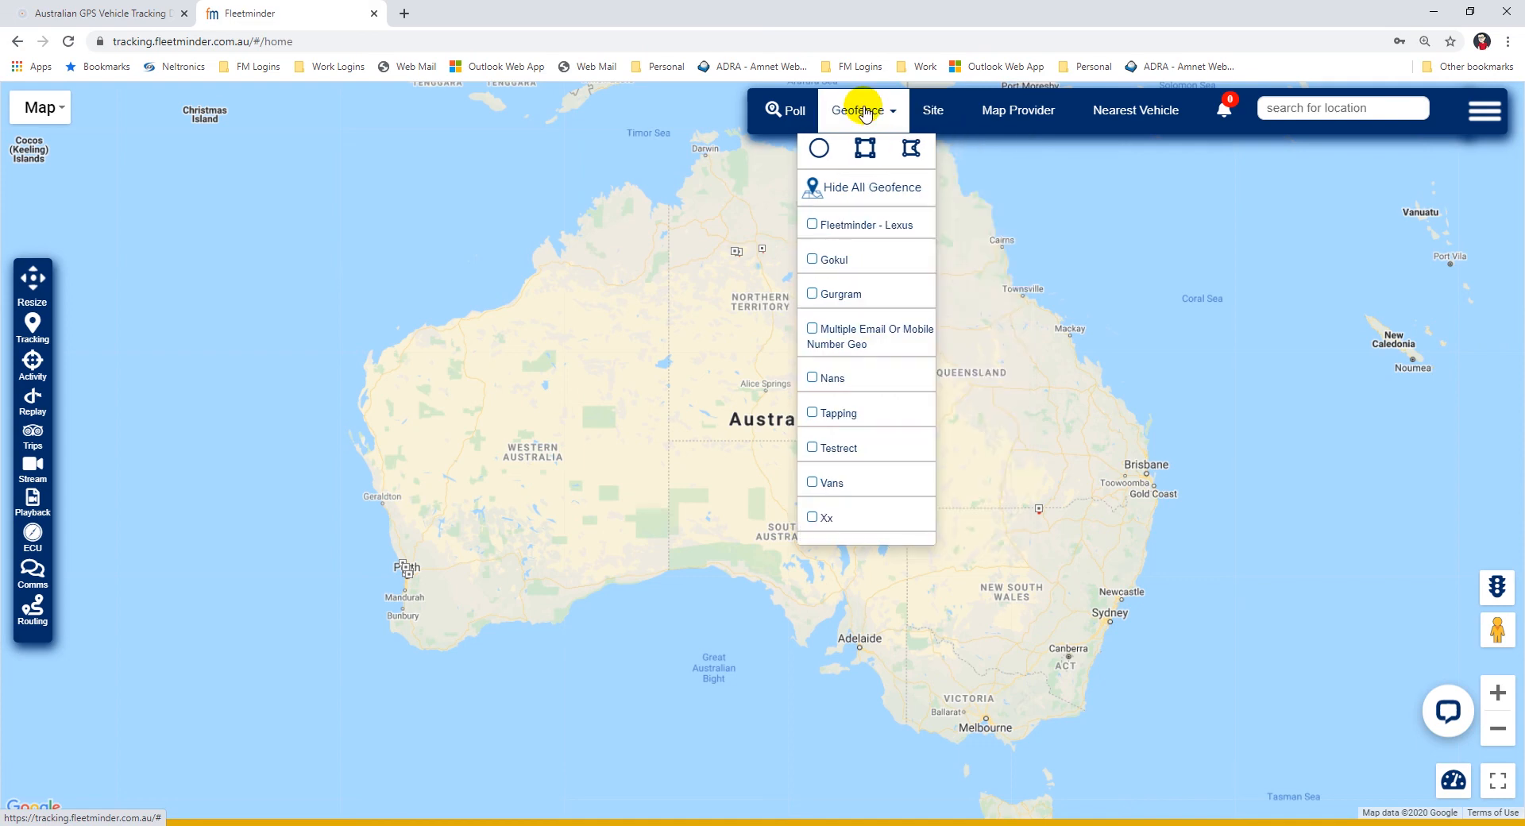
mouse_move(786, 110)
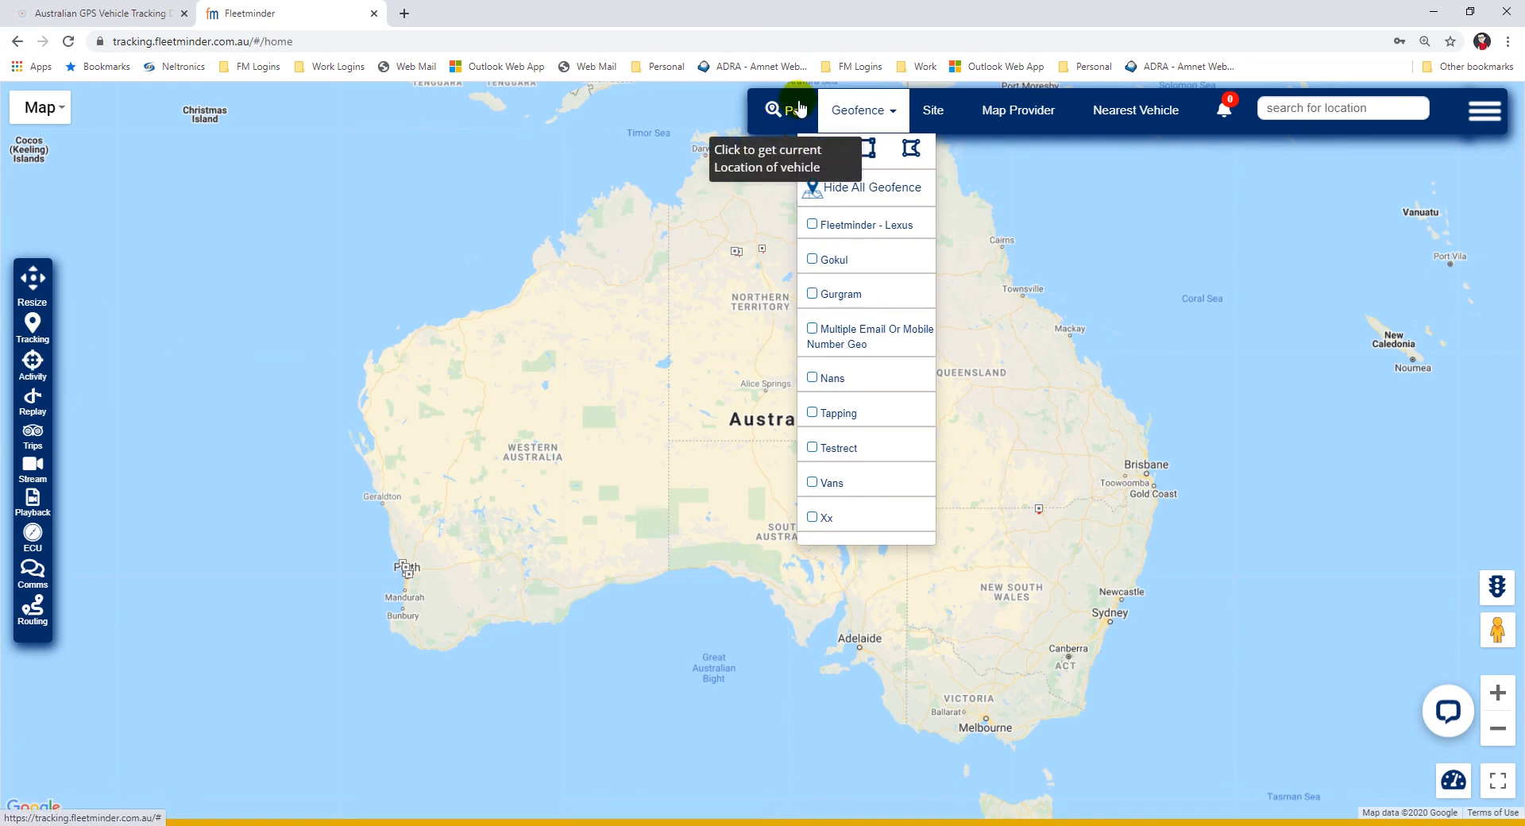
mouse_move(32, 328)
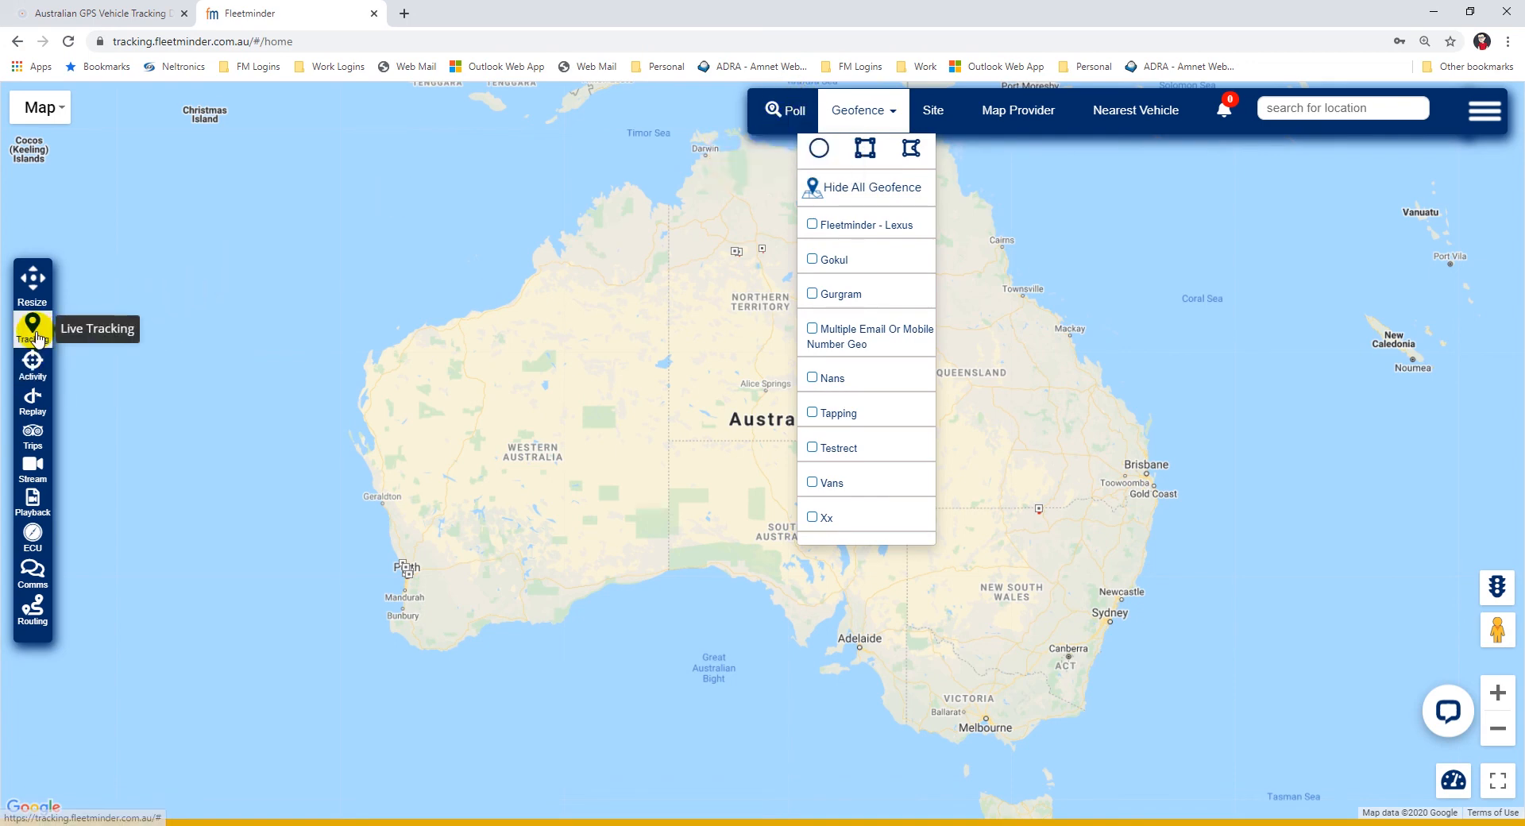
Track the Laurens Lexus SUV near Jolimont and send it a location poll, confirming with OK.
left_click(32, 329)
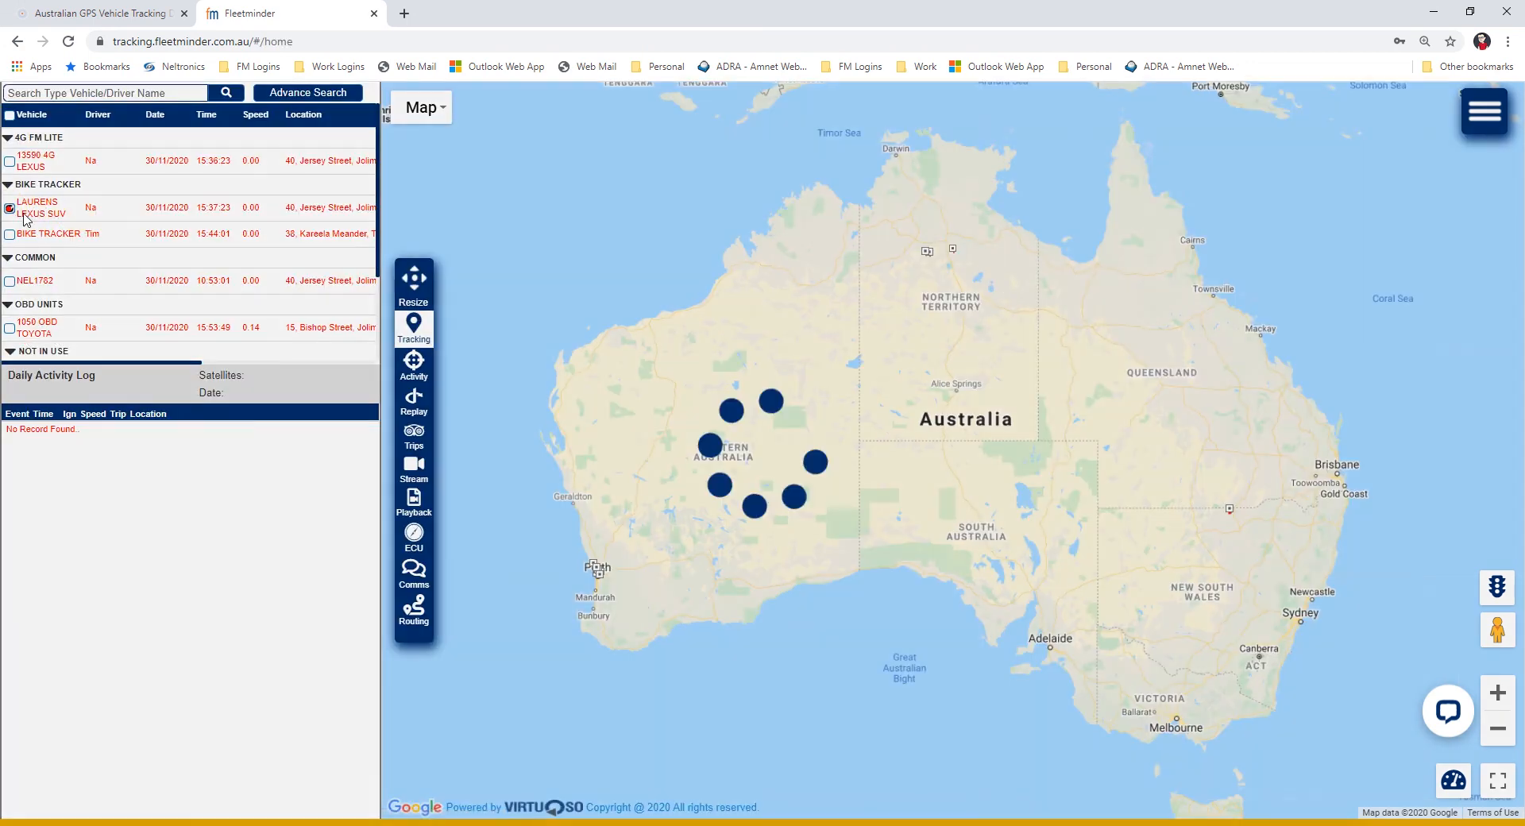
left_click(9, 208)
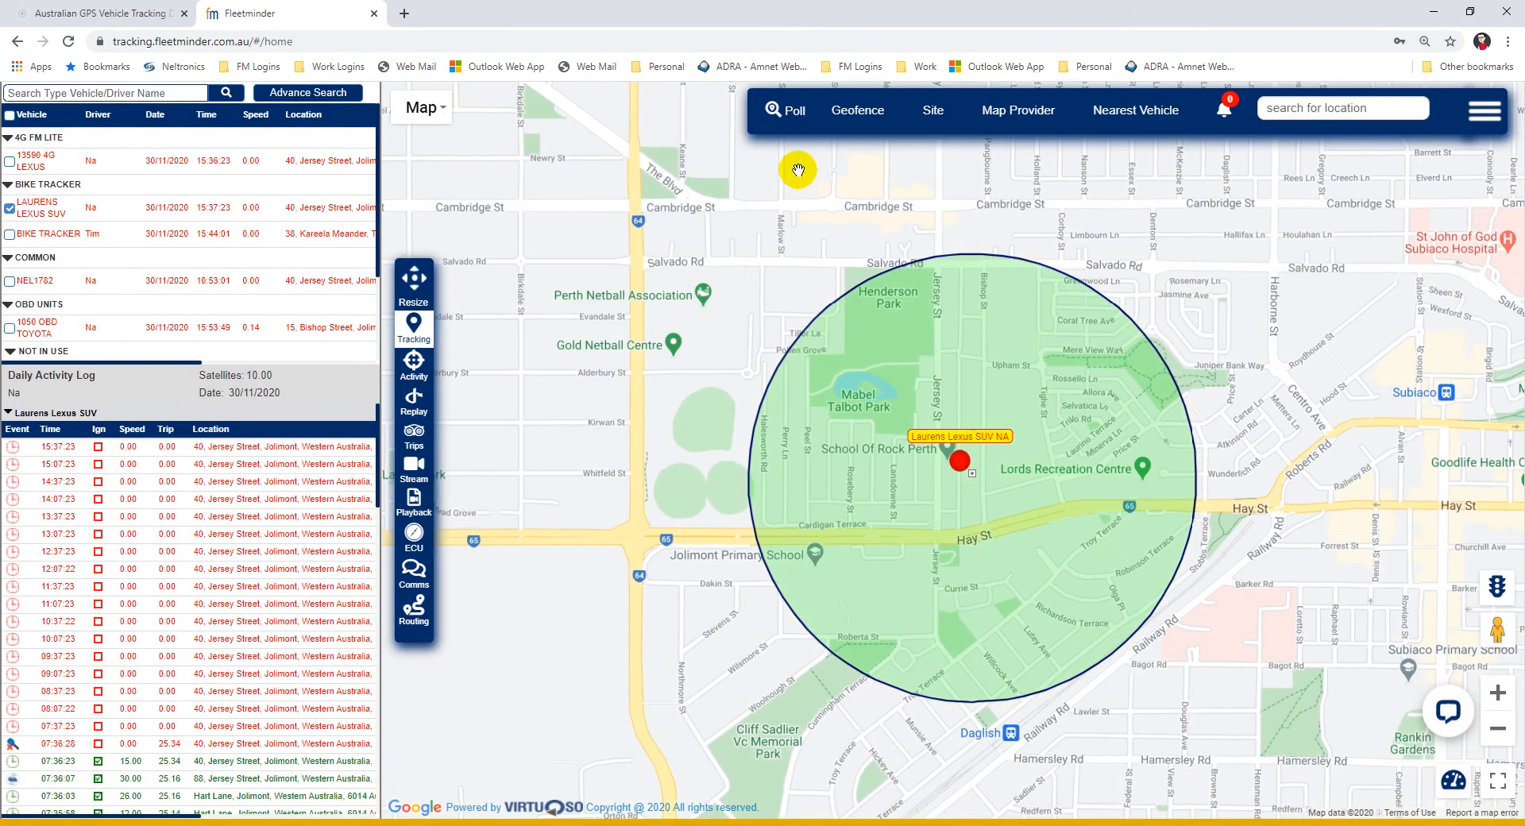
left_click(784, 110)
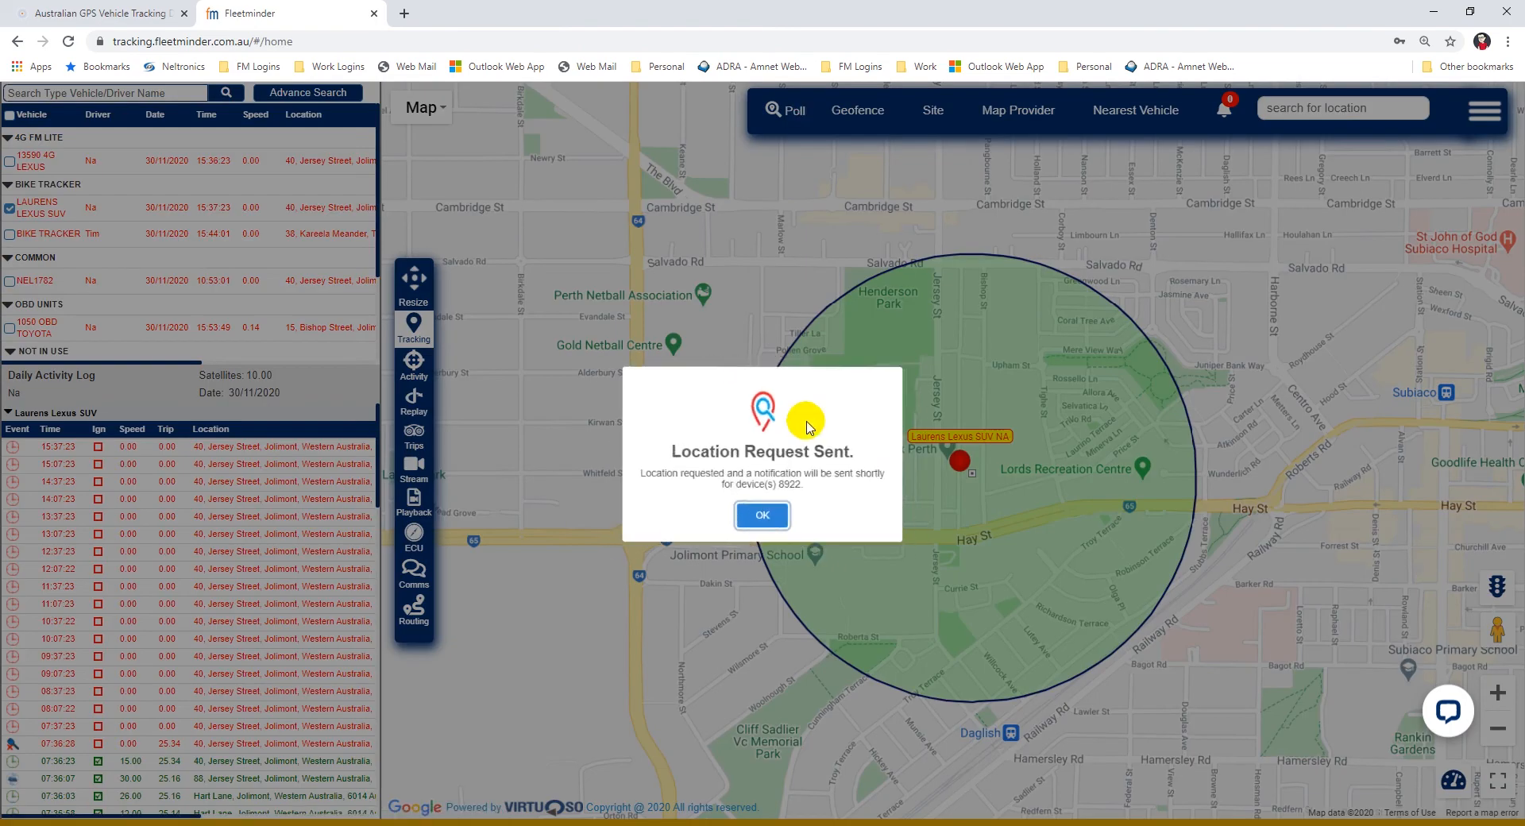
mouse_move(760, 598)
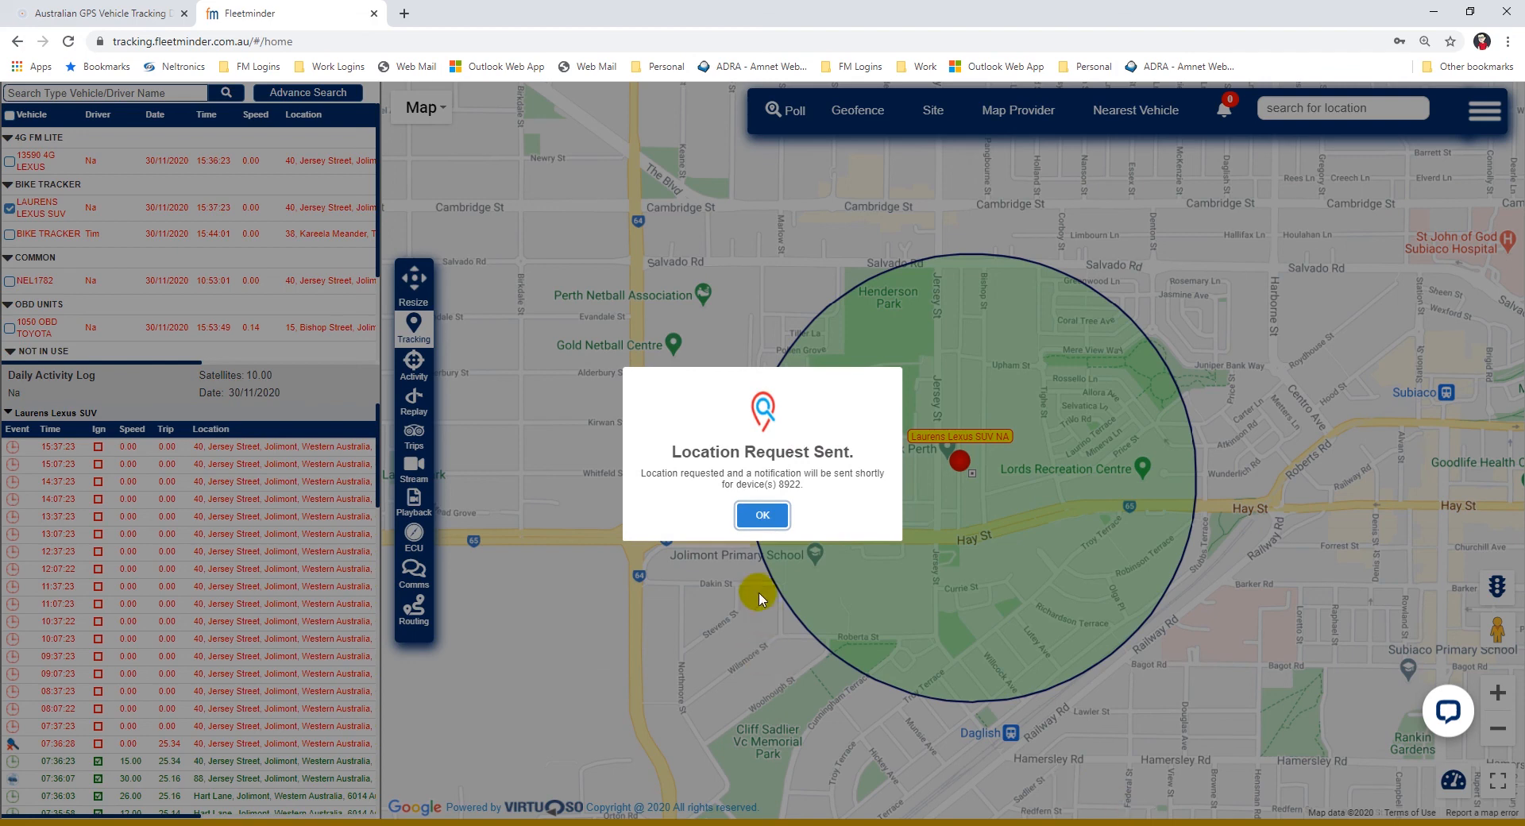
left_click(763, 515)
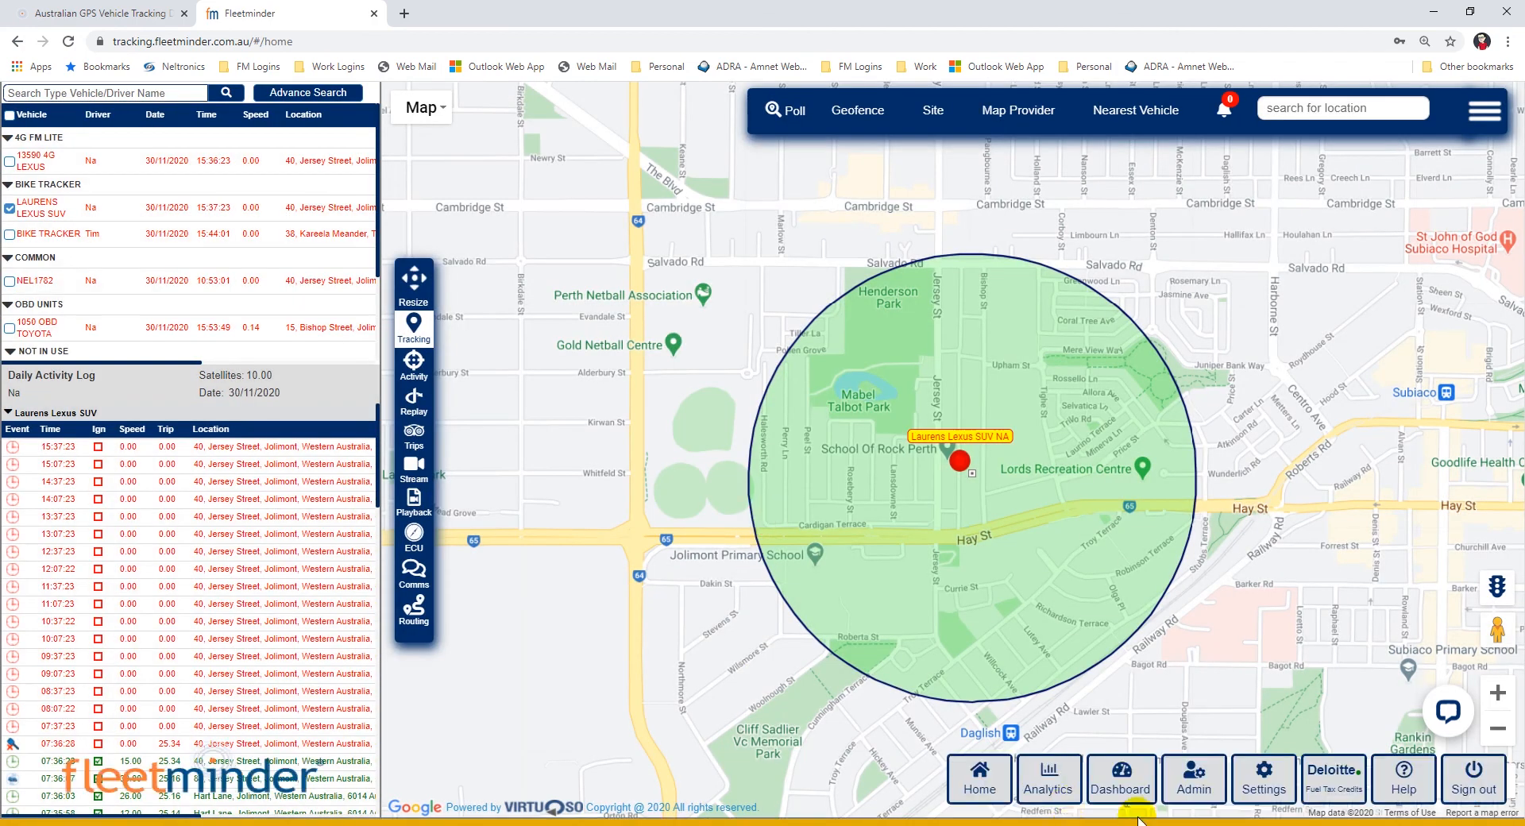
mouse_move(1472, 779)
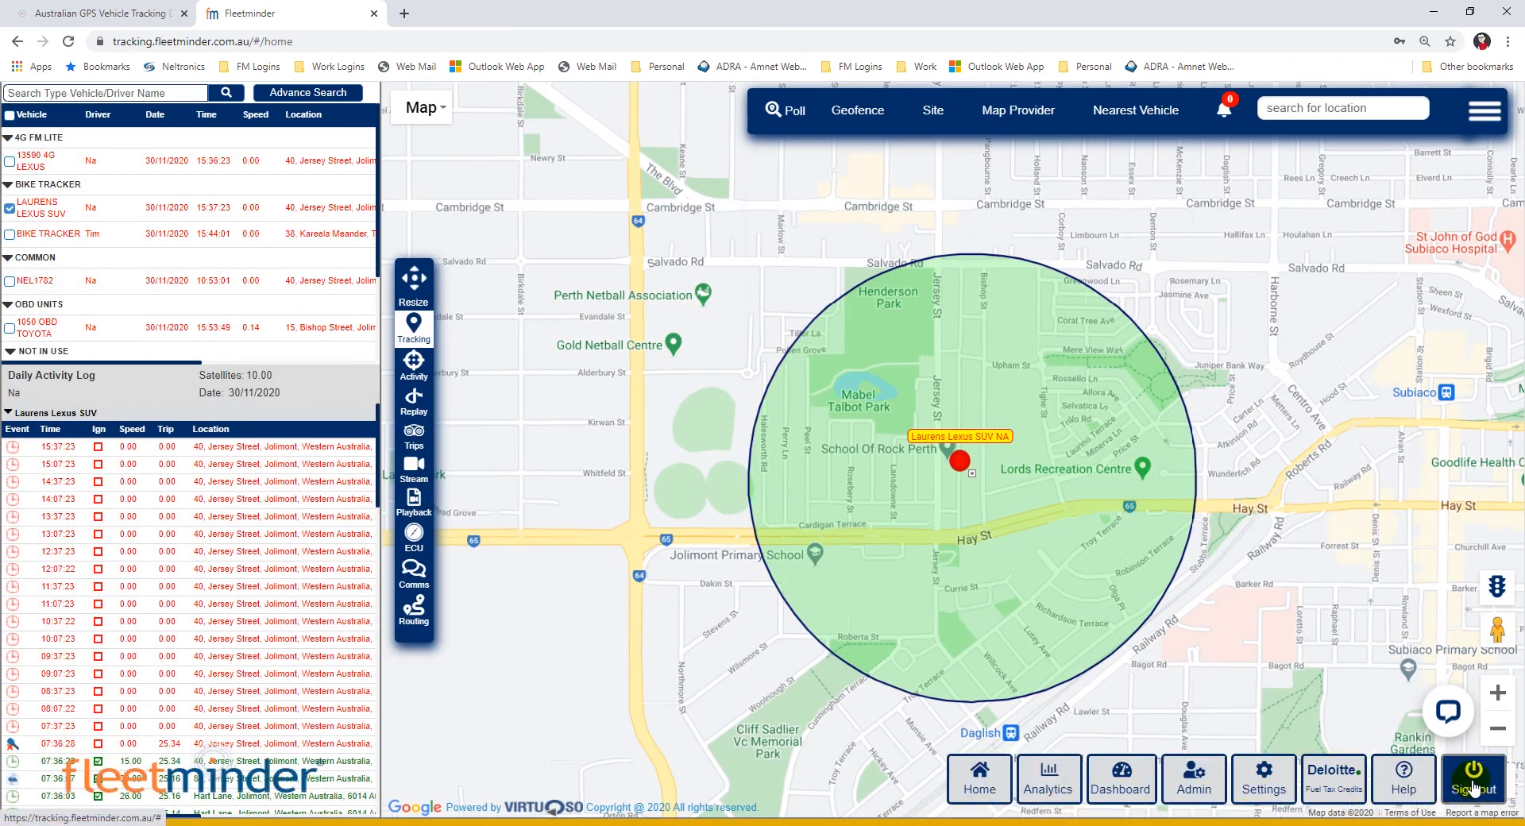